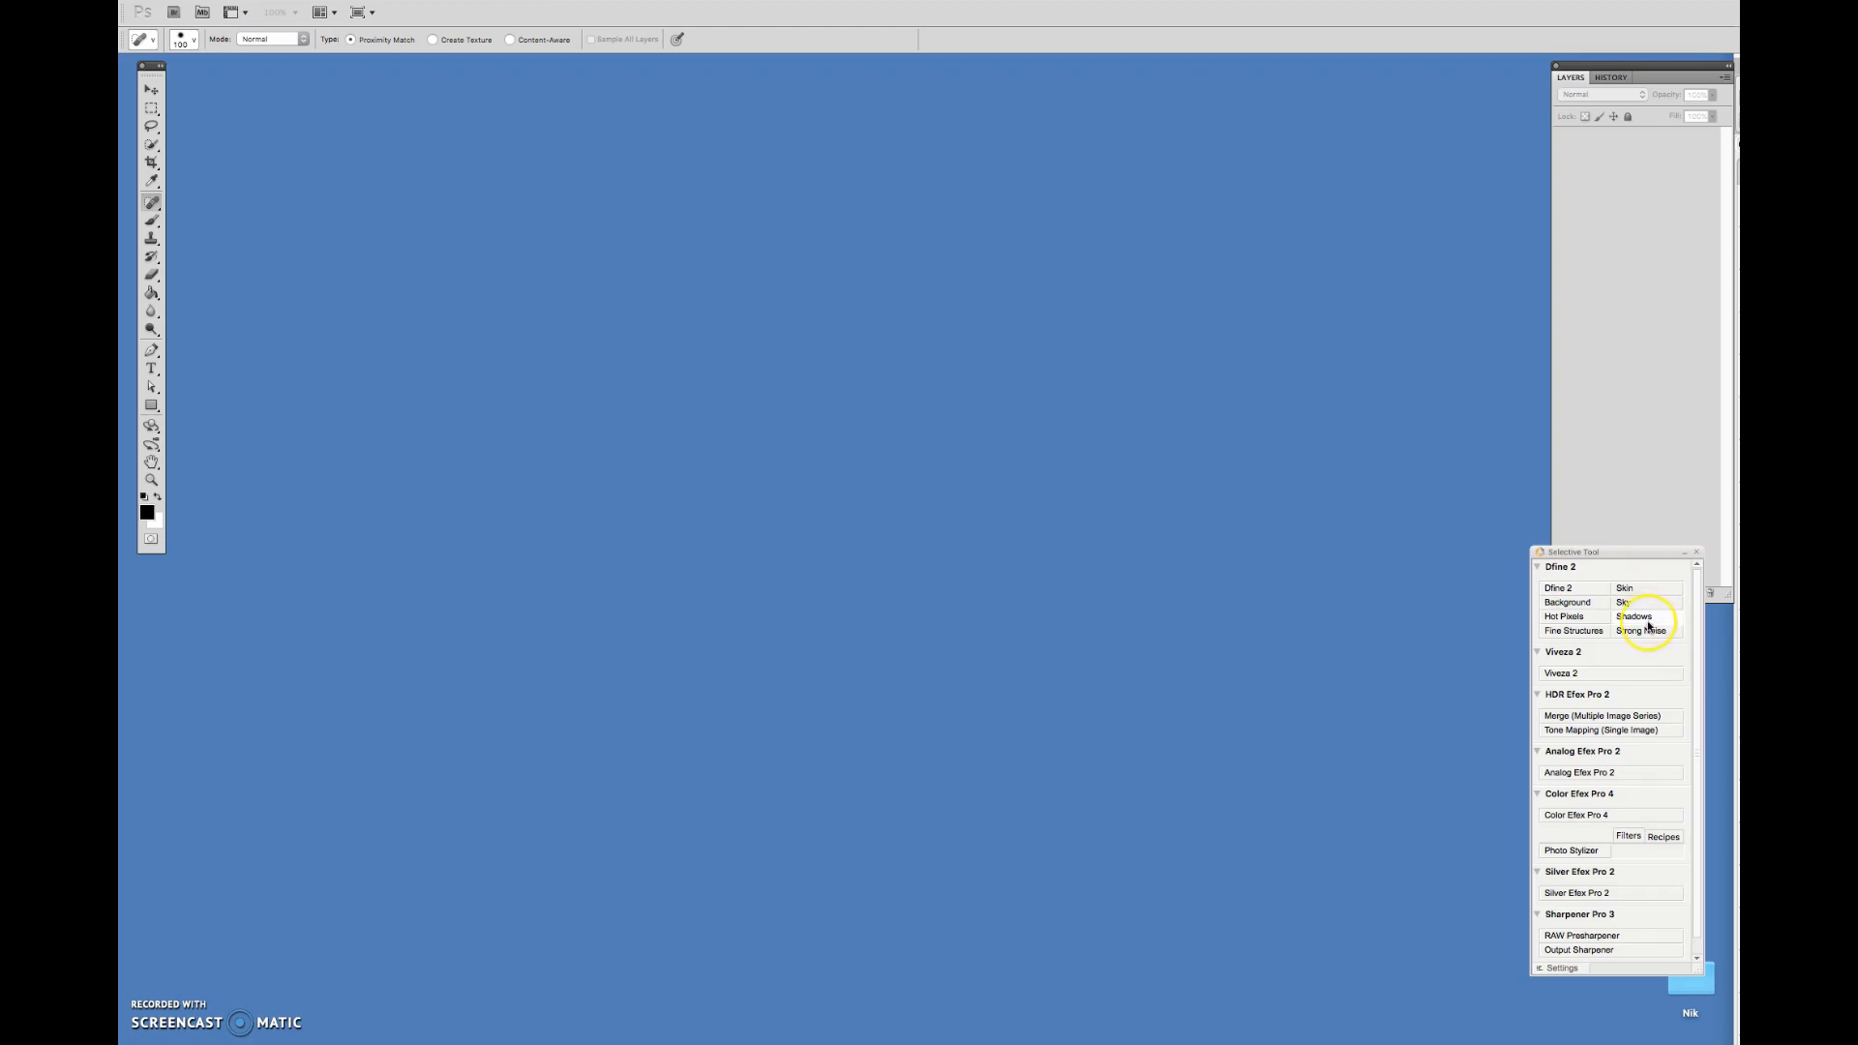
Start an HDR multi-exposure merge and select _MG_0215, _MG_0216 and _MG_0217.JPG.
drag(1569, 553, 1569, 580)
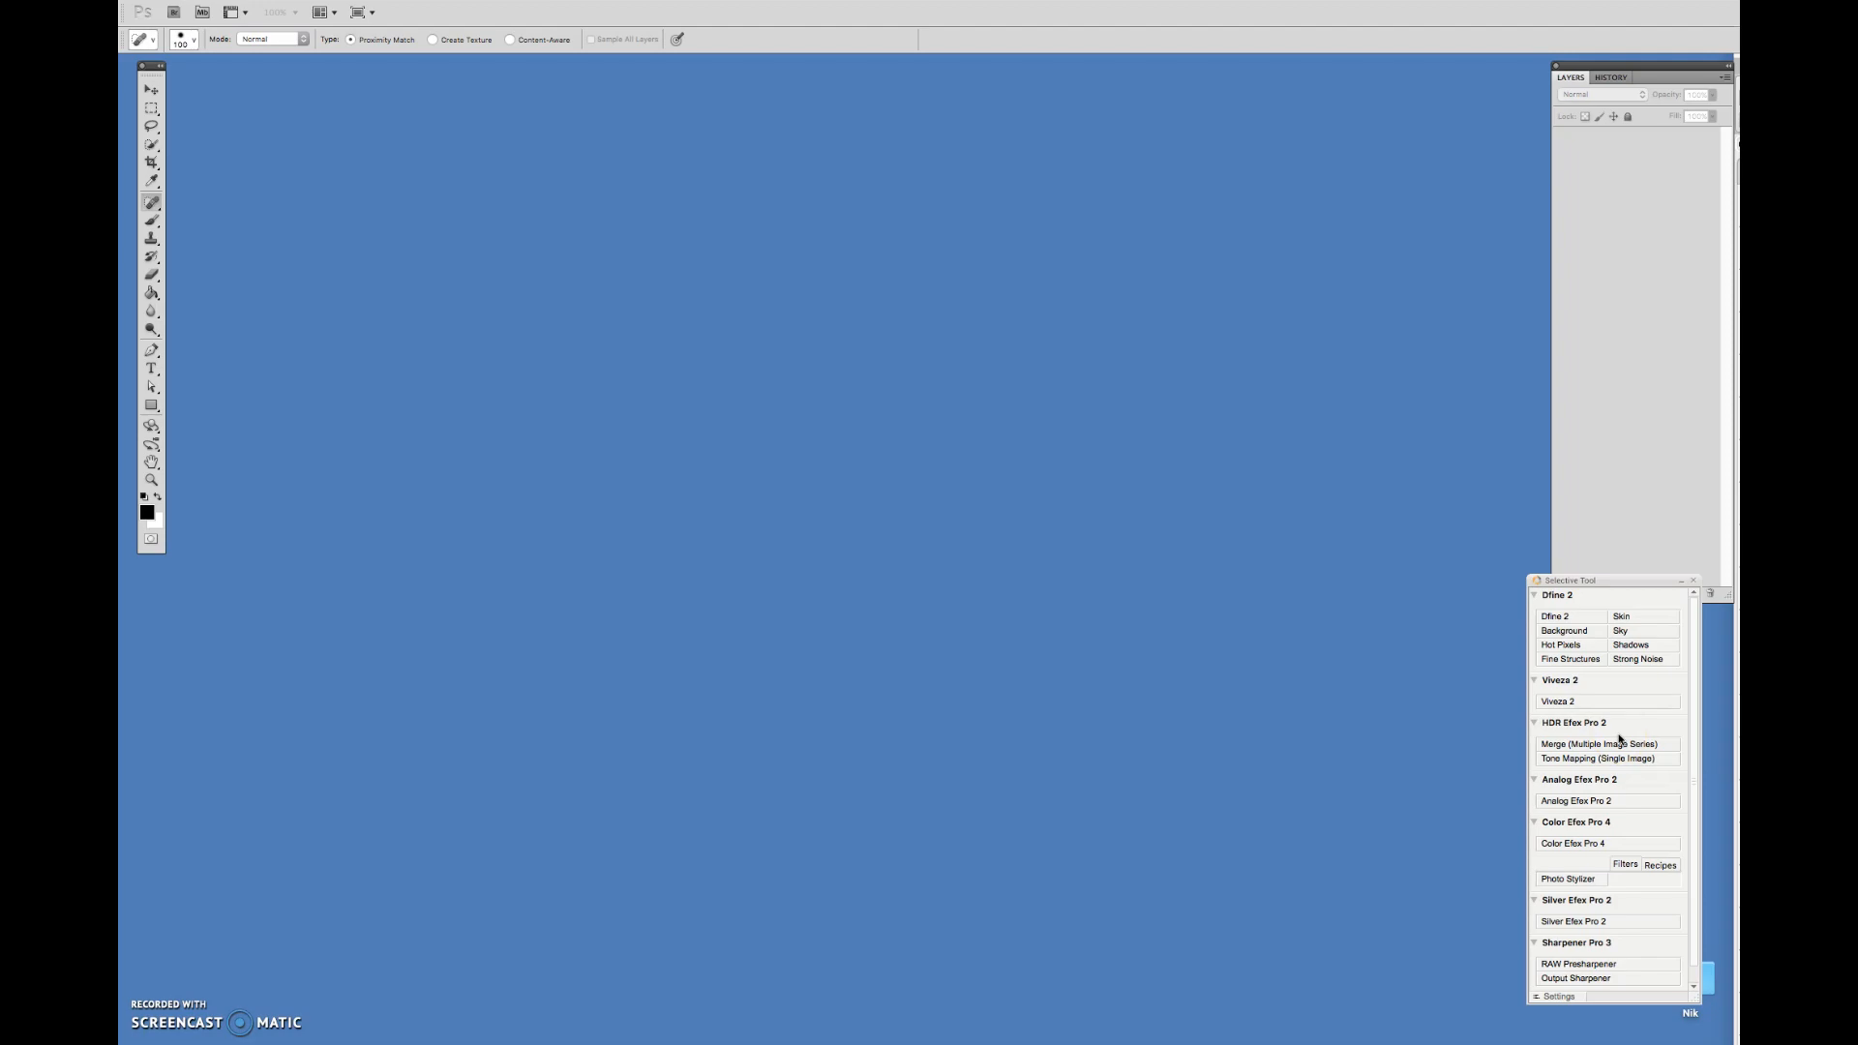
mouse_move(1488, 748)
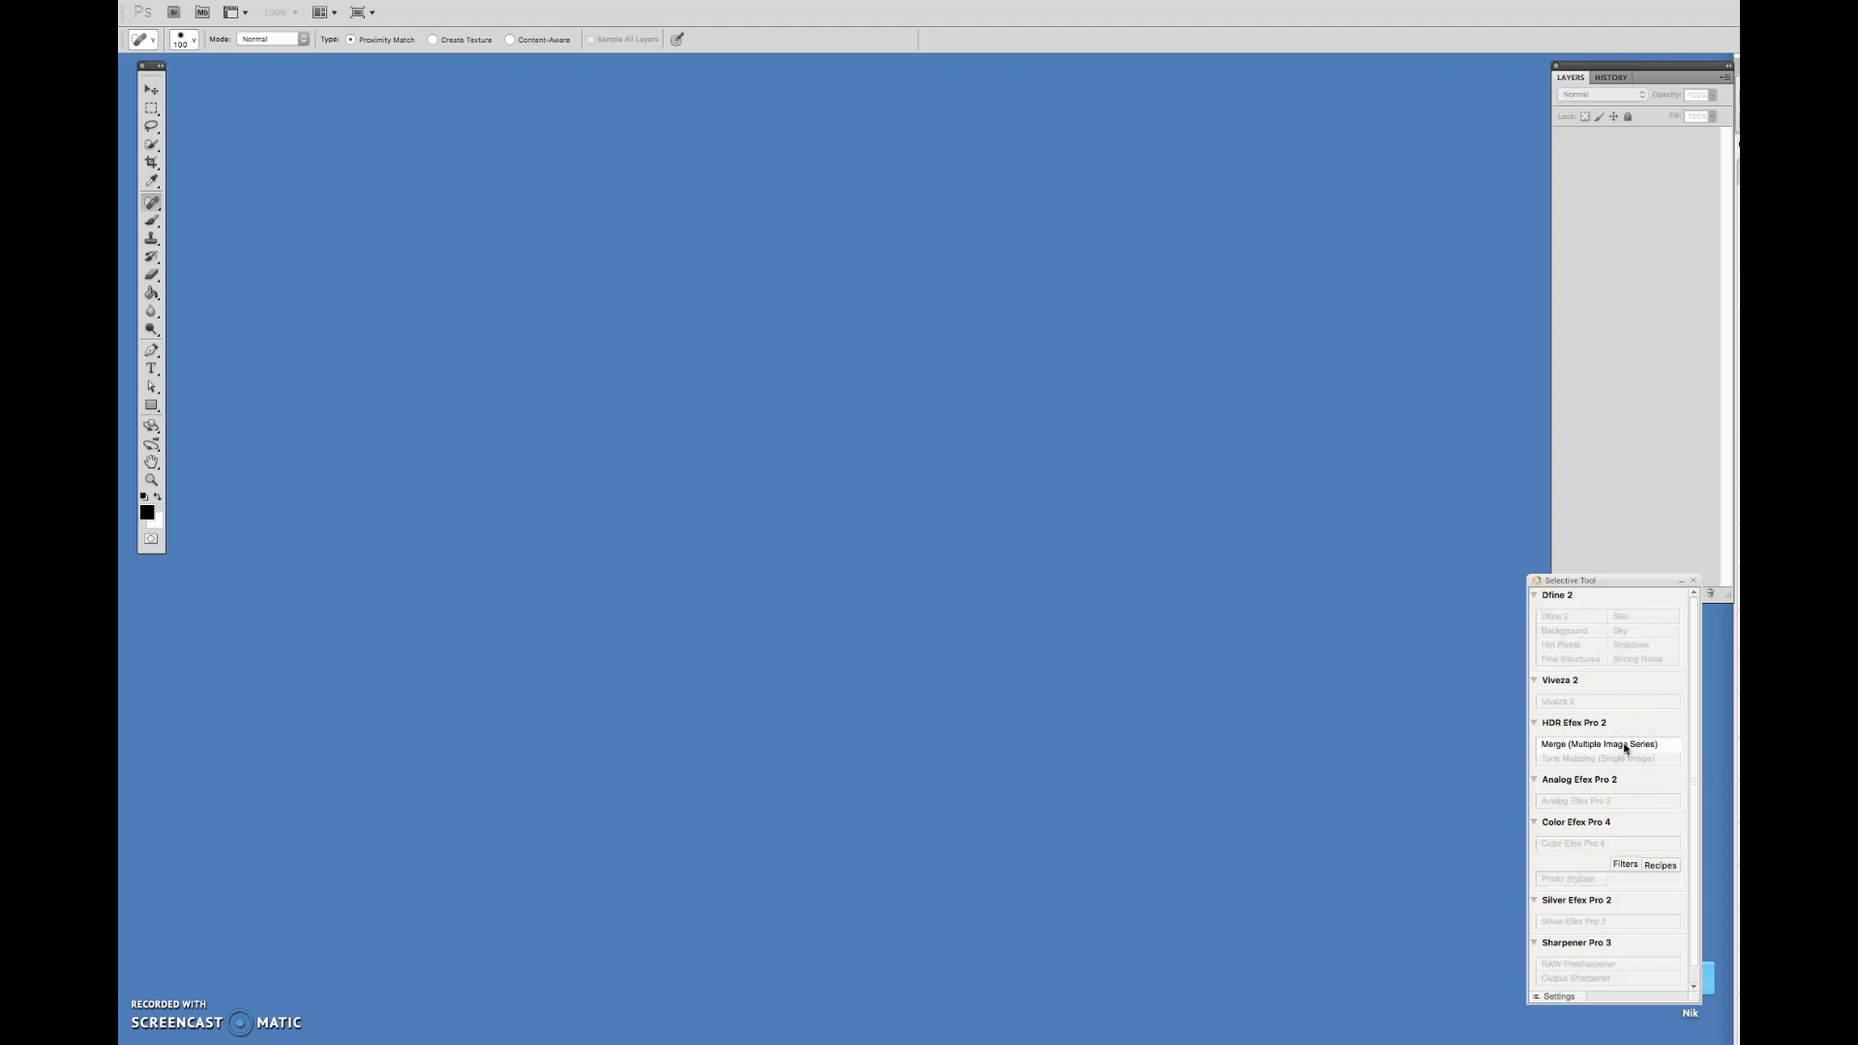
click(1599, 743)
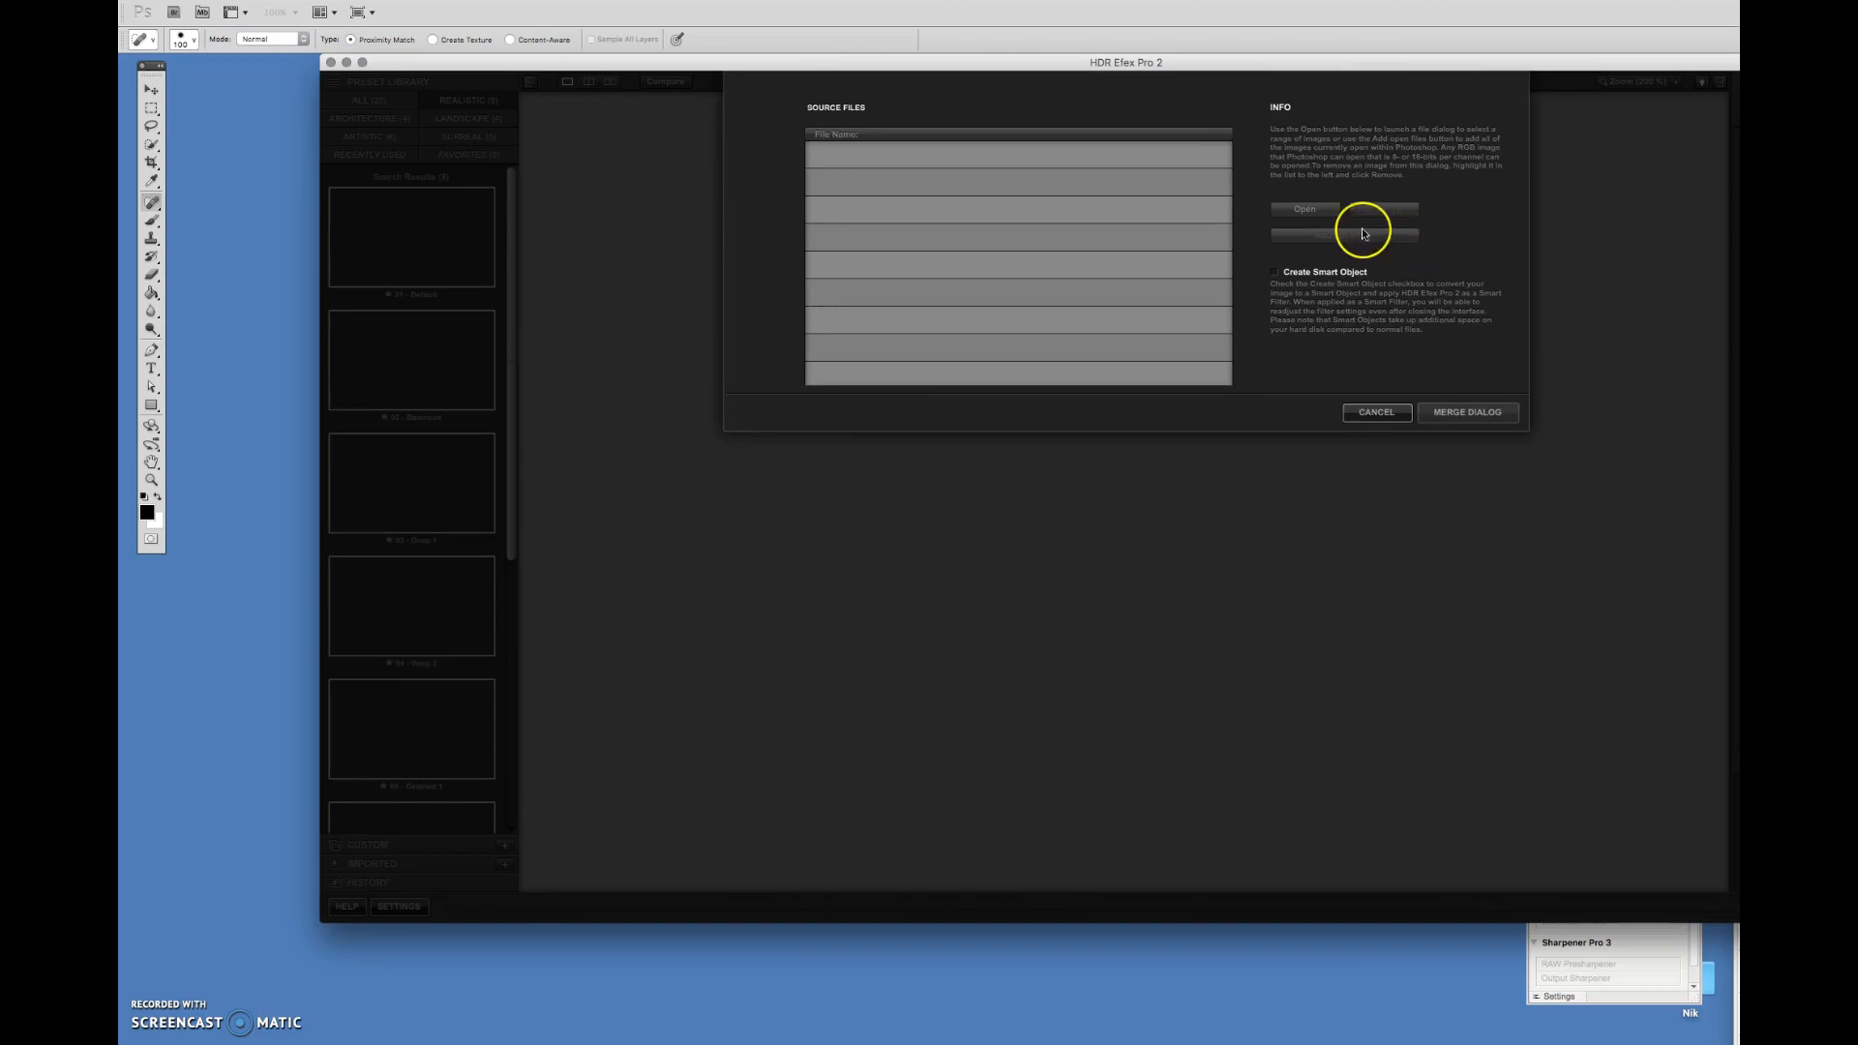
click(1304, 209)
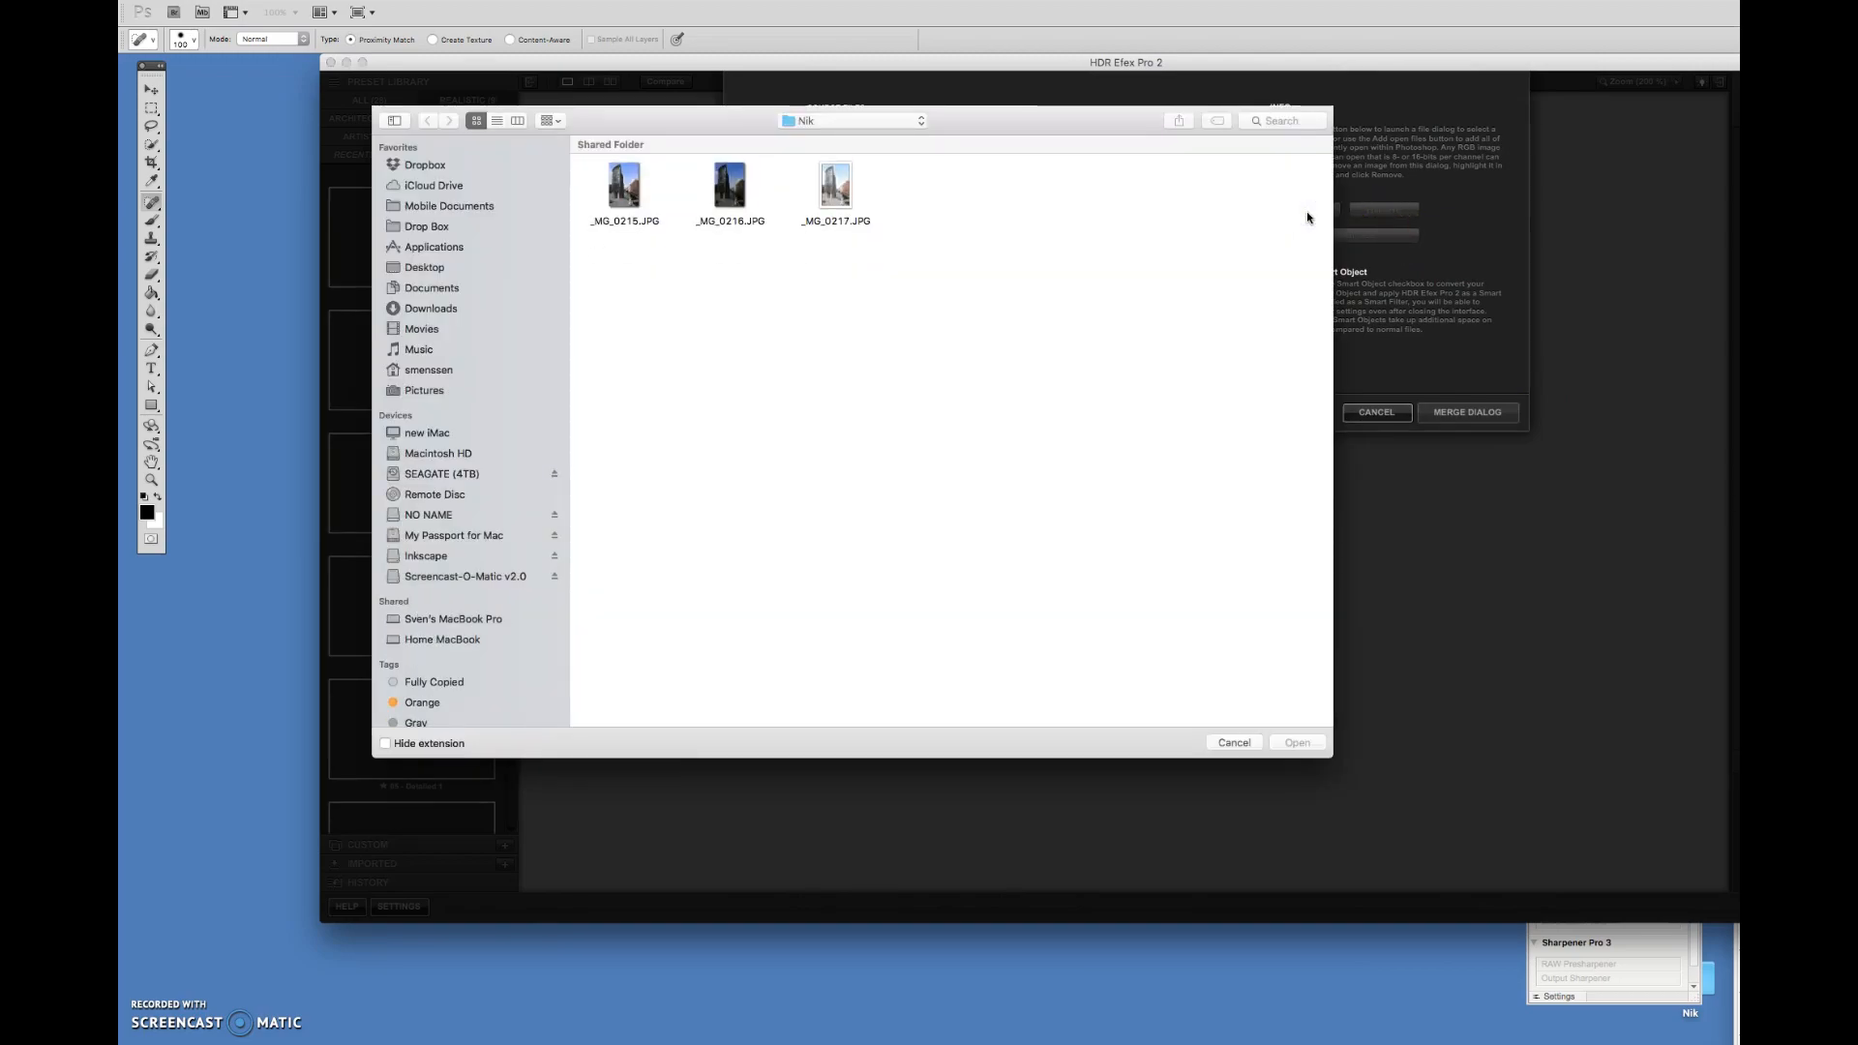
mouse_move(1054, 179)
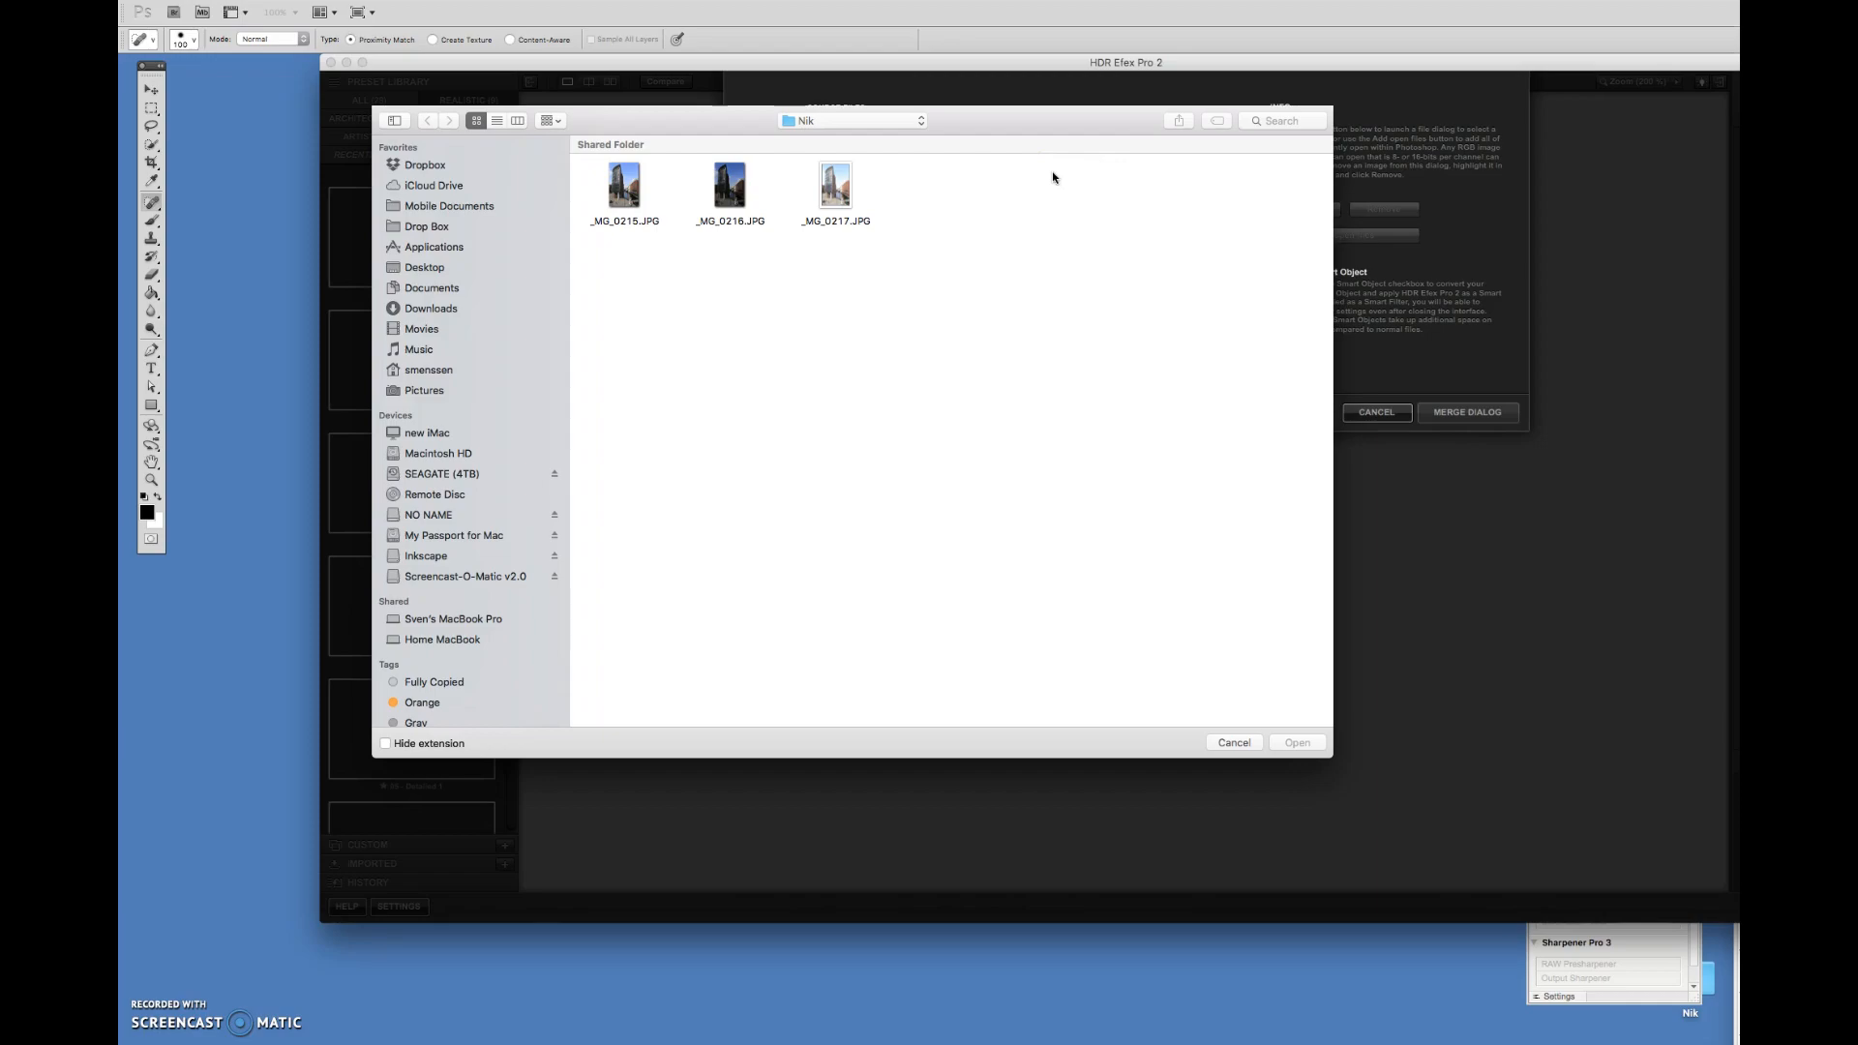
mouse_move(1040, 187)
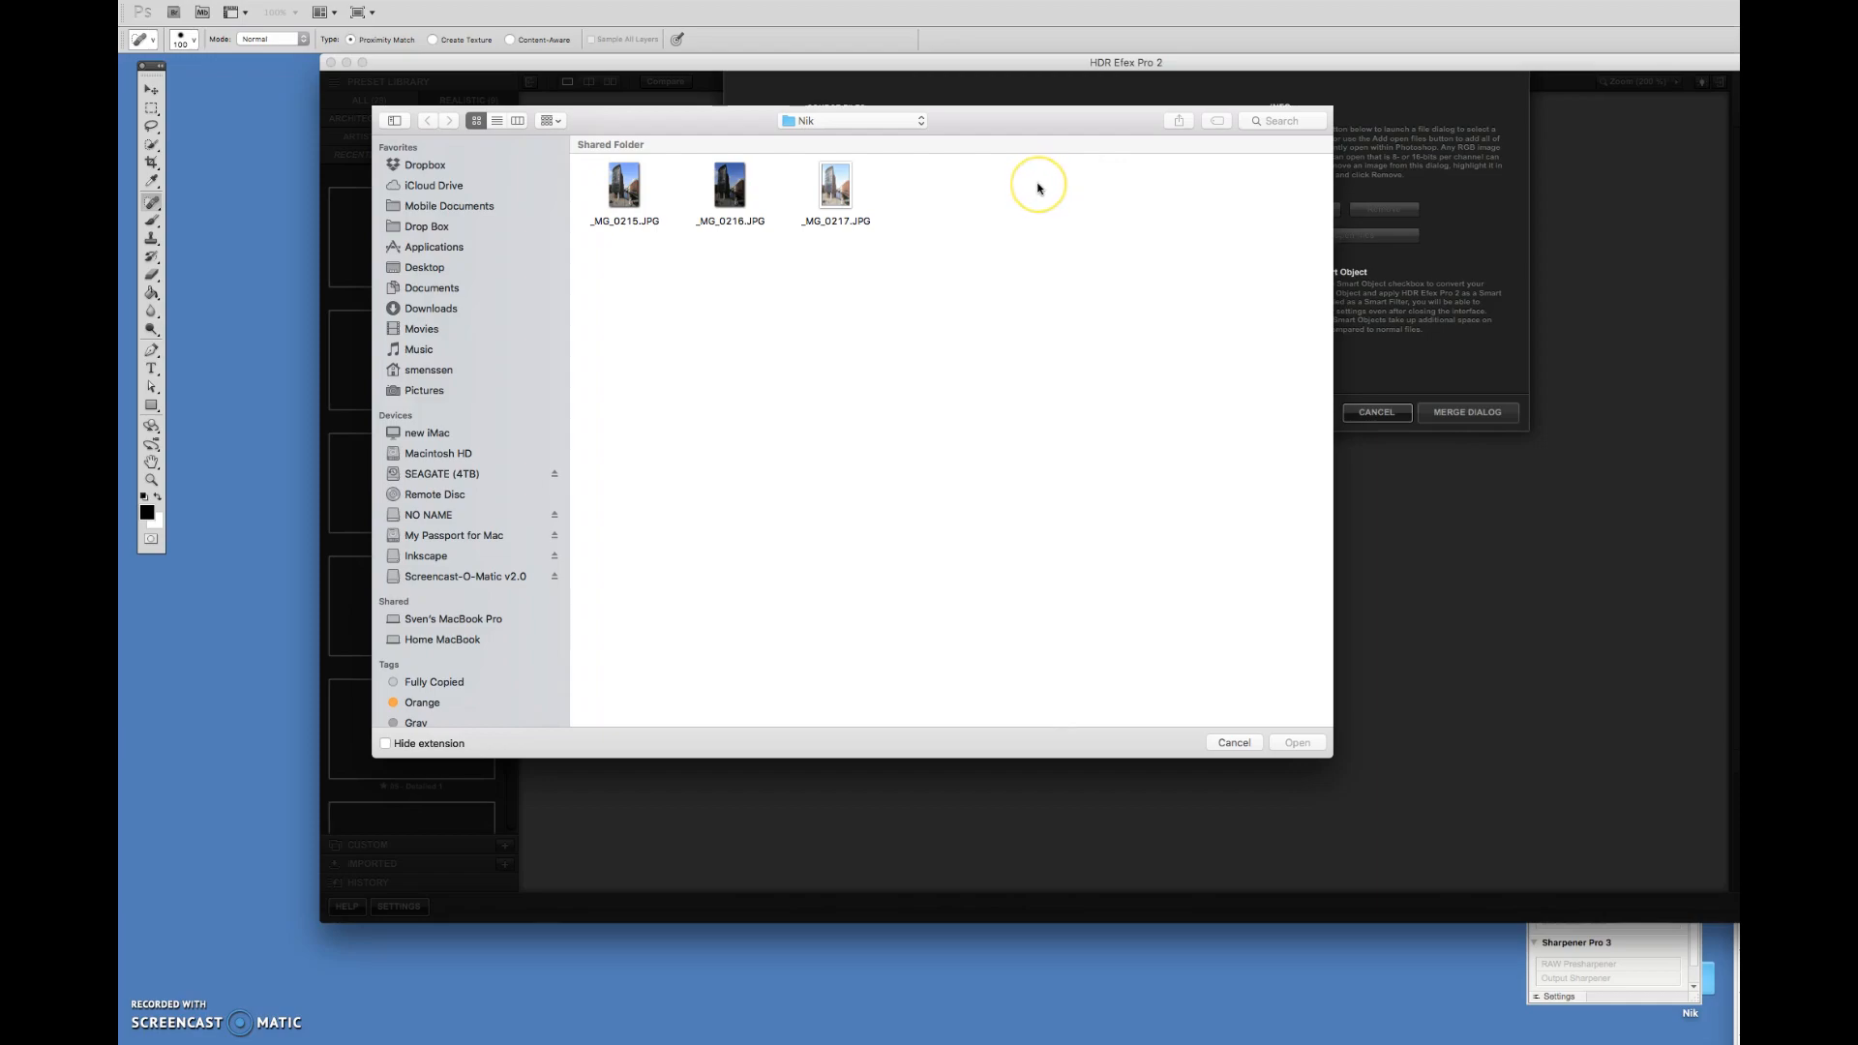
mouse_move(1007, 186)
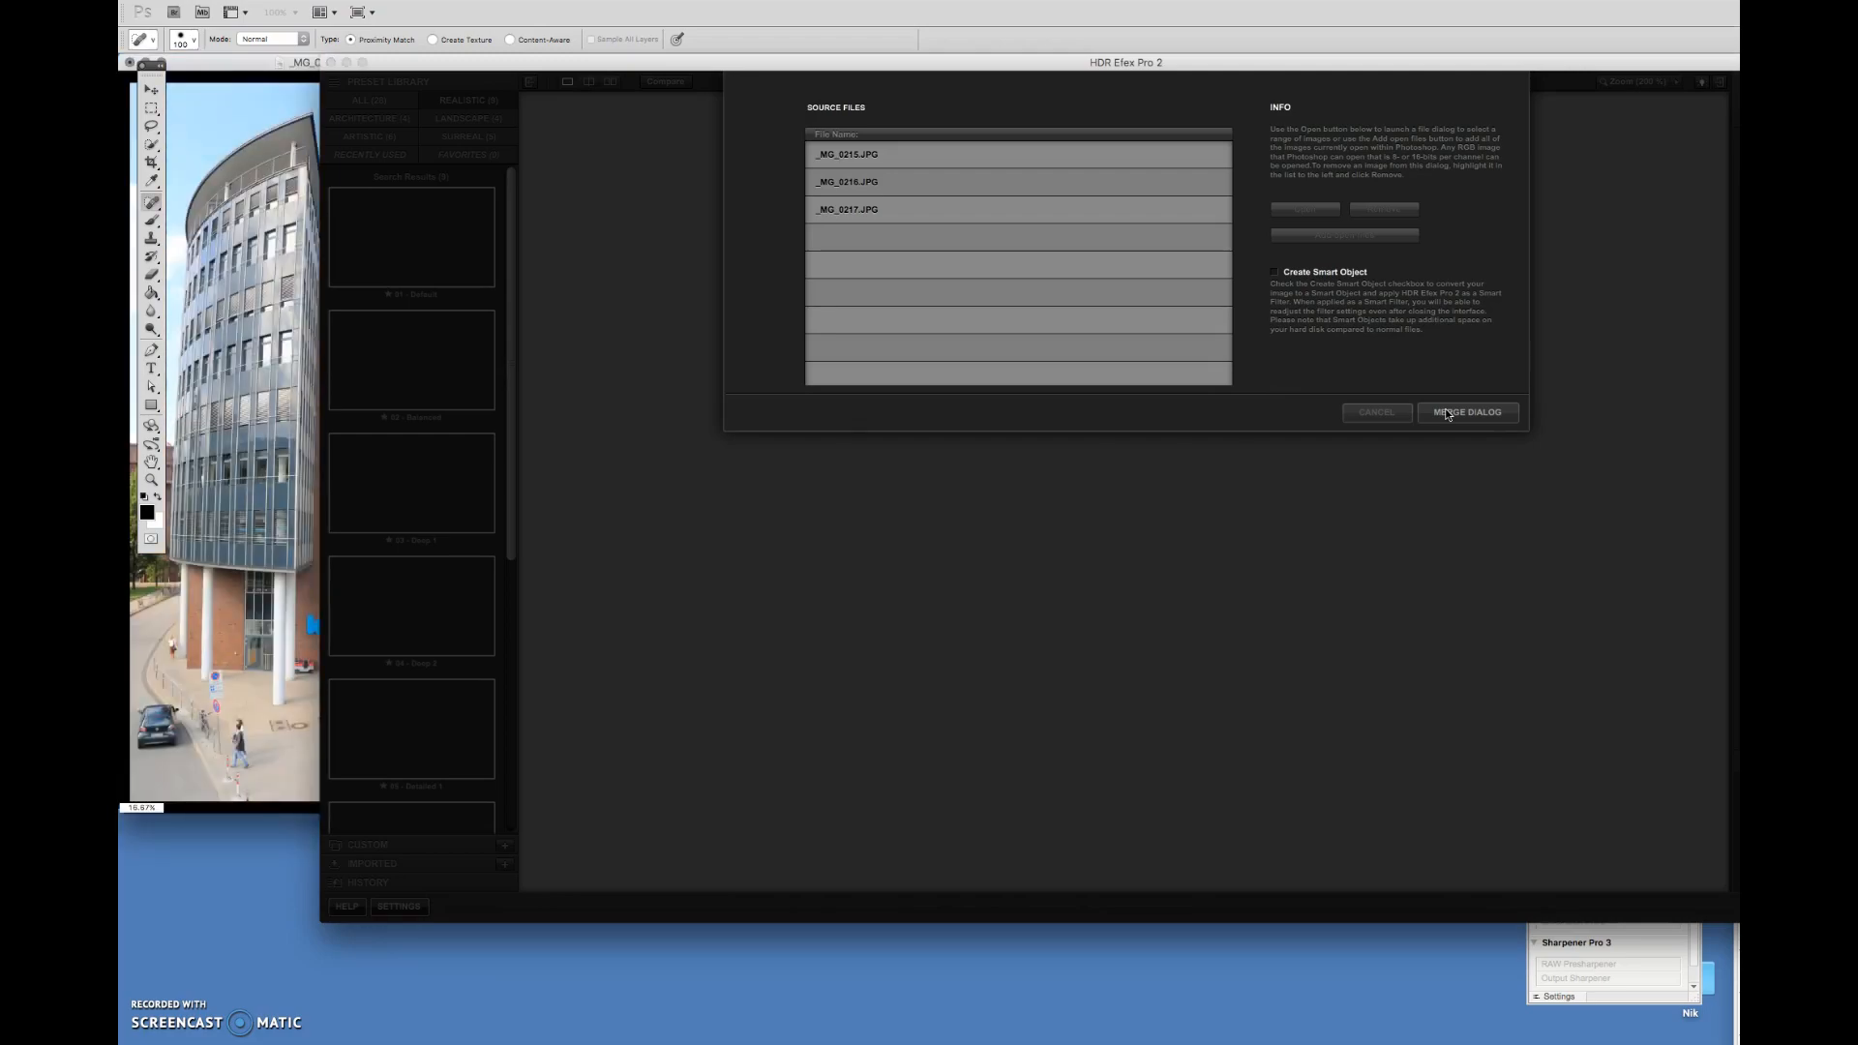
Proceed to the merge preview and fine-tune its exposure slider.
click(1466, 411)
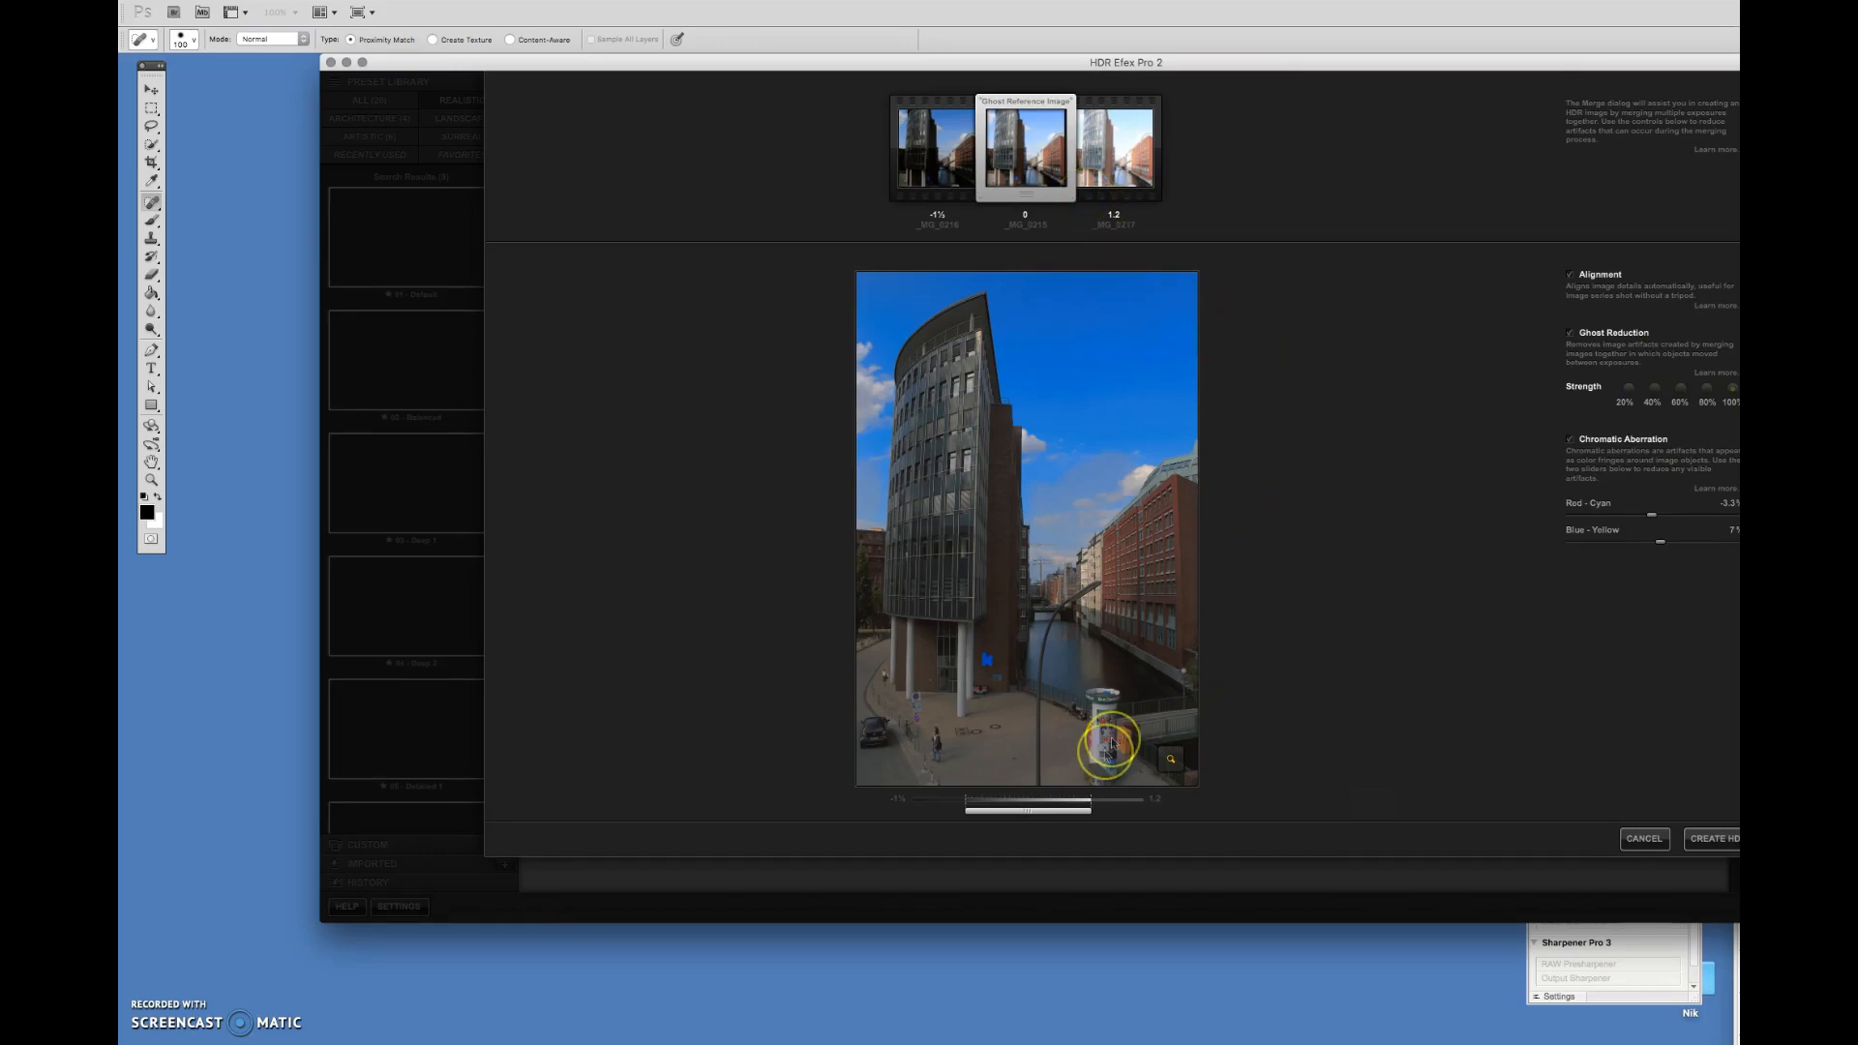
drag(1025, 807, 1076, 813)
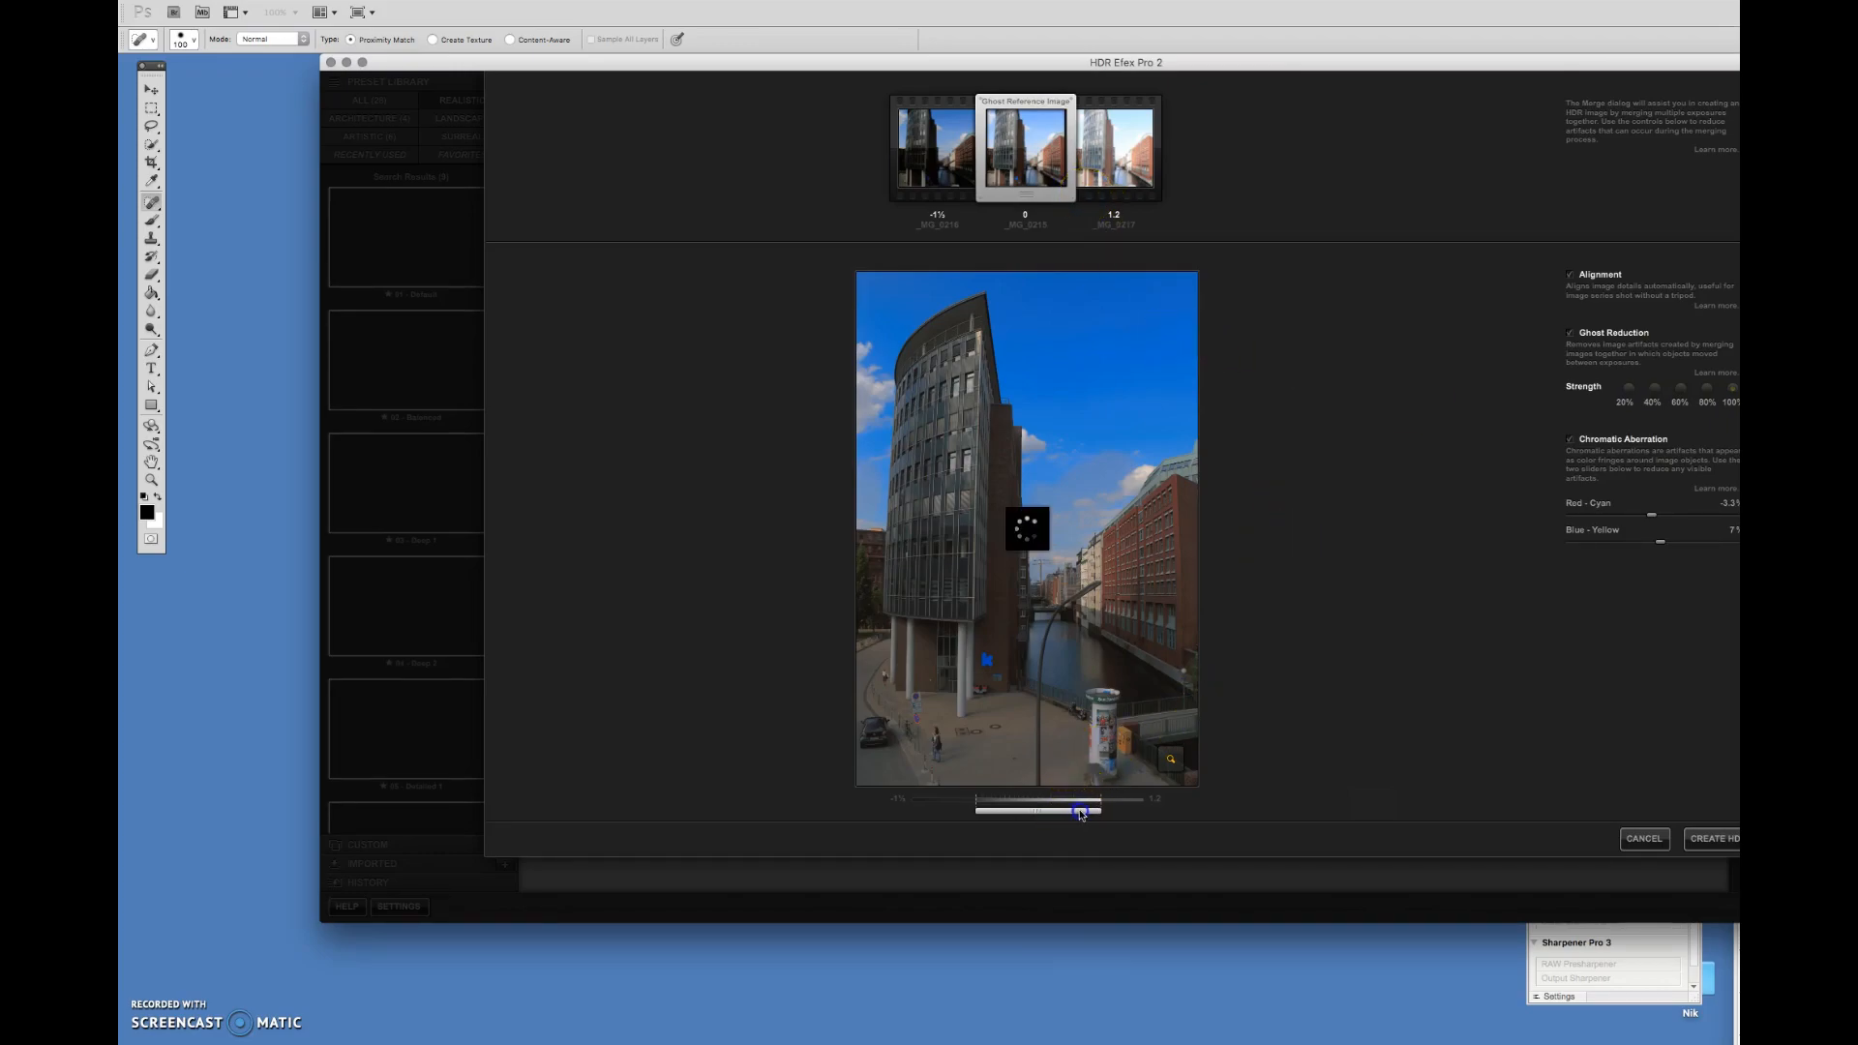
drag(1078, 811, 1058, 811)
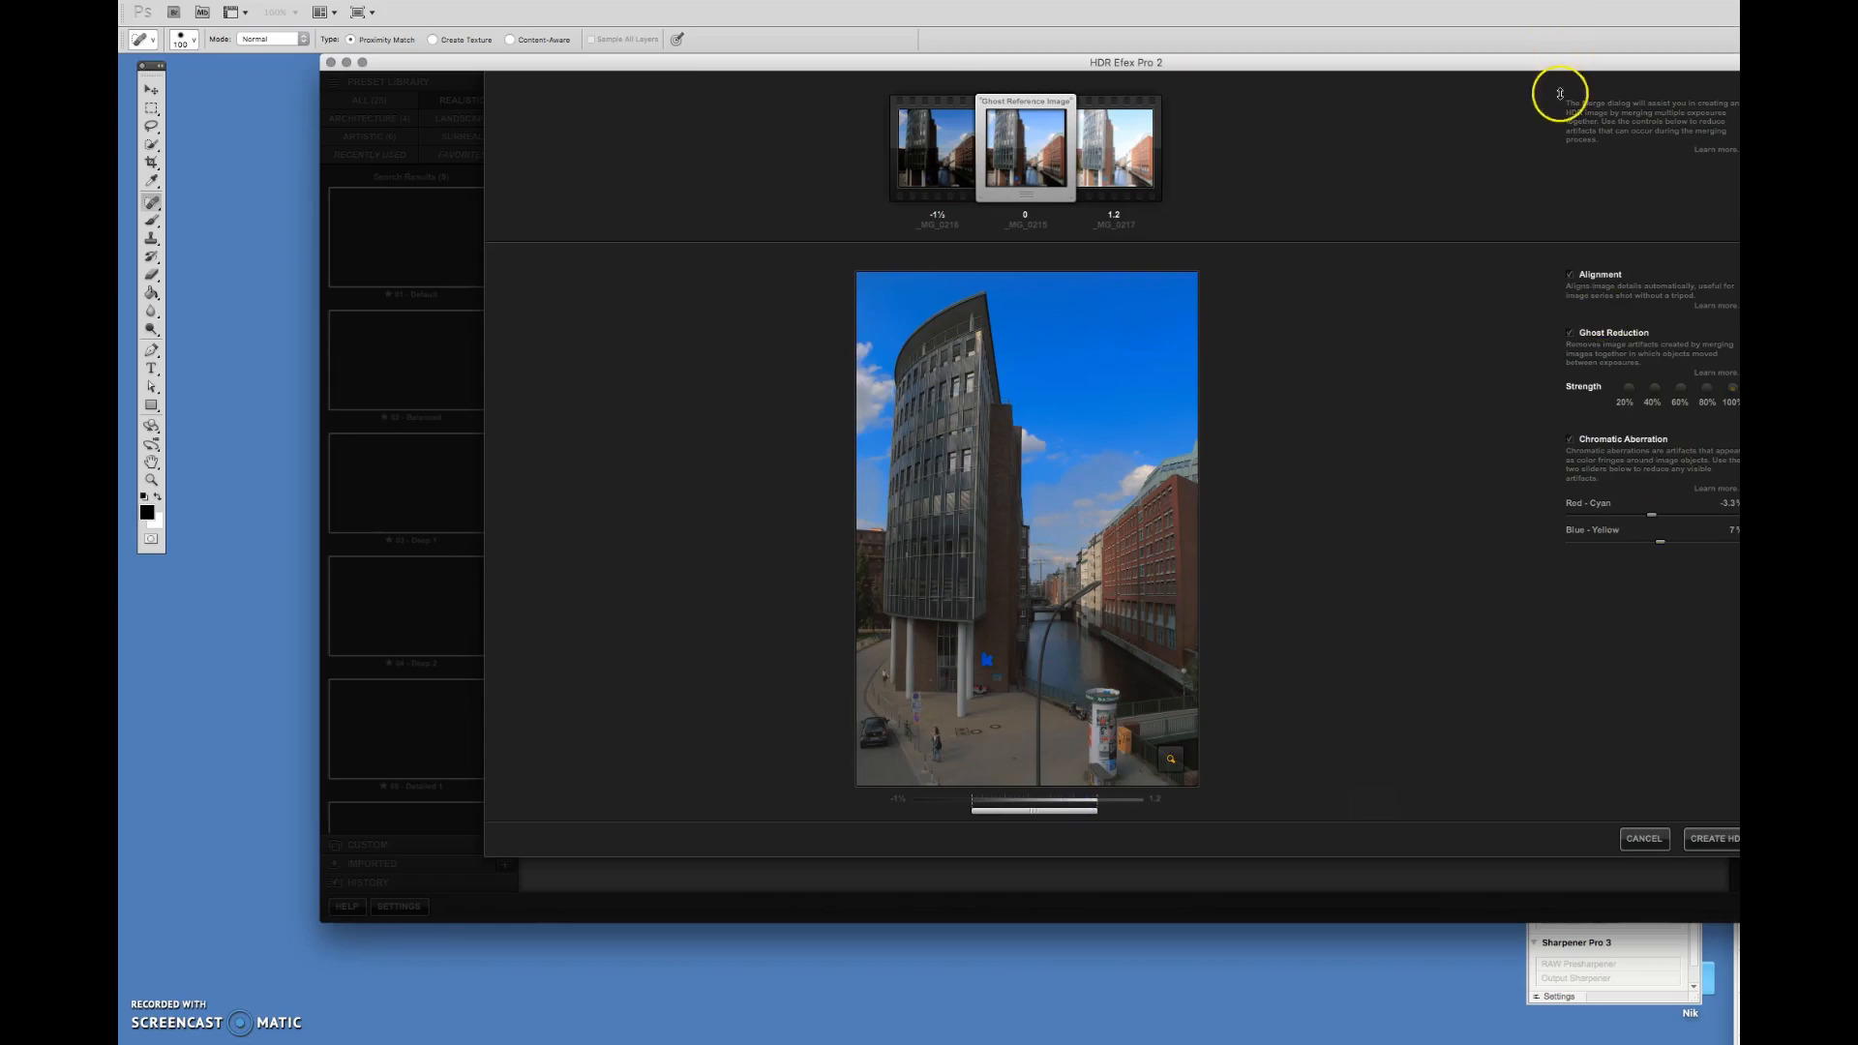
mouse_move(1698, 780)
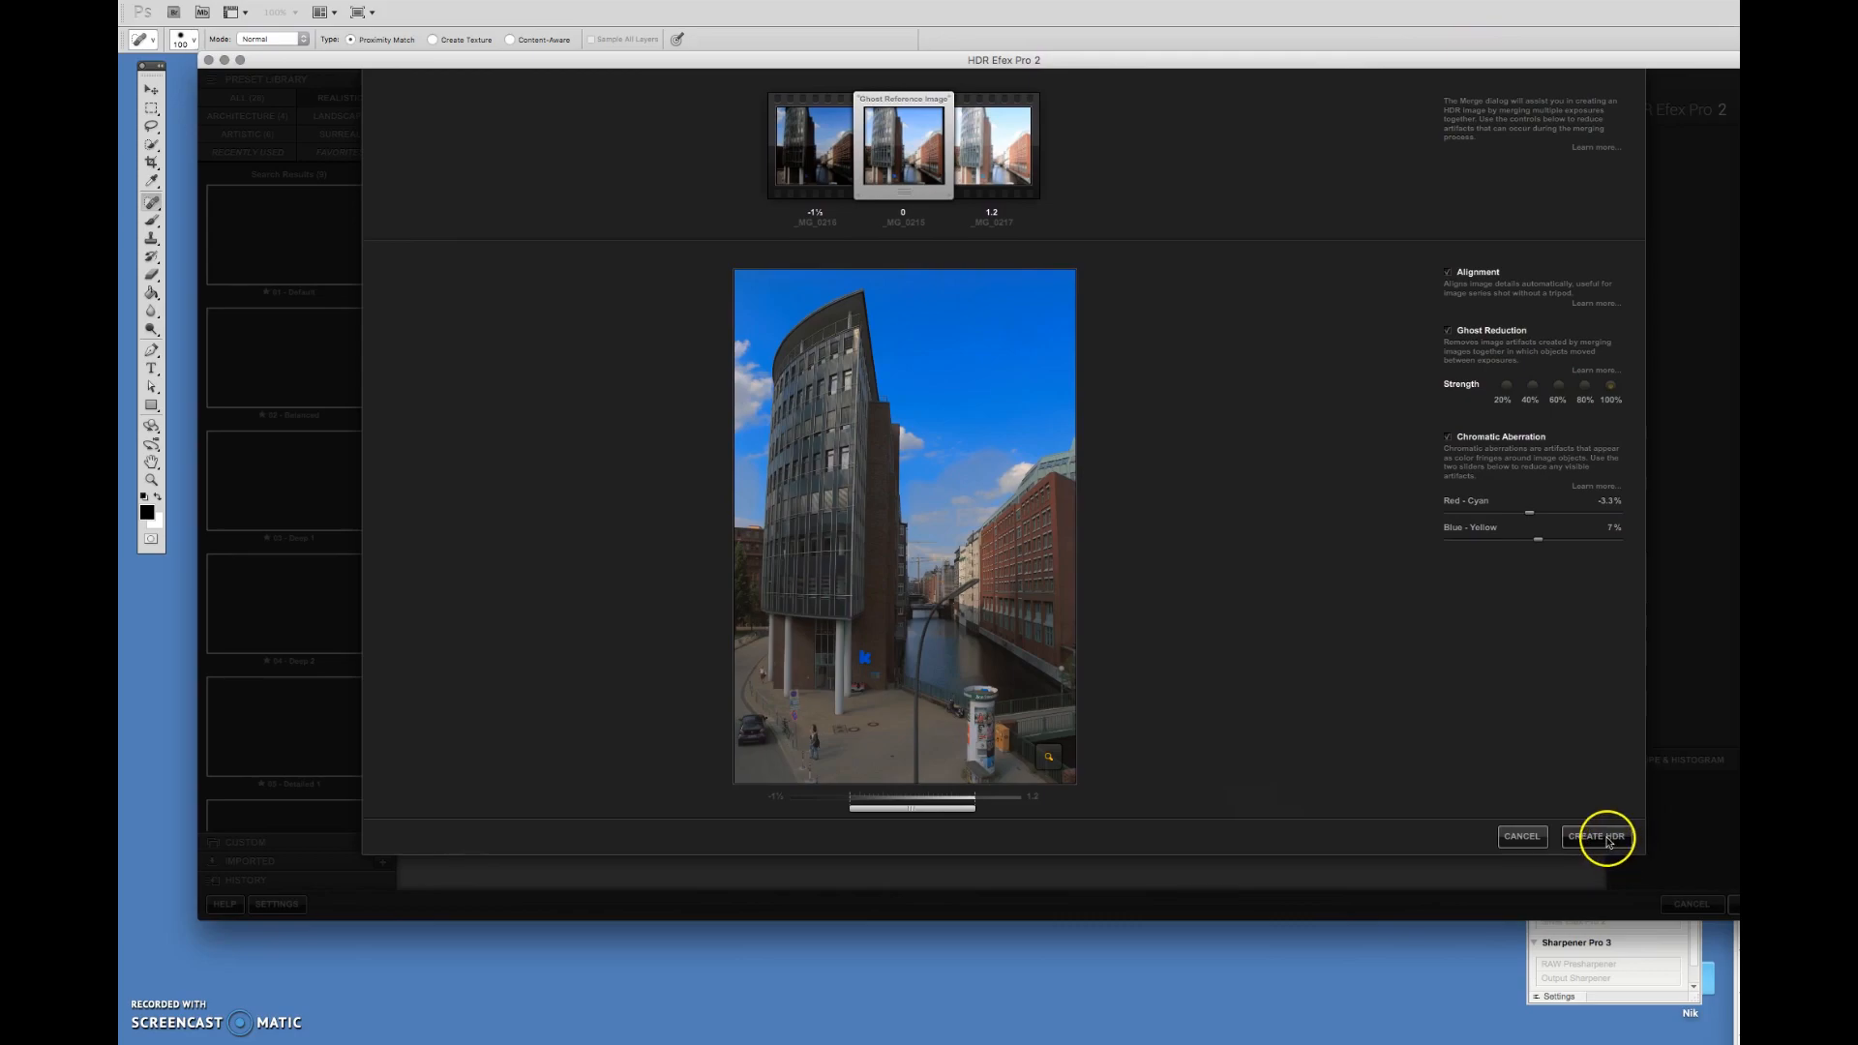
Create the HDR image, try Deep 2, then apply the 03 - Deep 1 preset.
click(1598, 836)
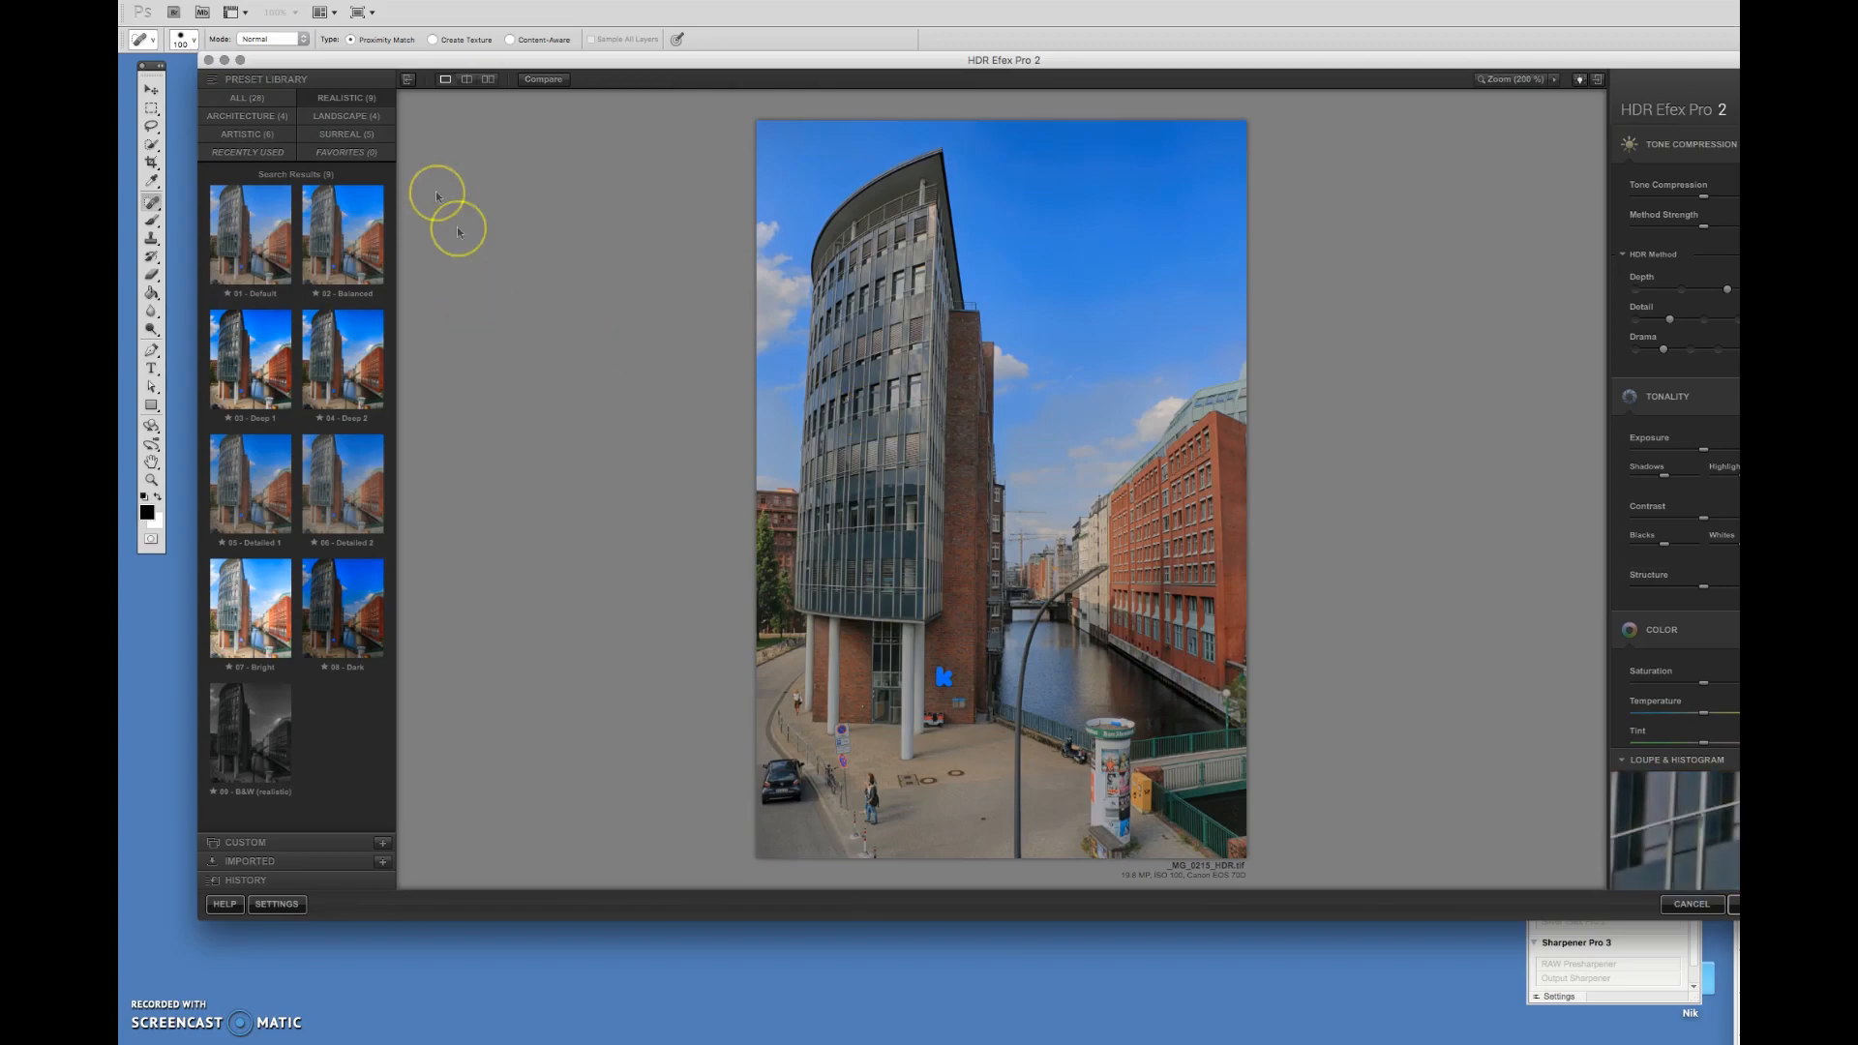
click(343, 358)
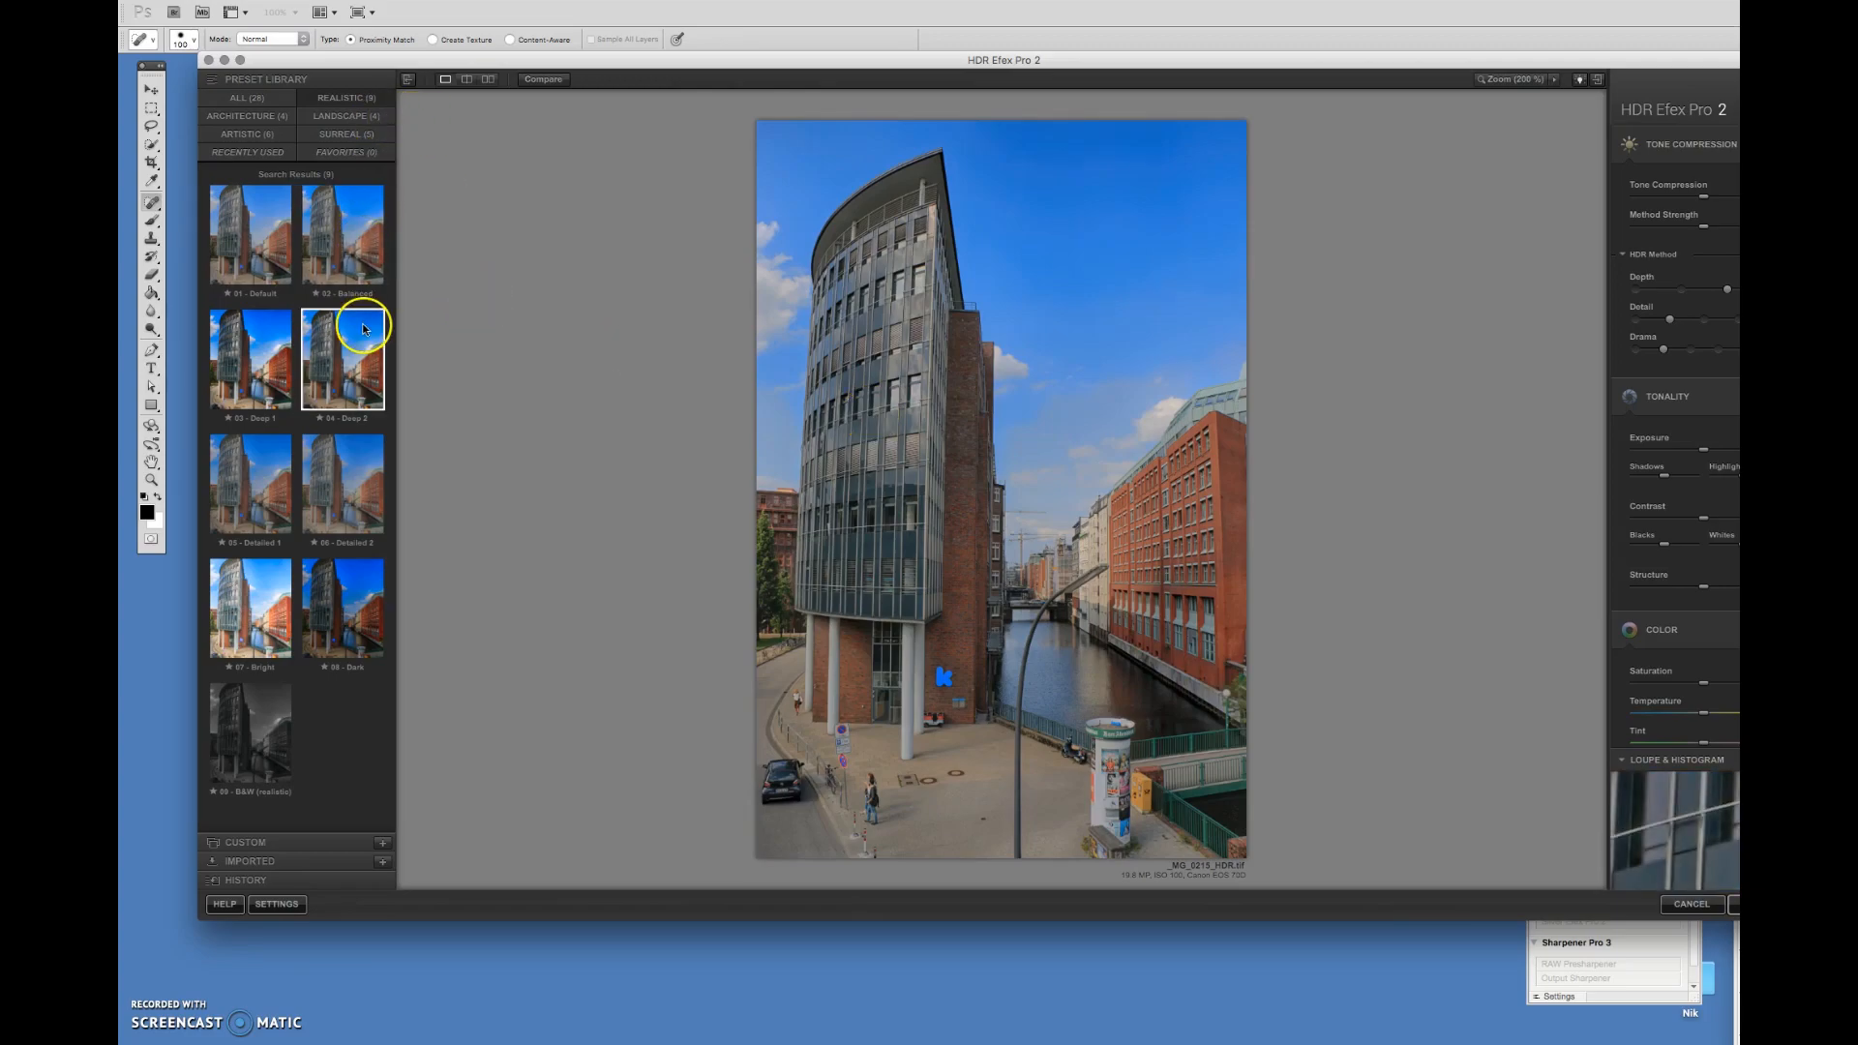
click(248, 358)
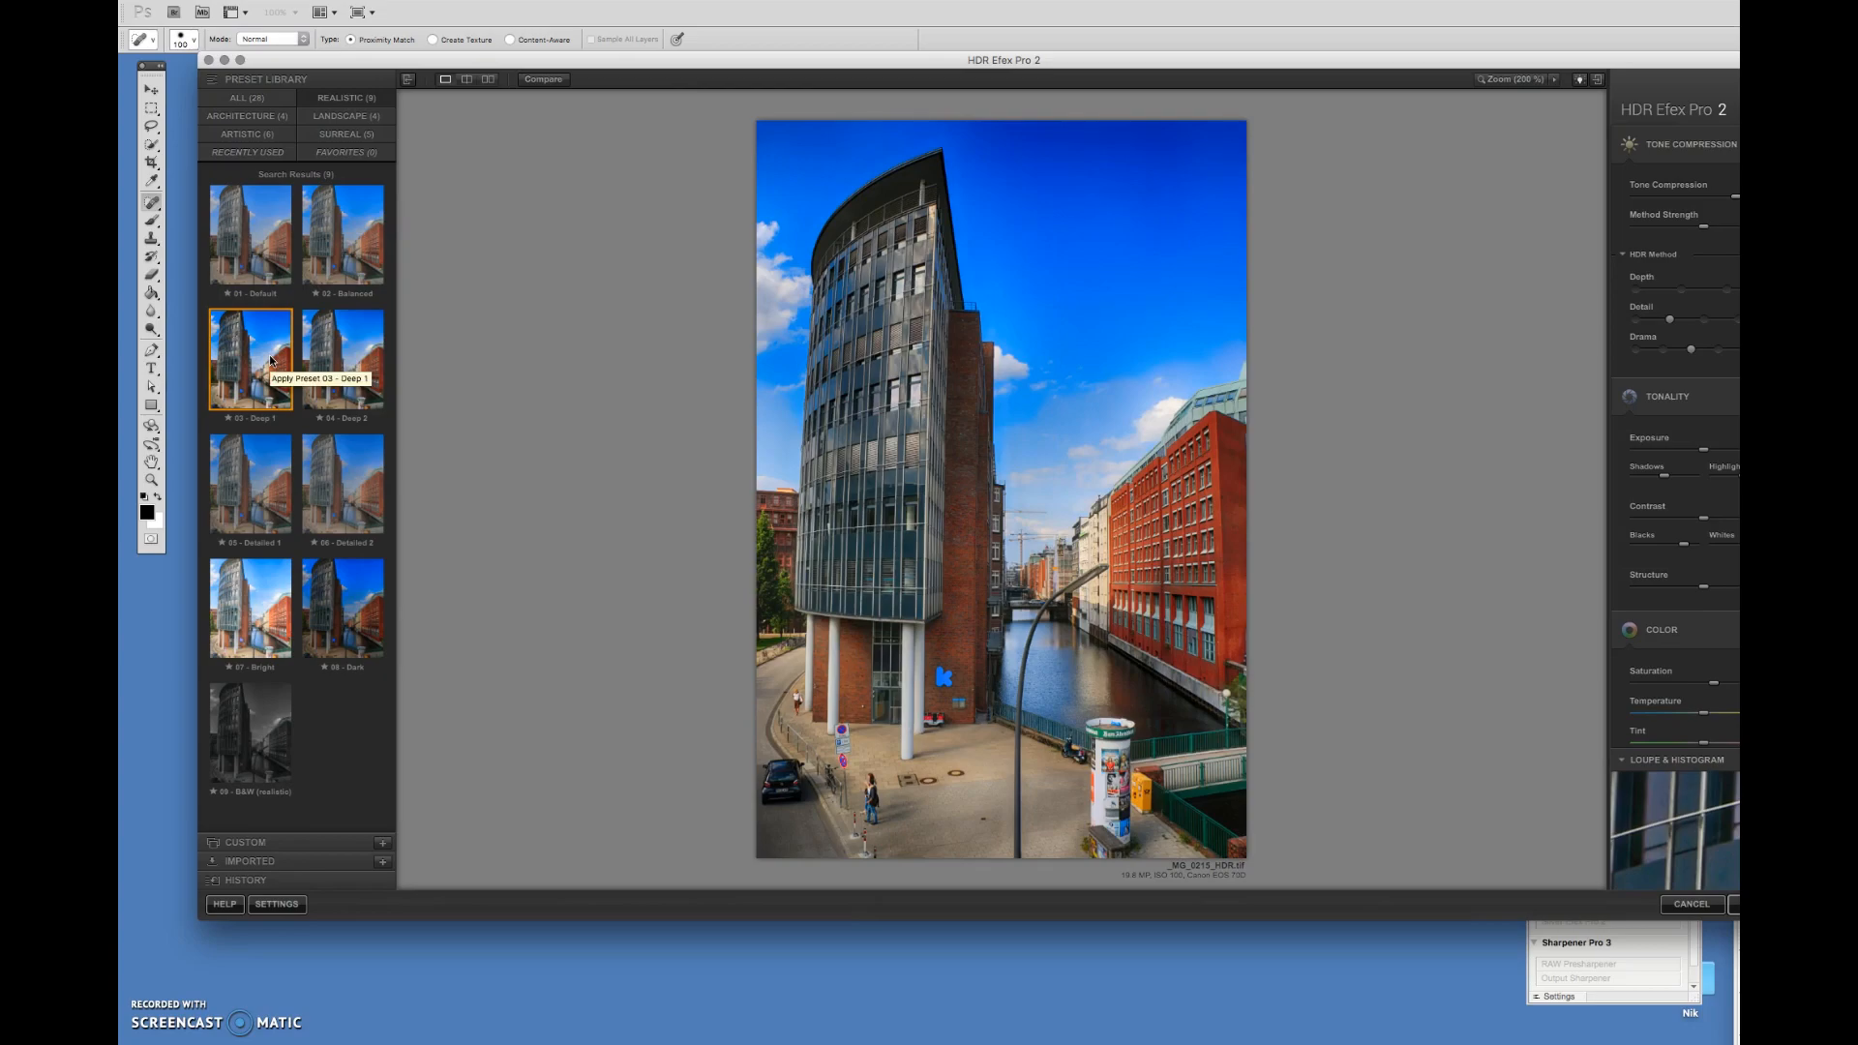
click(342, 234)
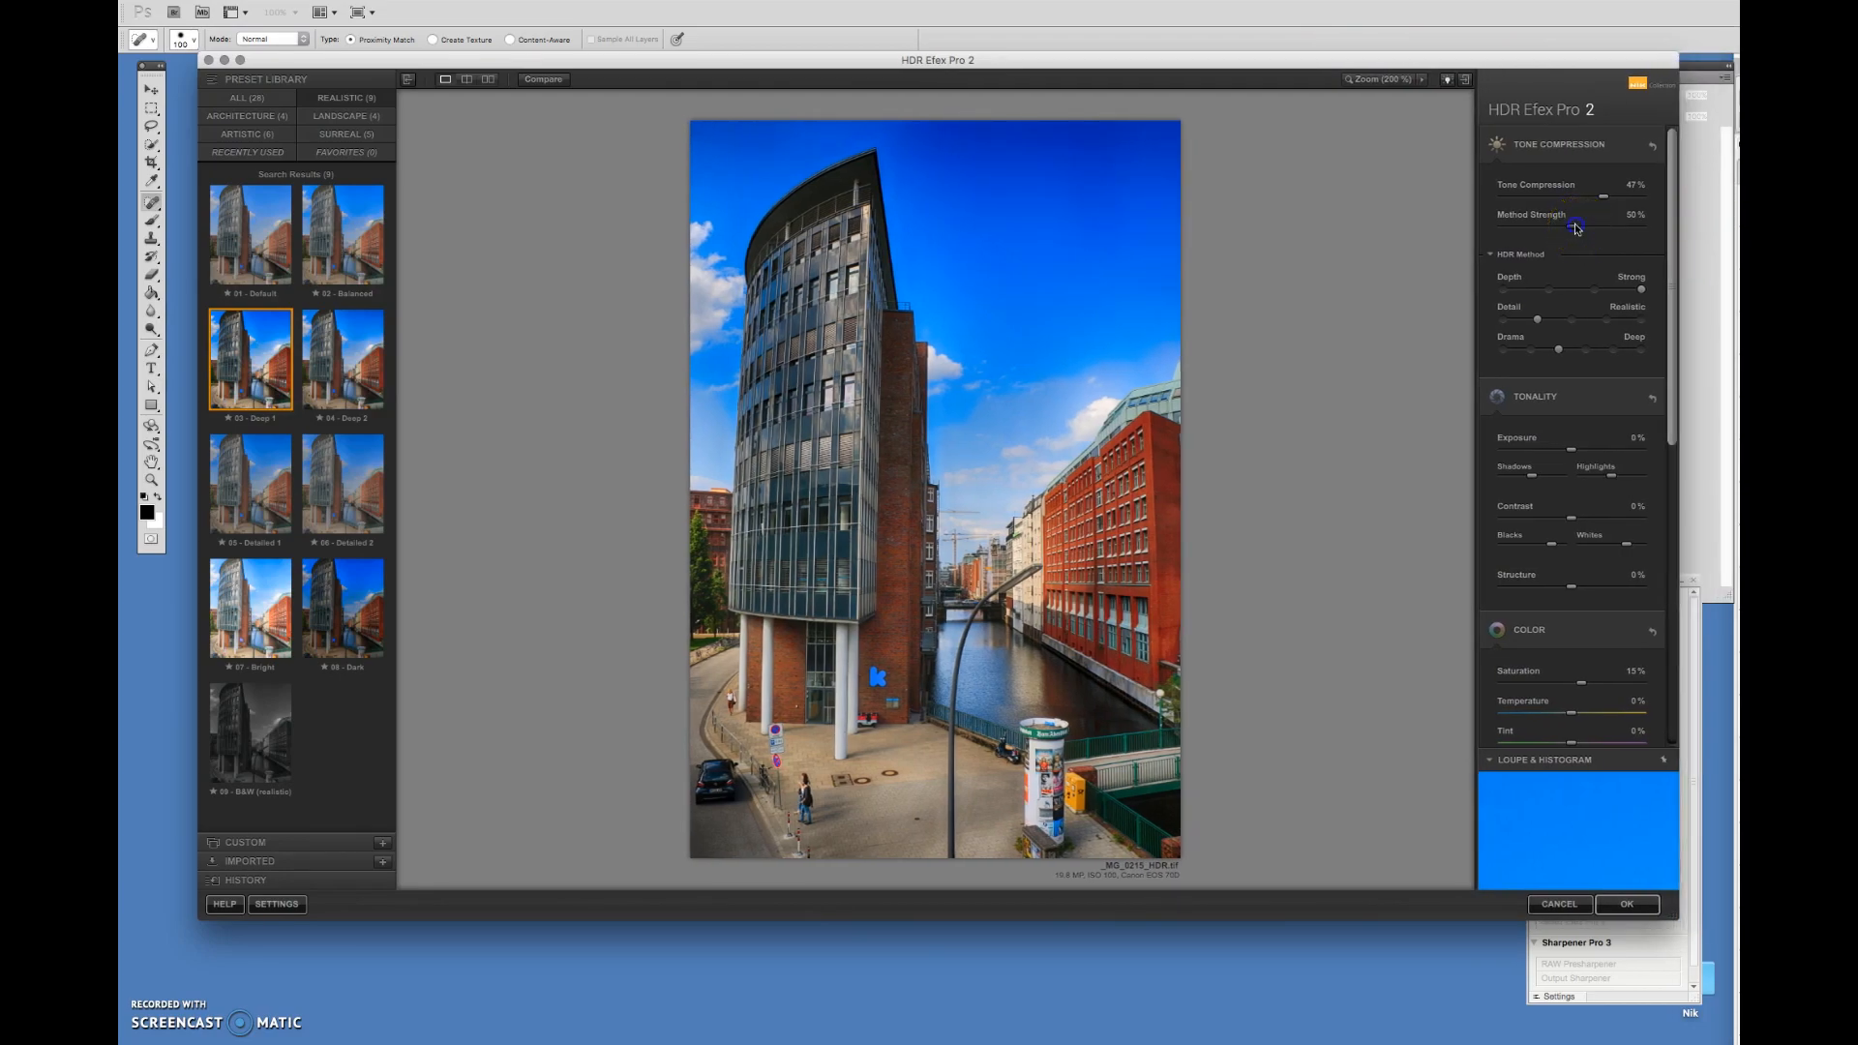
Set tone compression method strength to about 80% and depth to Normal.
drag(1577, 226, 1529, 227)
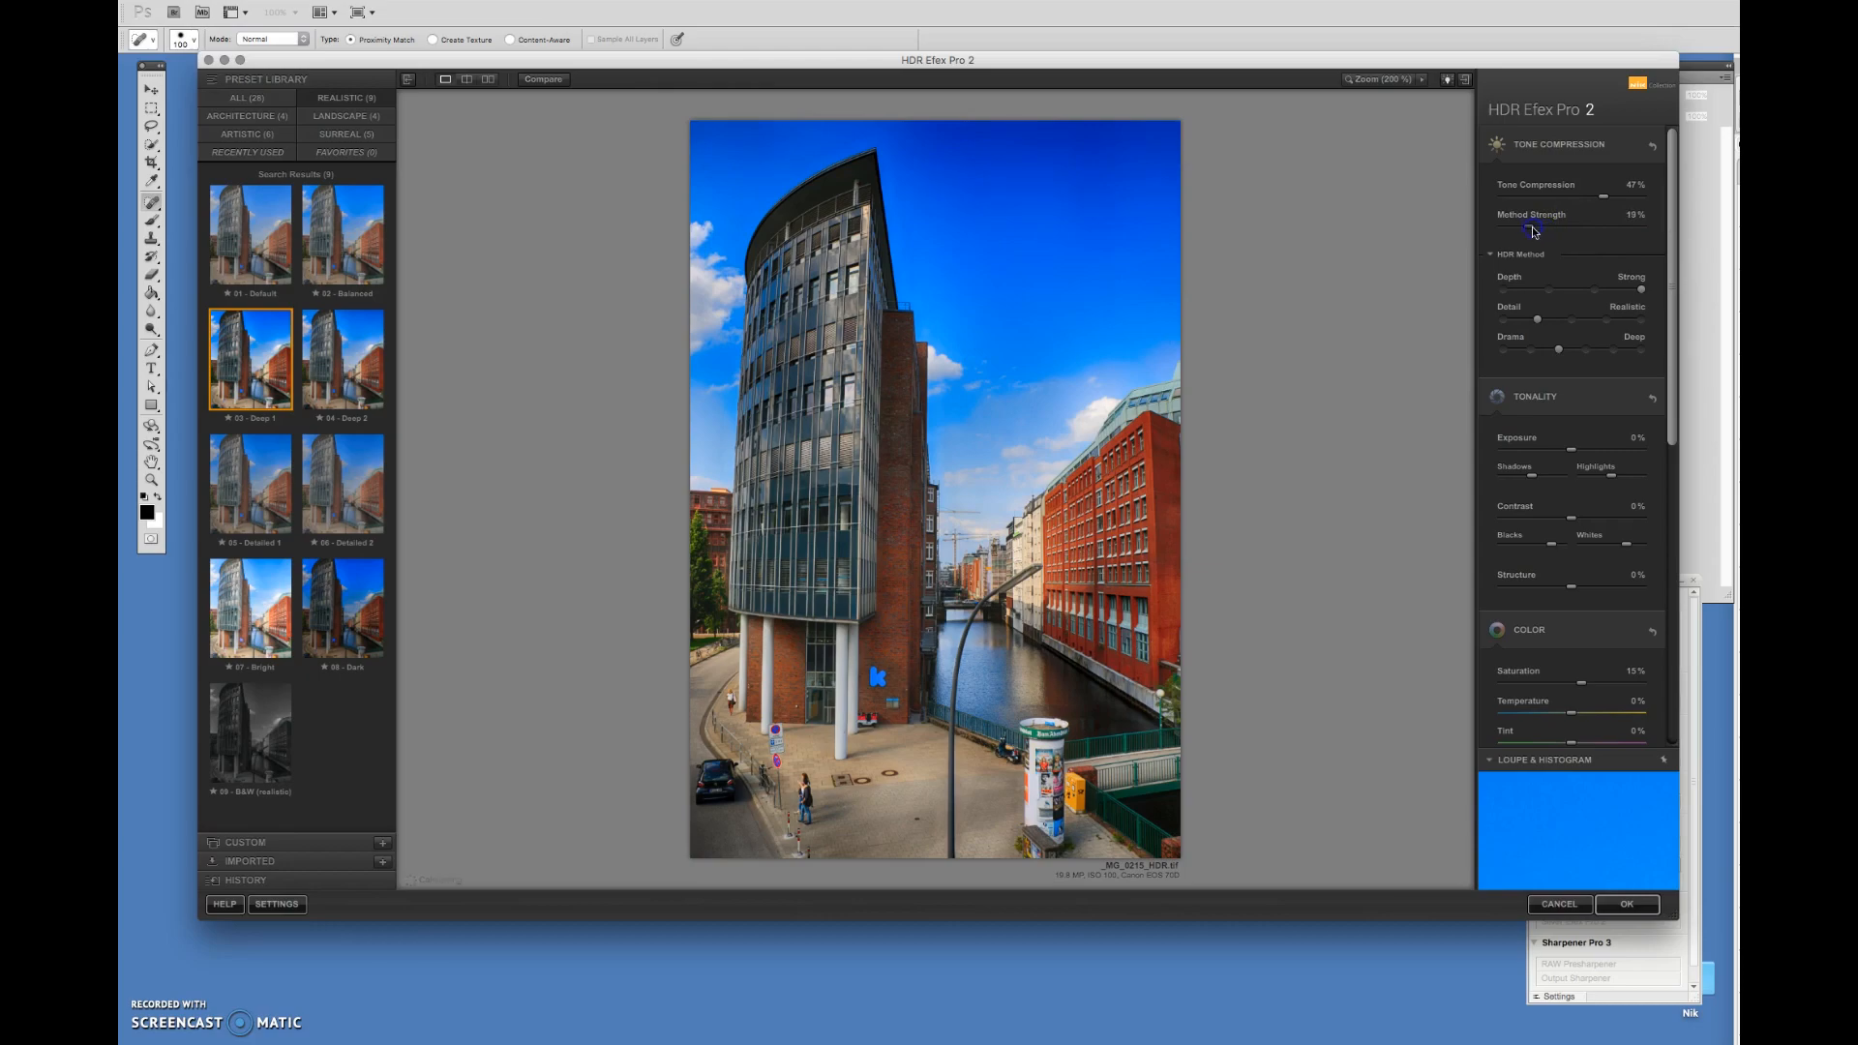
drag(1529, 231, 1608, 232)
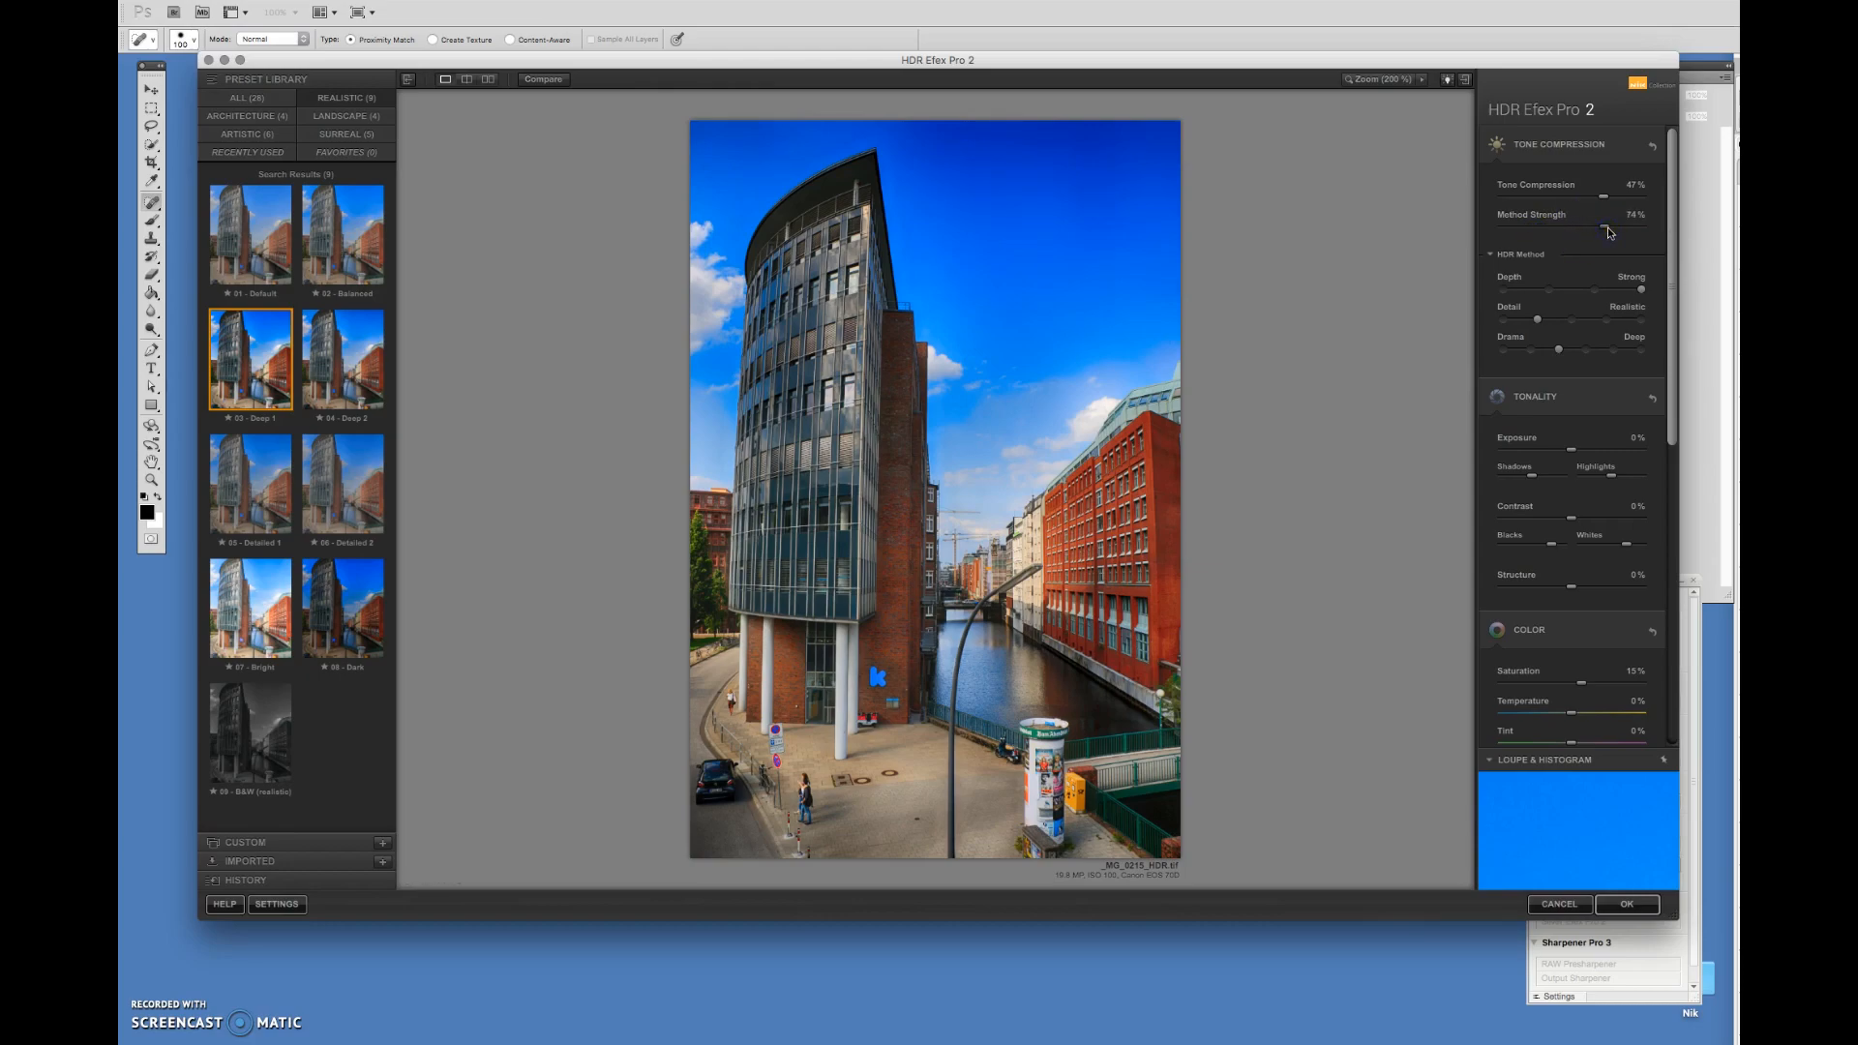
drag(1605, 232, 1611, 231)
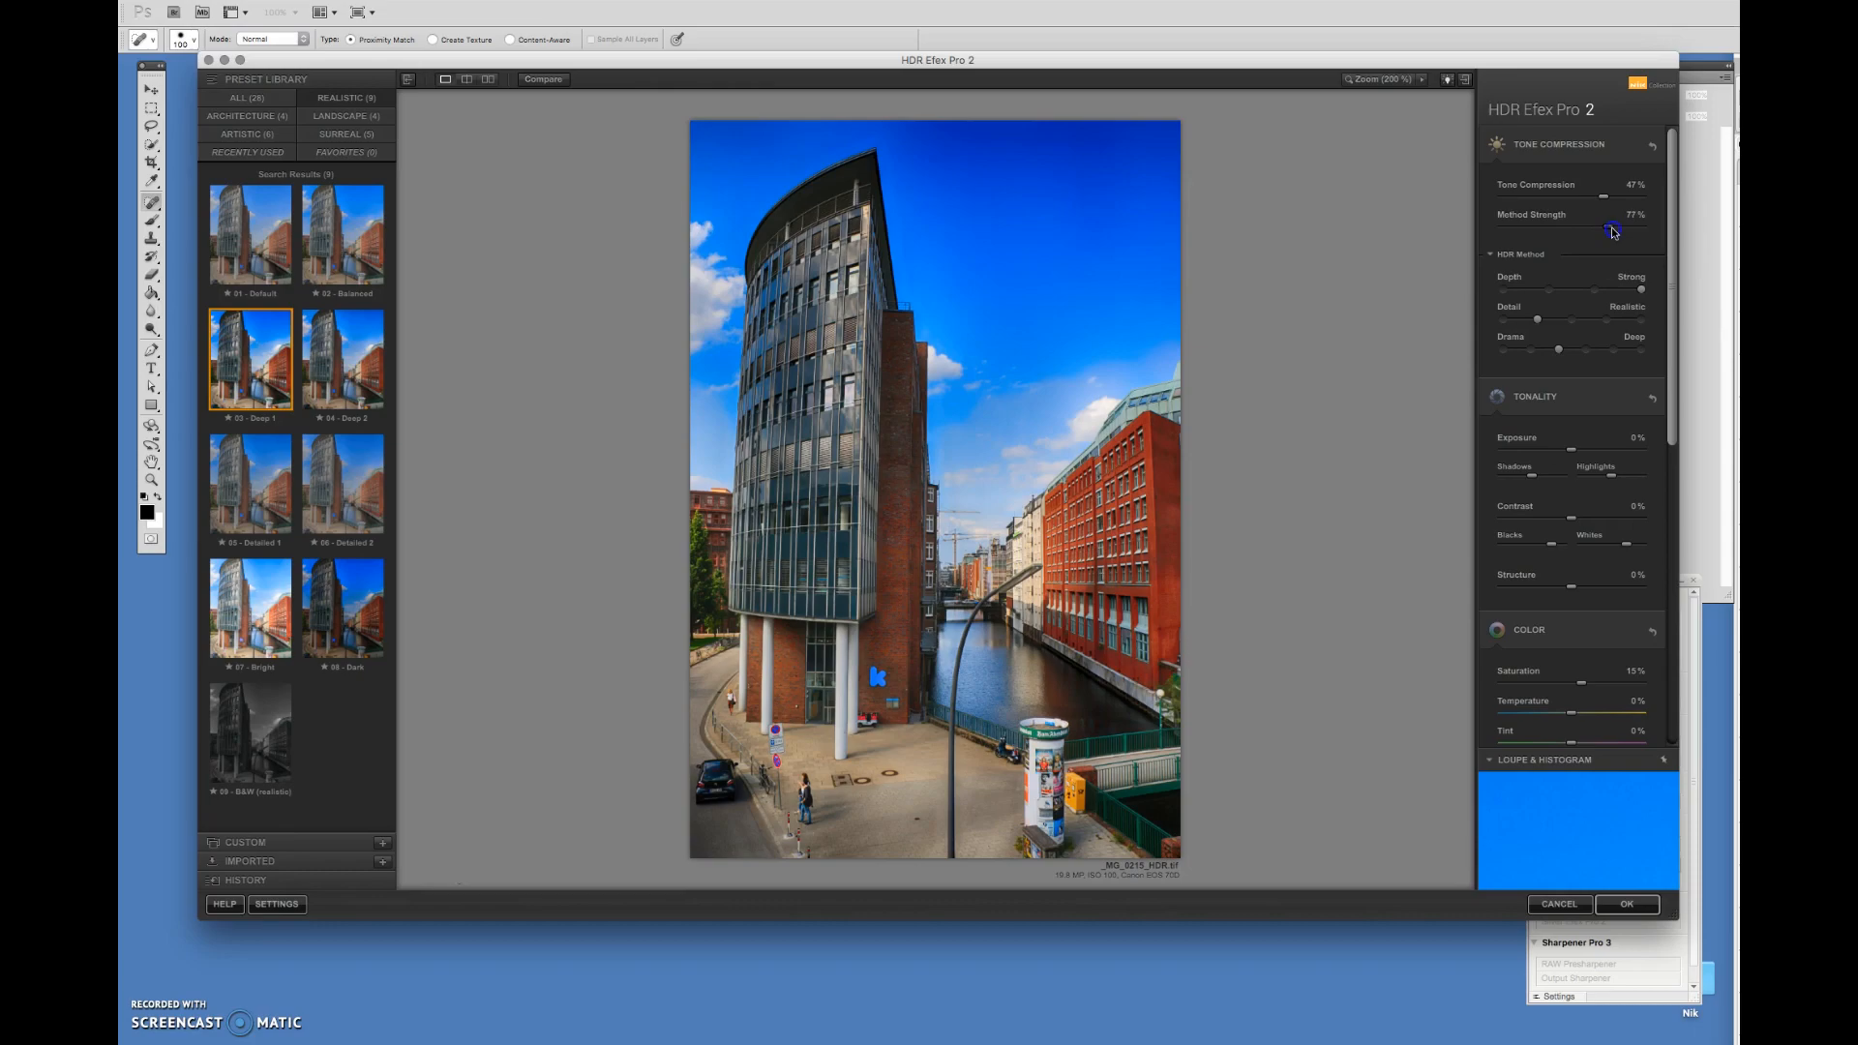
drag(1609, 232, 1615, 233)
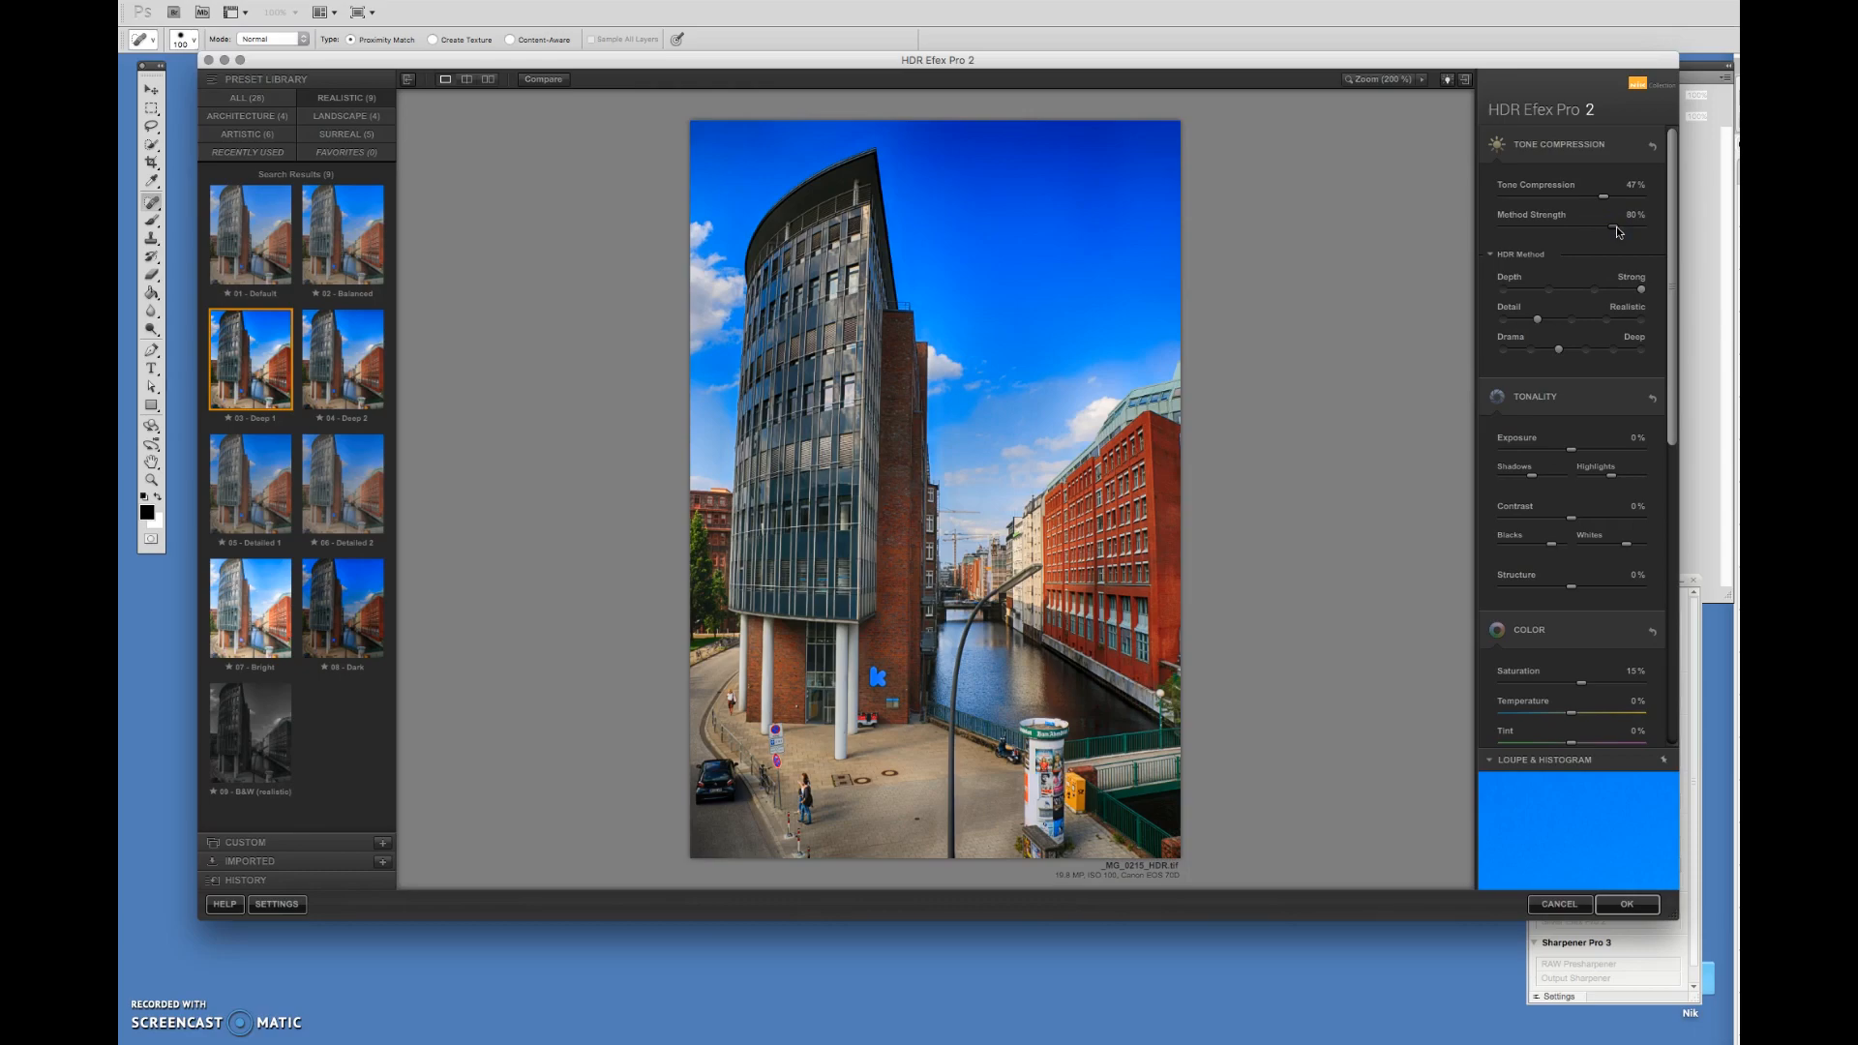
drag(1641, 290, 1593, 289)
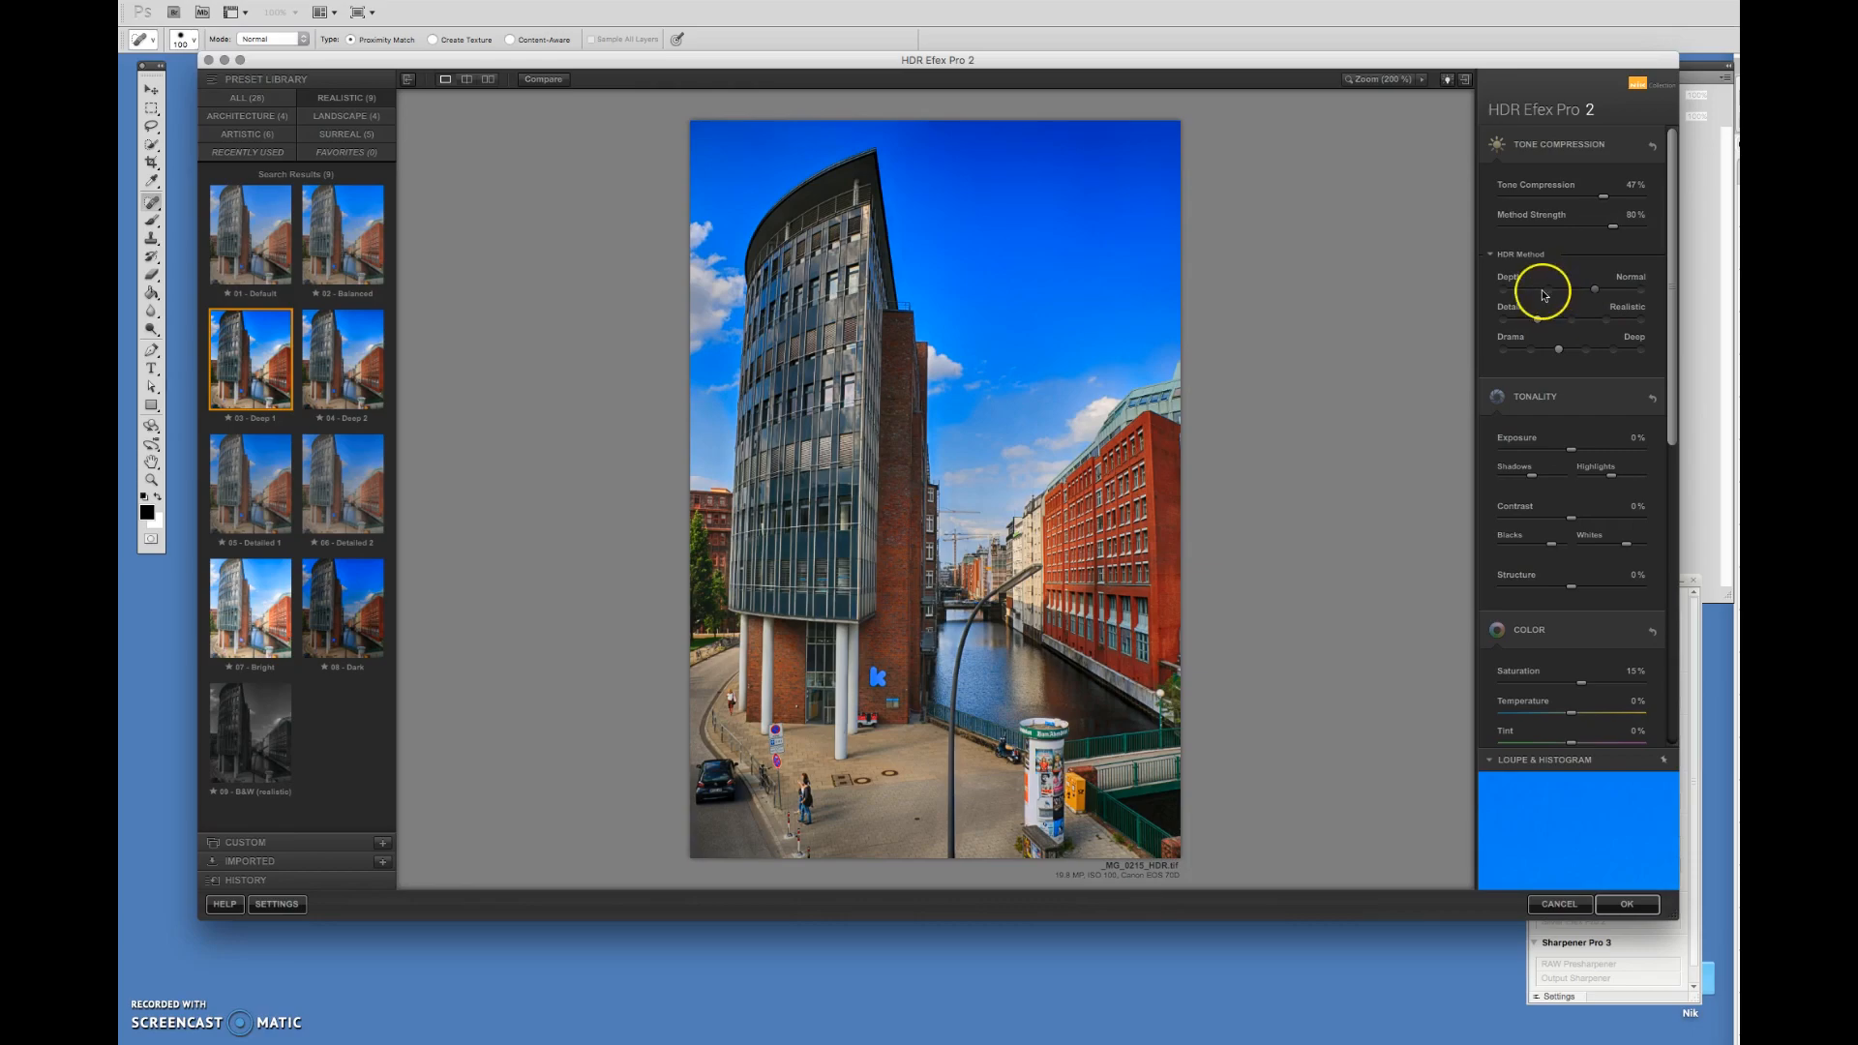
drag(1593, 289, 1608, 290)
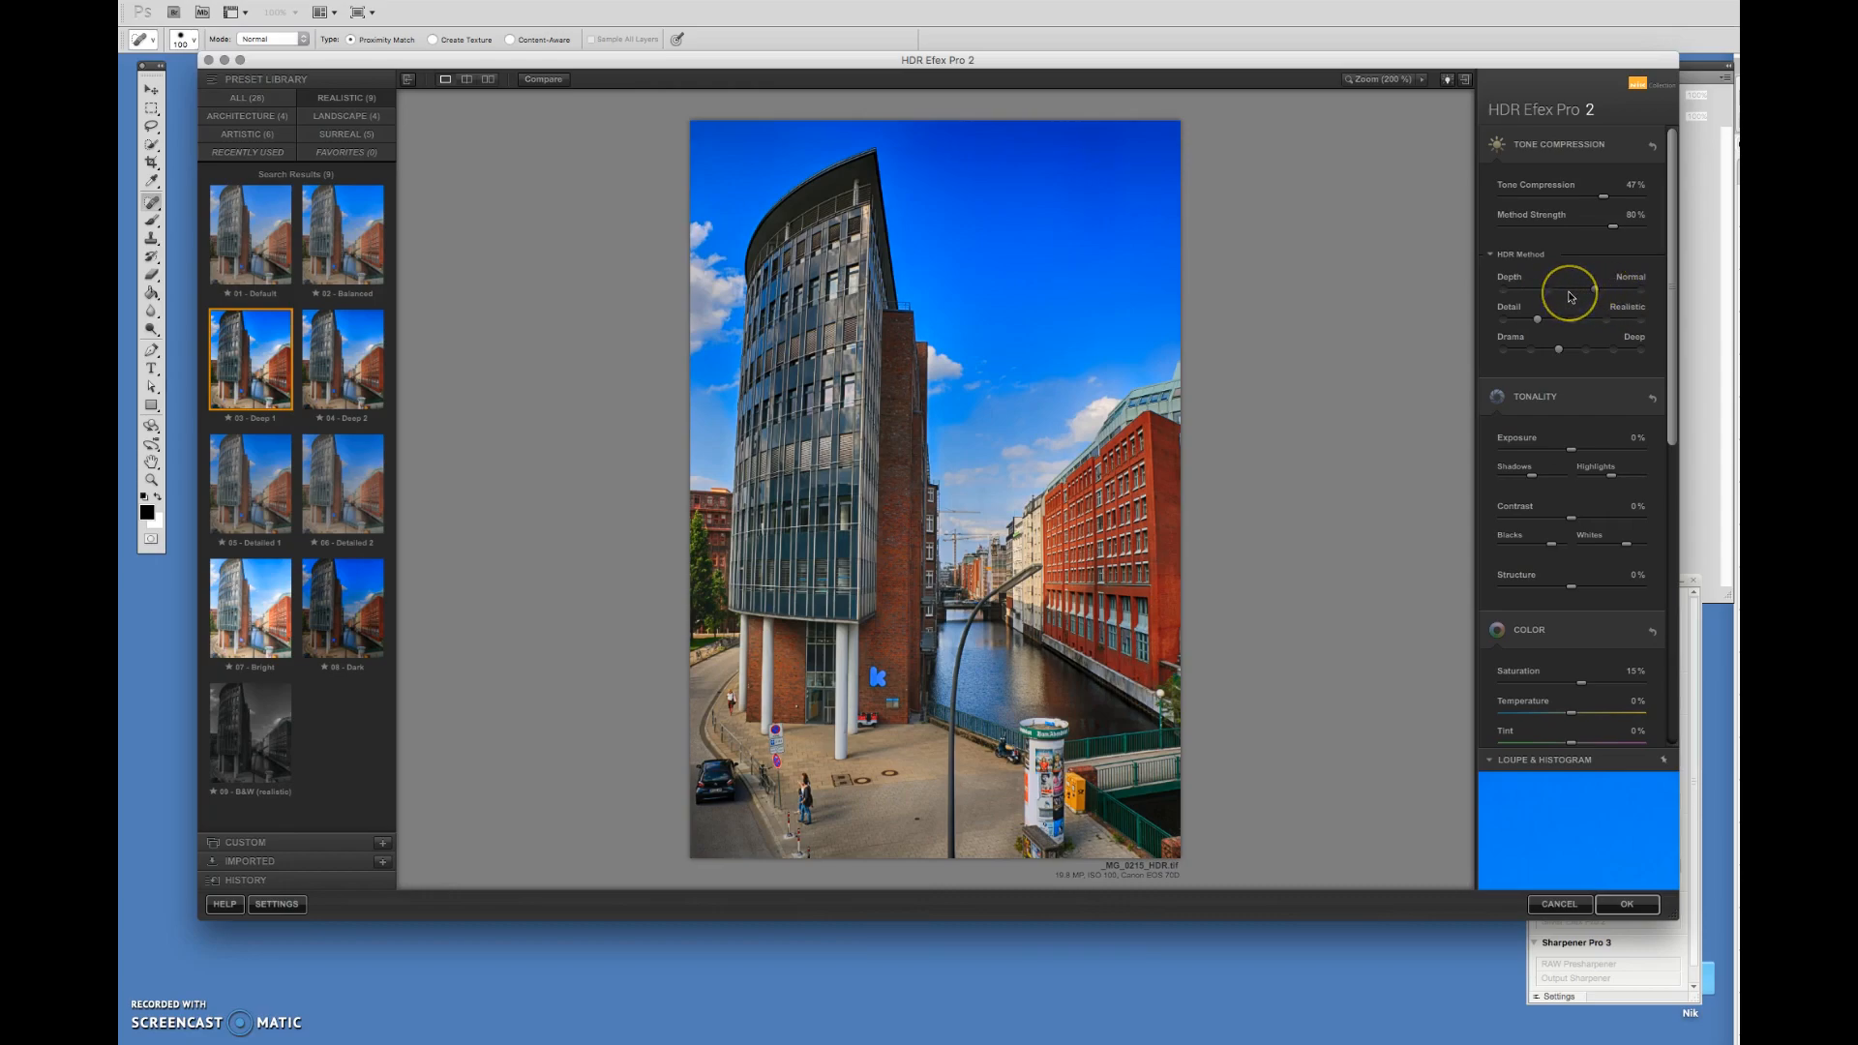
mouse_move(1591, 359)
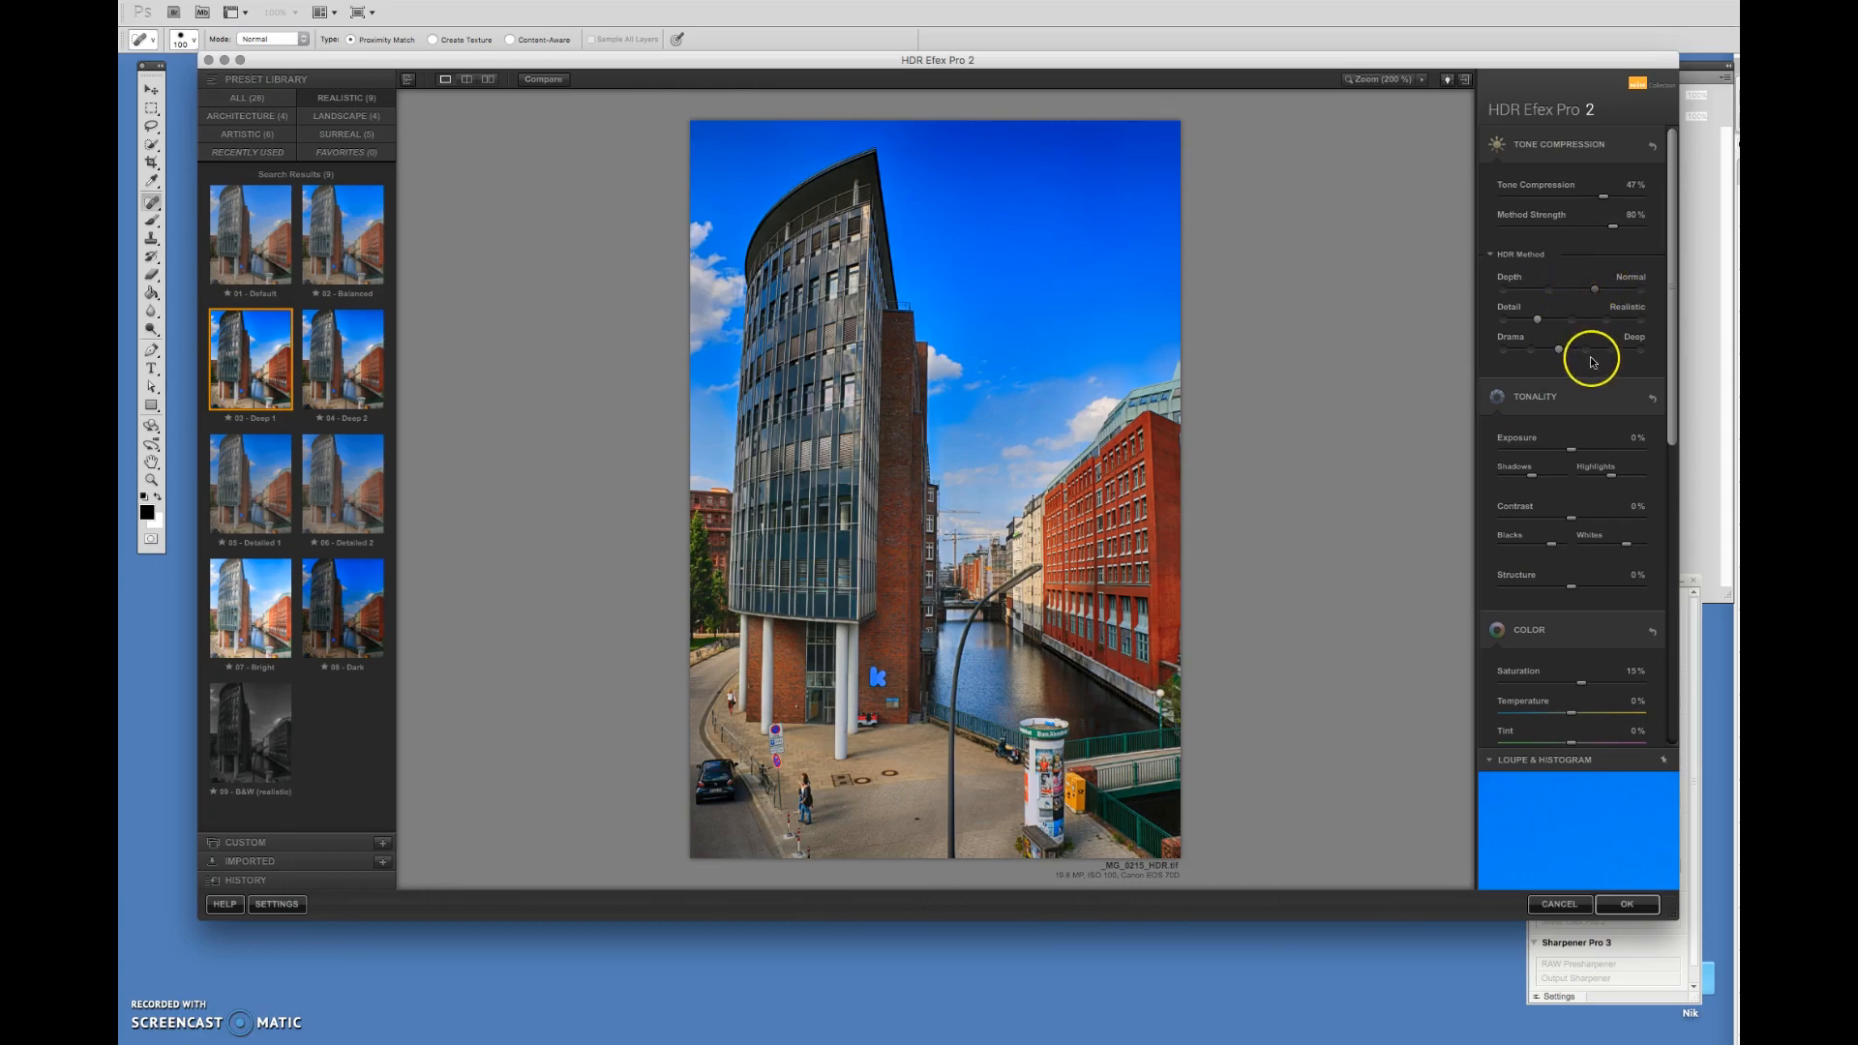
Keep detail at Realistic after testing Detailed, and set drama to a moderate level.
drag(1536, 322, 1609, 321)
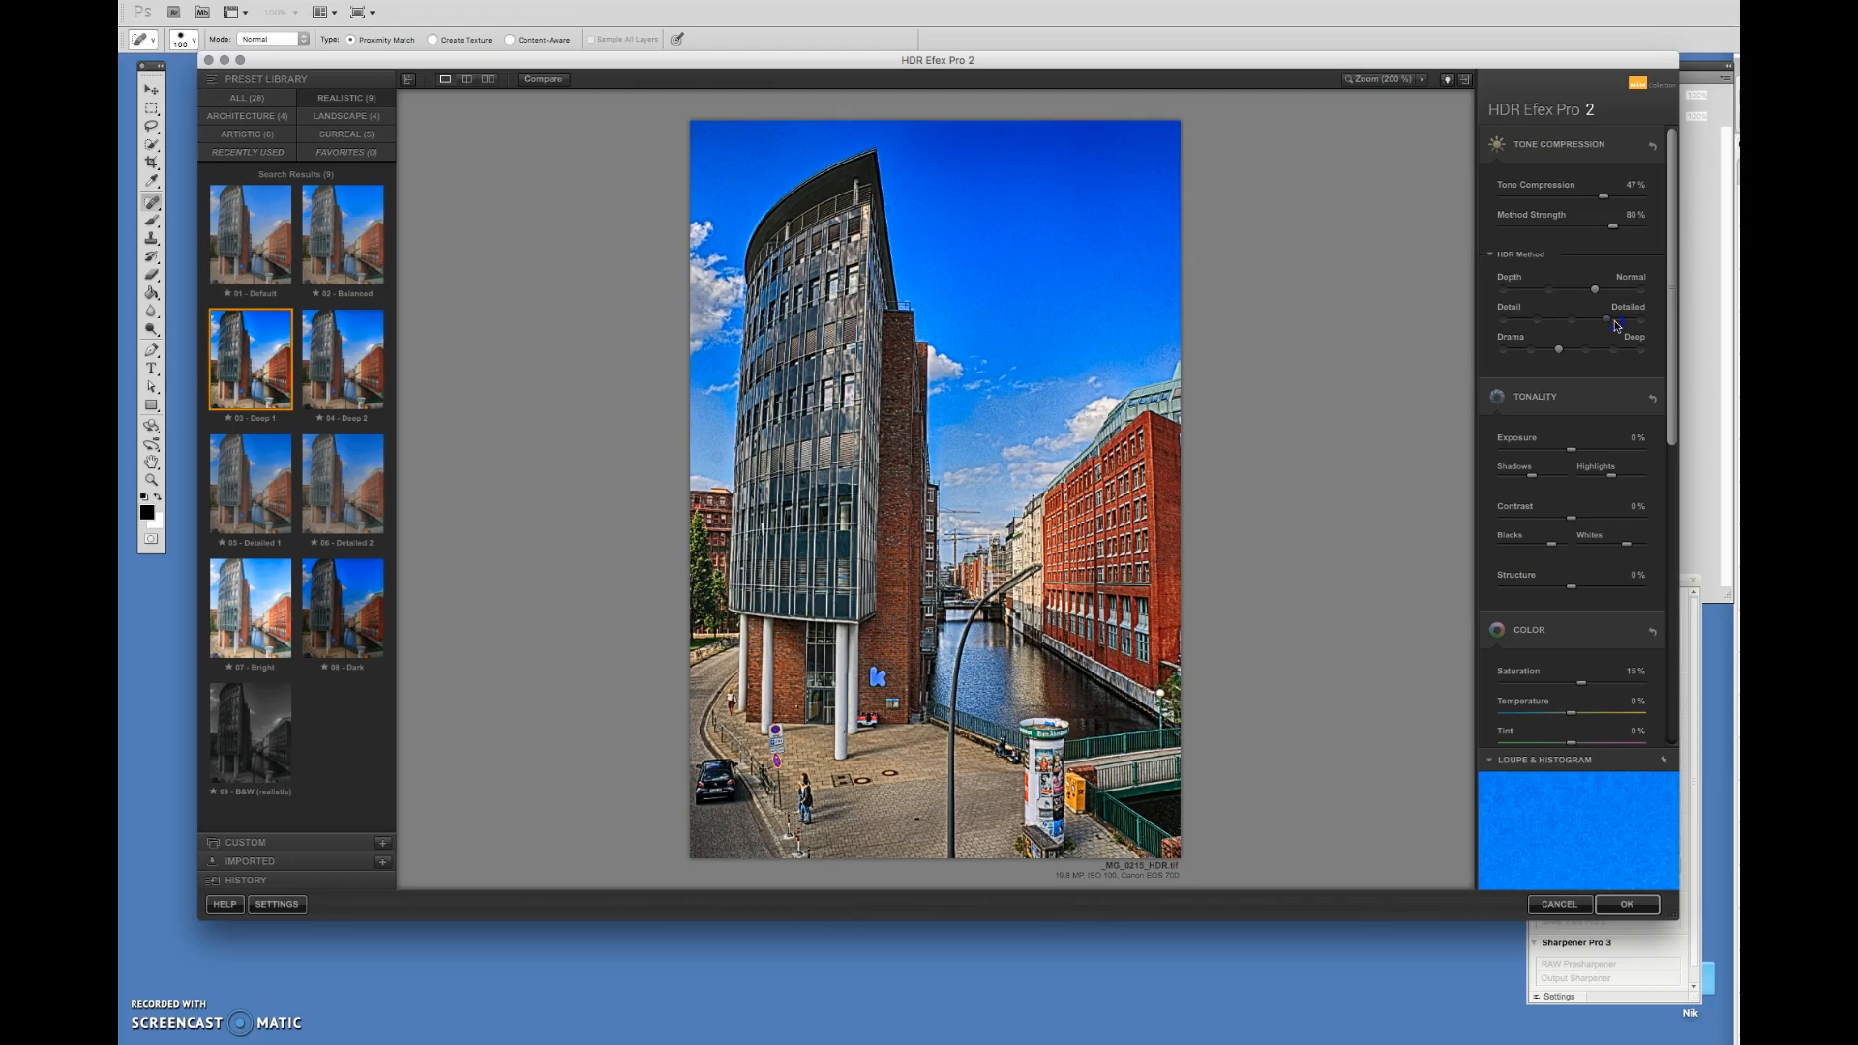
drag(1605, 322, 1547, 322)
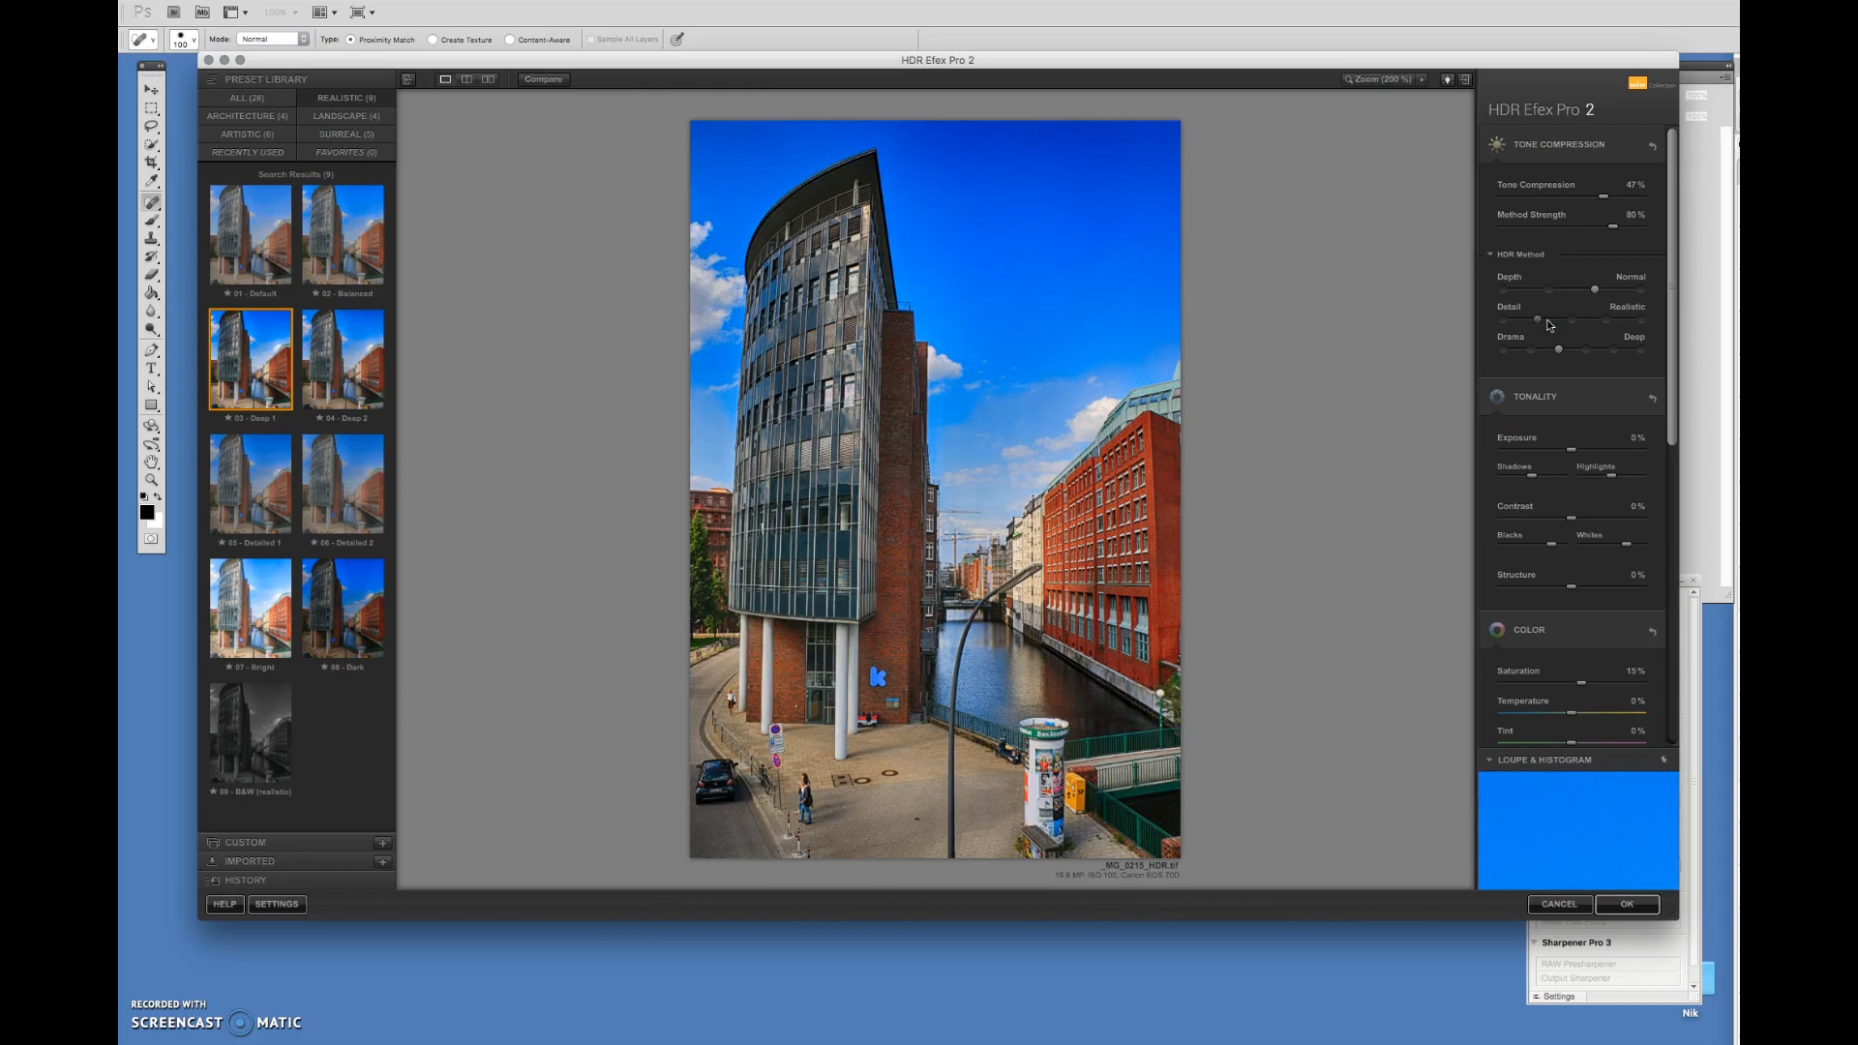
mouse_move(1562, 352)
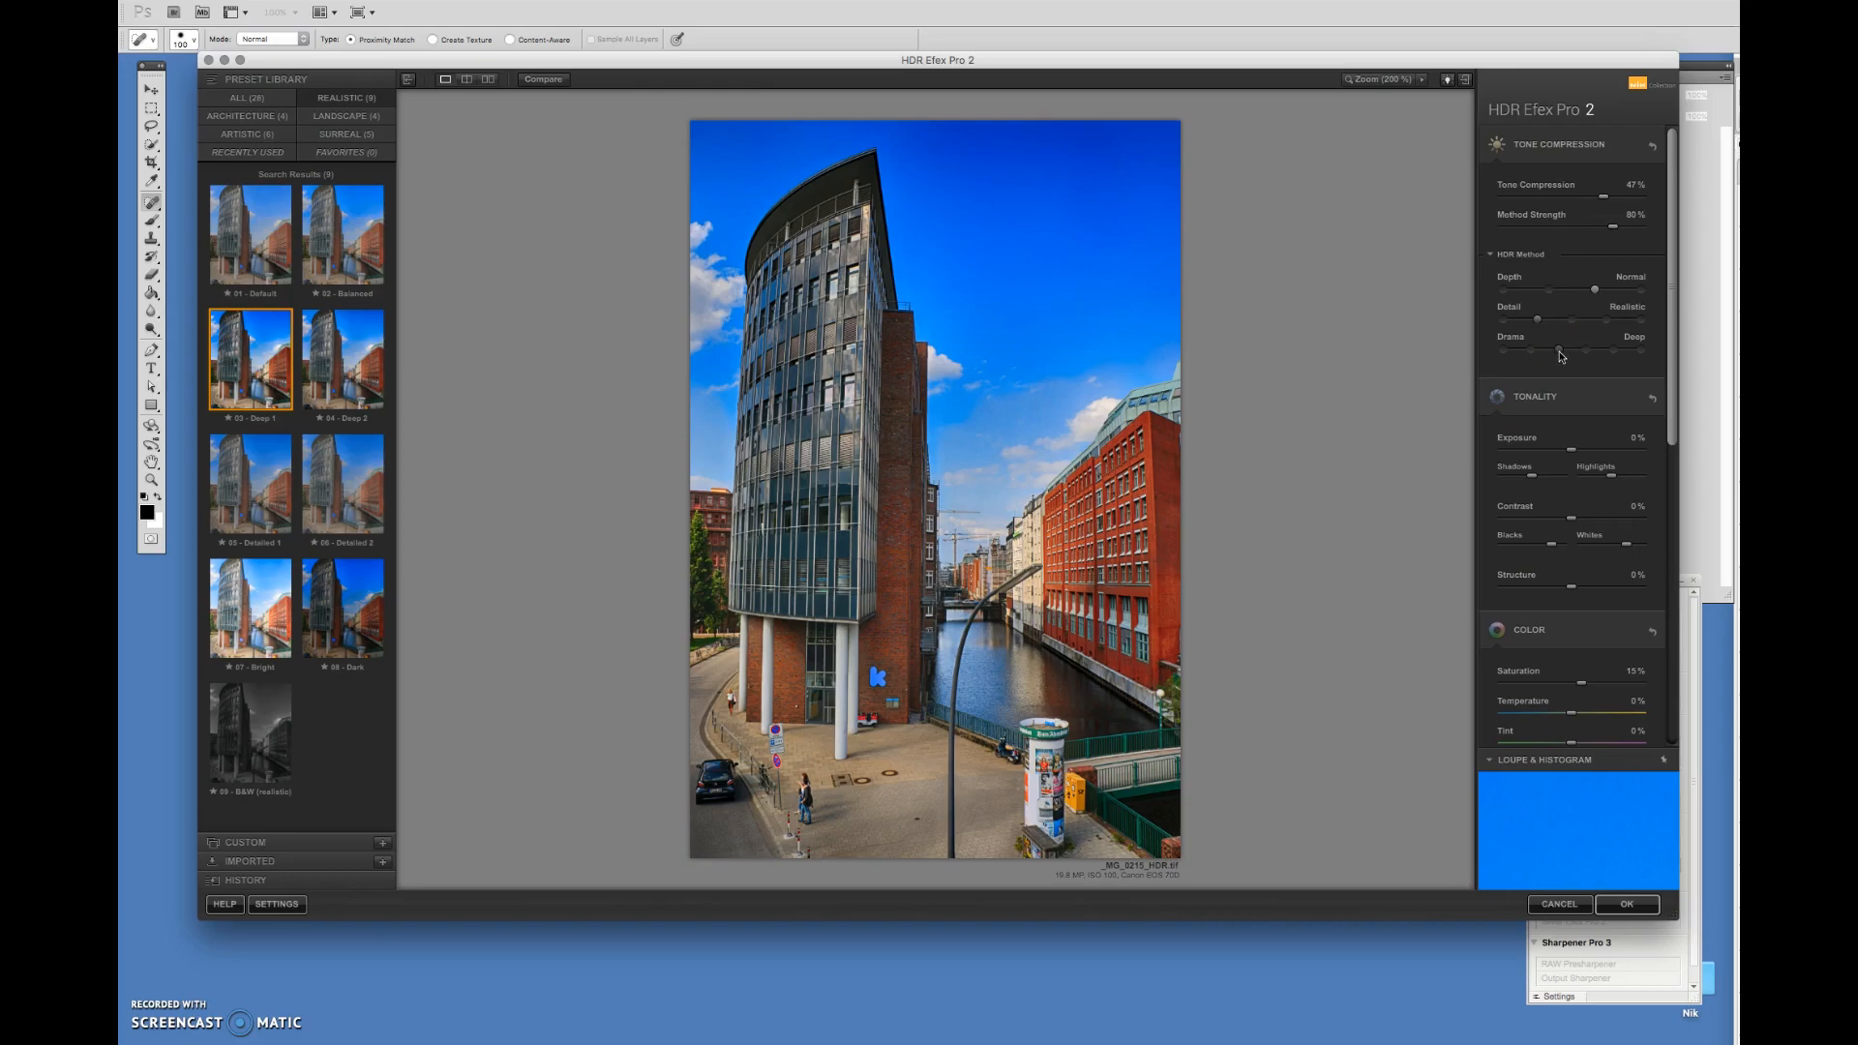
drag(1593, 355, 1632, 354)
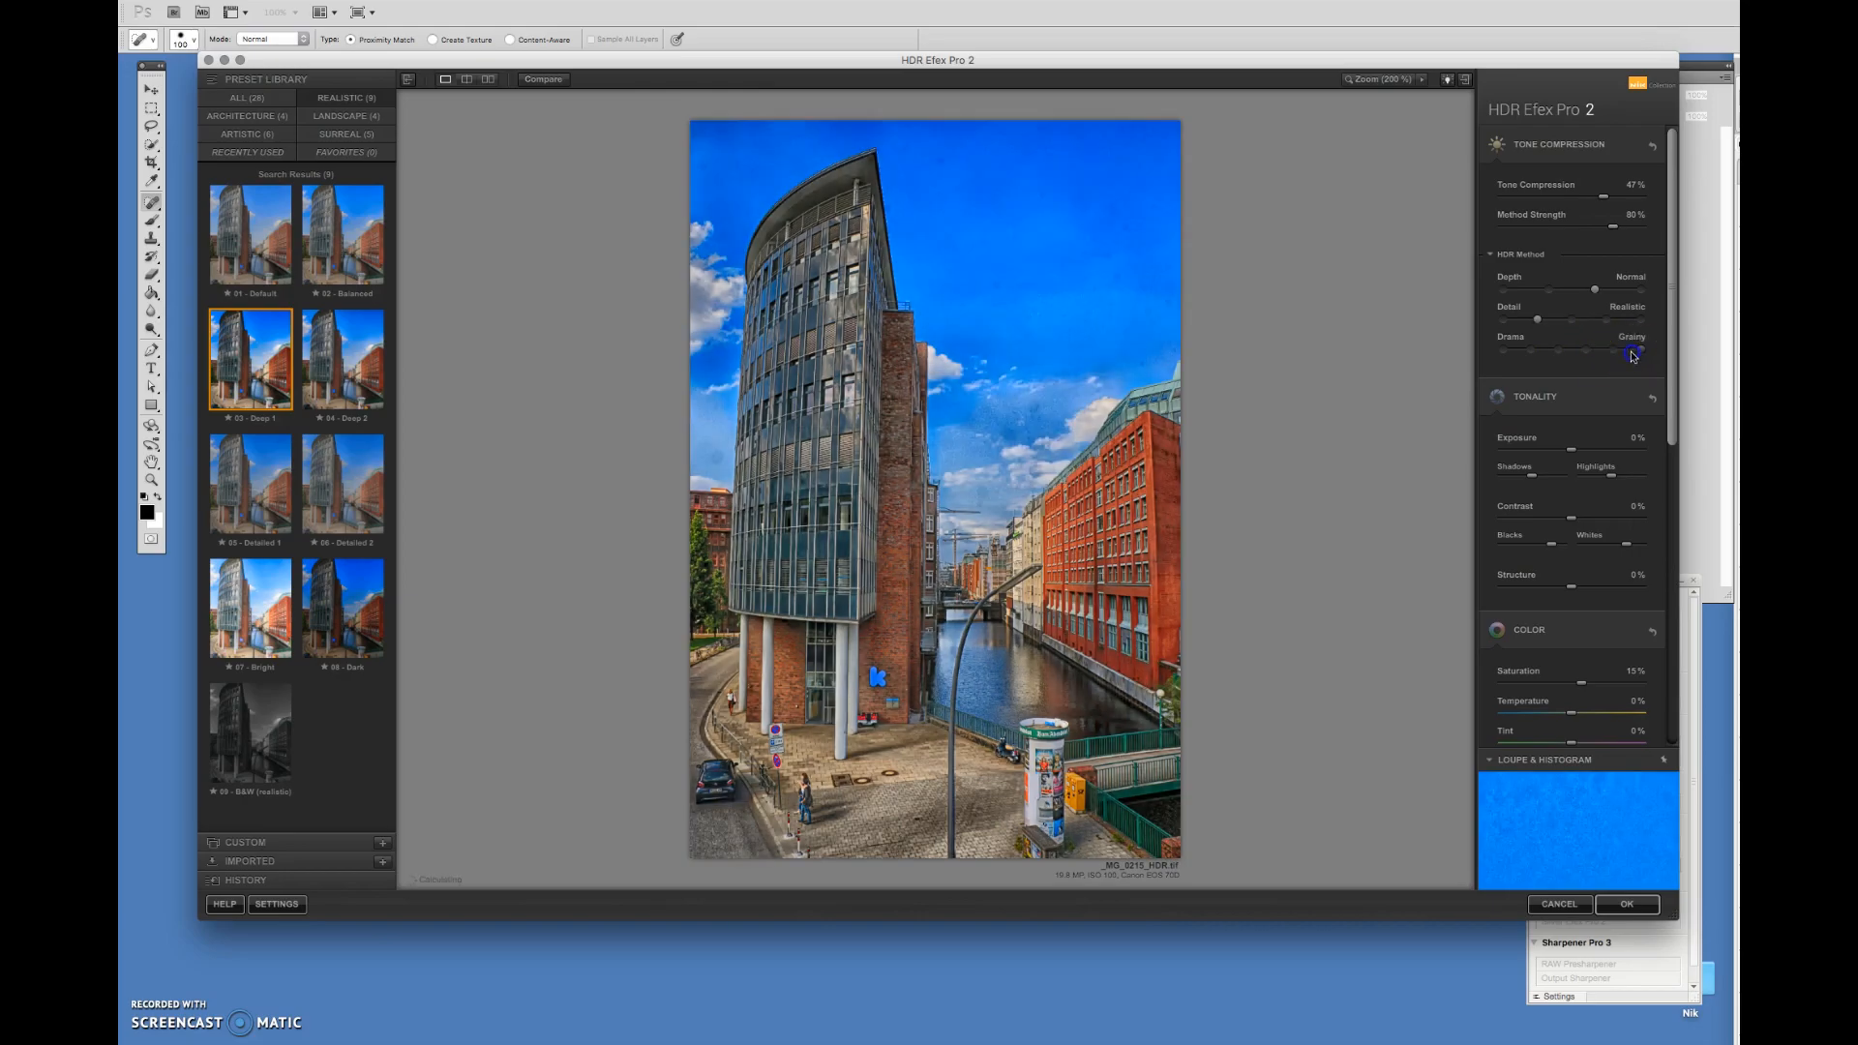
drag(1635, 353, 1532, 353)
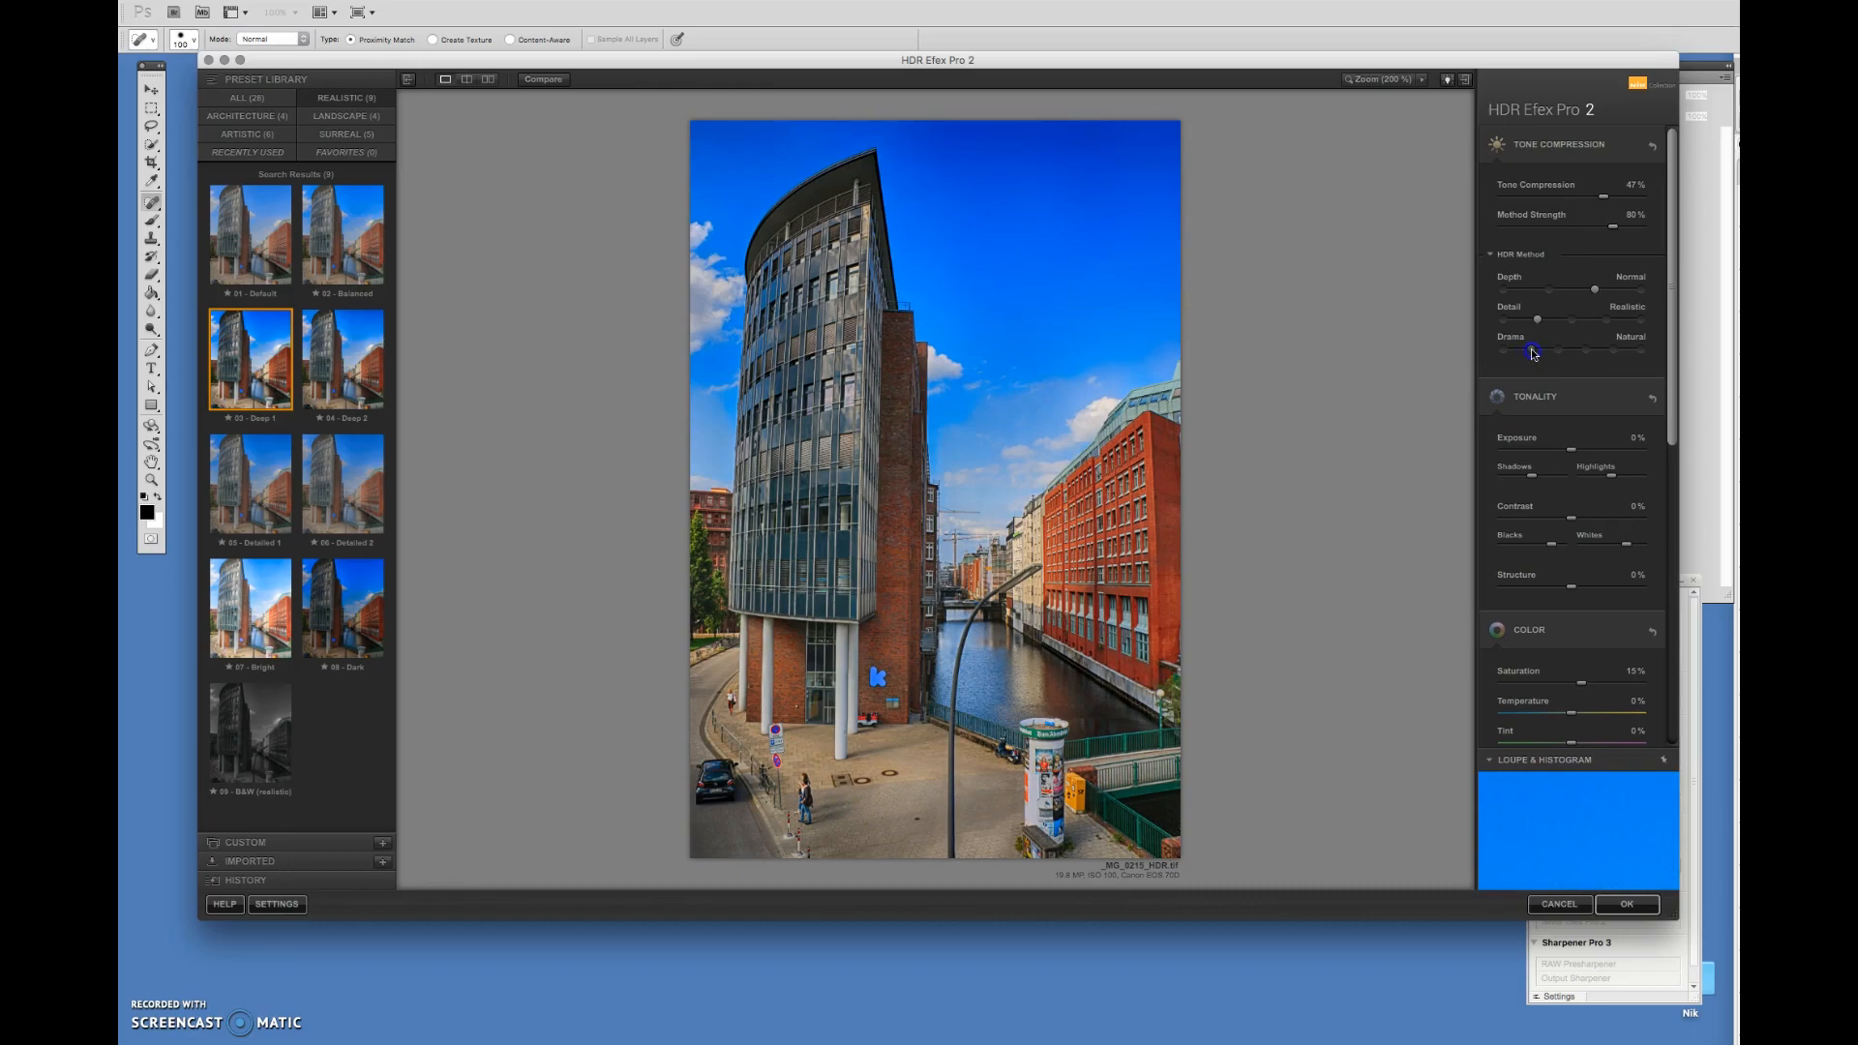
drag(1531, 352, 1570, 352)
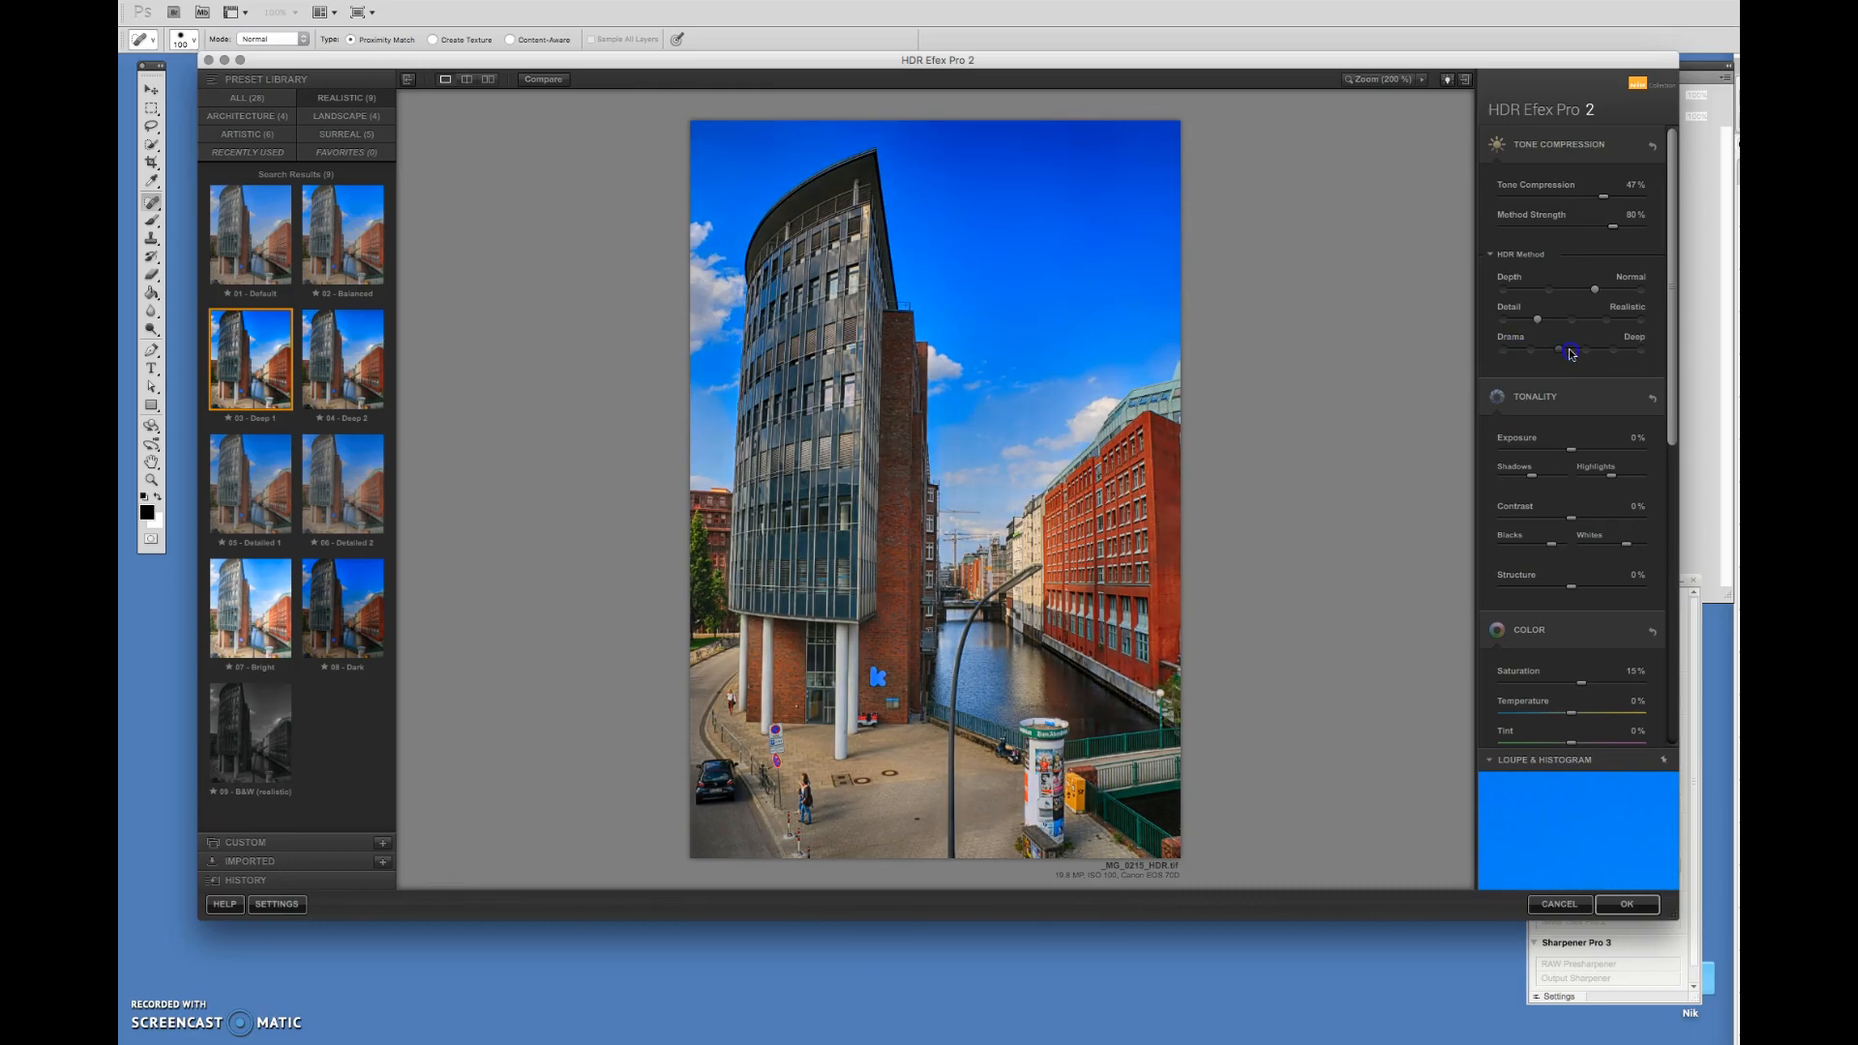
drag(1573, 349, 1562, 350)
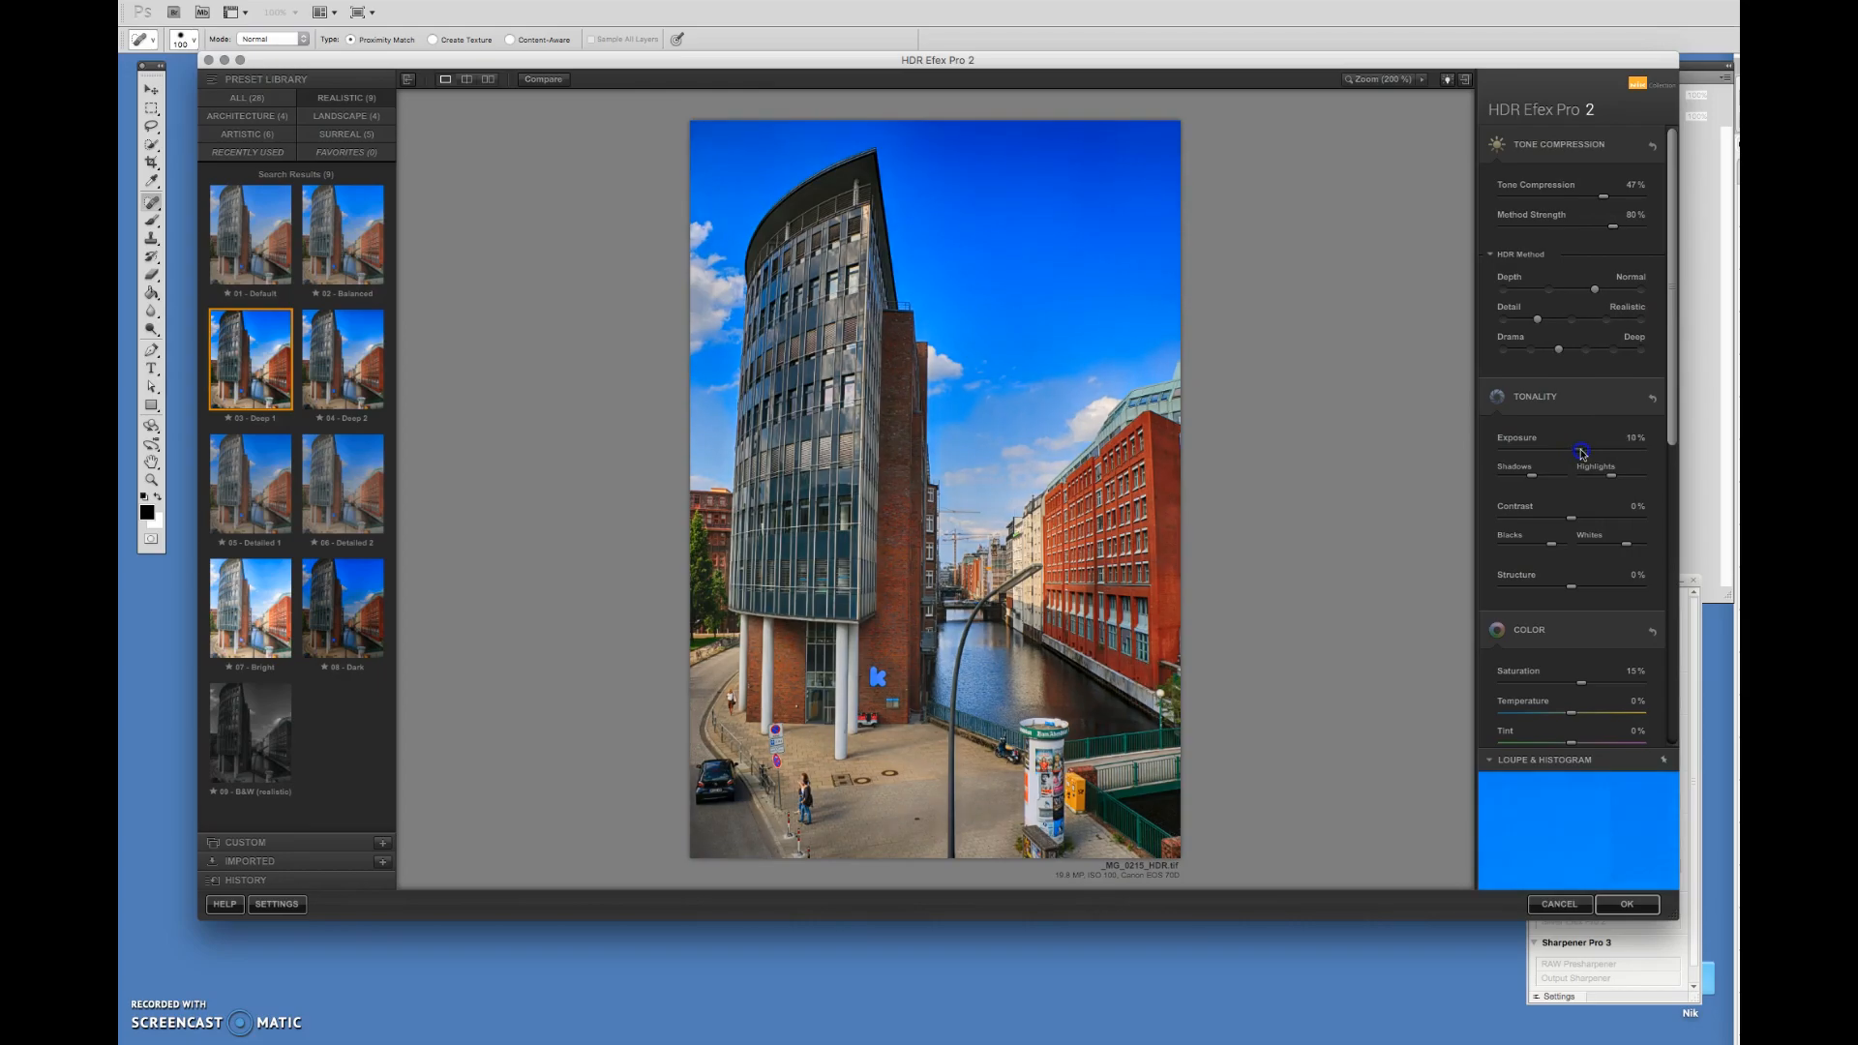
Raise contrast to 29% and adjust exposure, shadows, blacks, highlights and whites.
drag(1594, 448, 1573, 448)
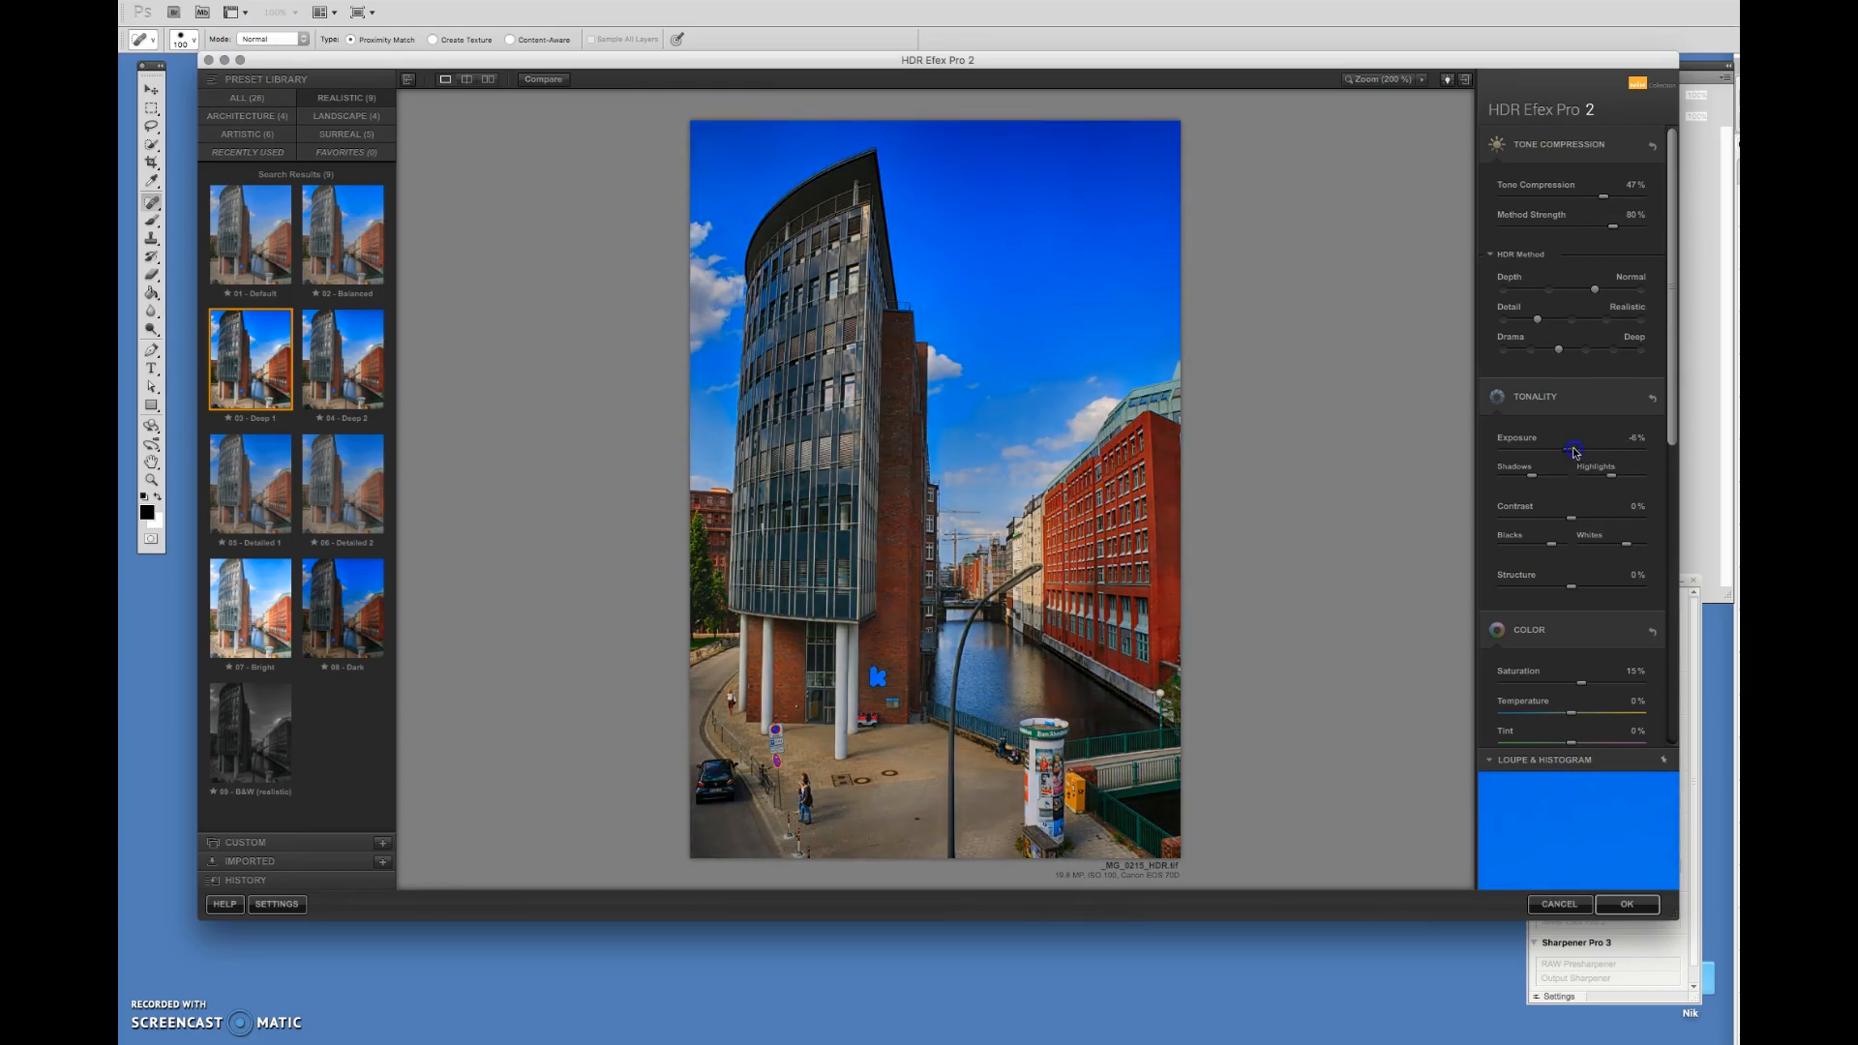
drag(1574, 450, 1582, 448)
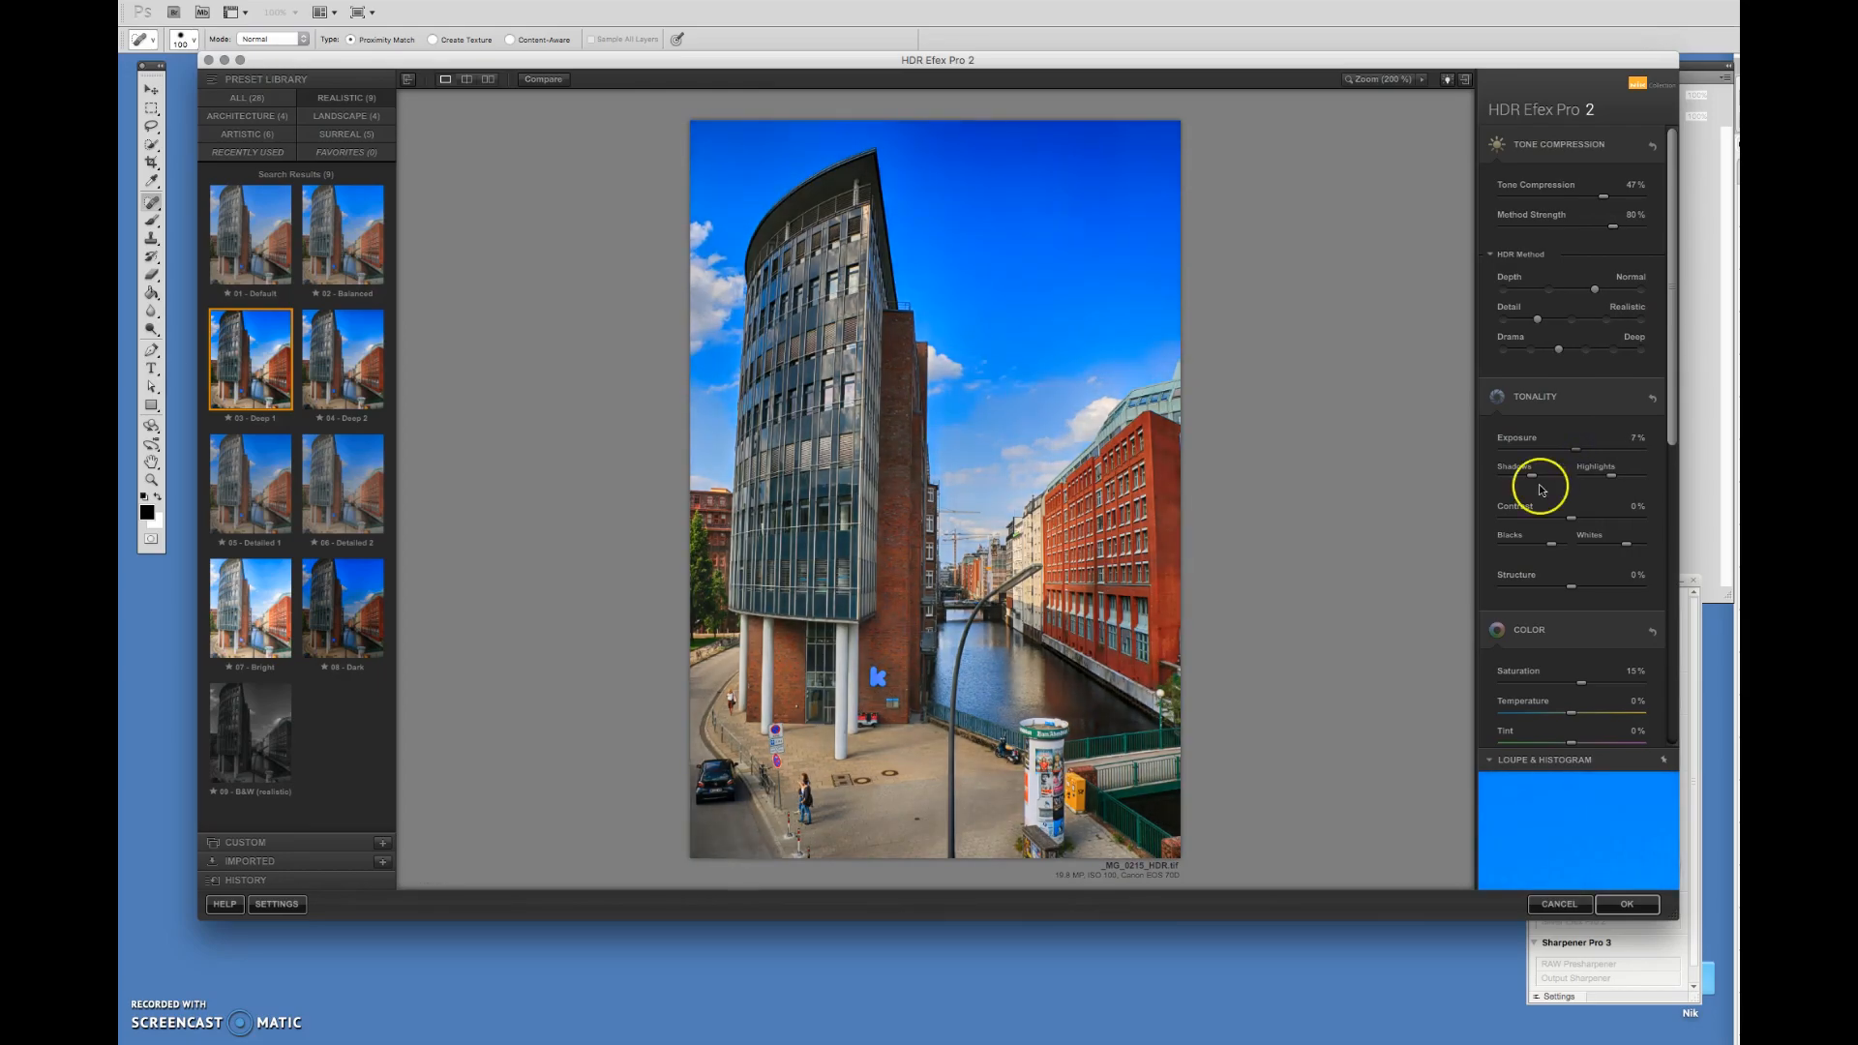
drag(1546, 479, 1564, 479)
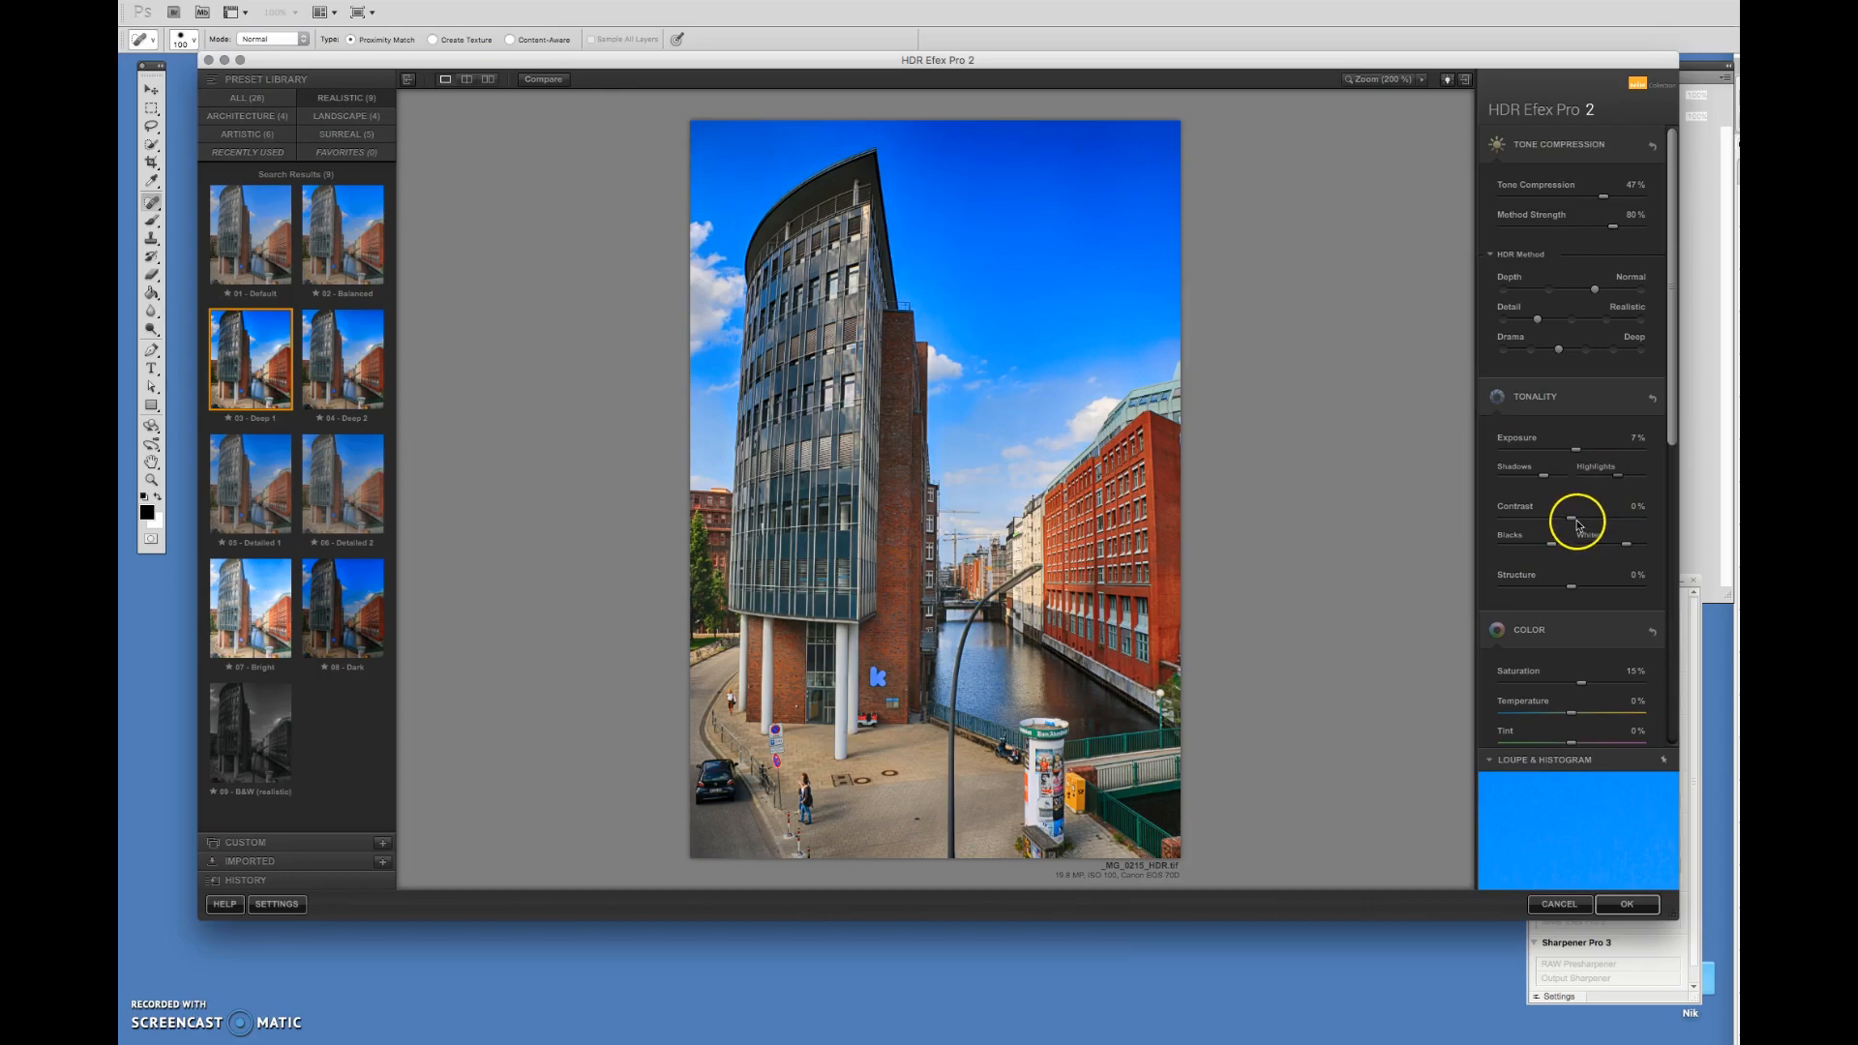
drag(1555, 521, 1595, 522)
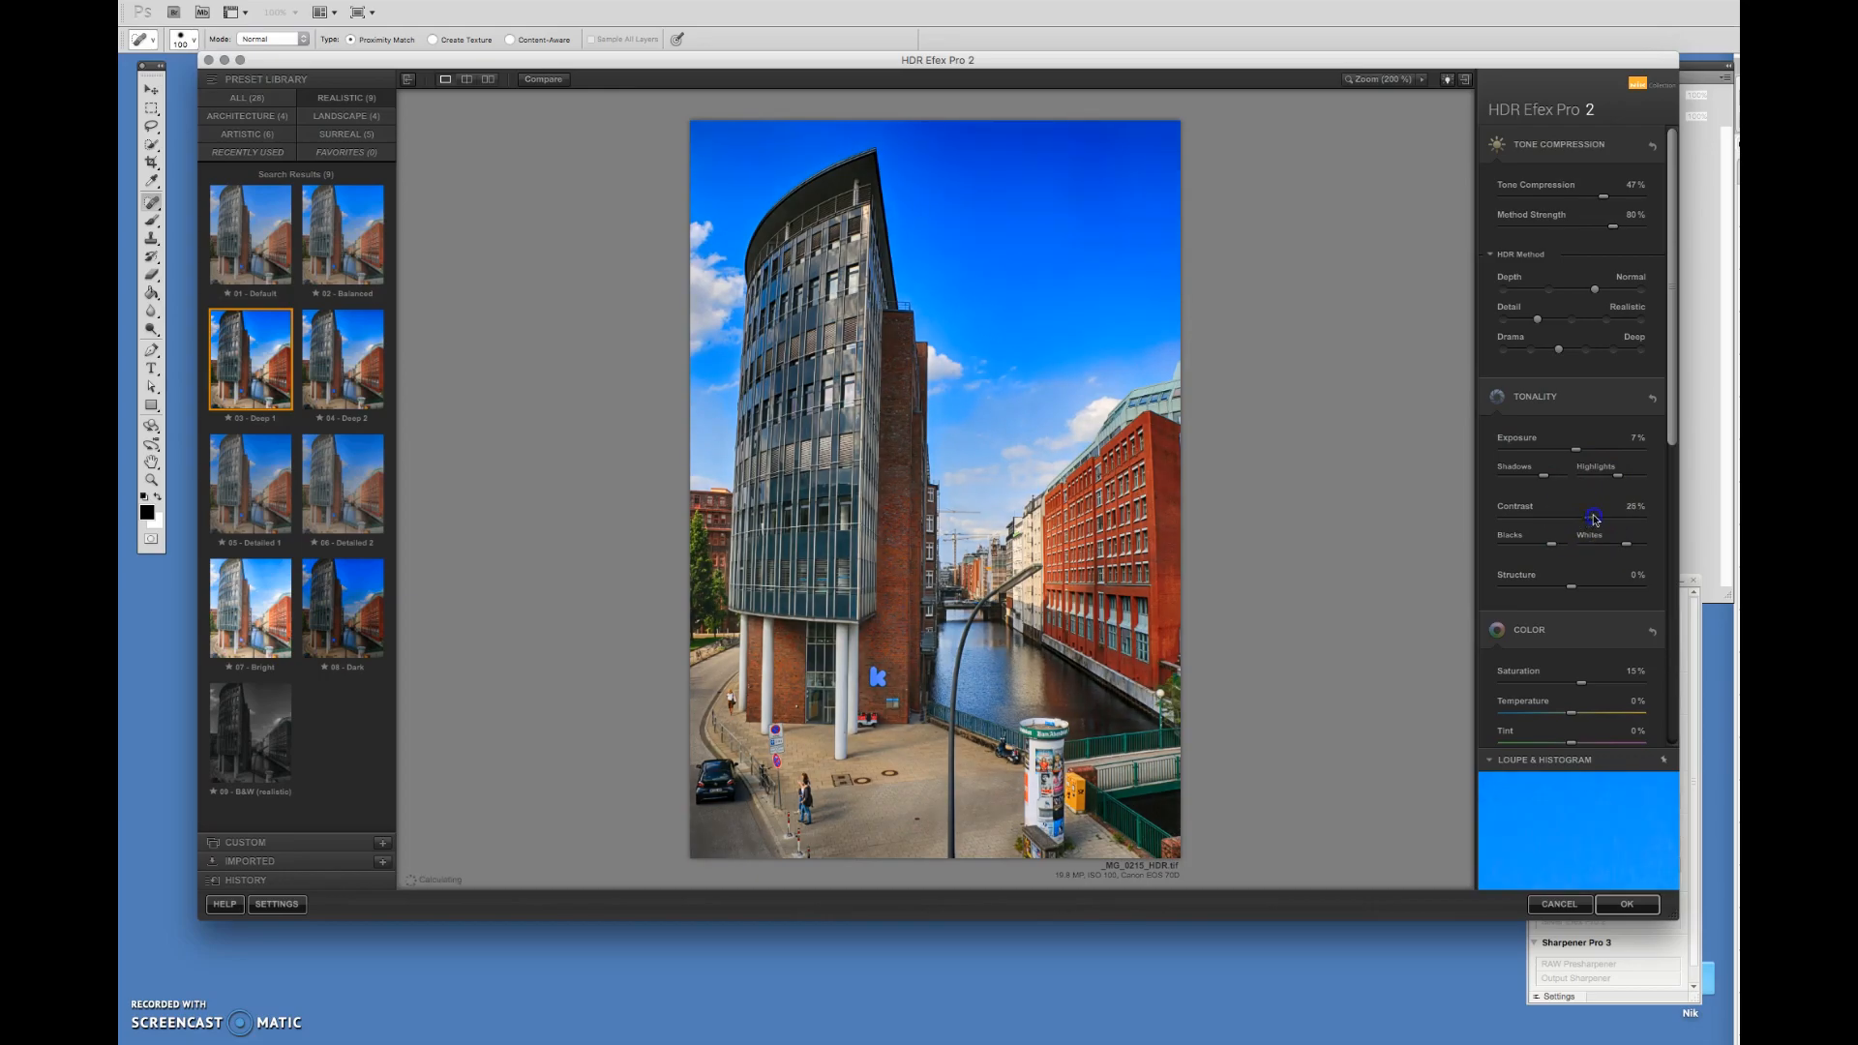
drag(1599, 519, 1563, 539)
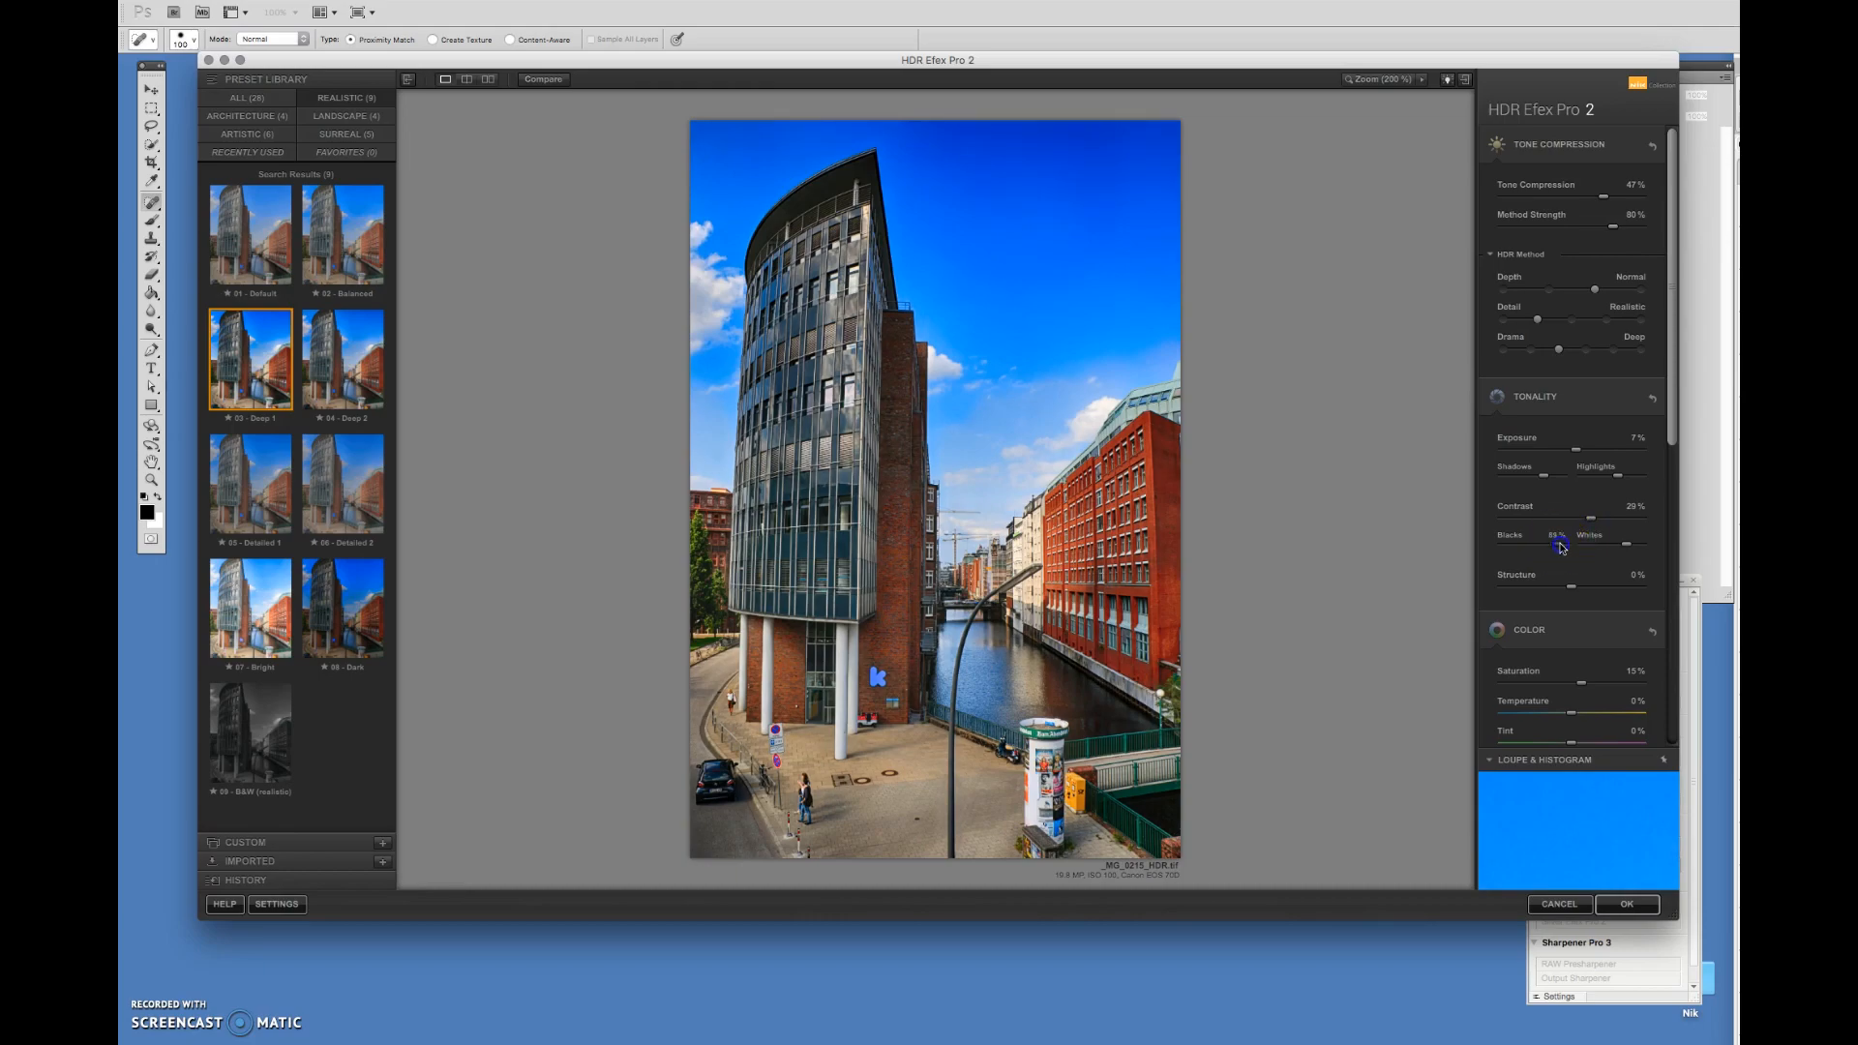
drag(1556, 548, 1522, 549)
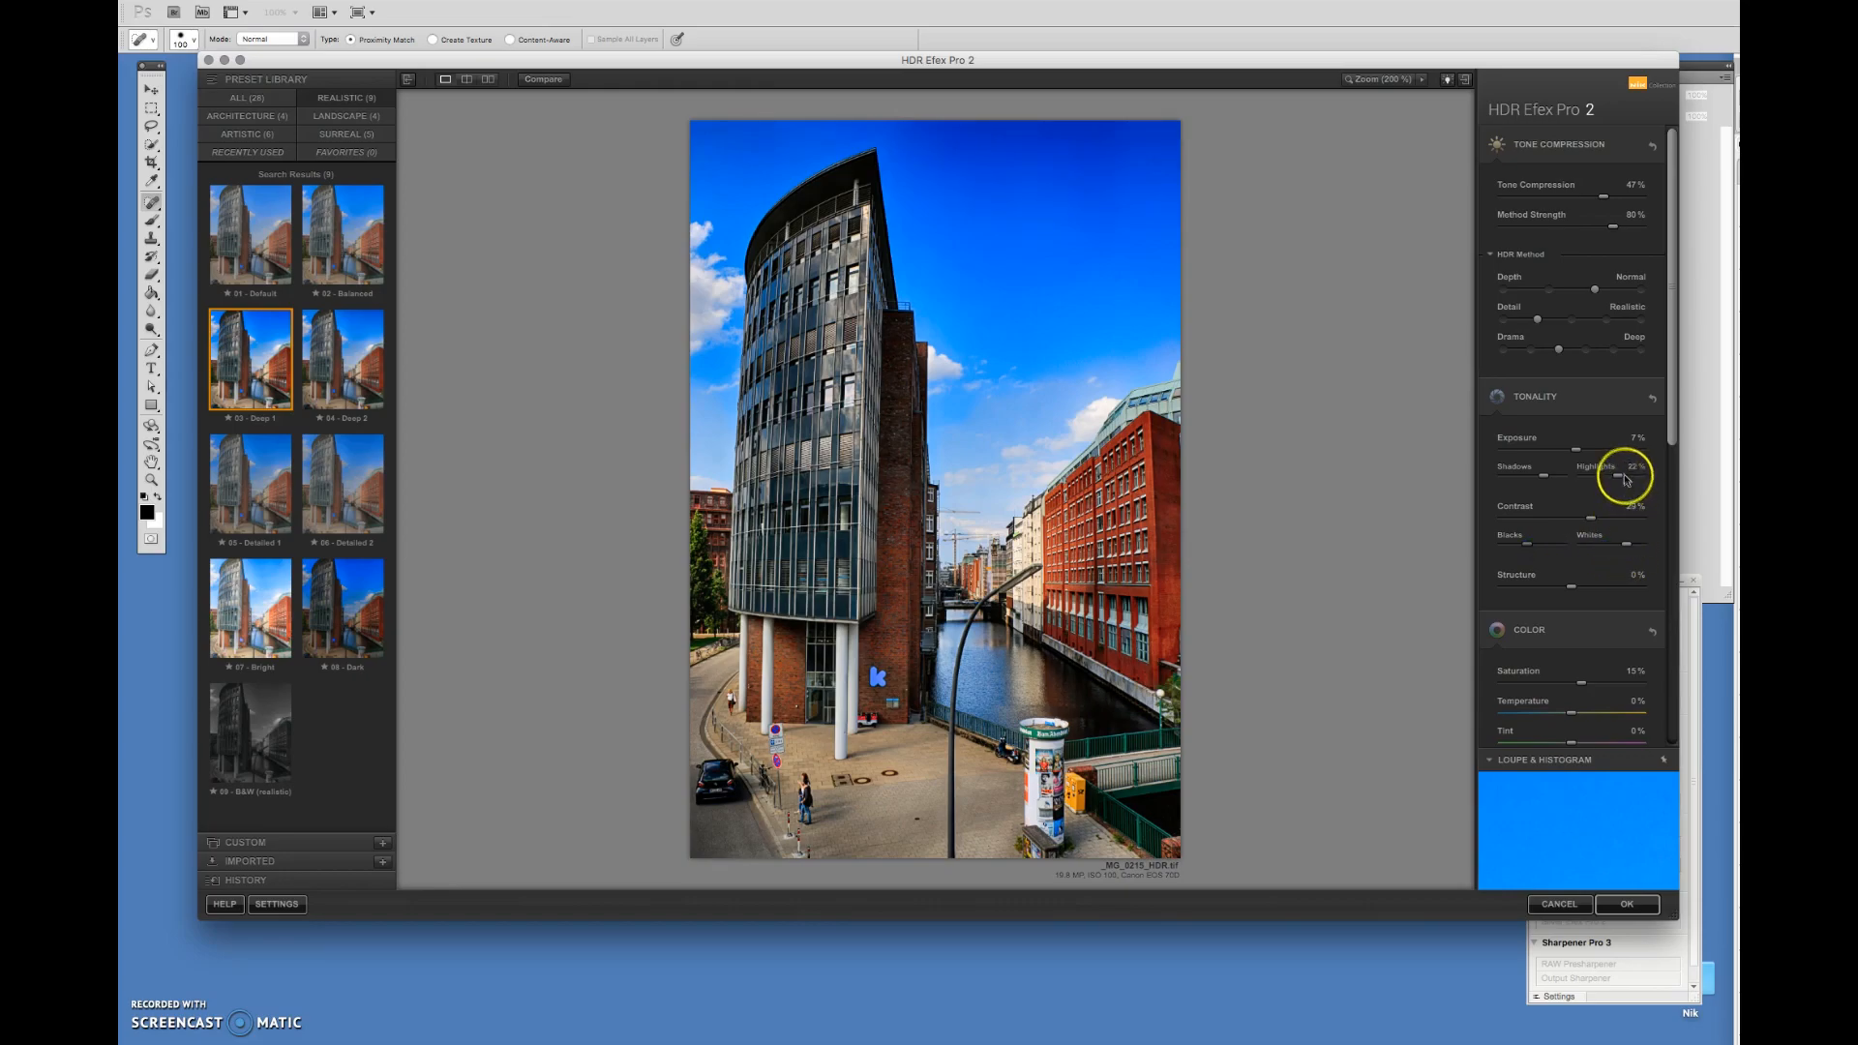
drag(1593, 474, 1630, 474)
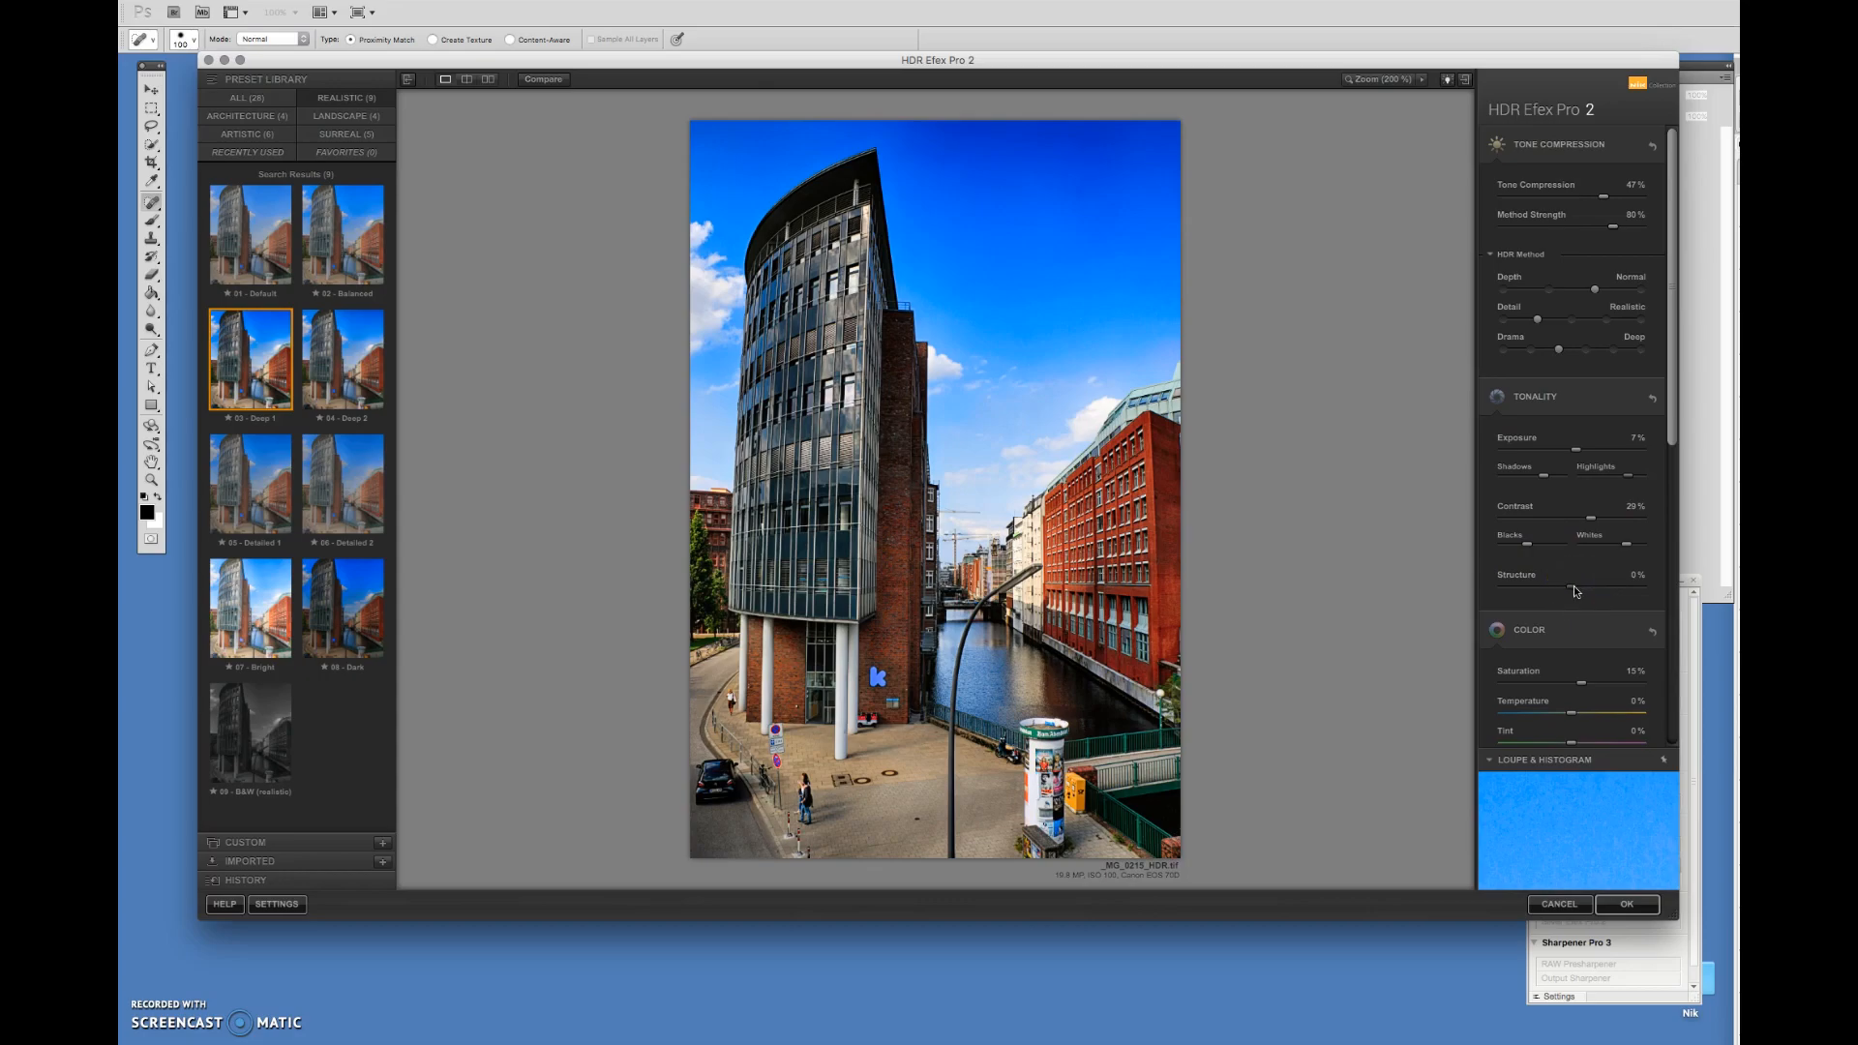
Set structure to -30% after testing higher values up to 71%.
drag(1548, 589, 1597, 590)
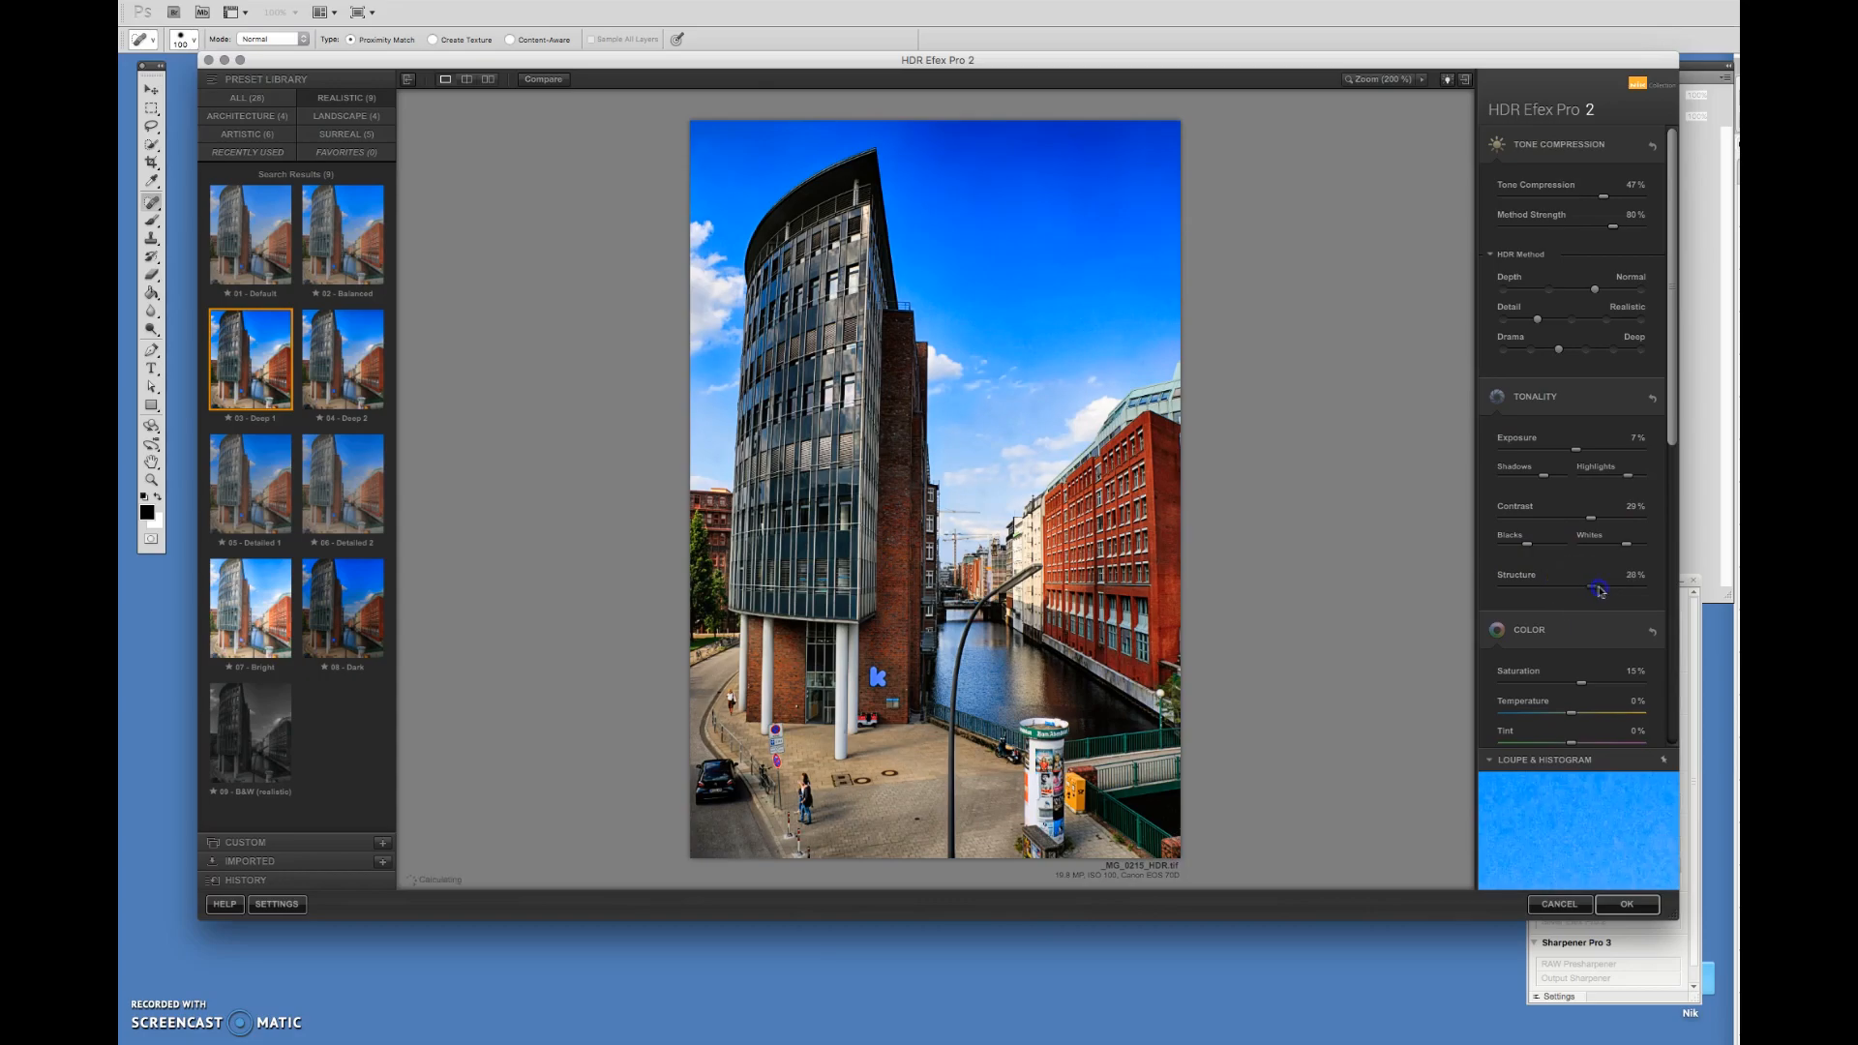
drag(1597, 590, 1624, 589)
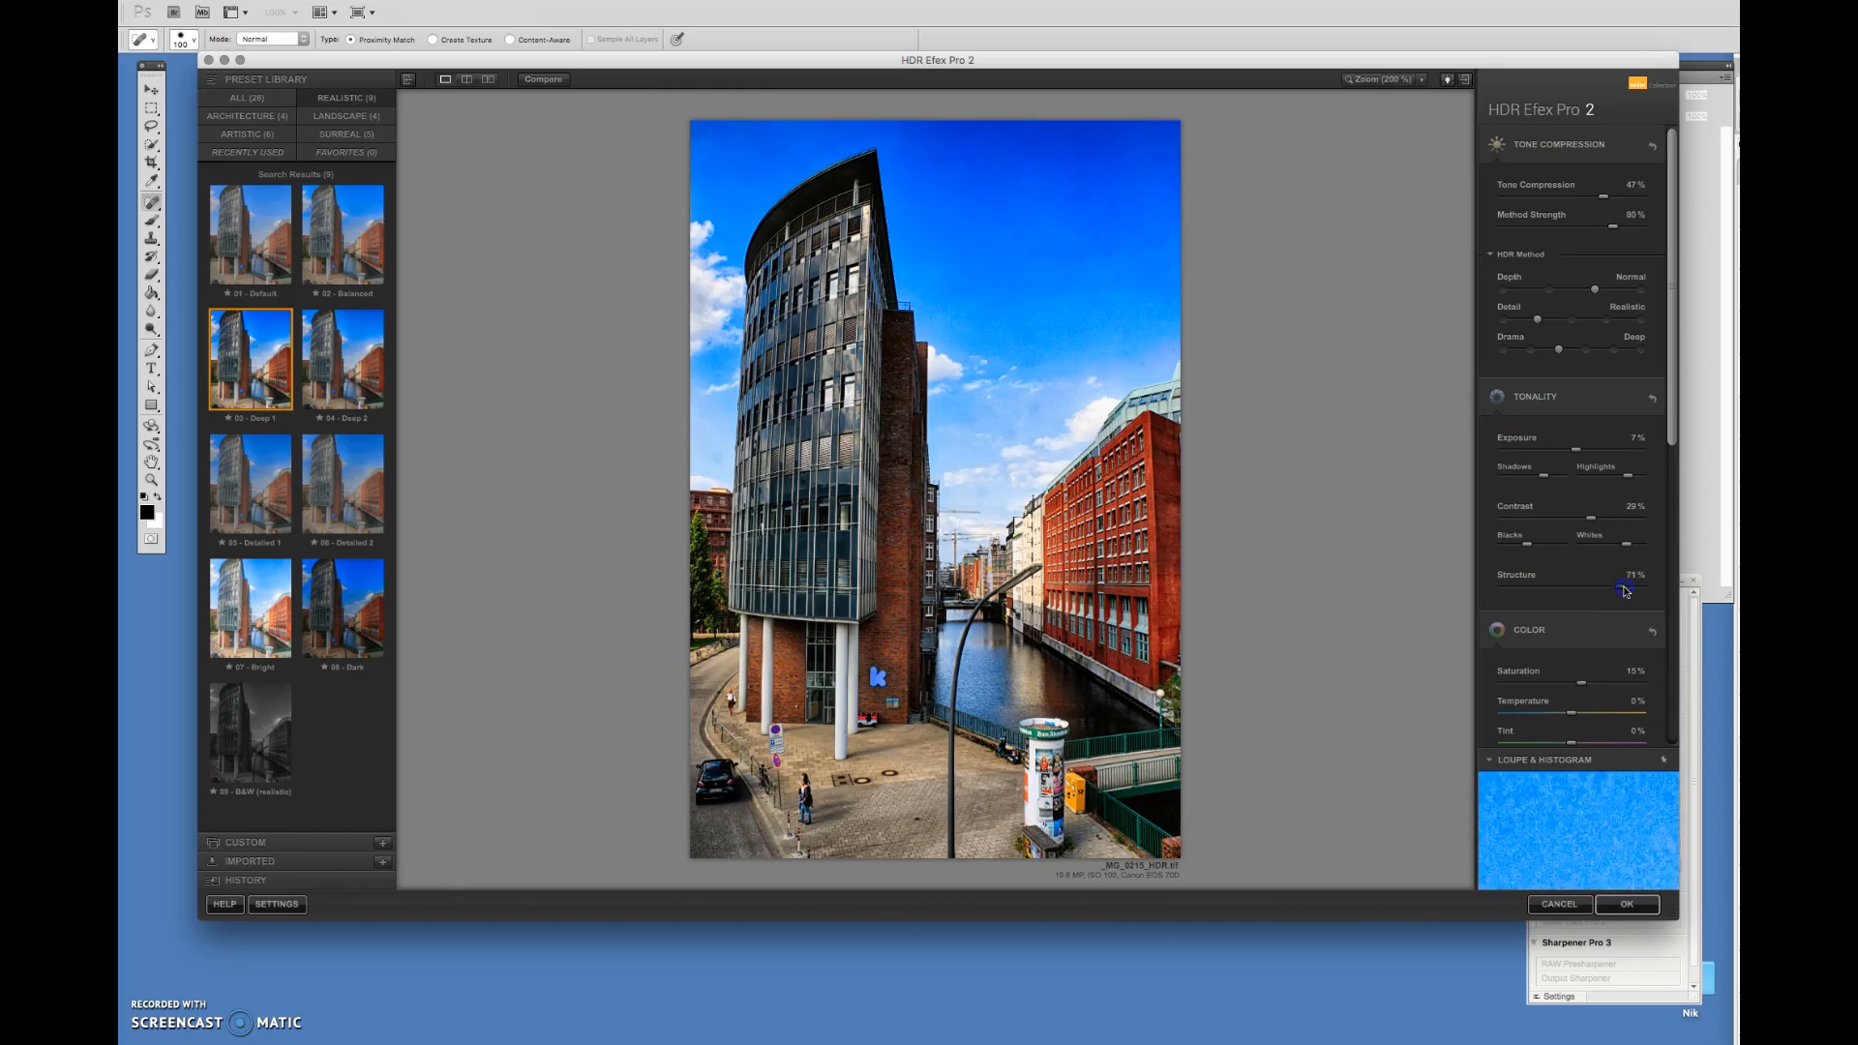
drag(1629, 590, 1588, 590)
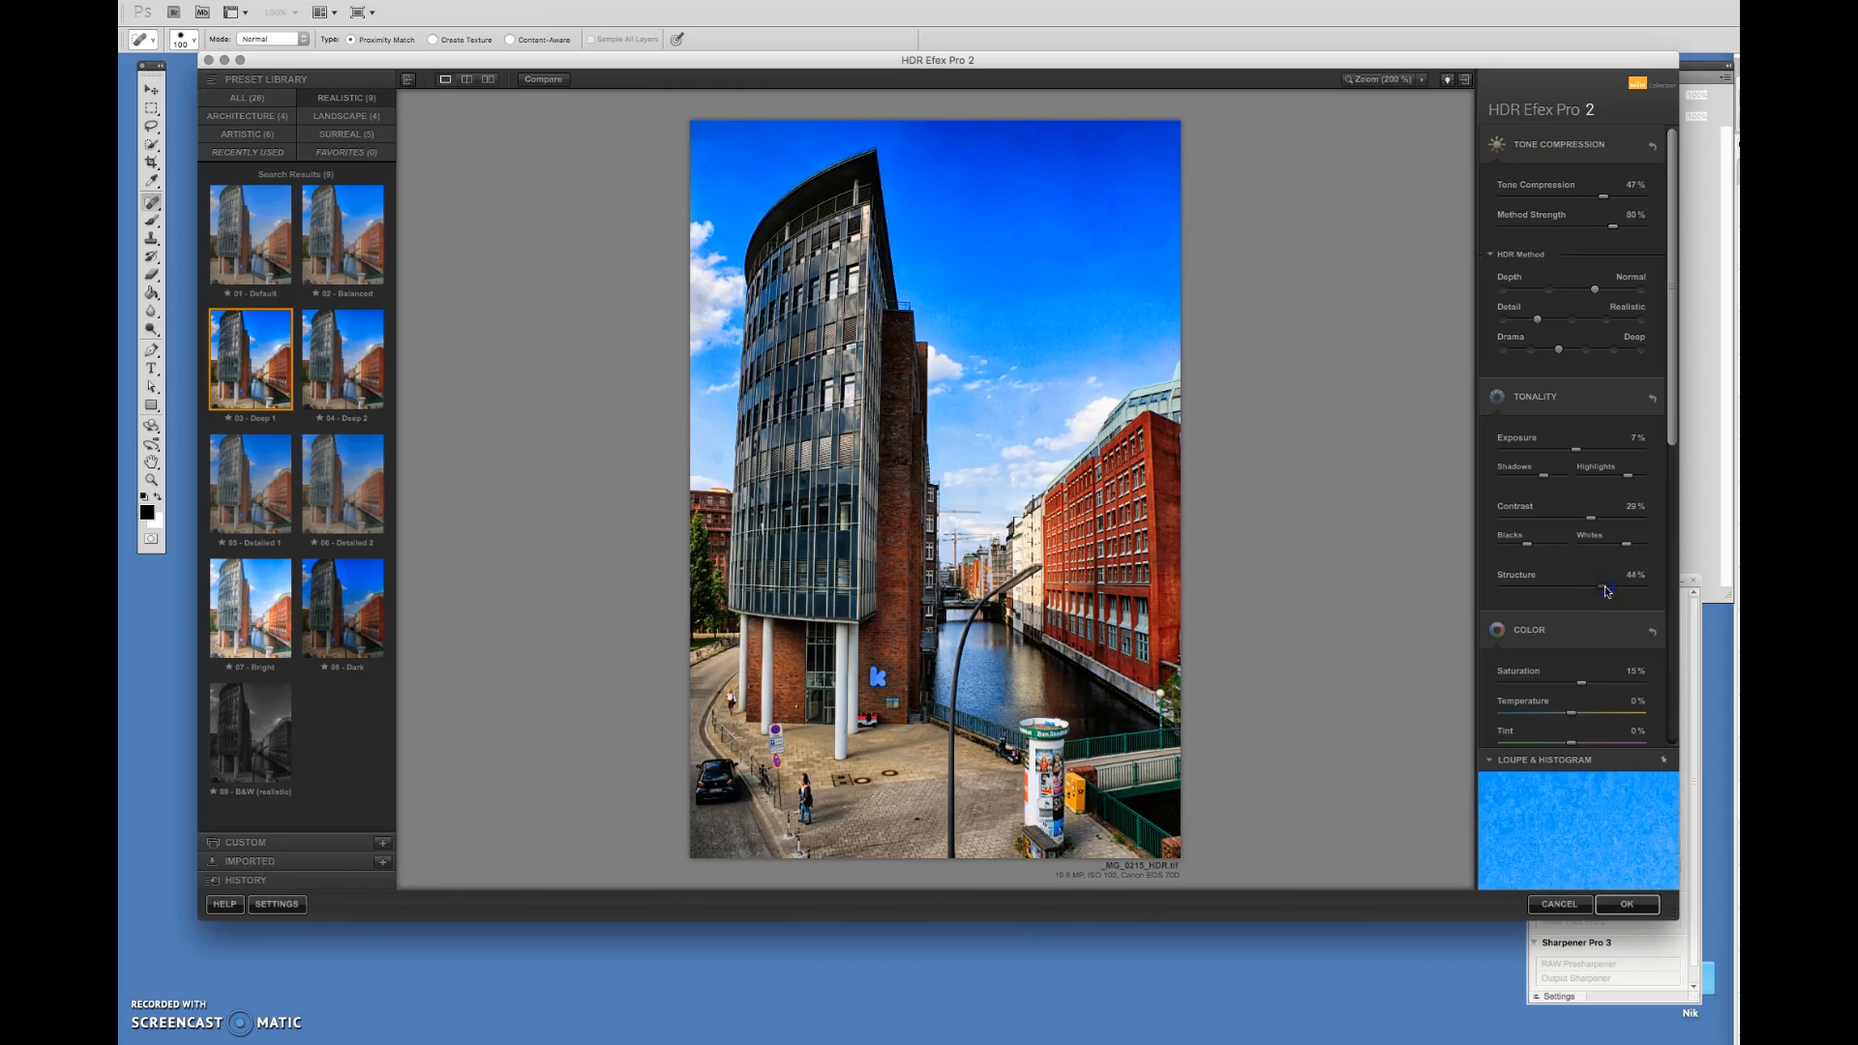
drag(1611, 589, 1577, 590)
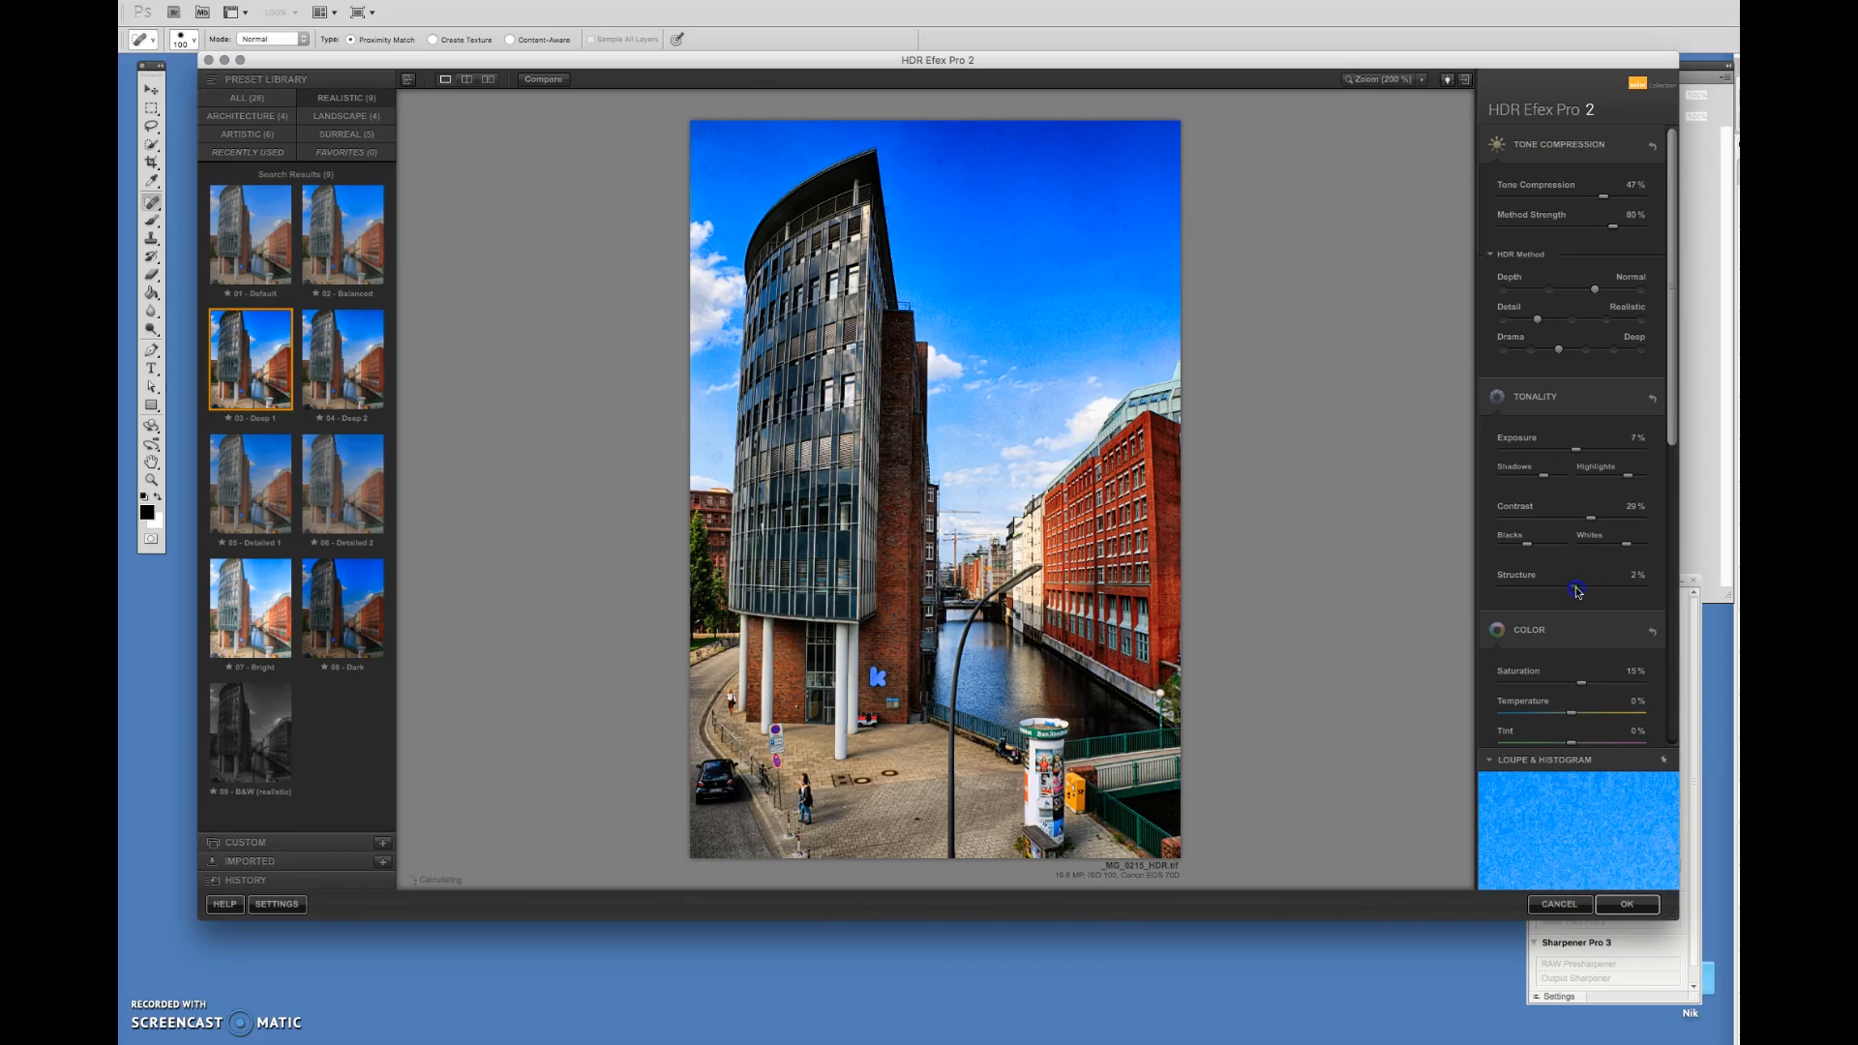
drag(1594, 590, 1558, 590)
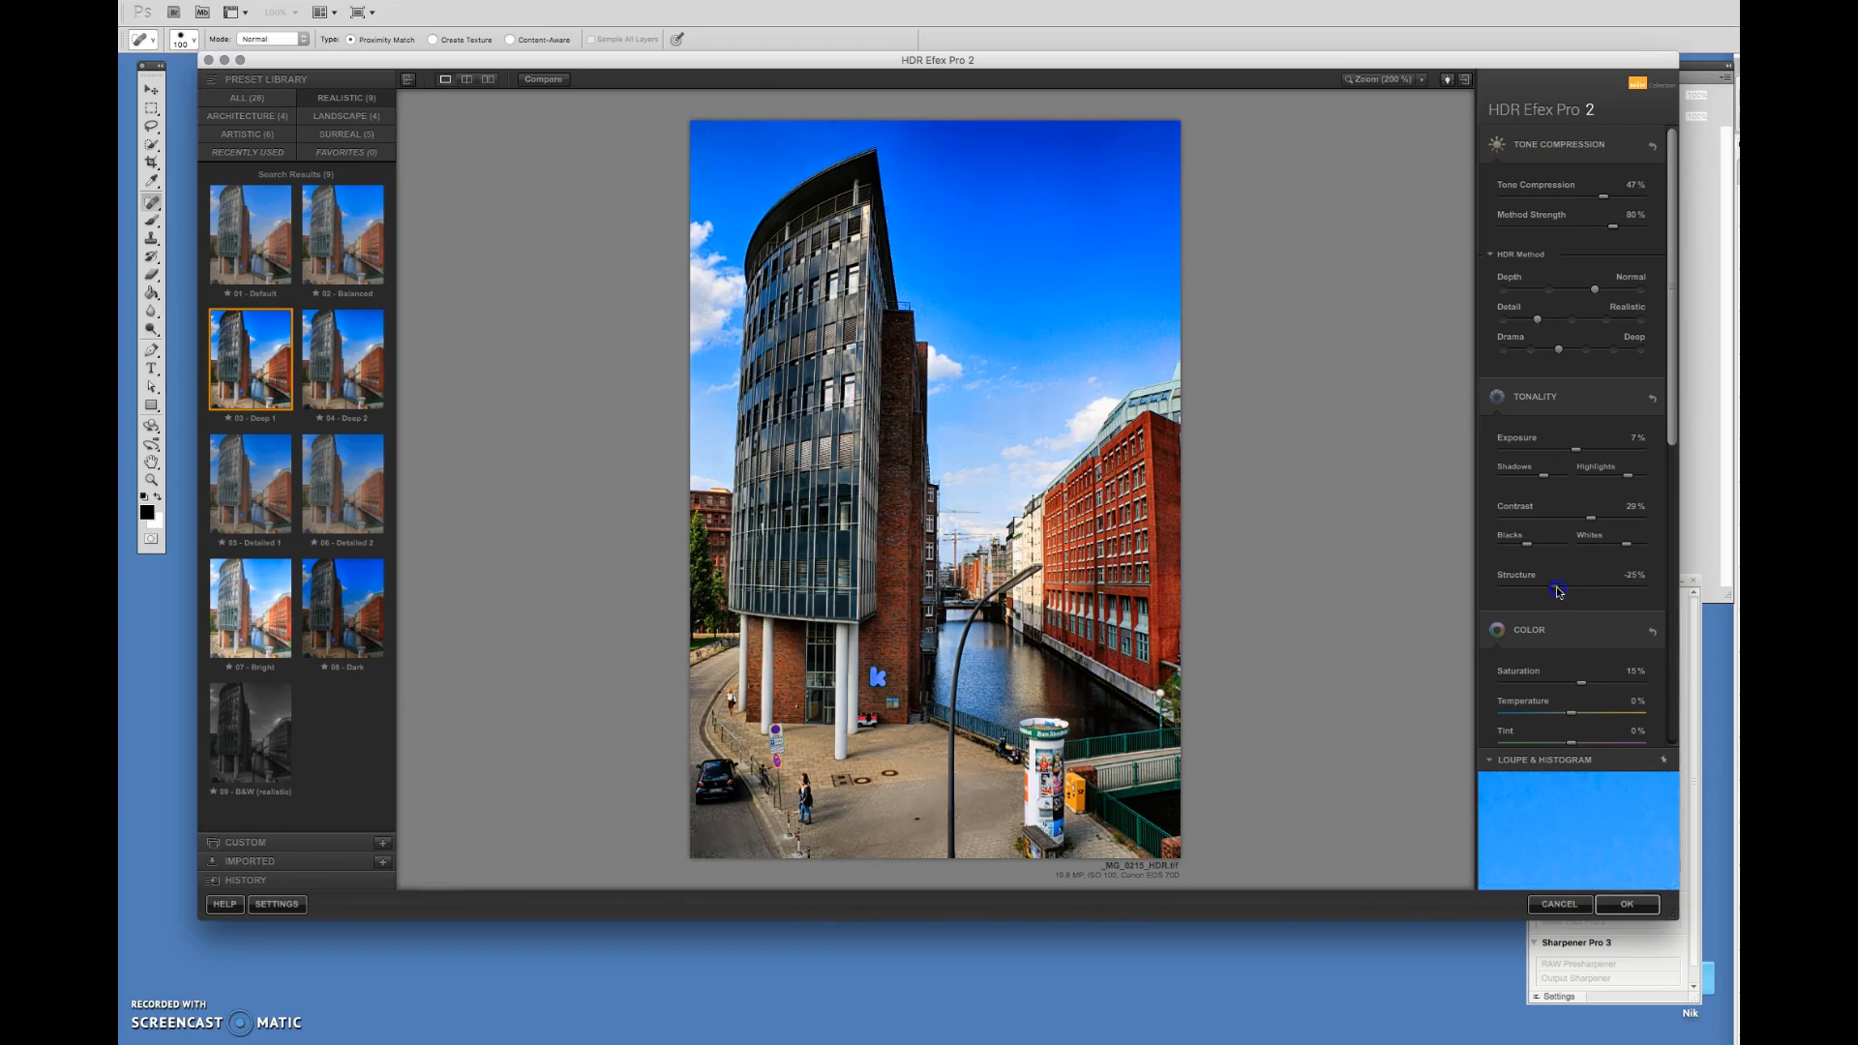
drag(1558, 589, 1550, 589)
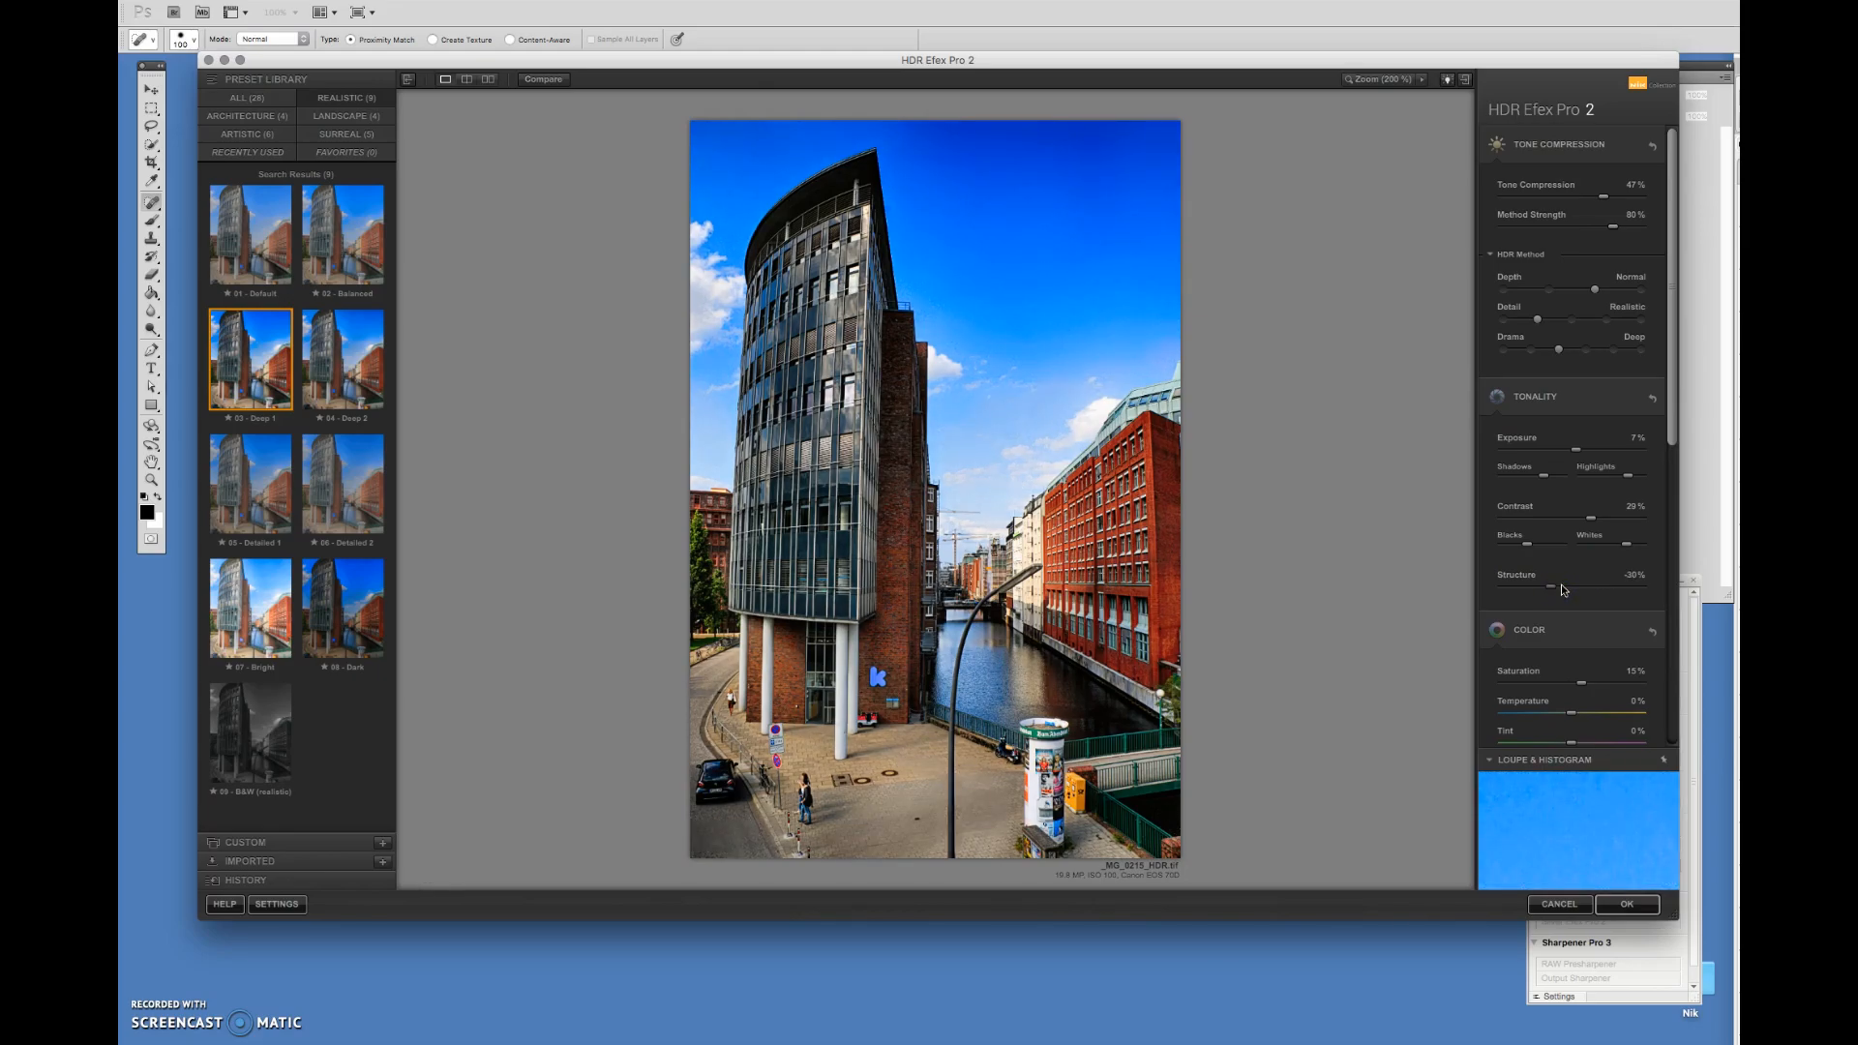
Test warmer colour temperatures, then return temperature to 0%.
scroll(down, 3)
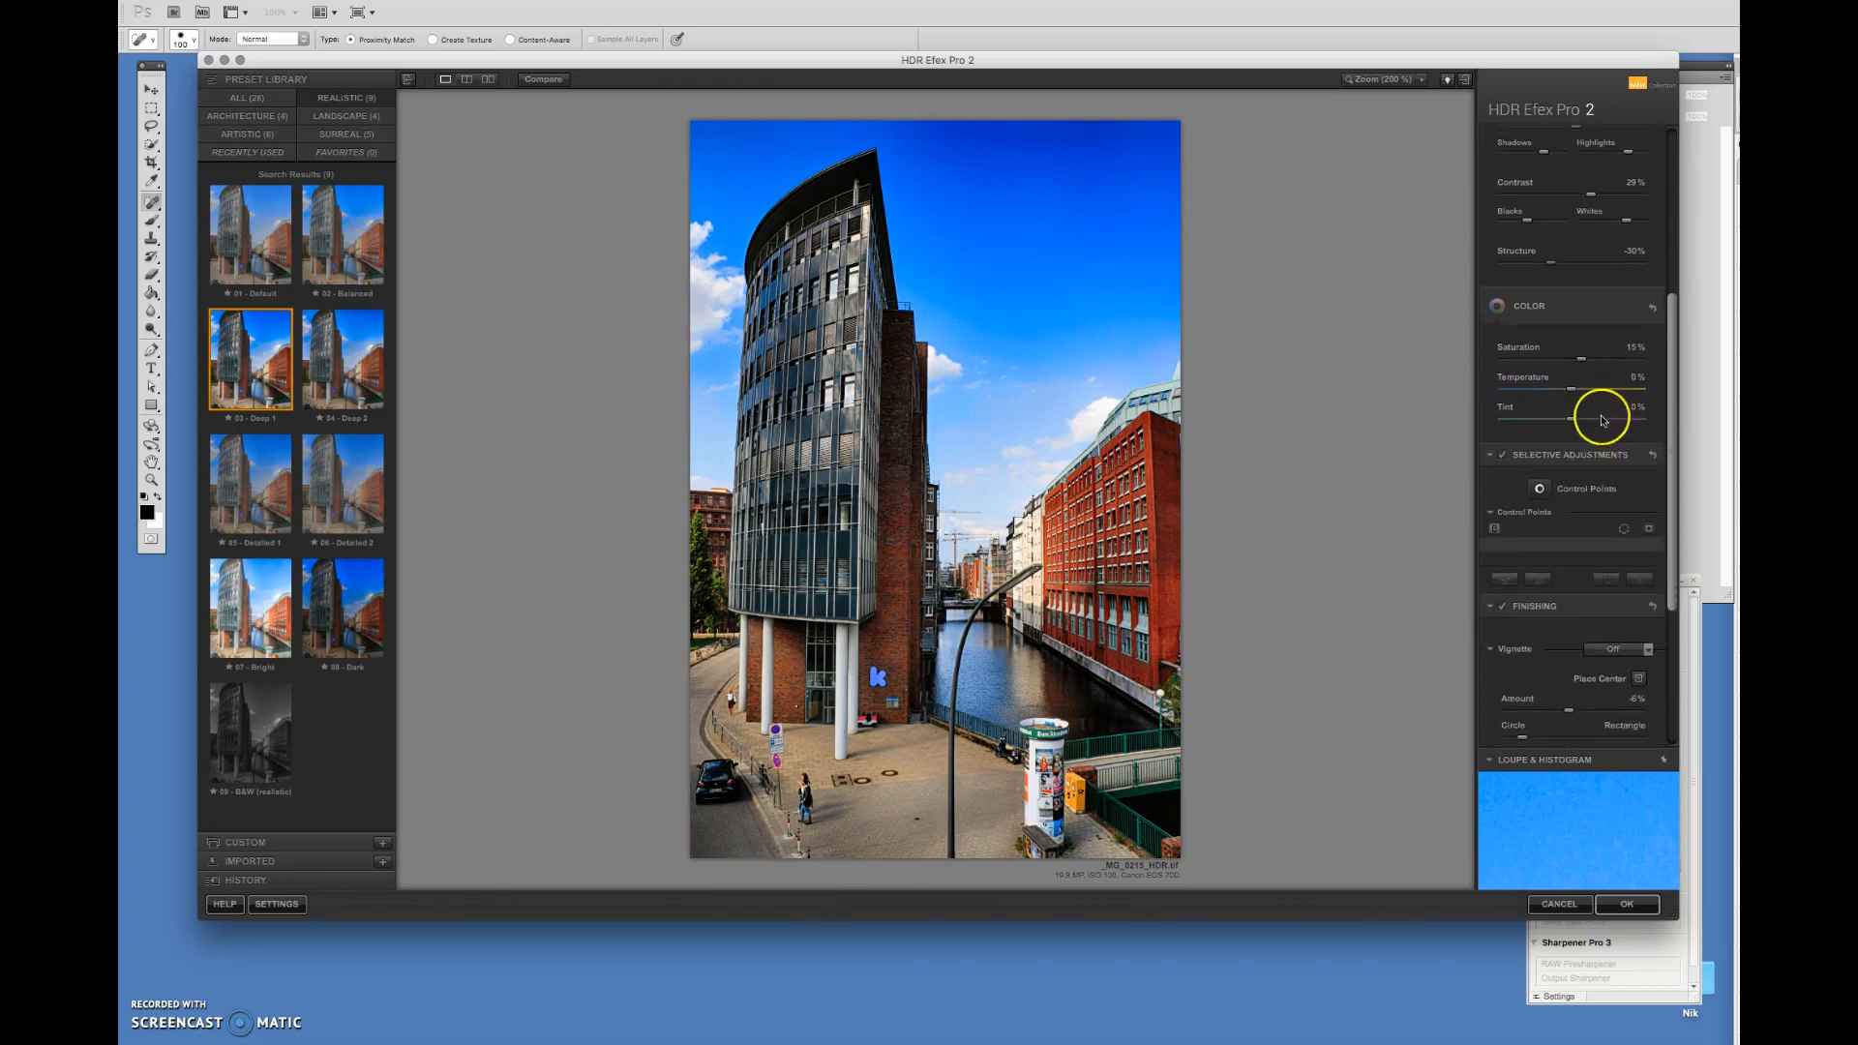
scroll(down, 3)
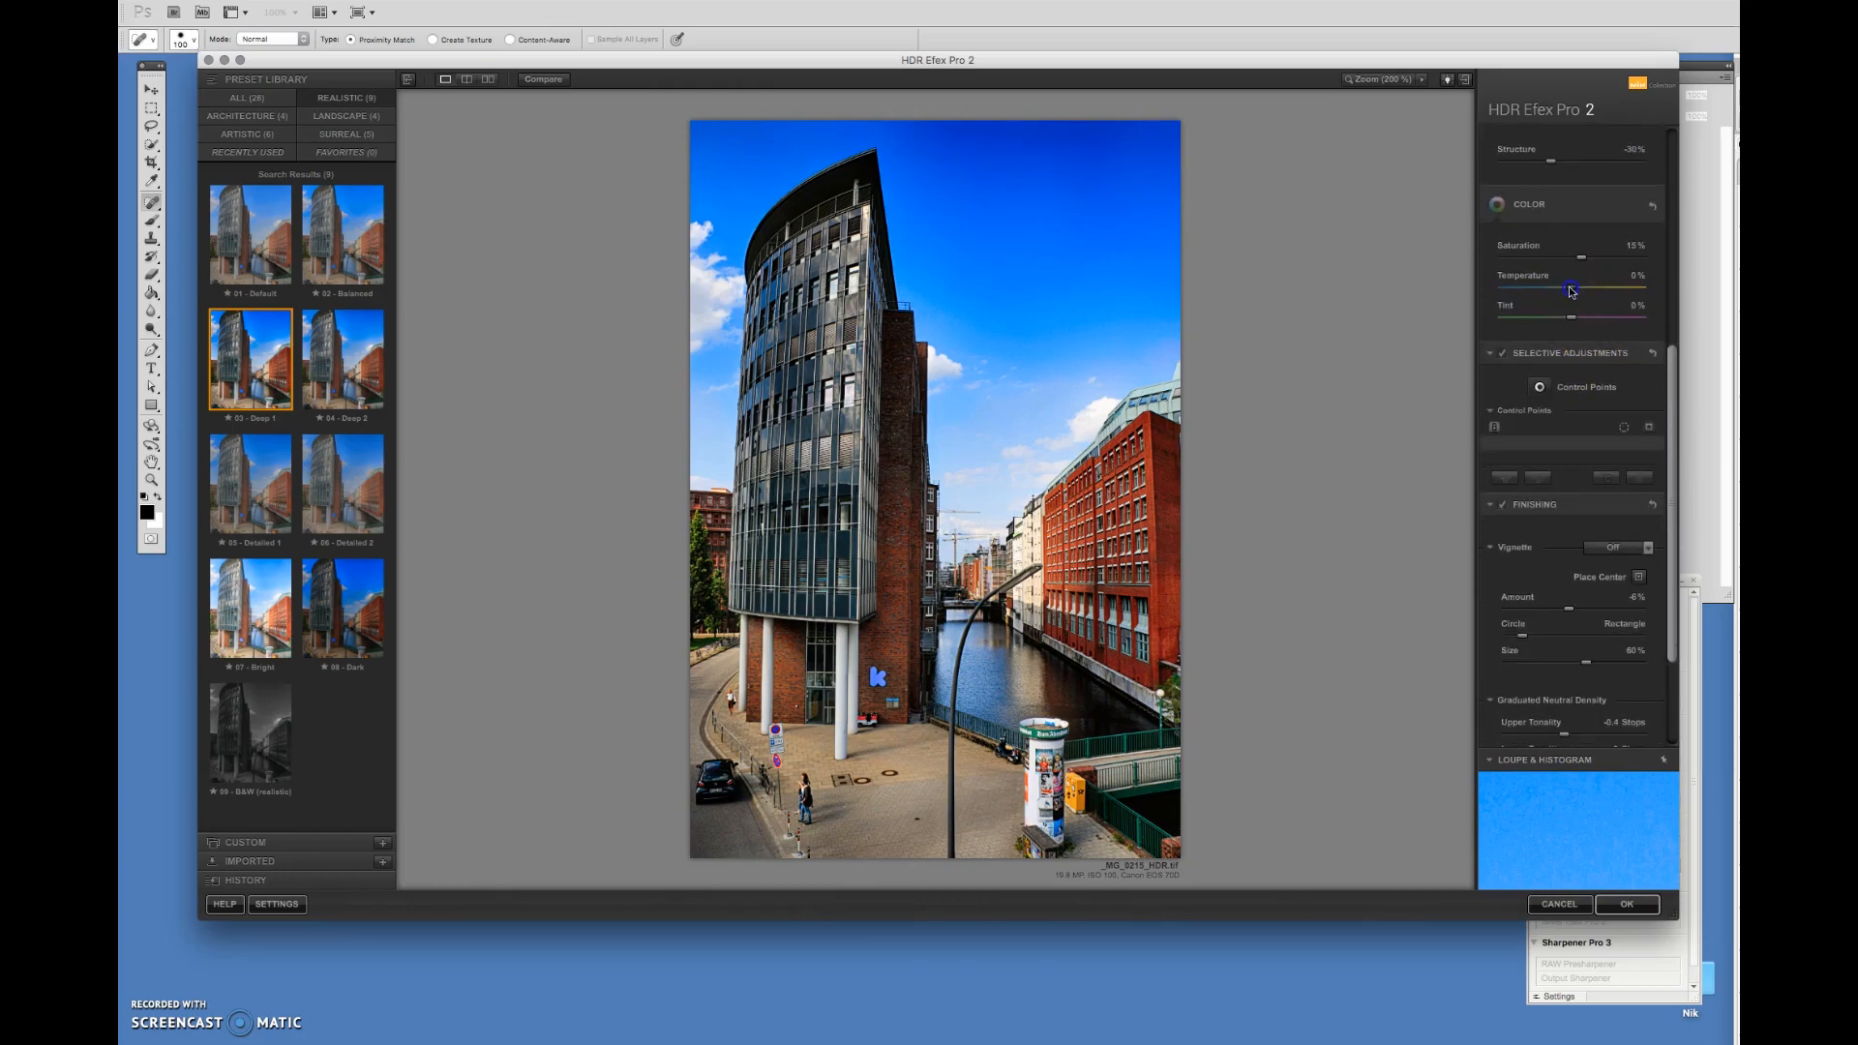
drag(1569, 291, 1590, 291)
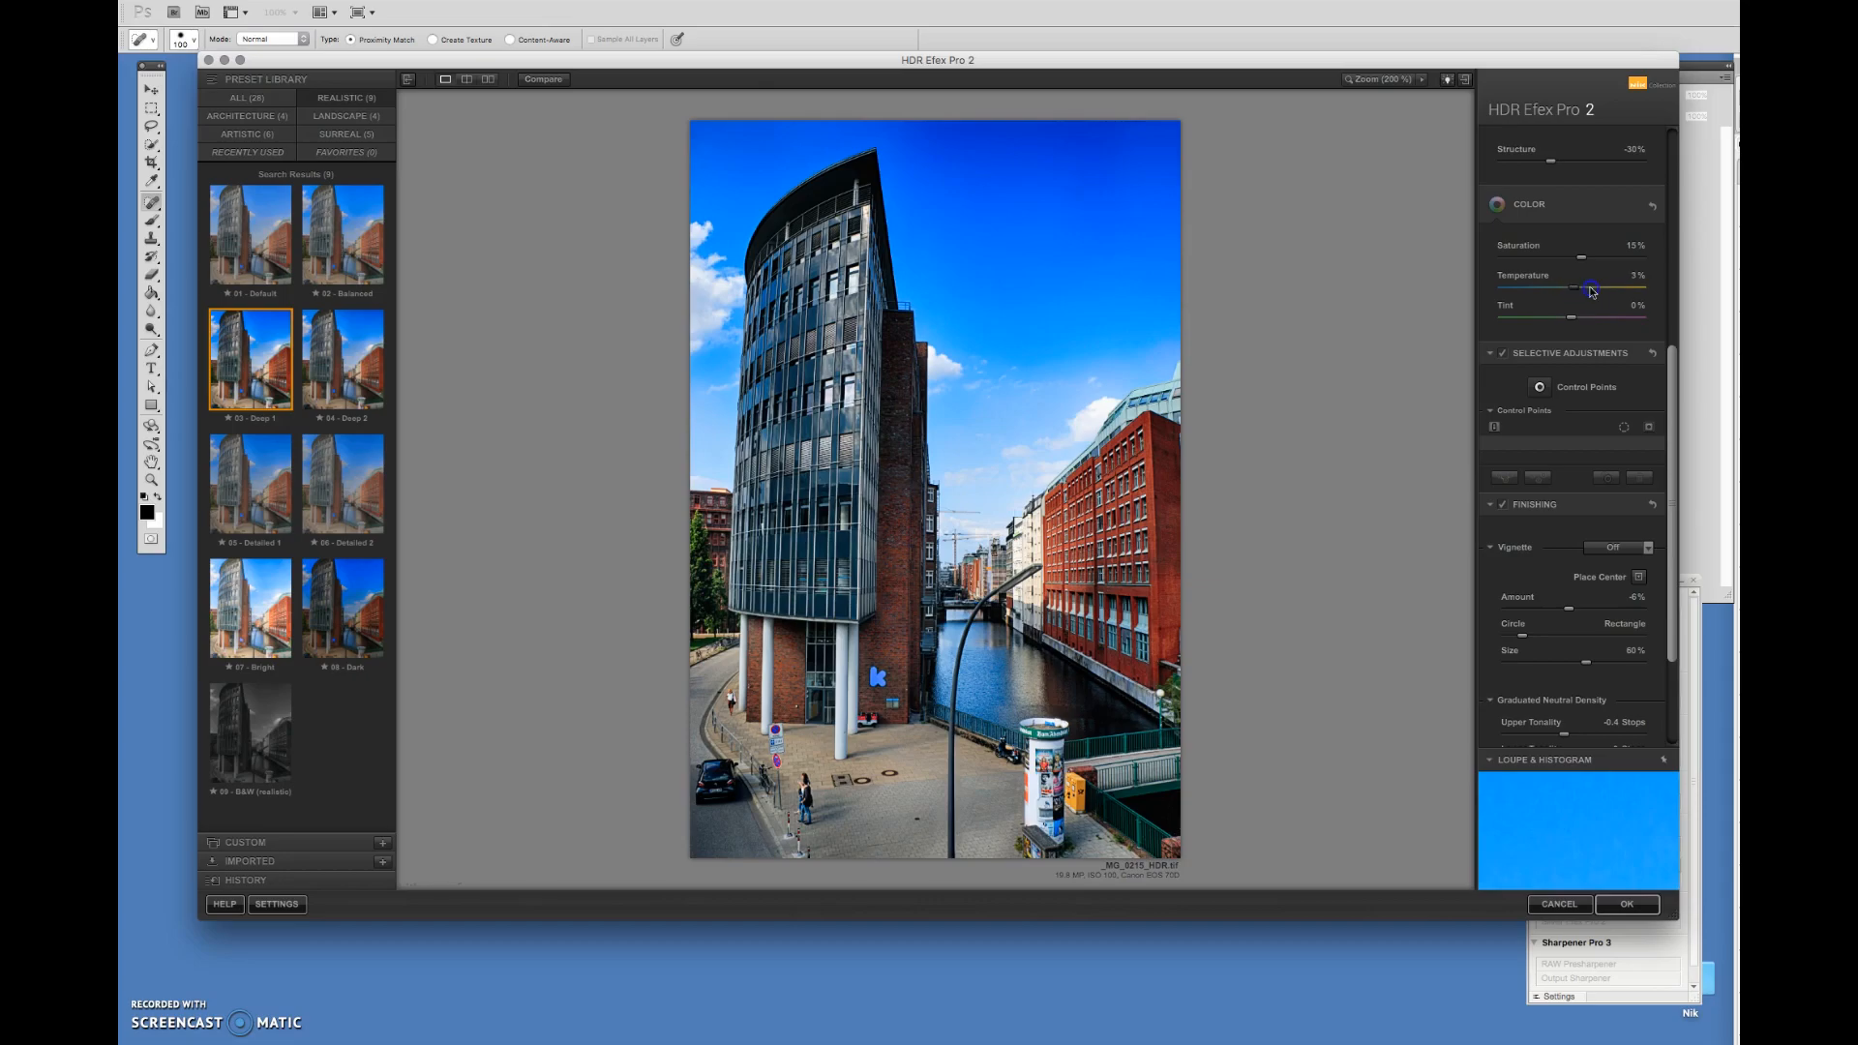
drag(1578, 289, 1583, 289)
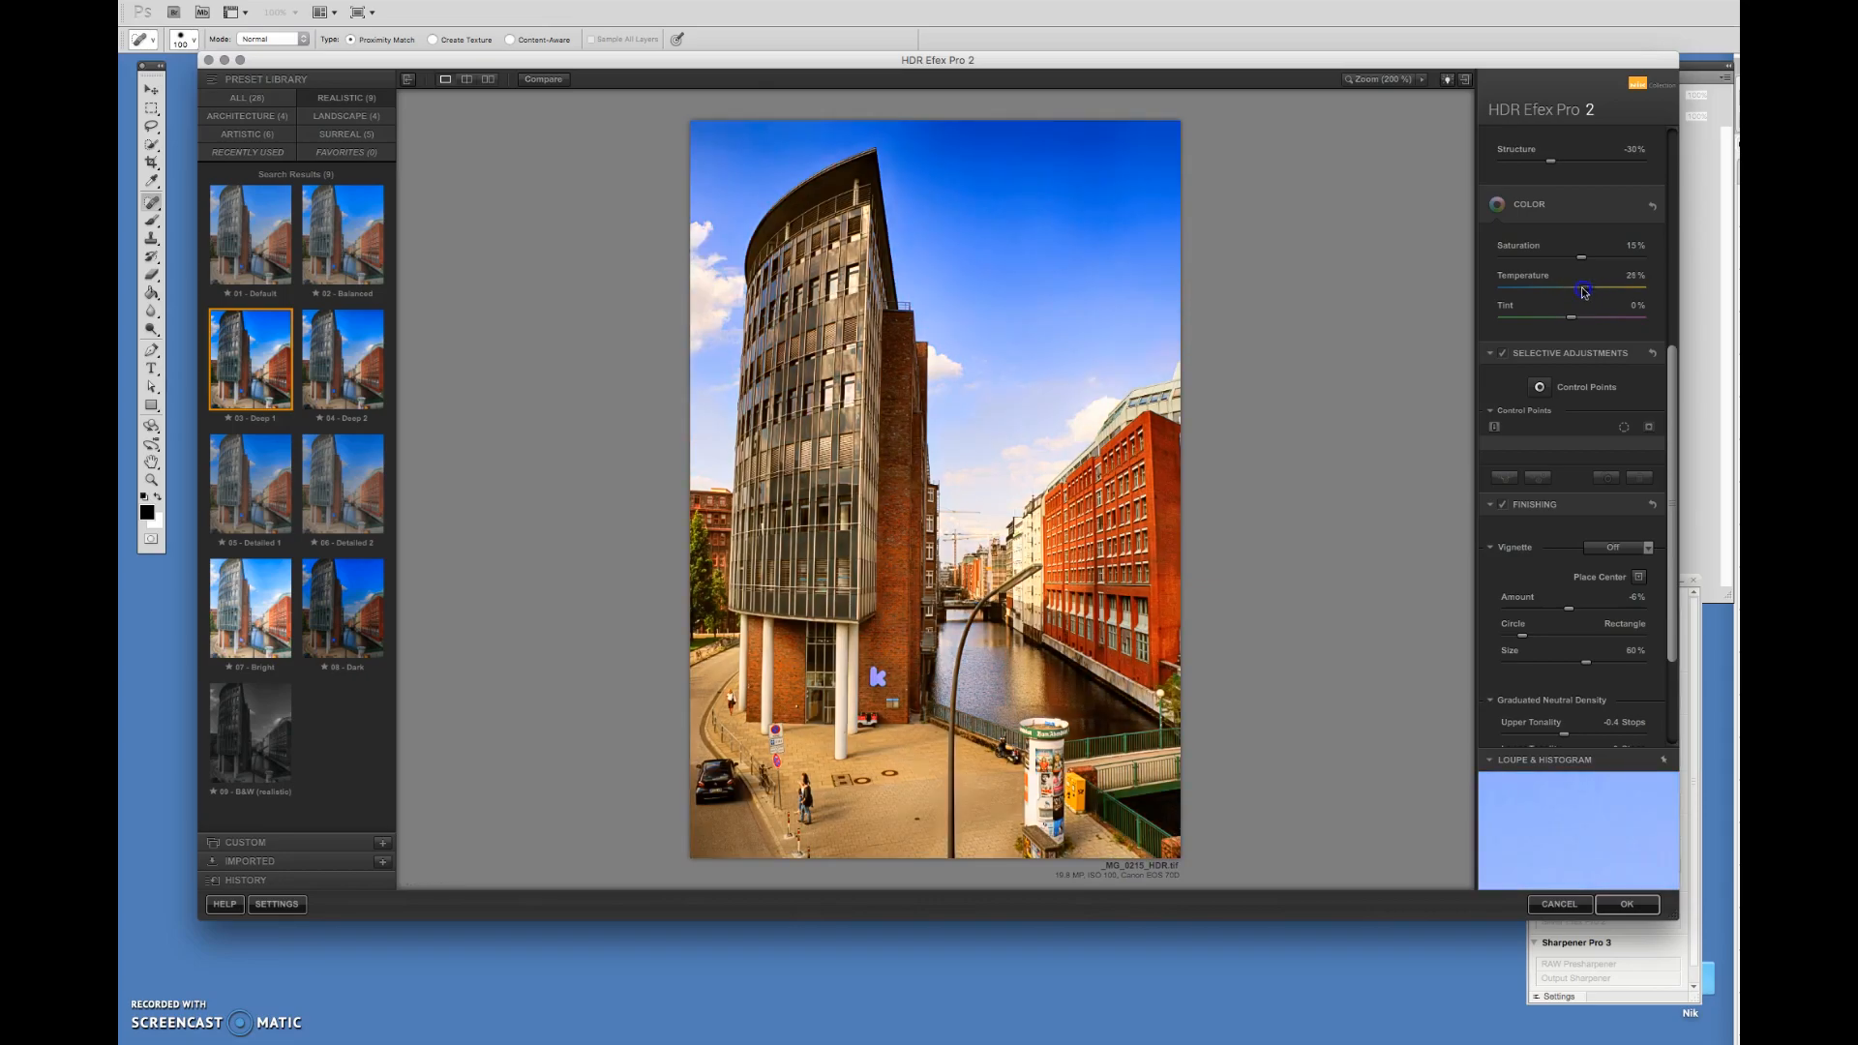
drag(1582, 291, 1574, 291)
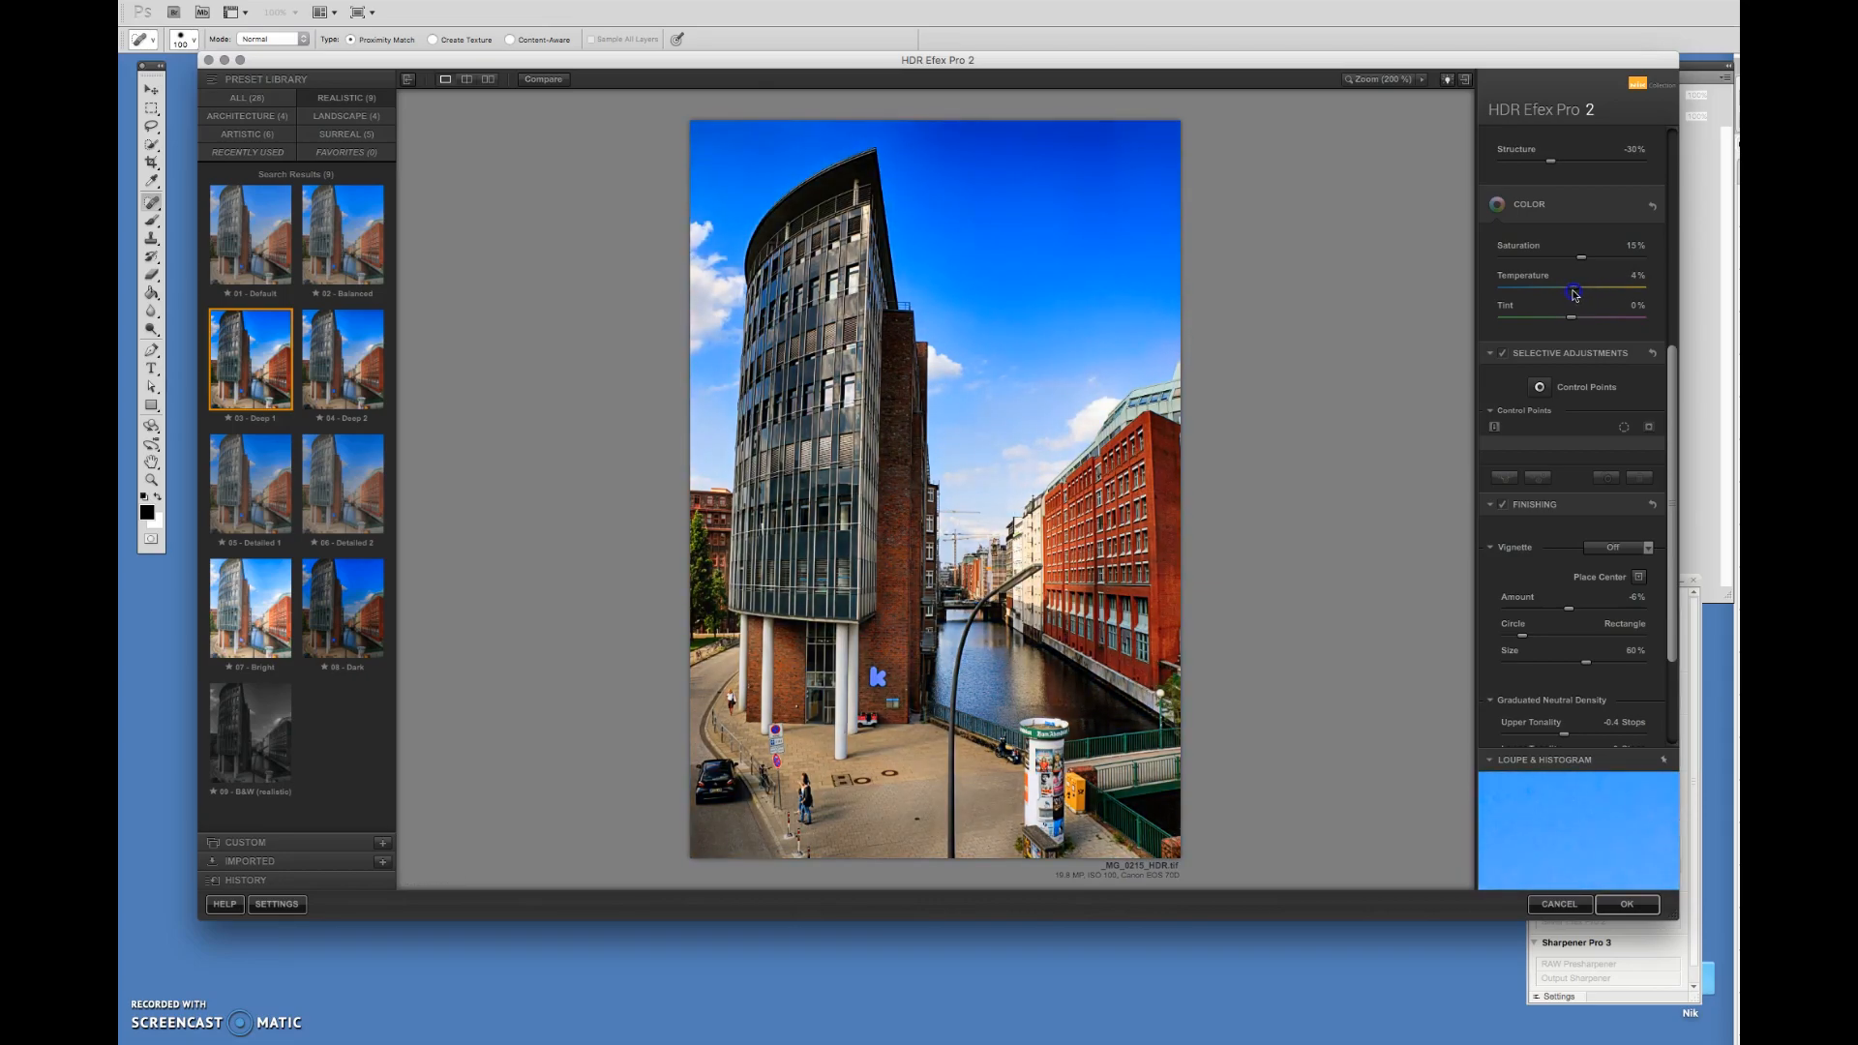
drag(1573, 291, 1582, 290)
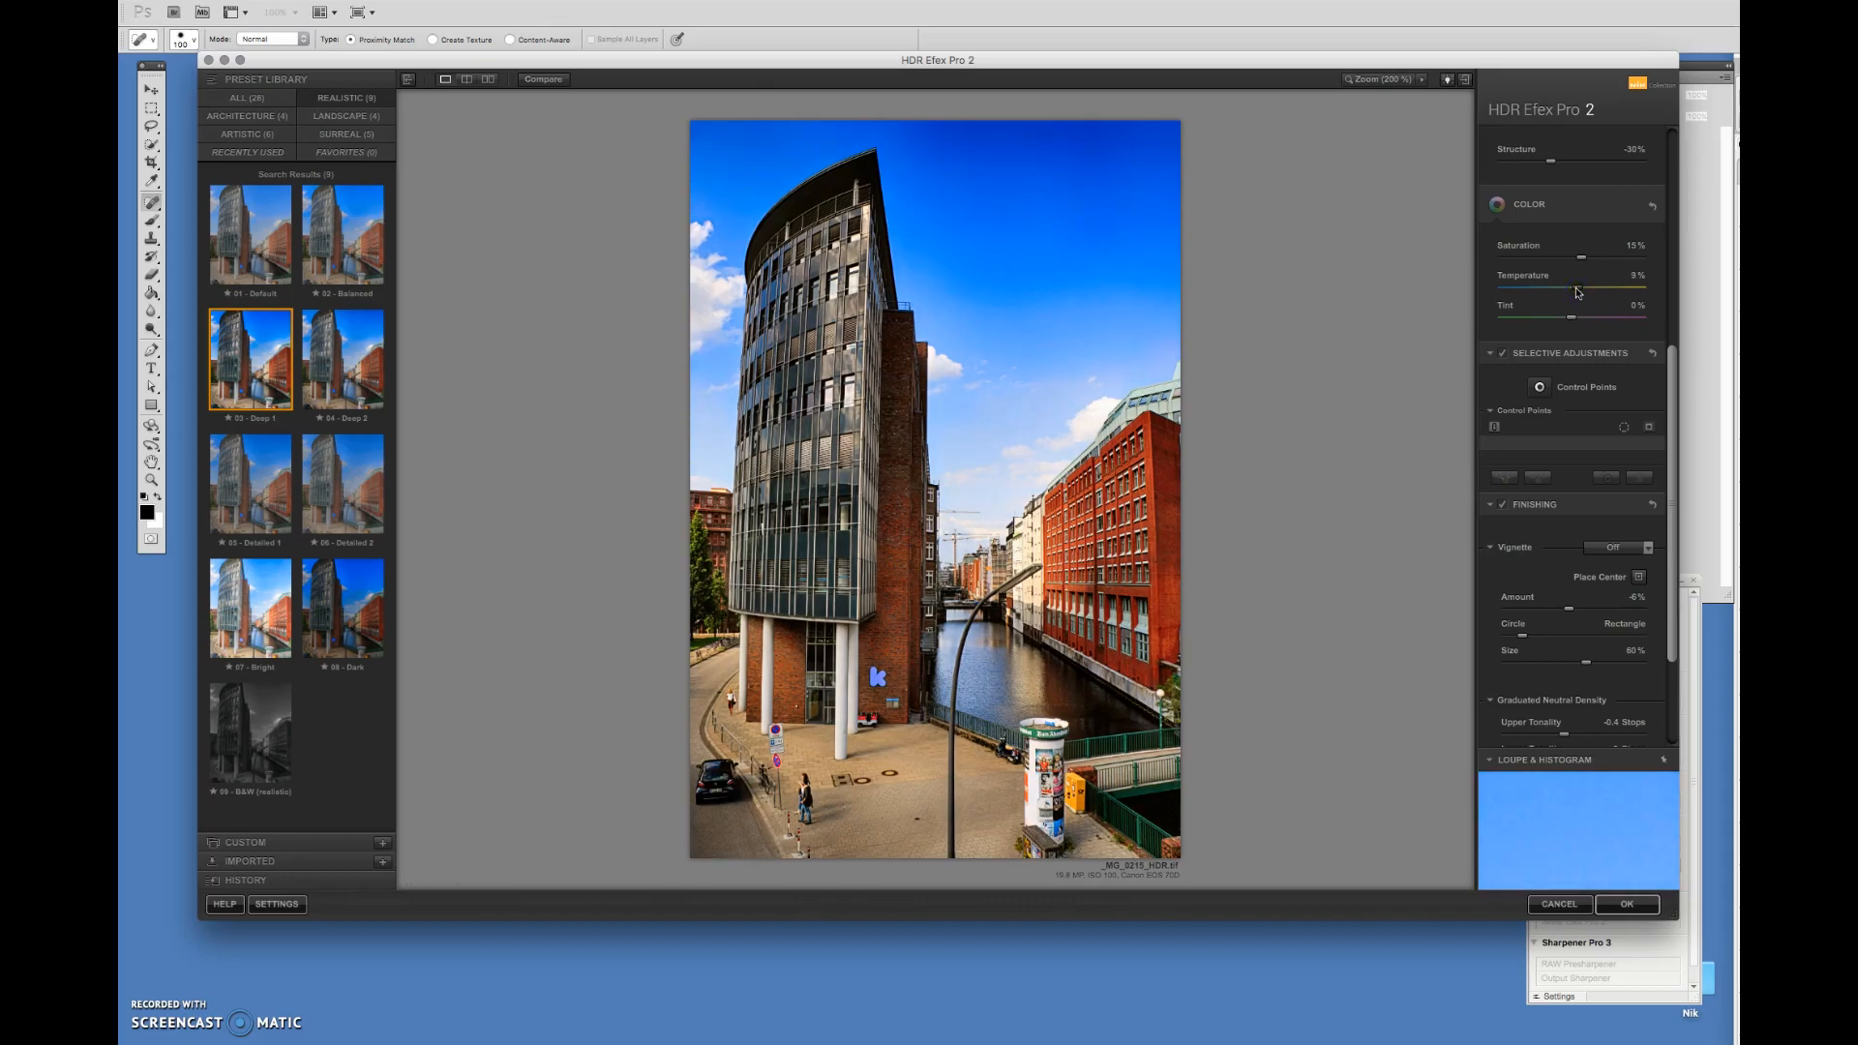
scroll(down, 3)
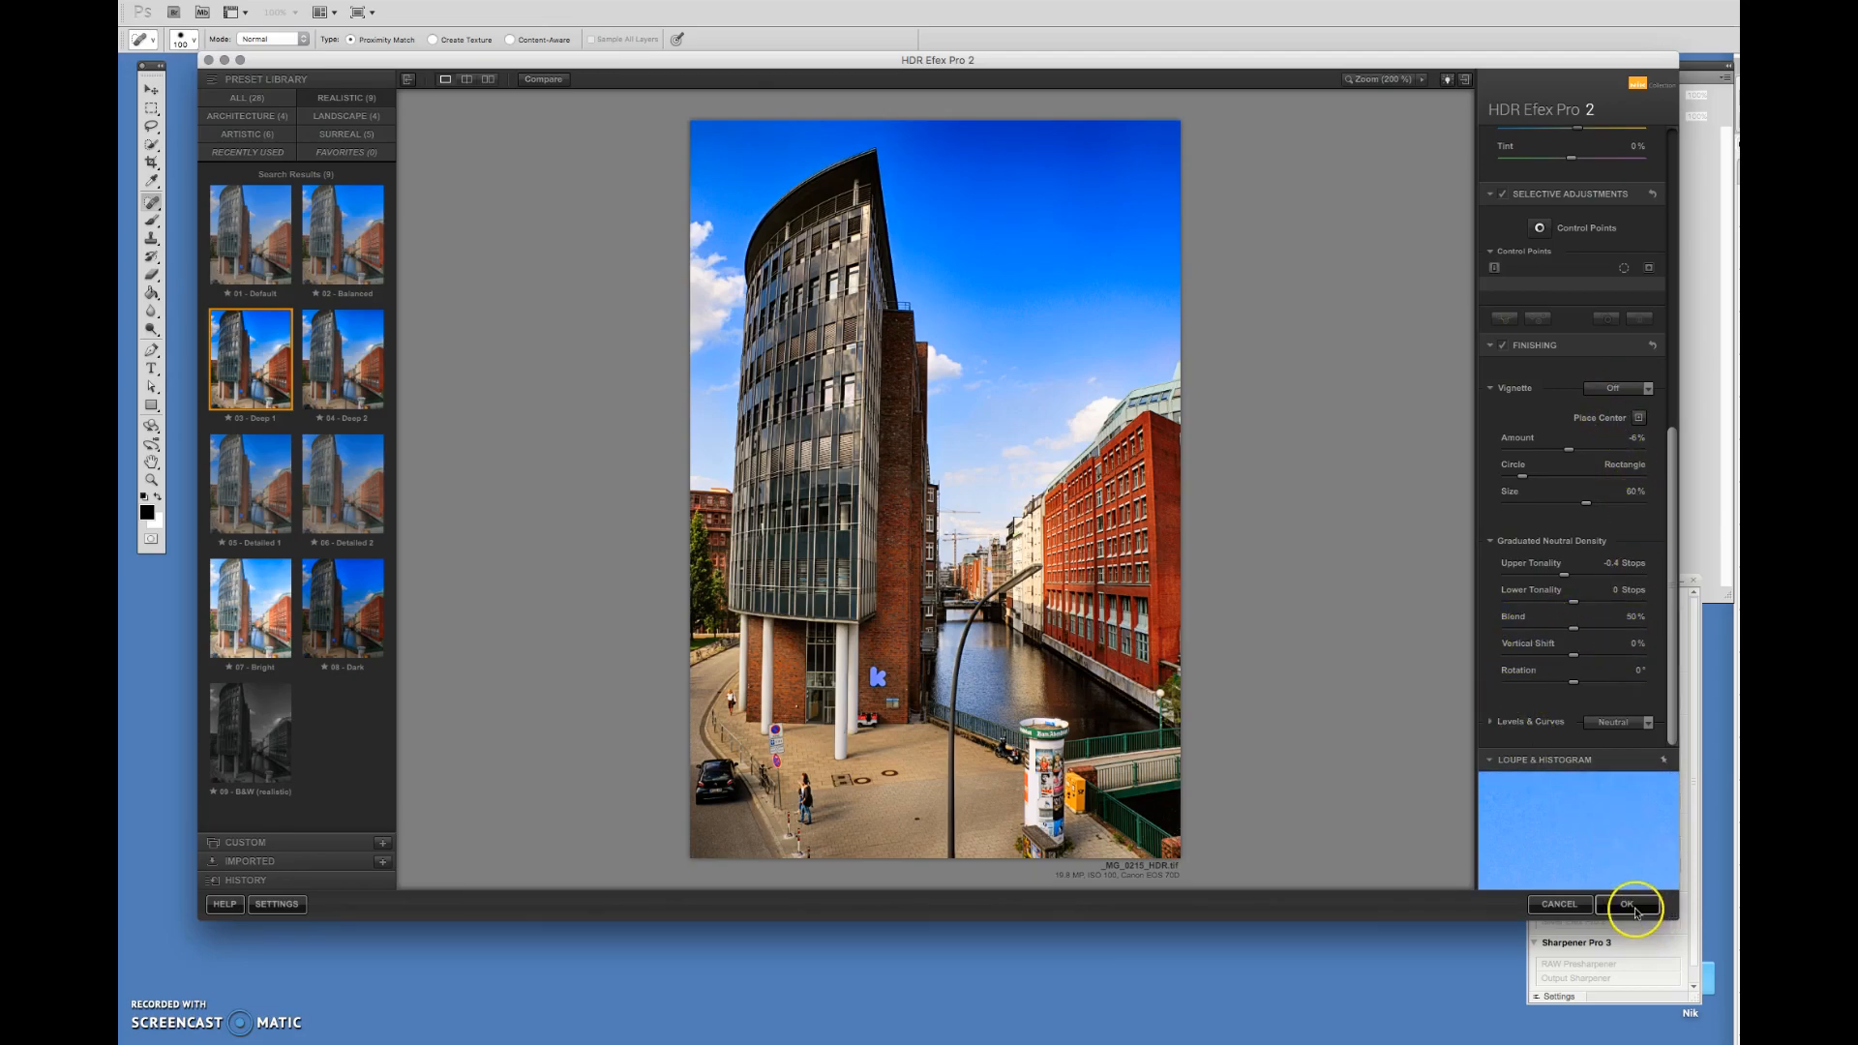
Apply the HDR Efex Pro 2 adjustments and send the canal image back to Photoshop.
click(1627, 904)
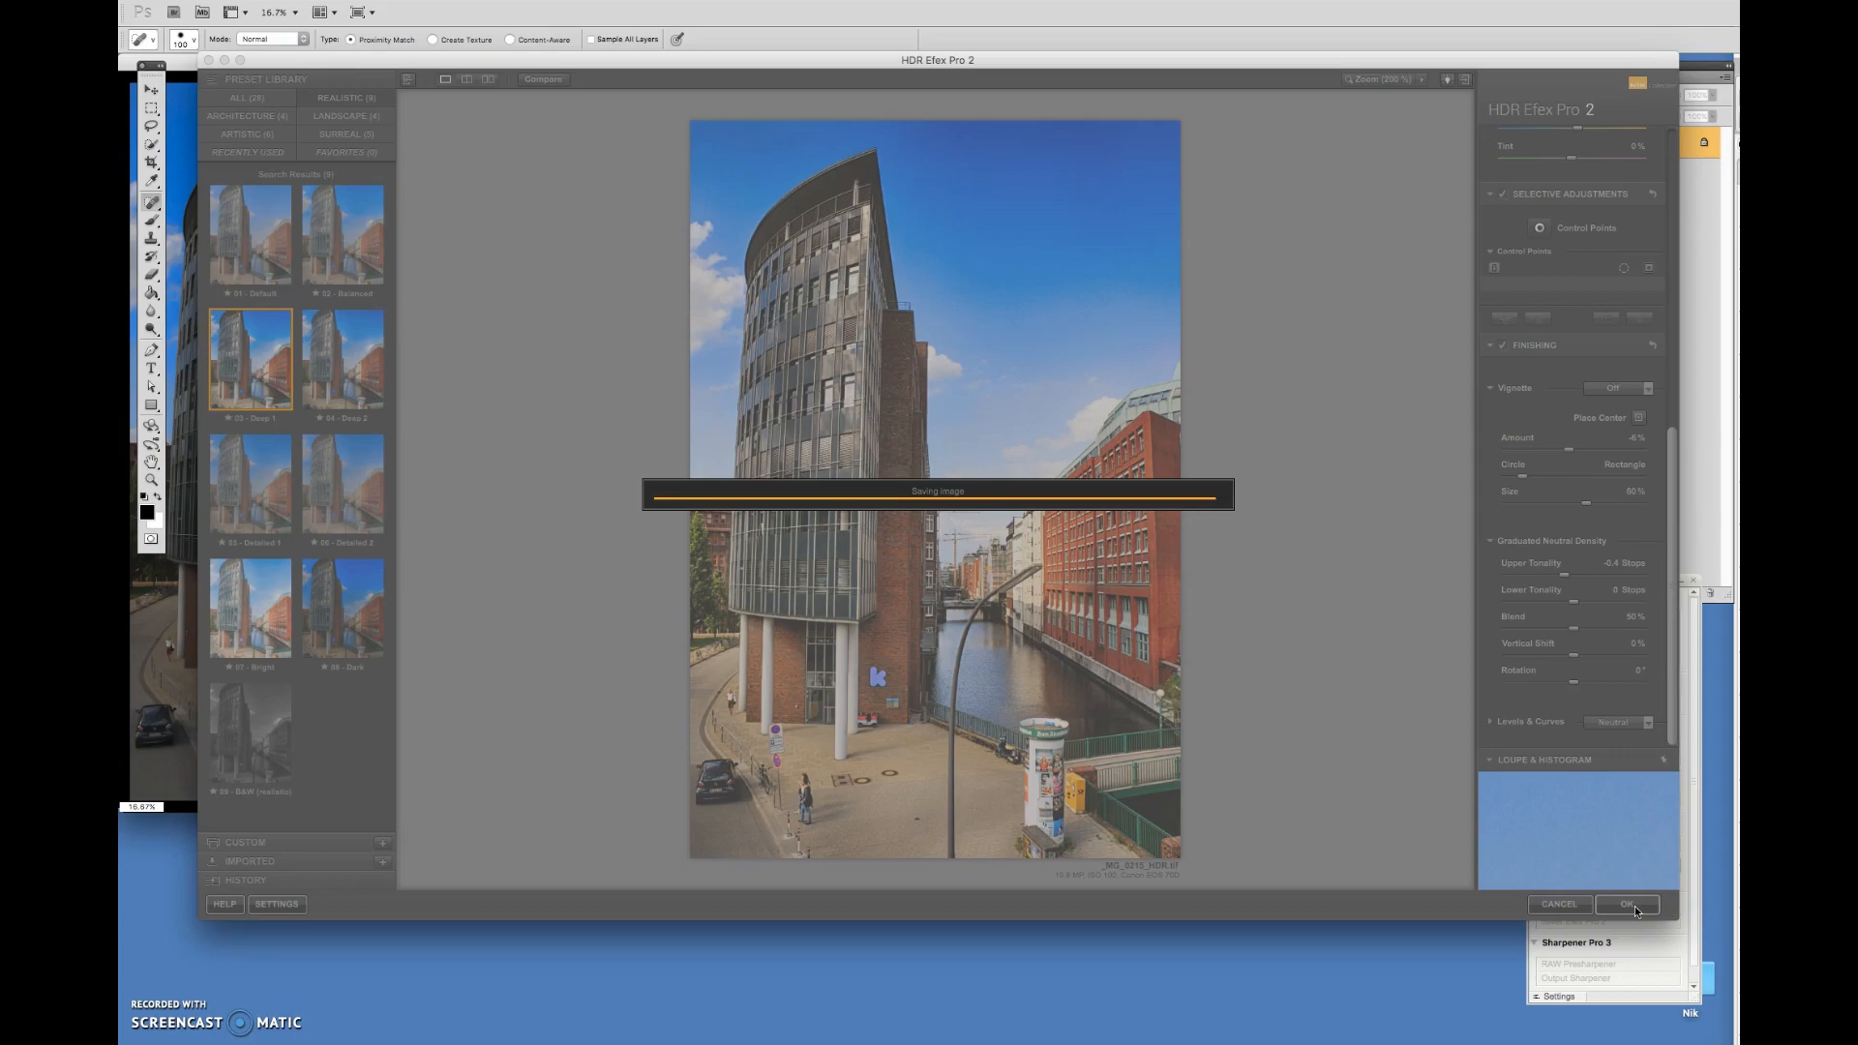
click(1626, 904)
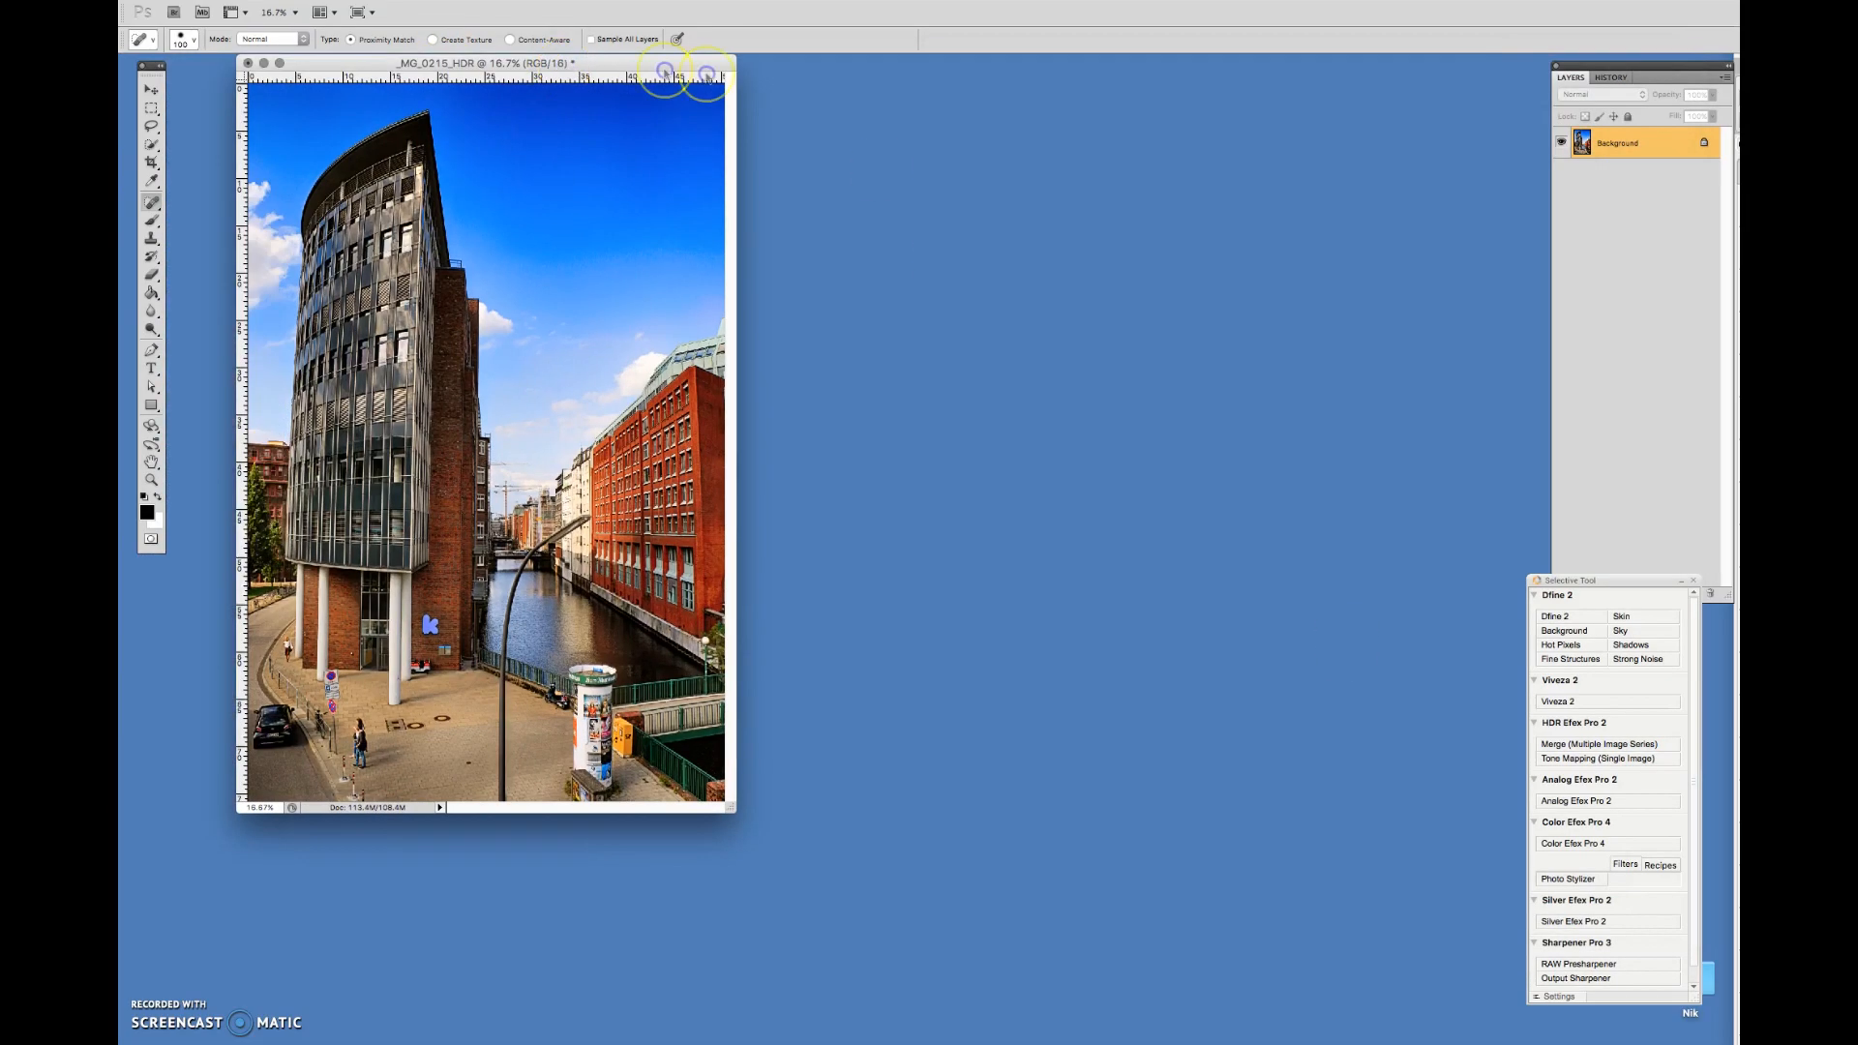
Close the canal image, open the tower photo in Photoshop, and move the palette.
drag(474, 63, 681, 73)
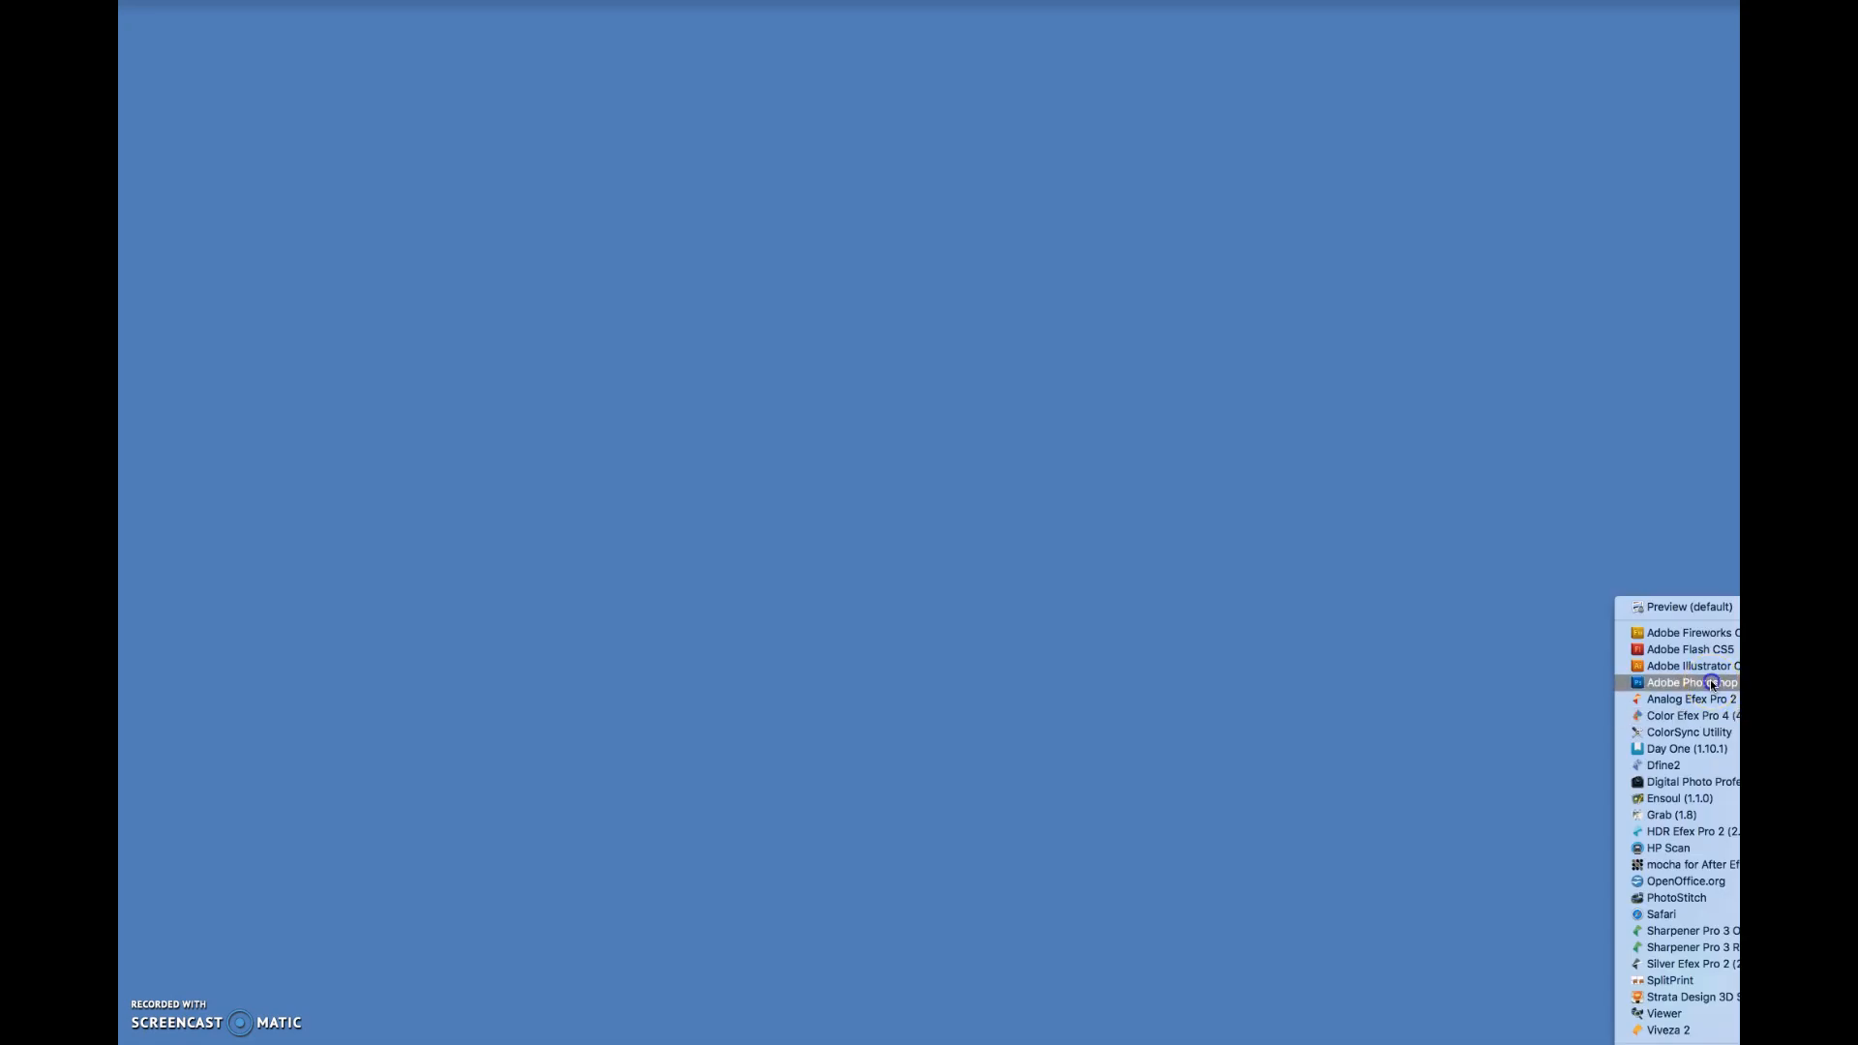
click(1688, 682)
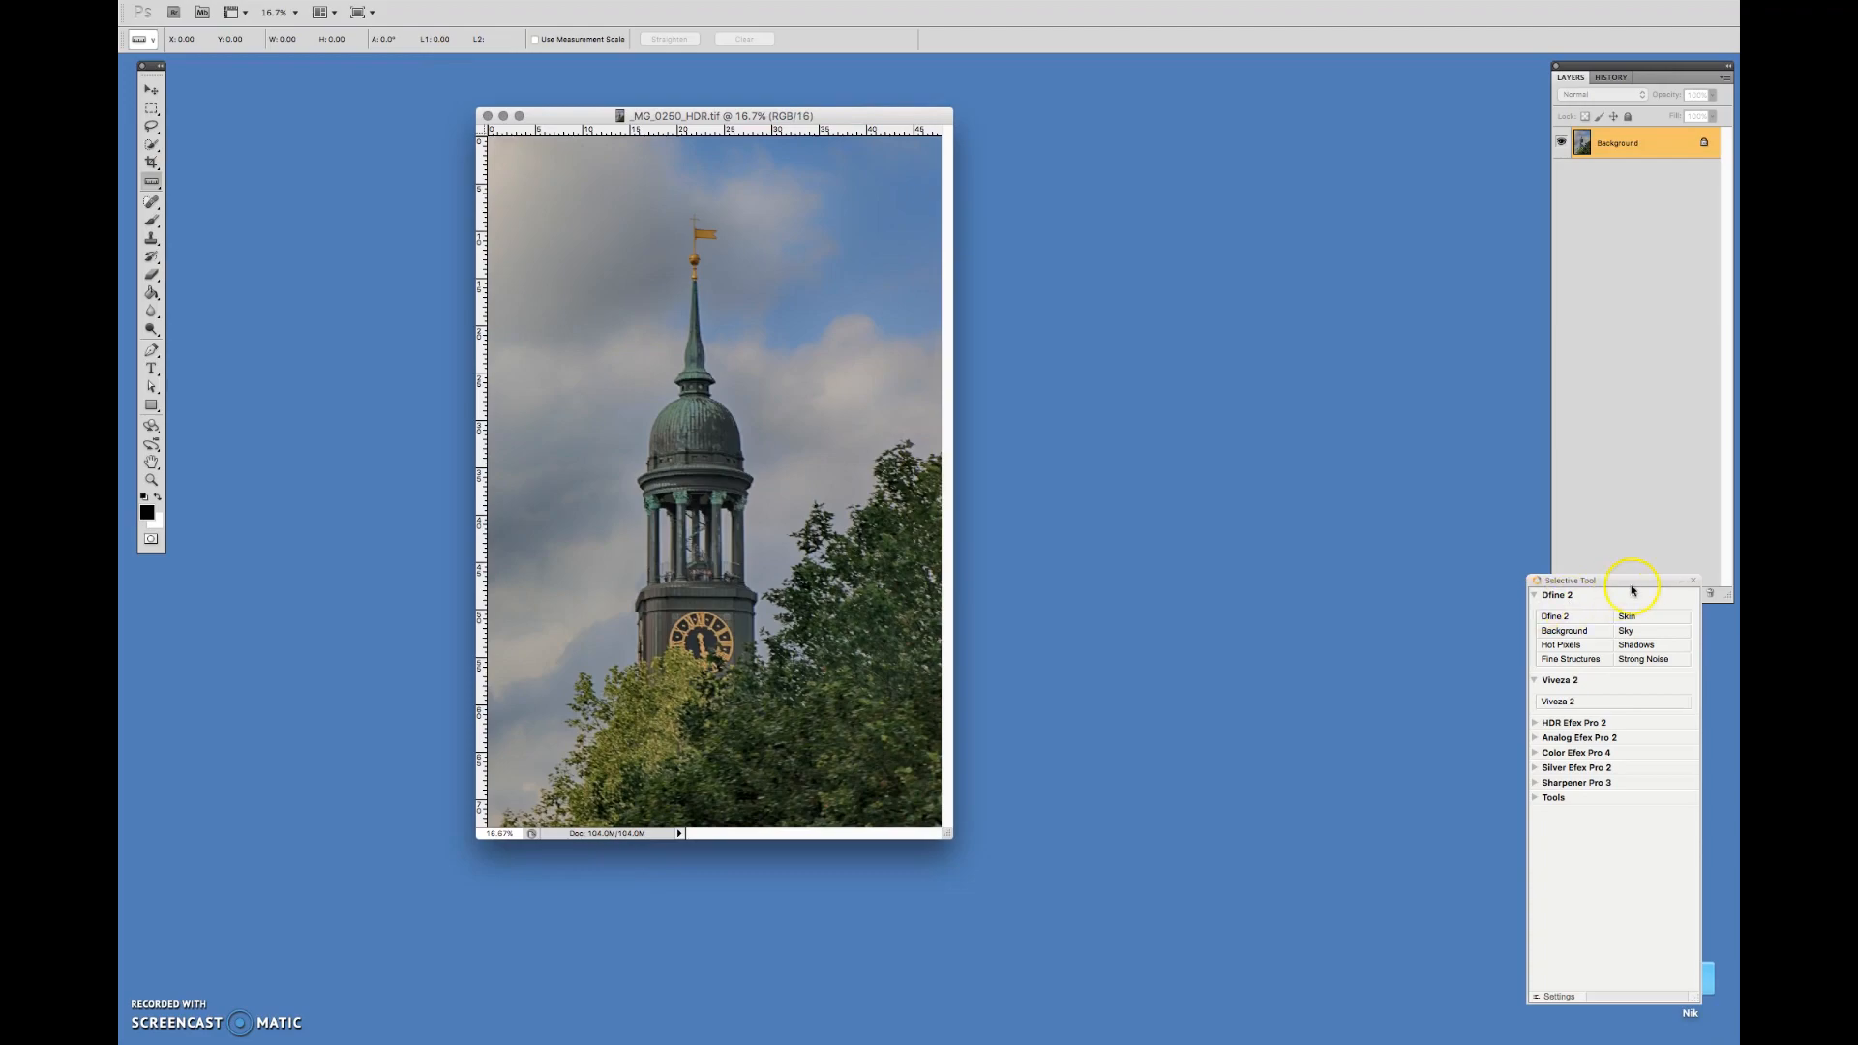
drag(1633, 579, 1410, 511)
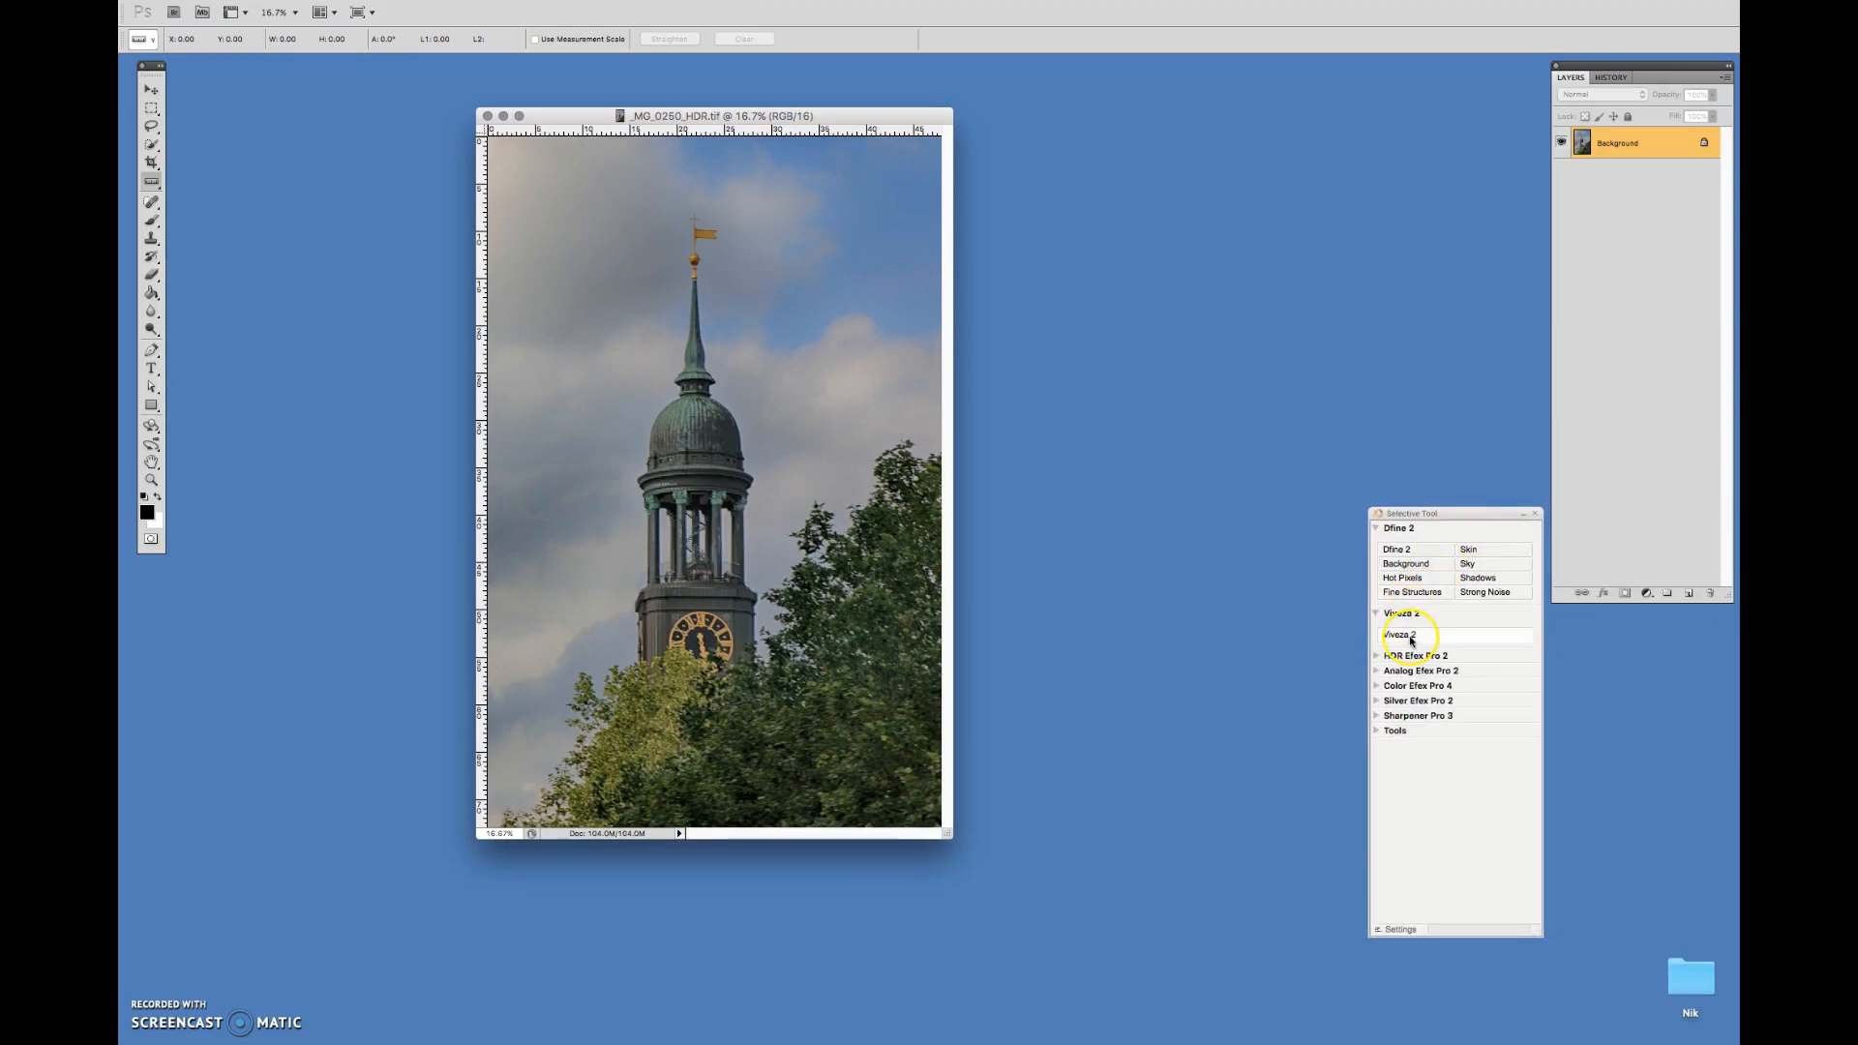
Launch Viveza 2 on the clock tower photo.
click(1399, 634)
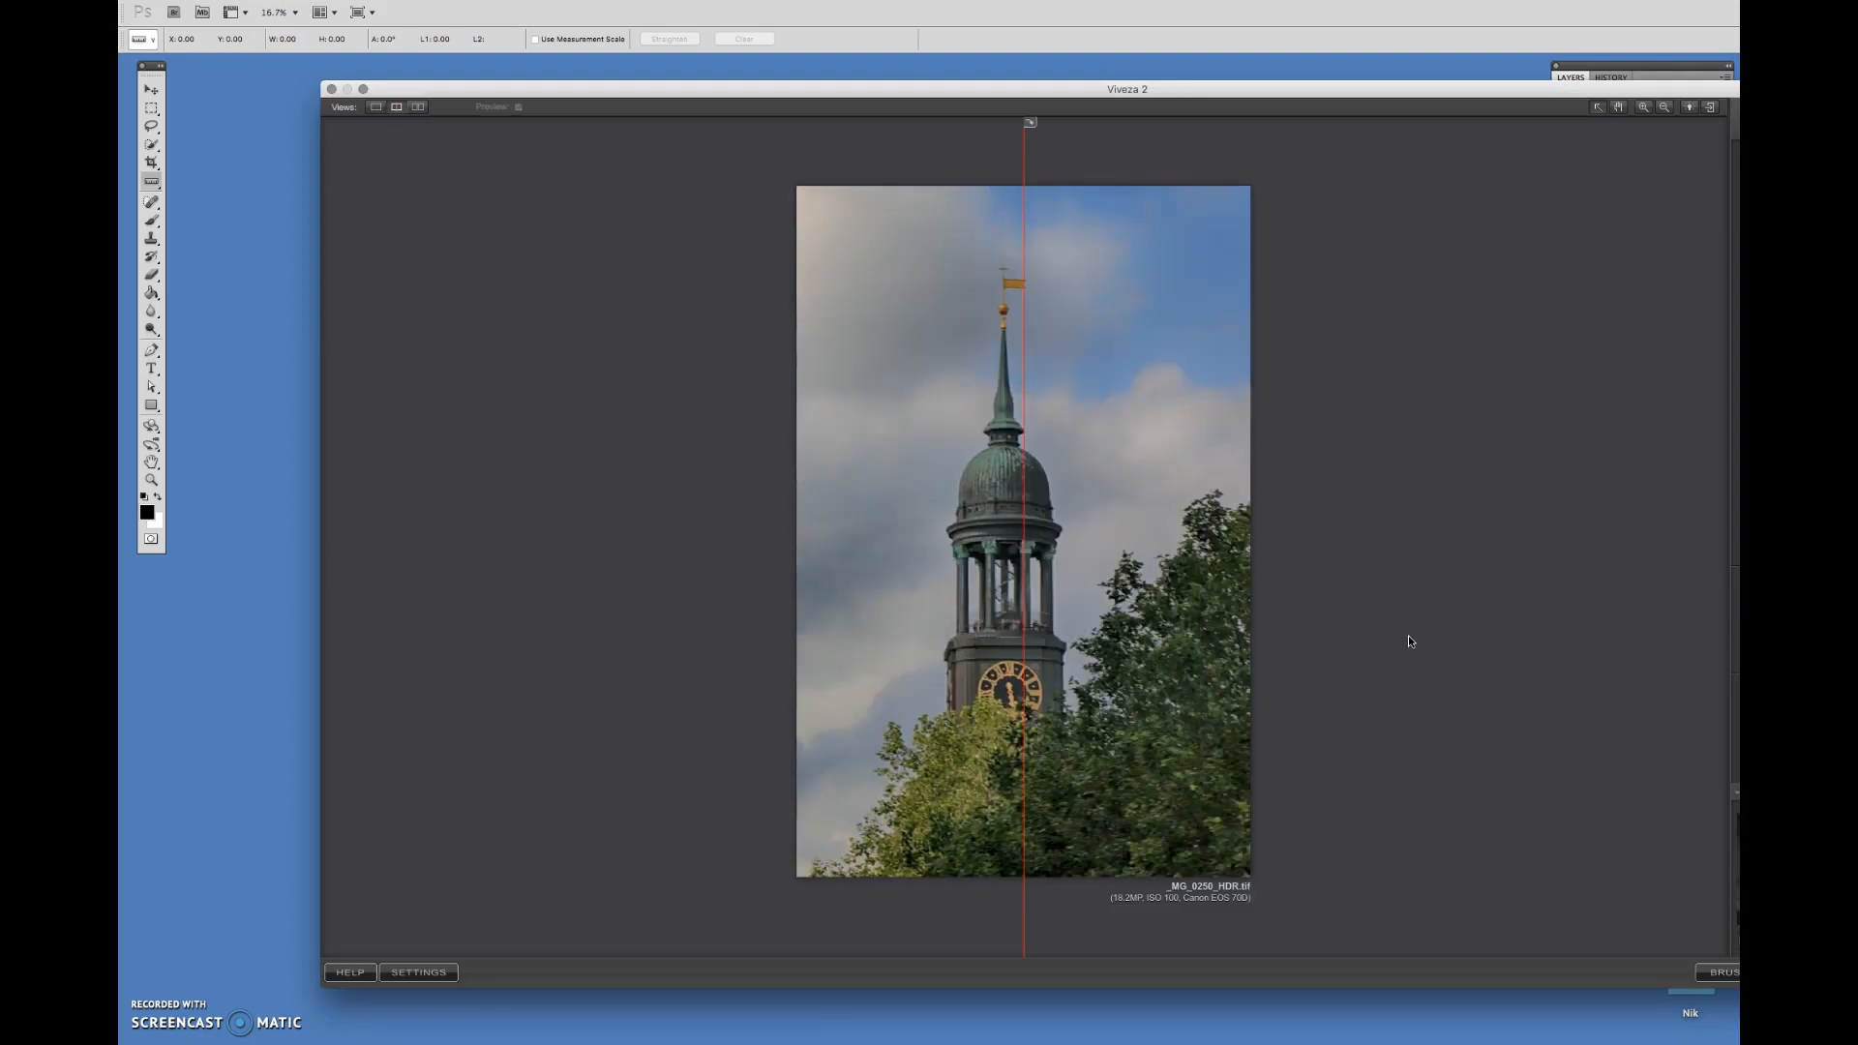
mouse_move(1033, 180)
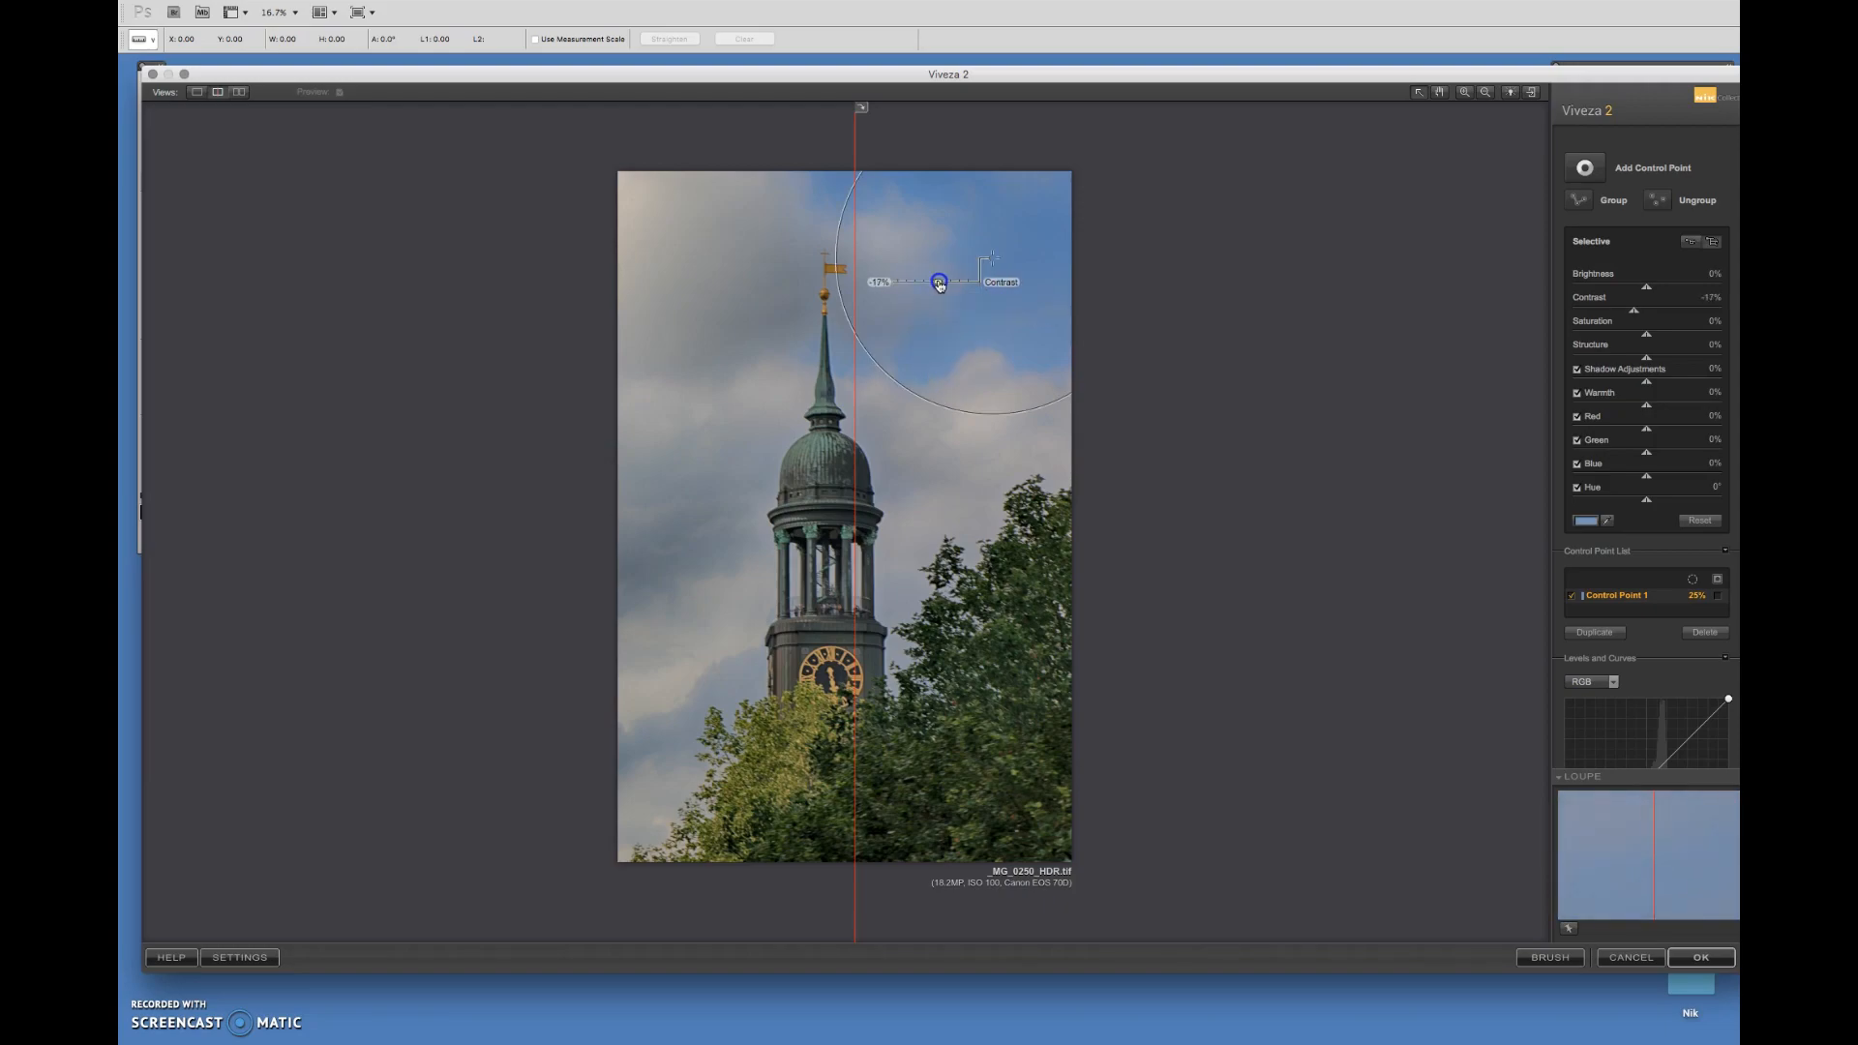
Raise contrast, blues and warmth at the sky control point, testing saturation.
drag(913, 282, 948, 281)
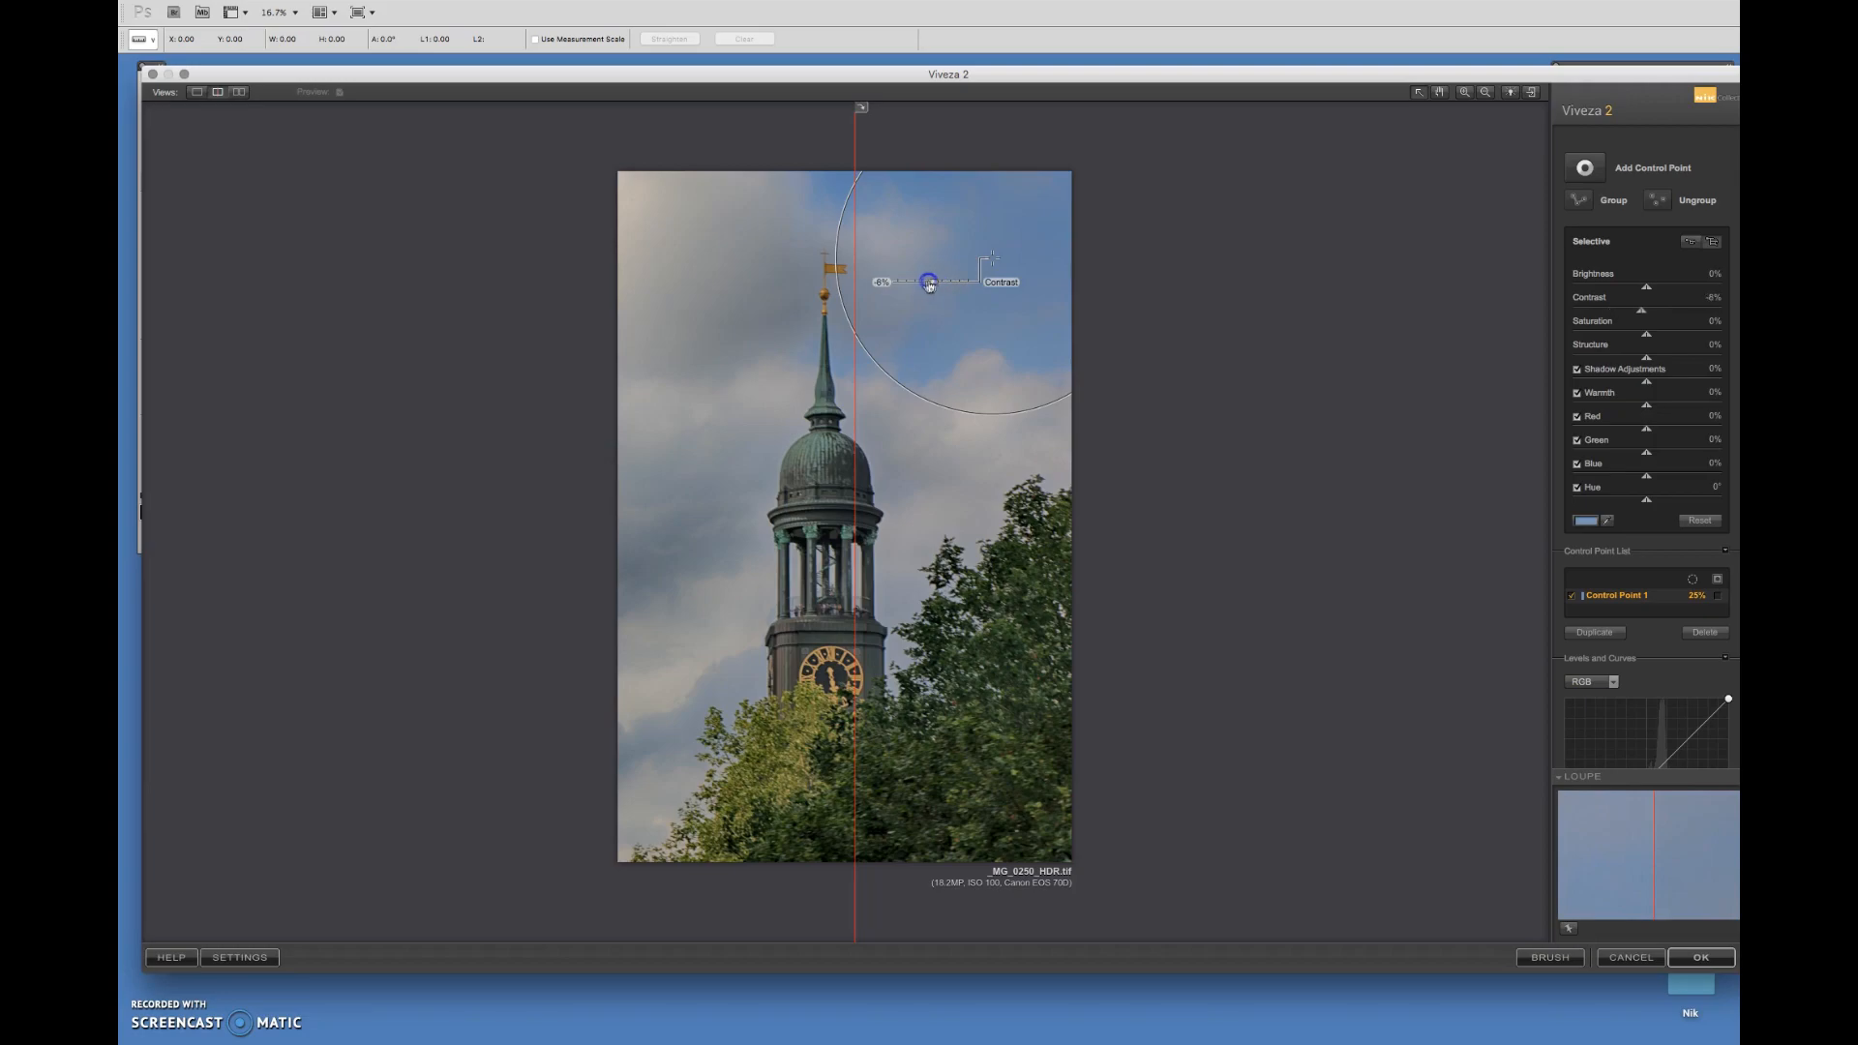
drag(927, 281, 909, 282)
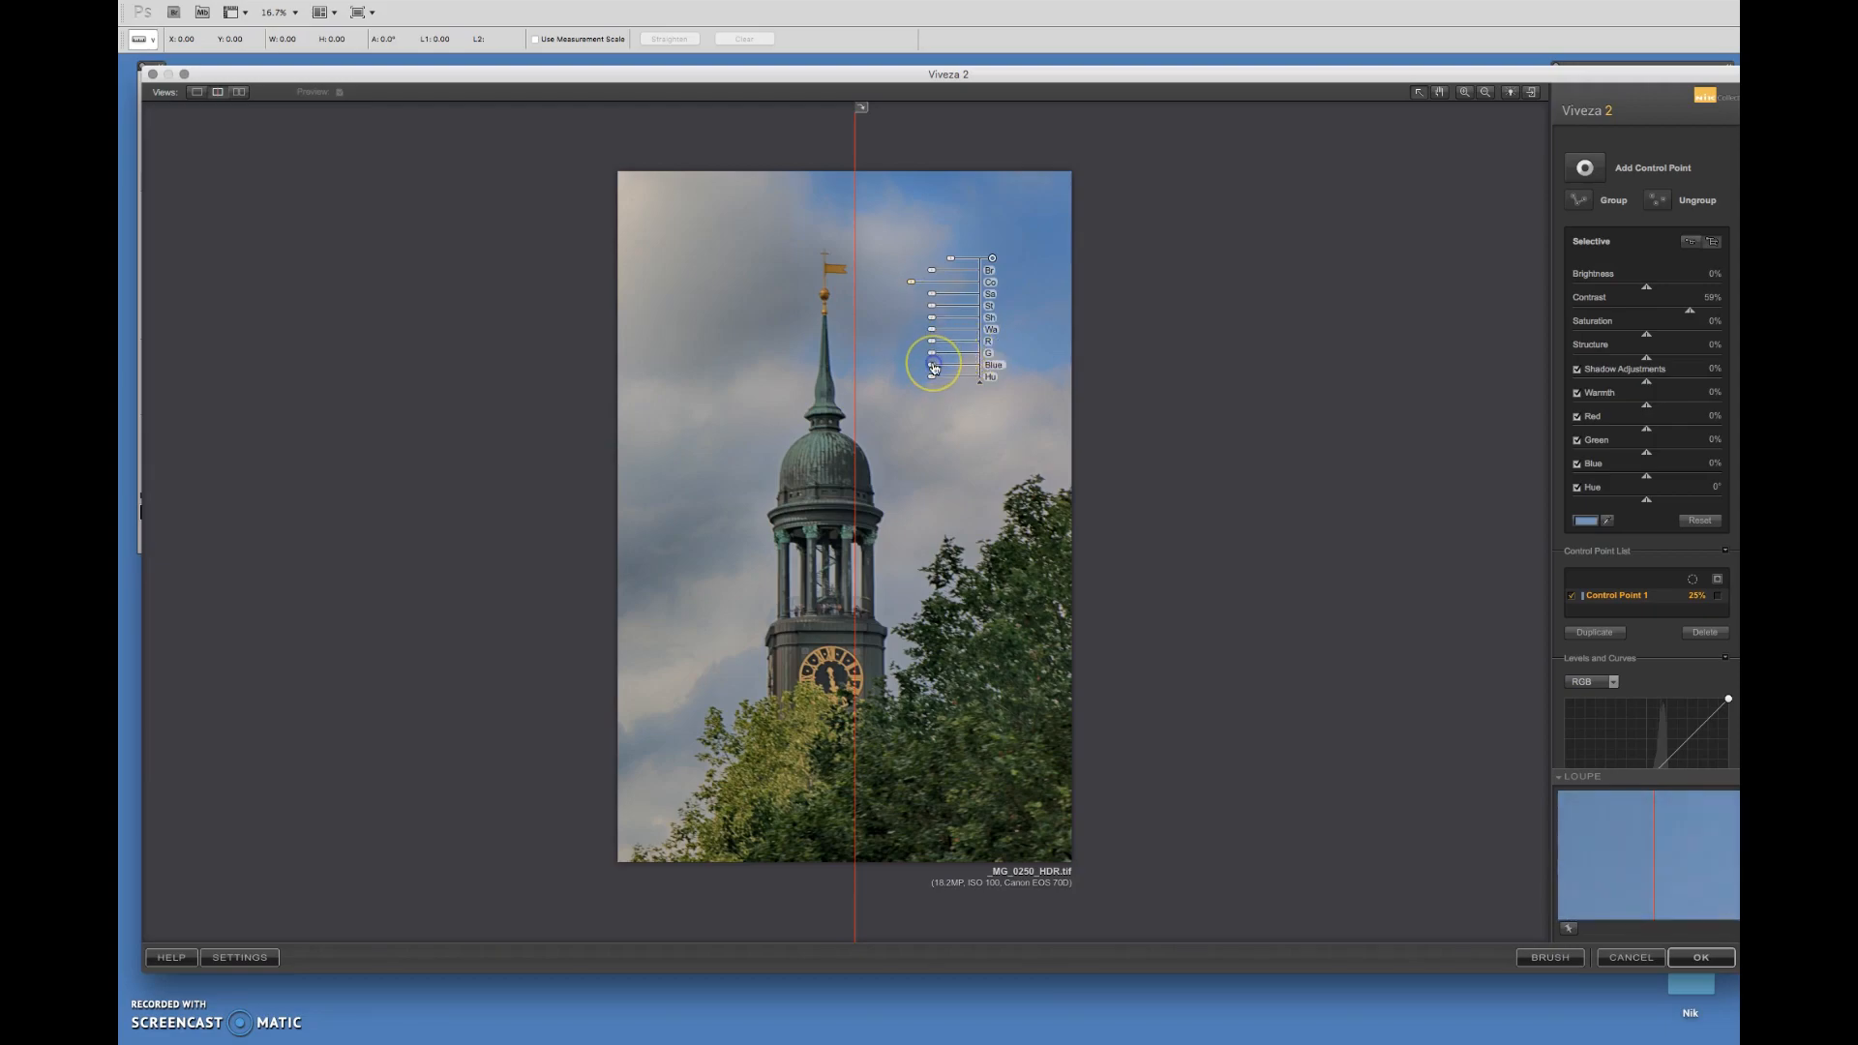
drag(936, 363, 882, 364)
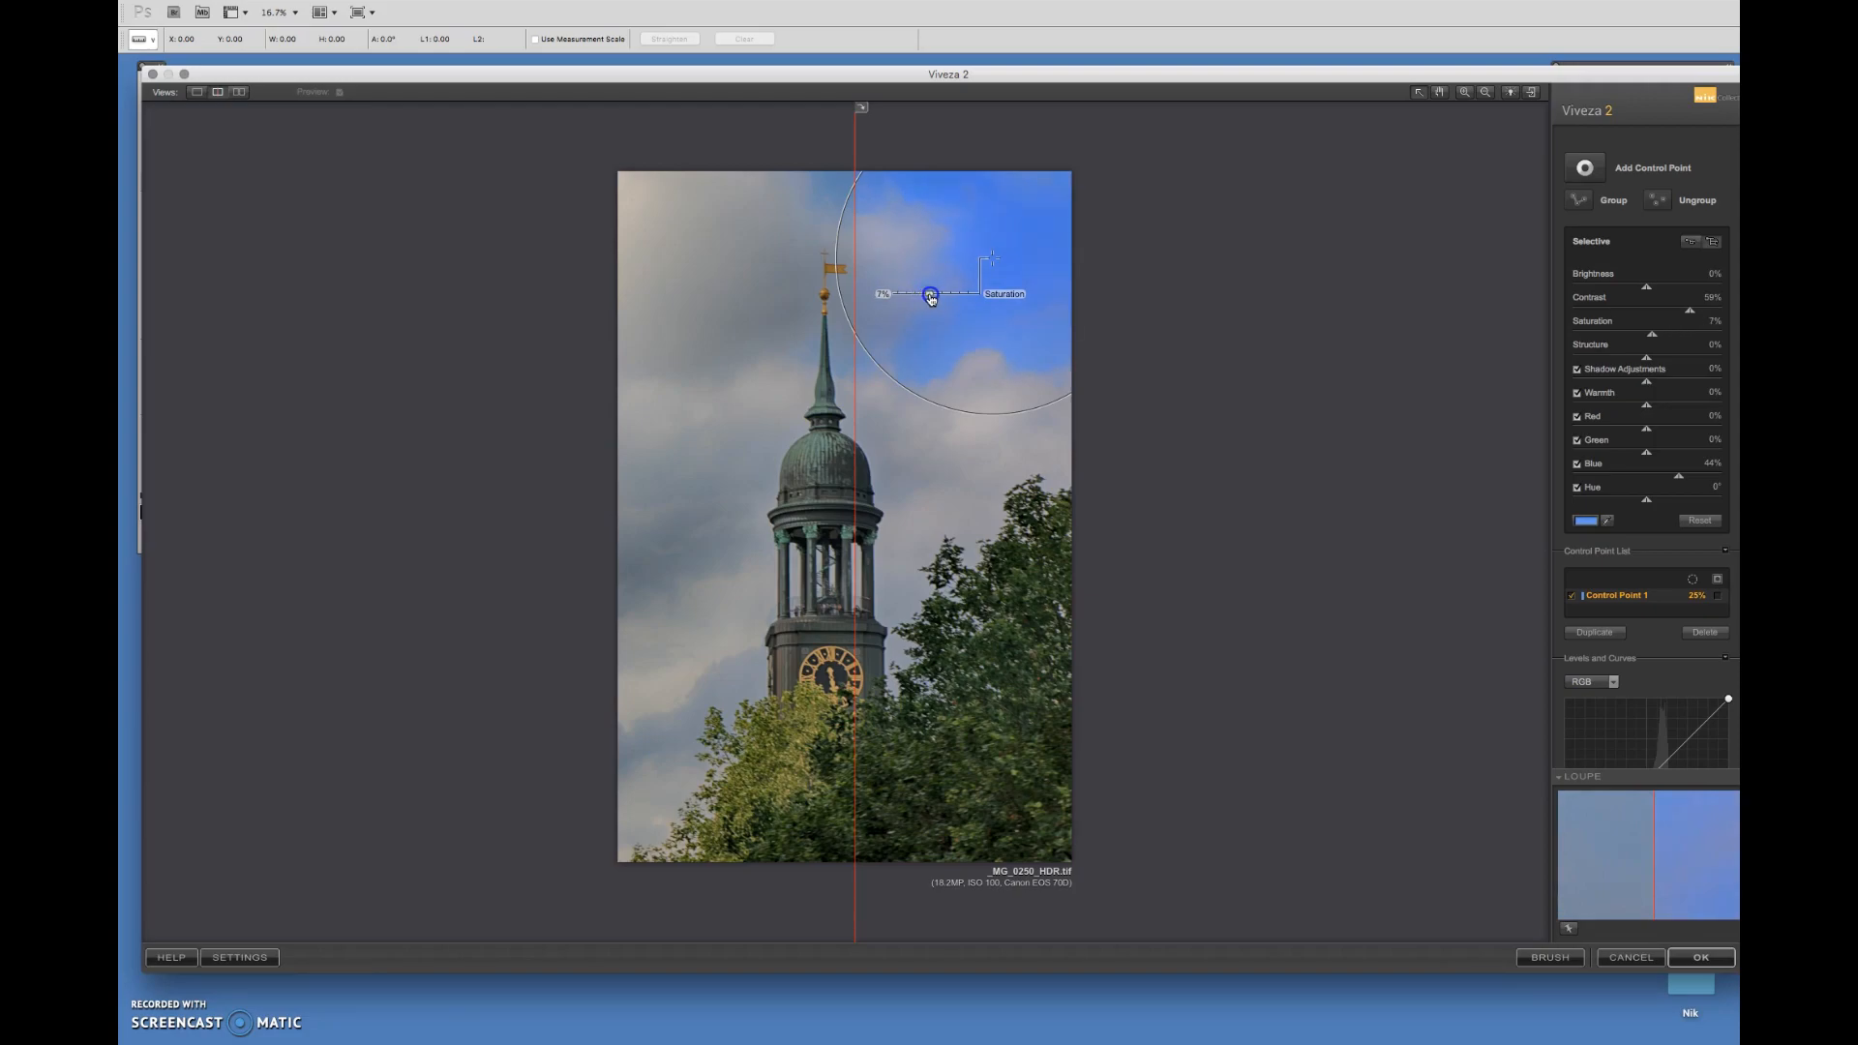
drag(929, 294, 915, 294)
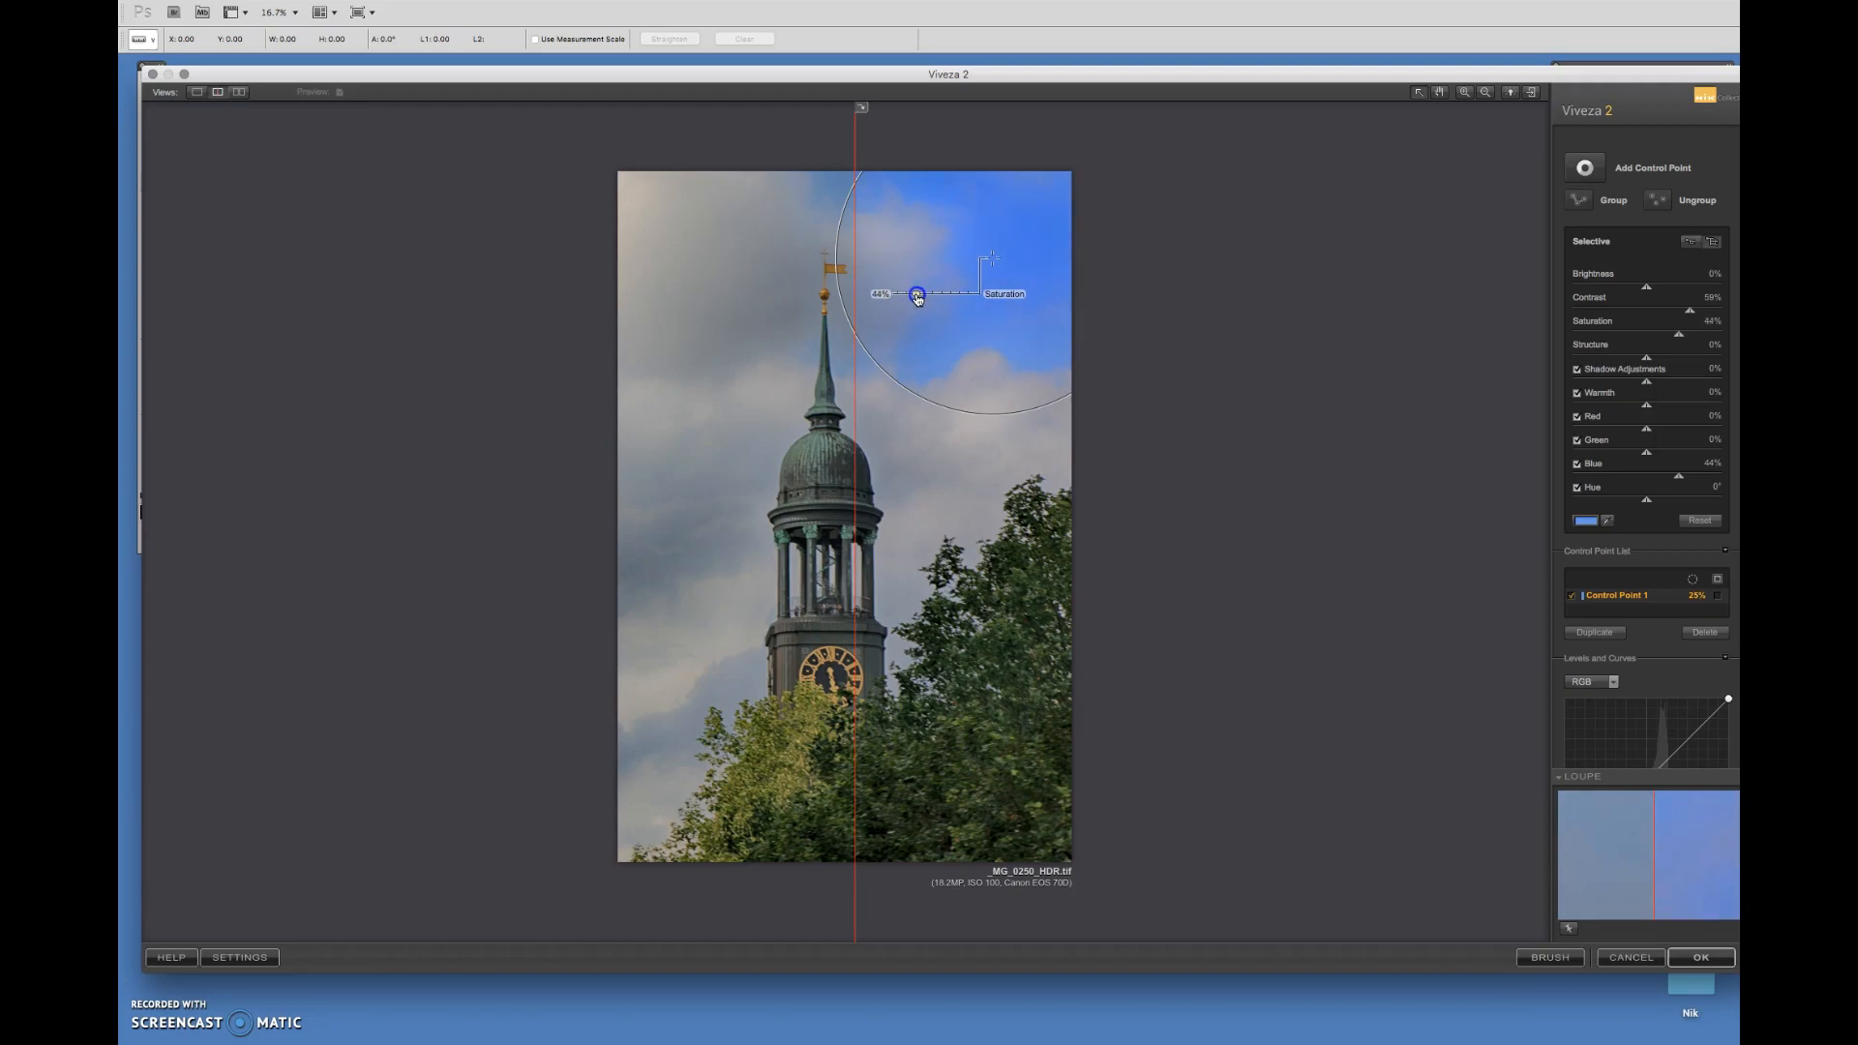
drag(916, 294, 933, 296)
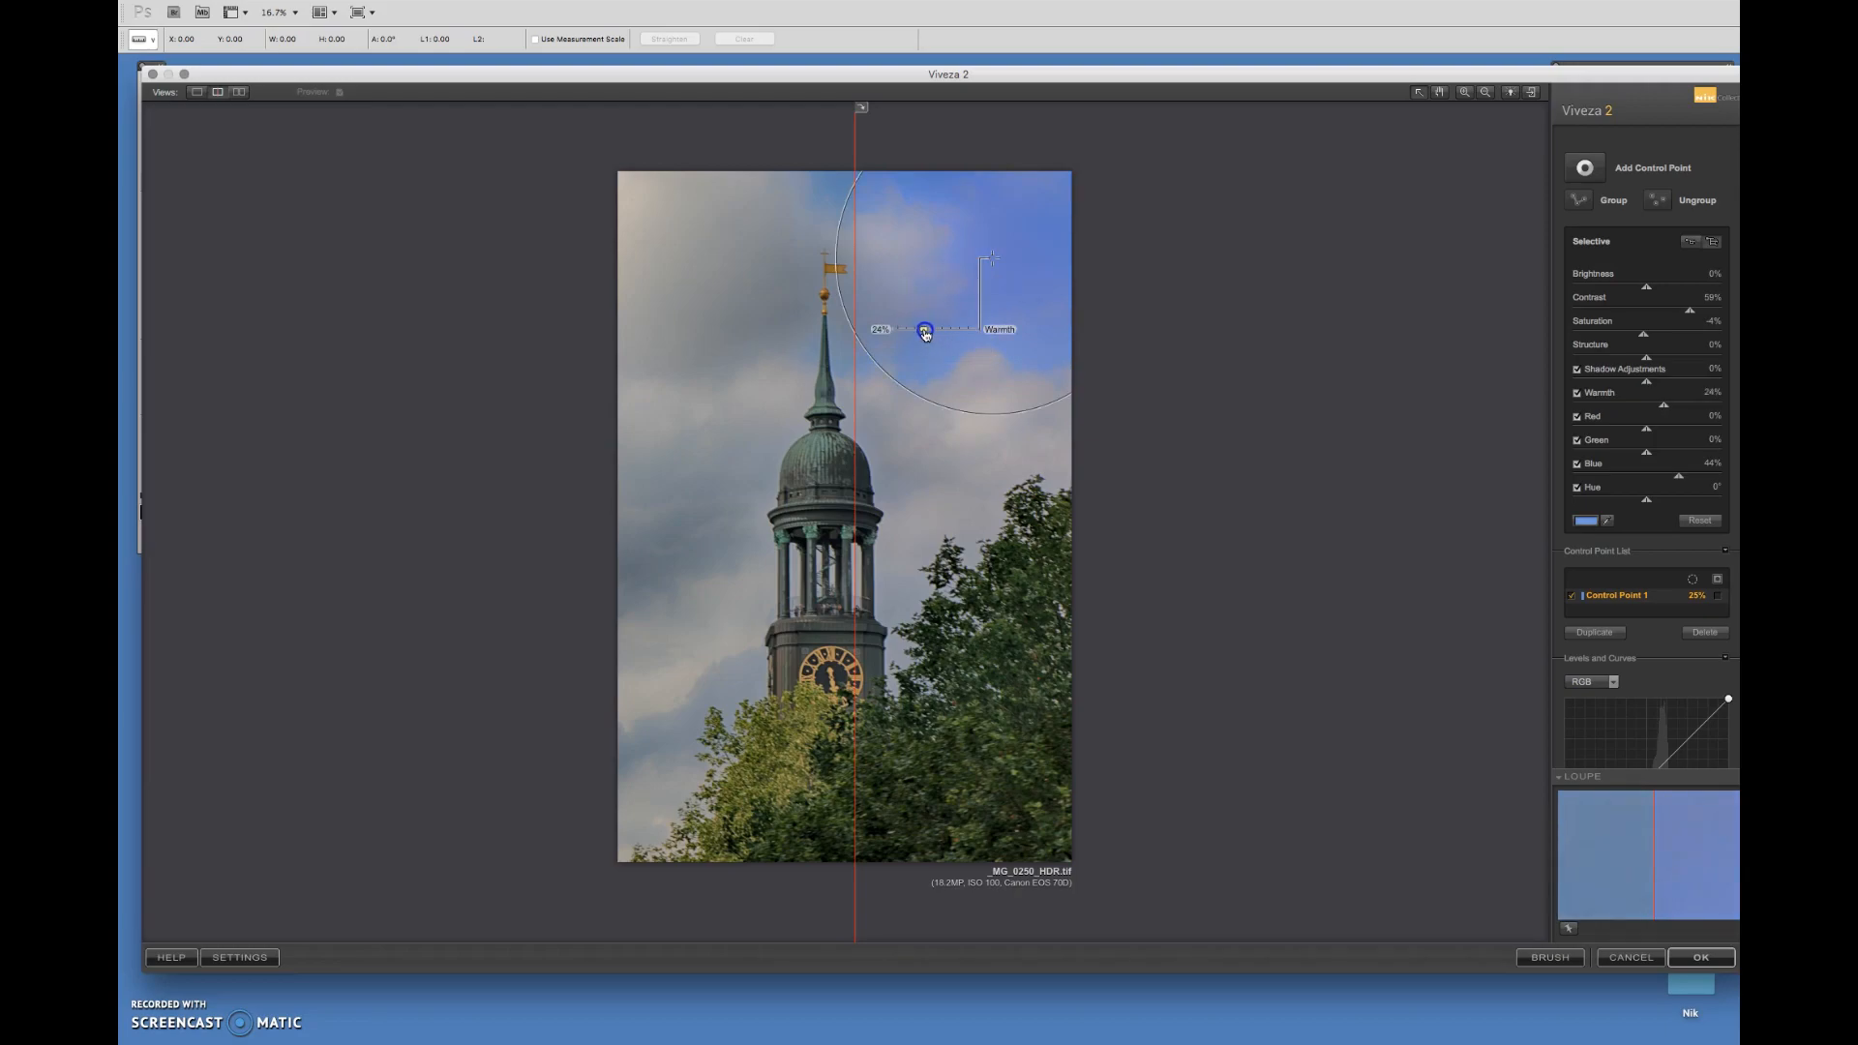
drag(924, 329, 948, 329)
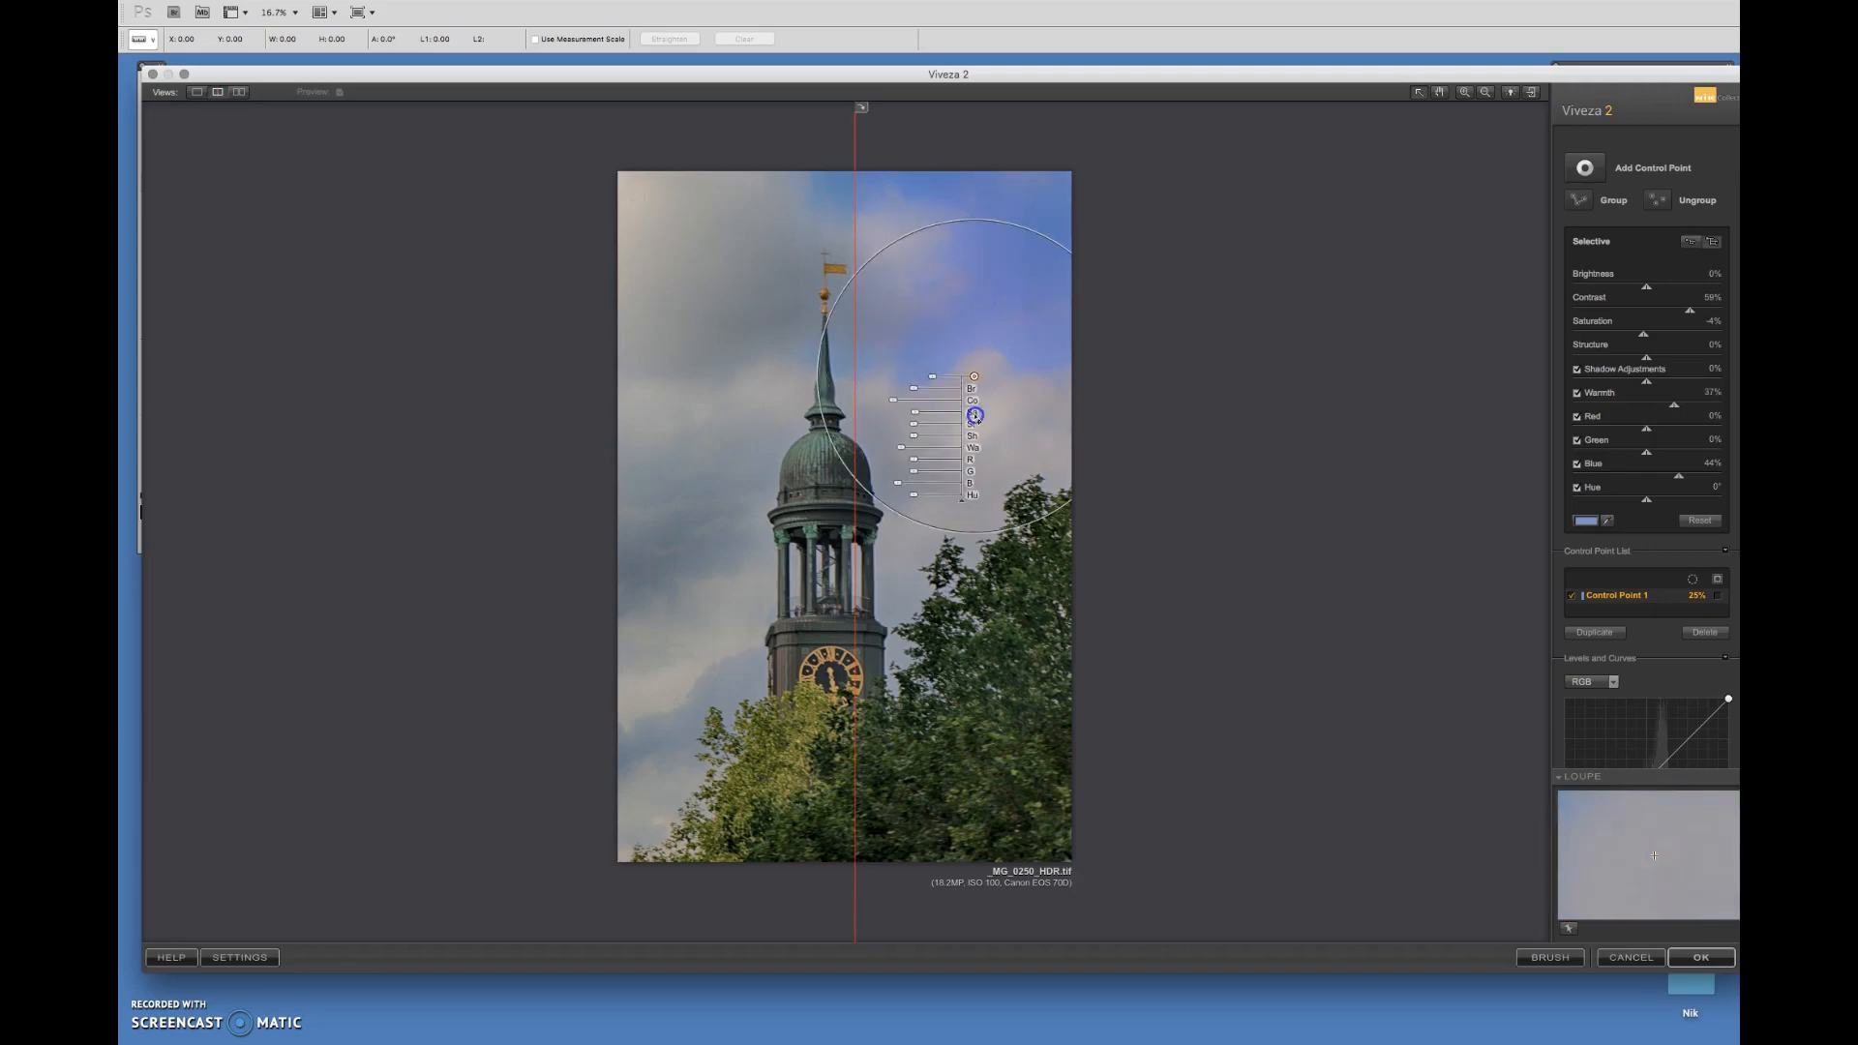
Move the control point onto the trees and back, then reduce red in the sky.
drag(975, 416, 993, 626)
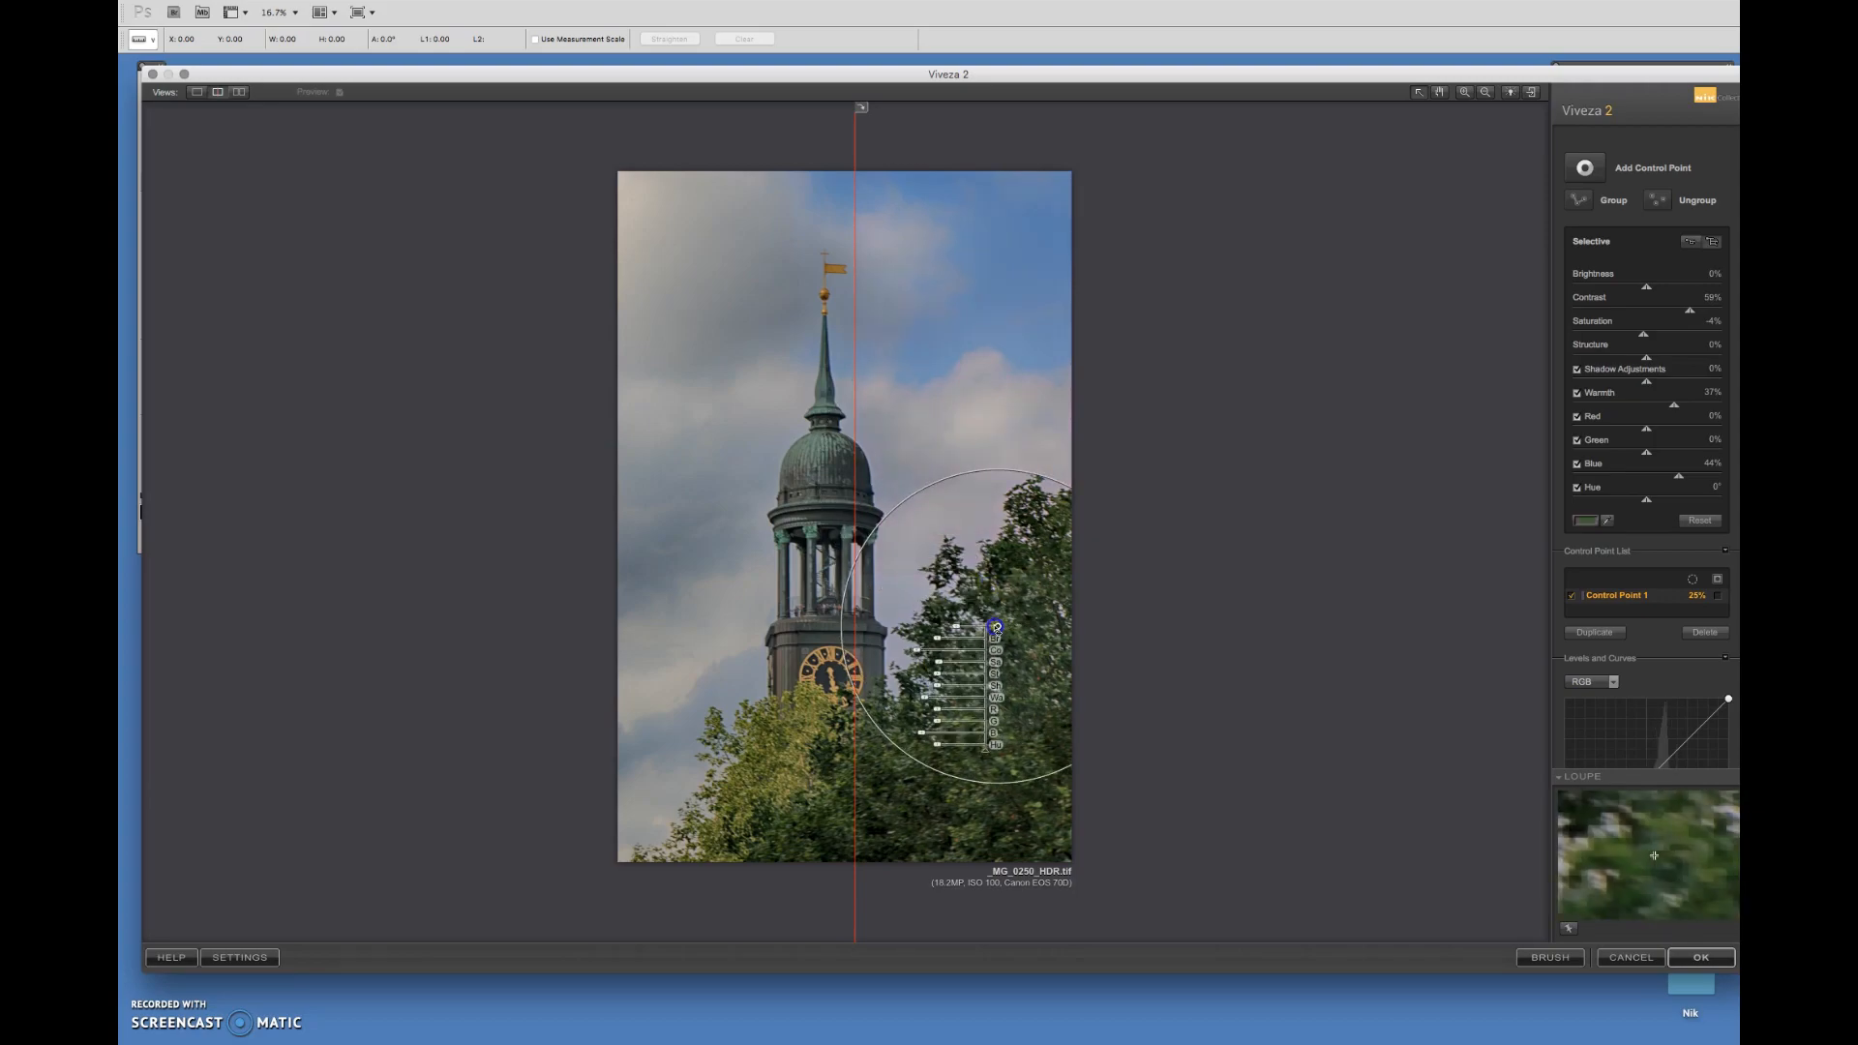
drag(993, 624, 992, 428)
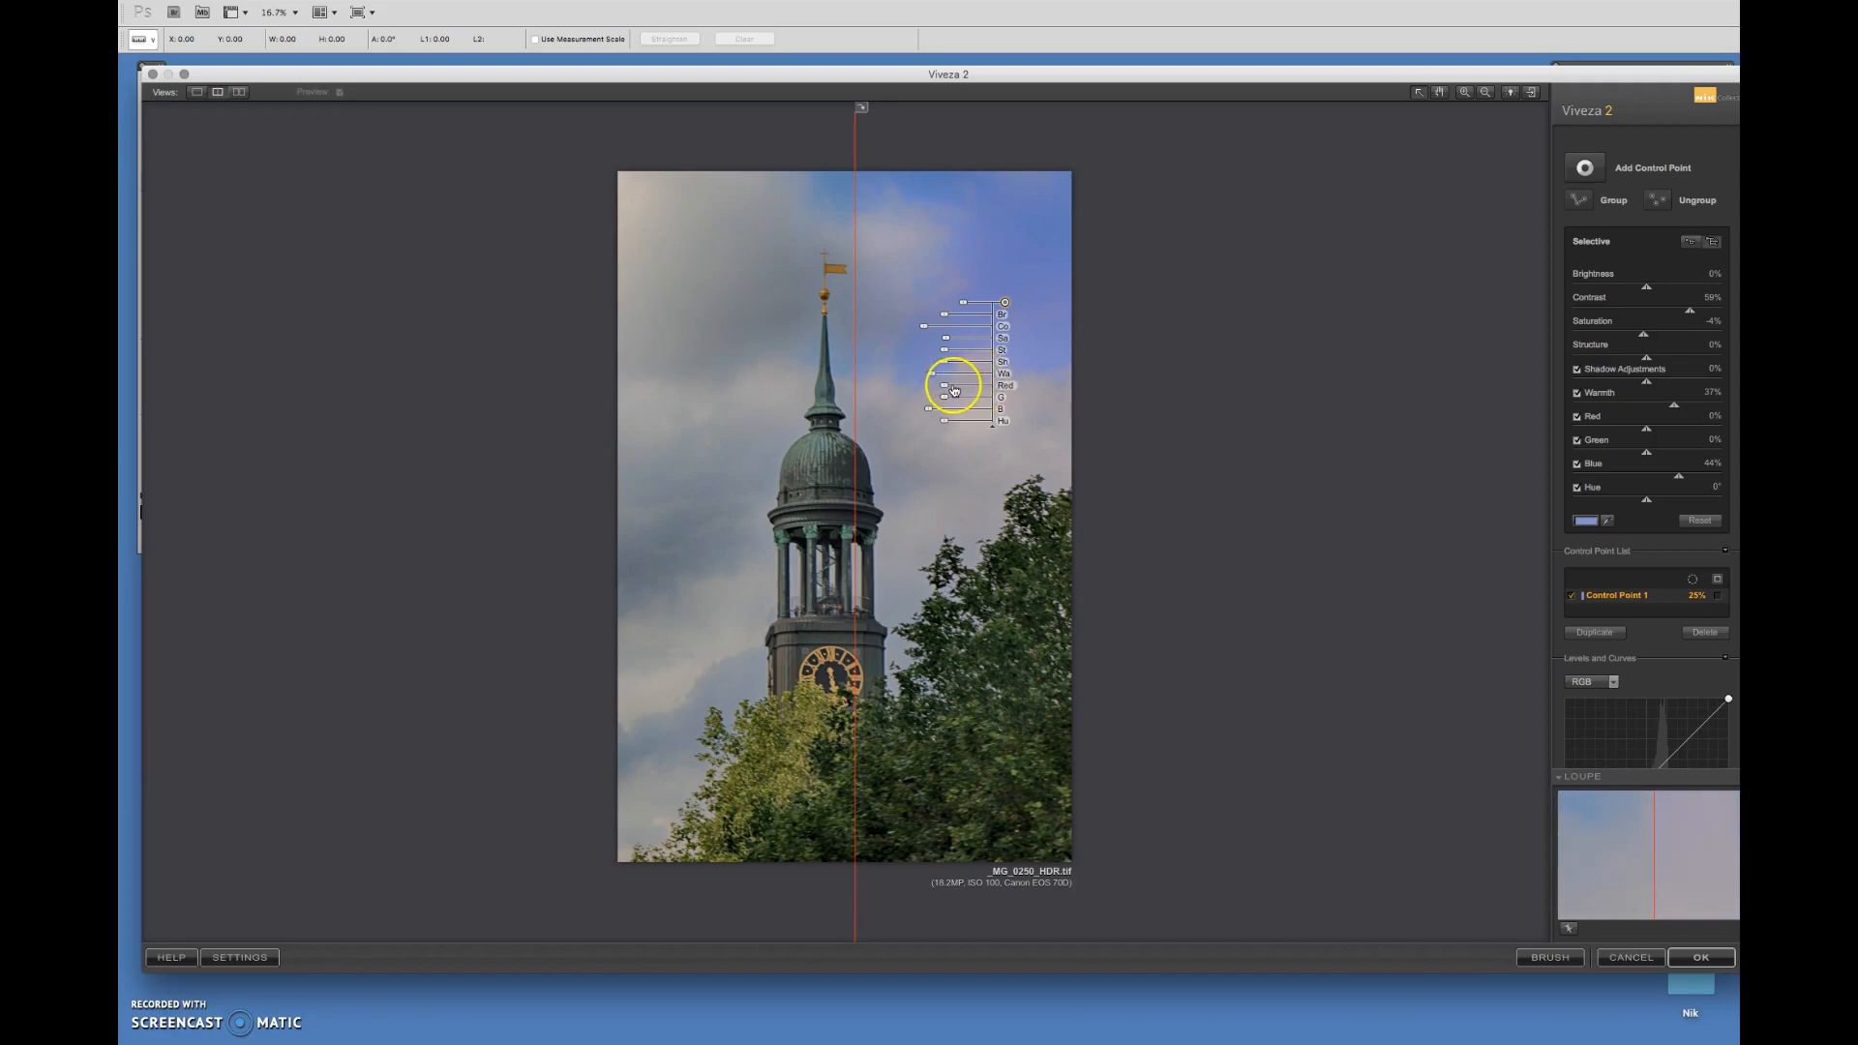
drag(983, 384, 894, 384)
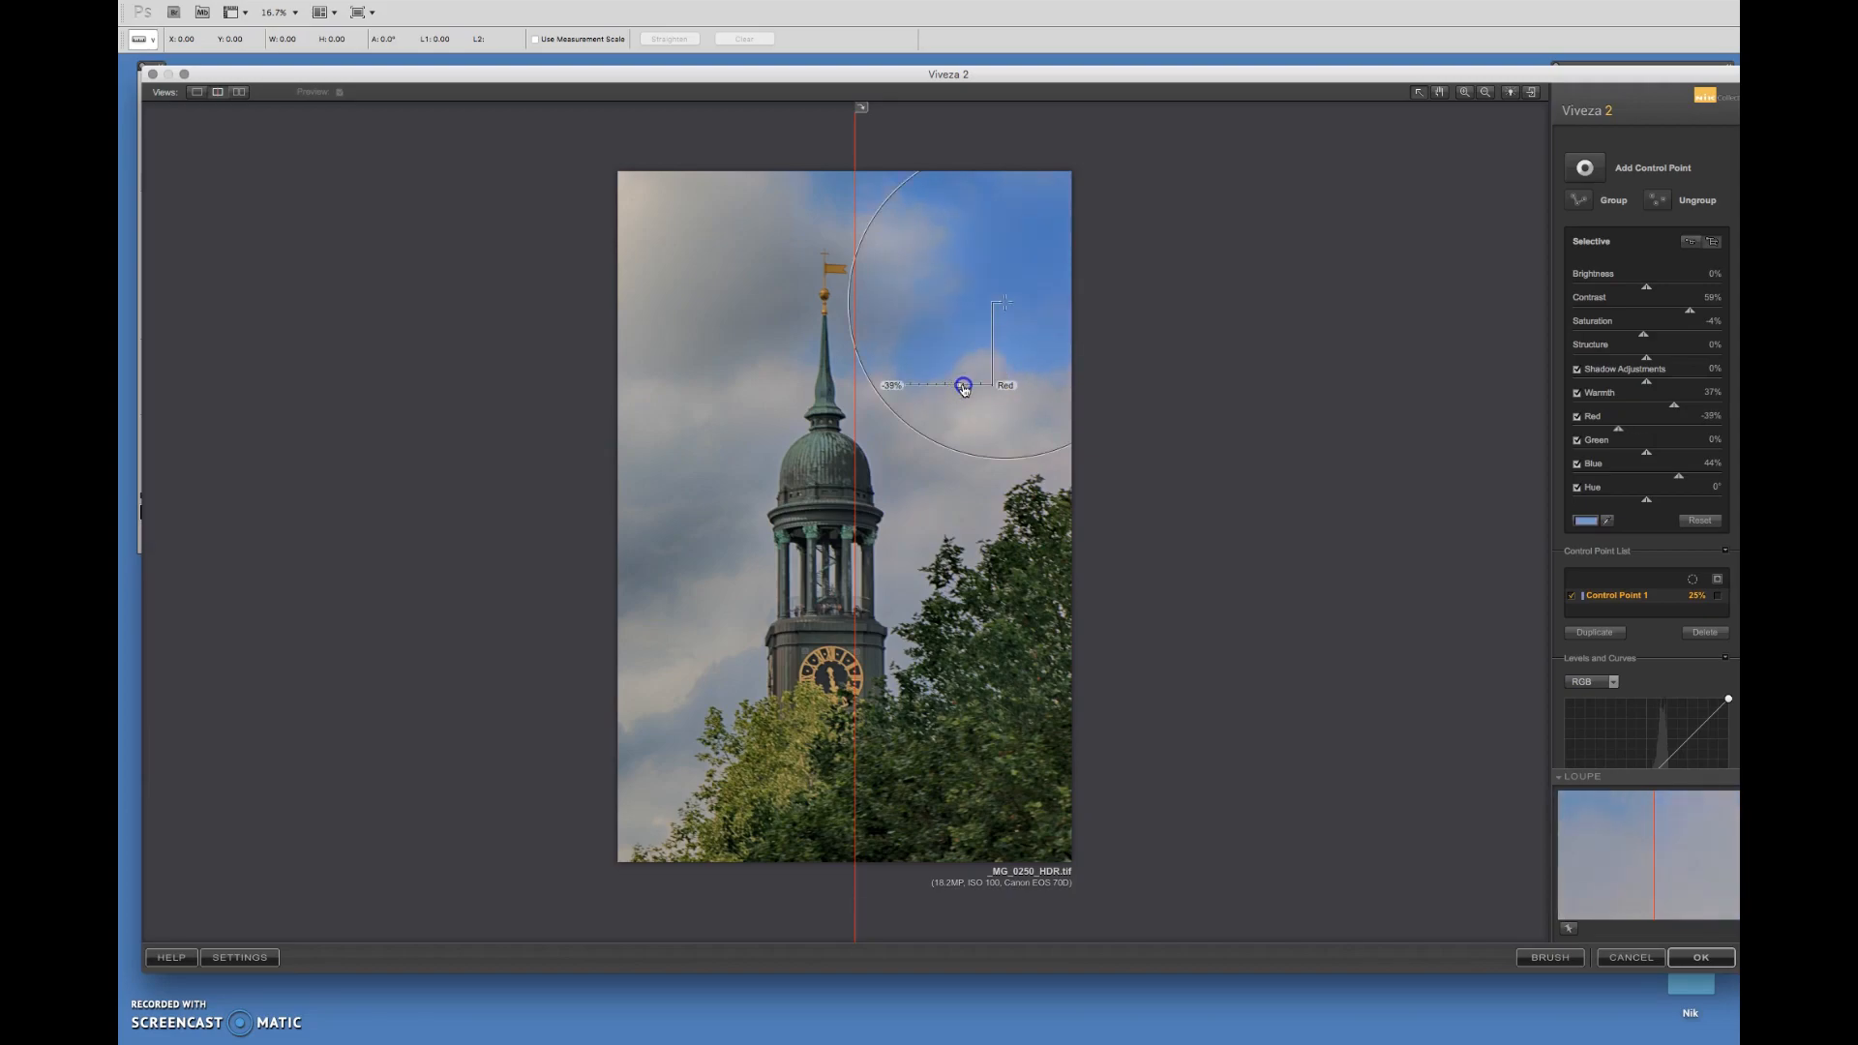
drag(919, 385, 954, 385)
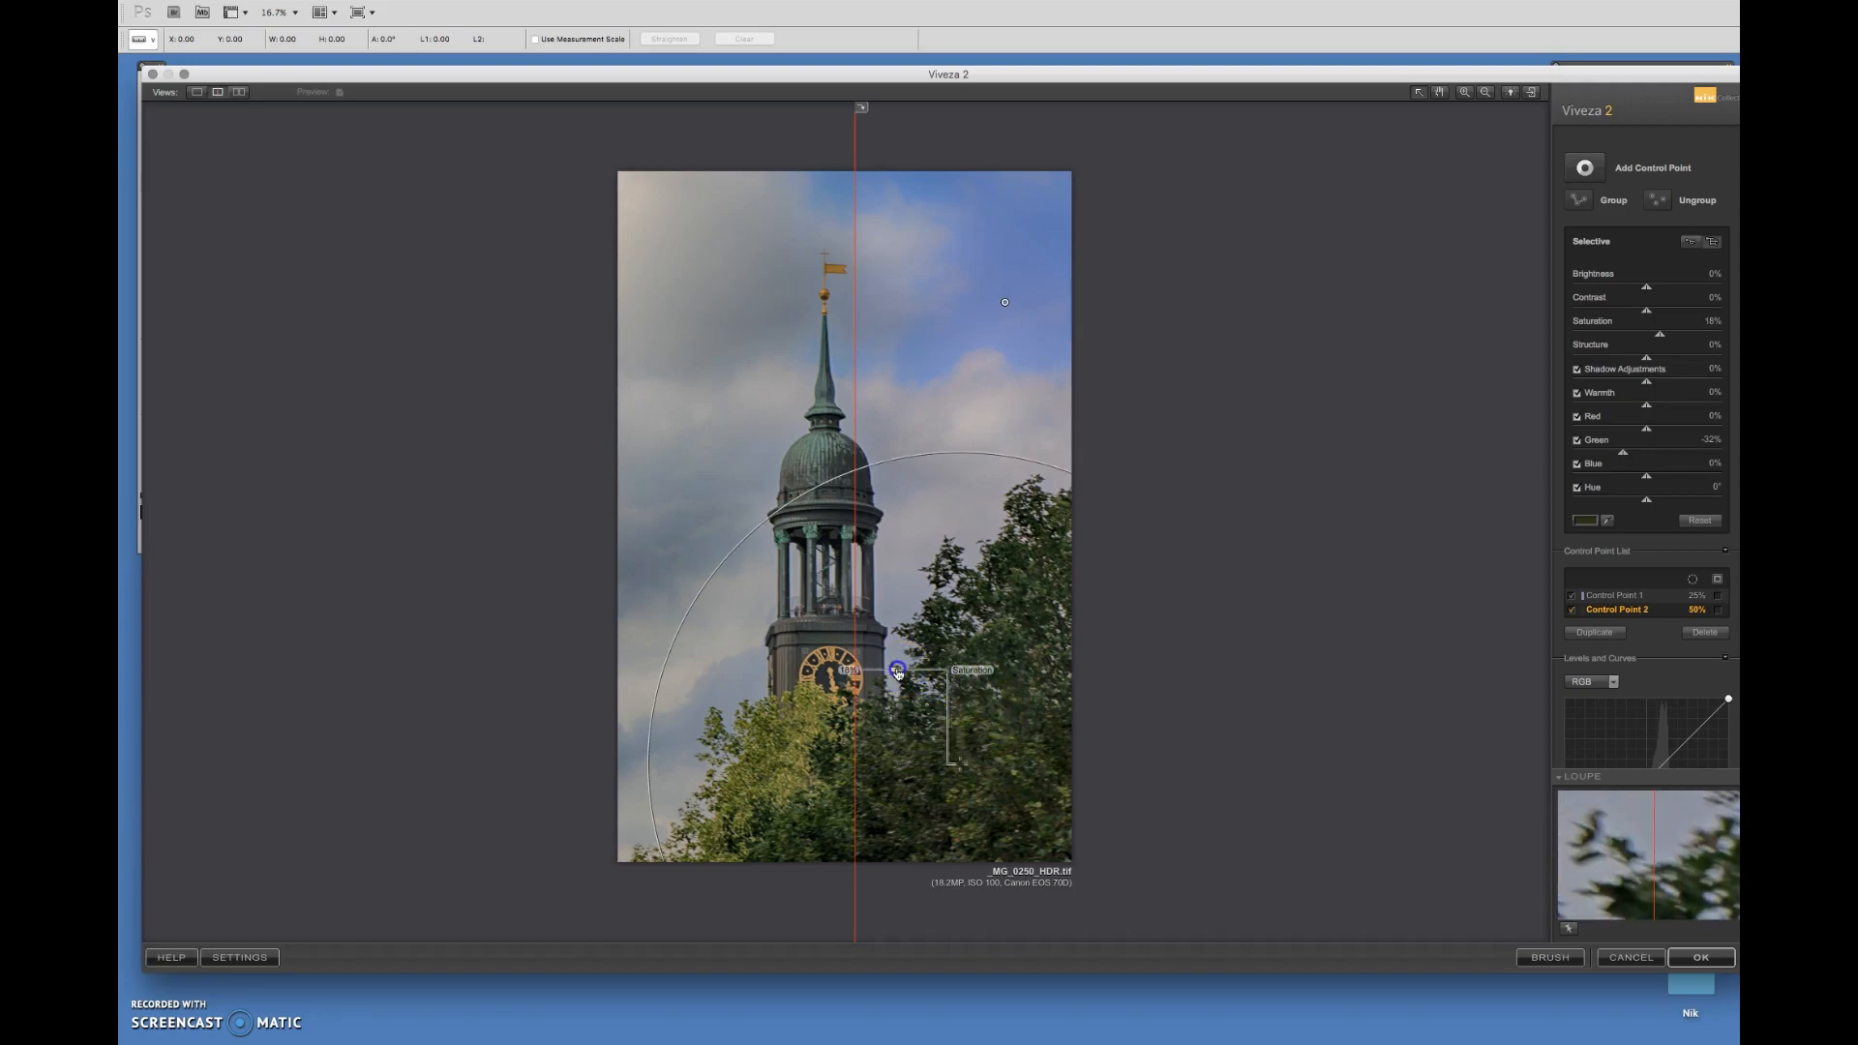
Select the tree control point and expand its adjustment sliders.
click(897, 670)
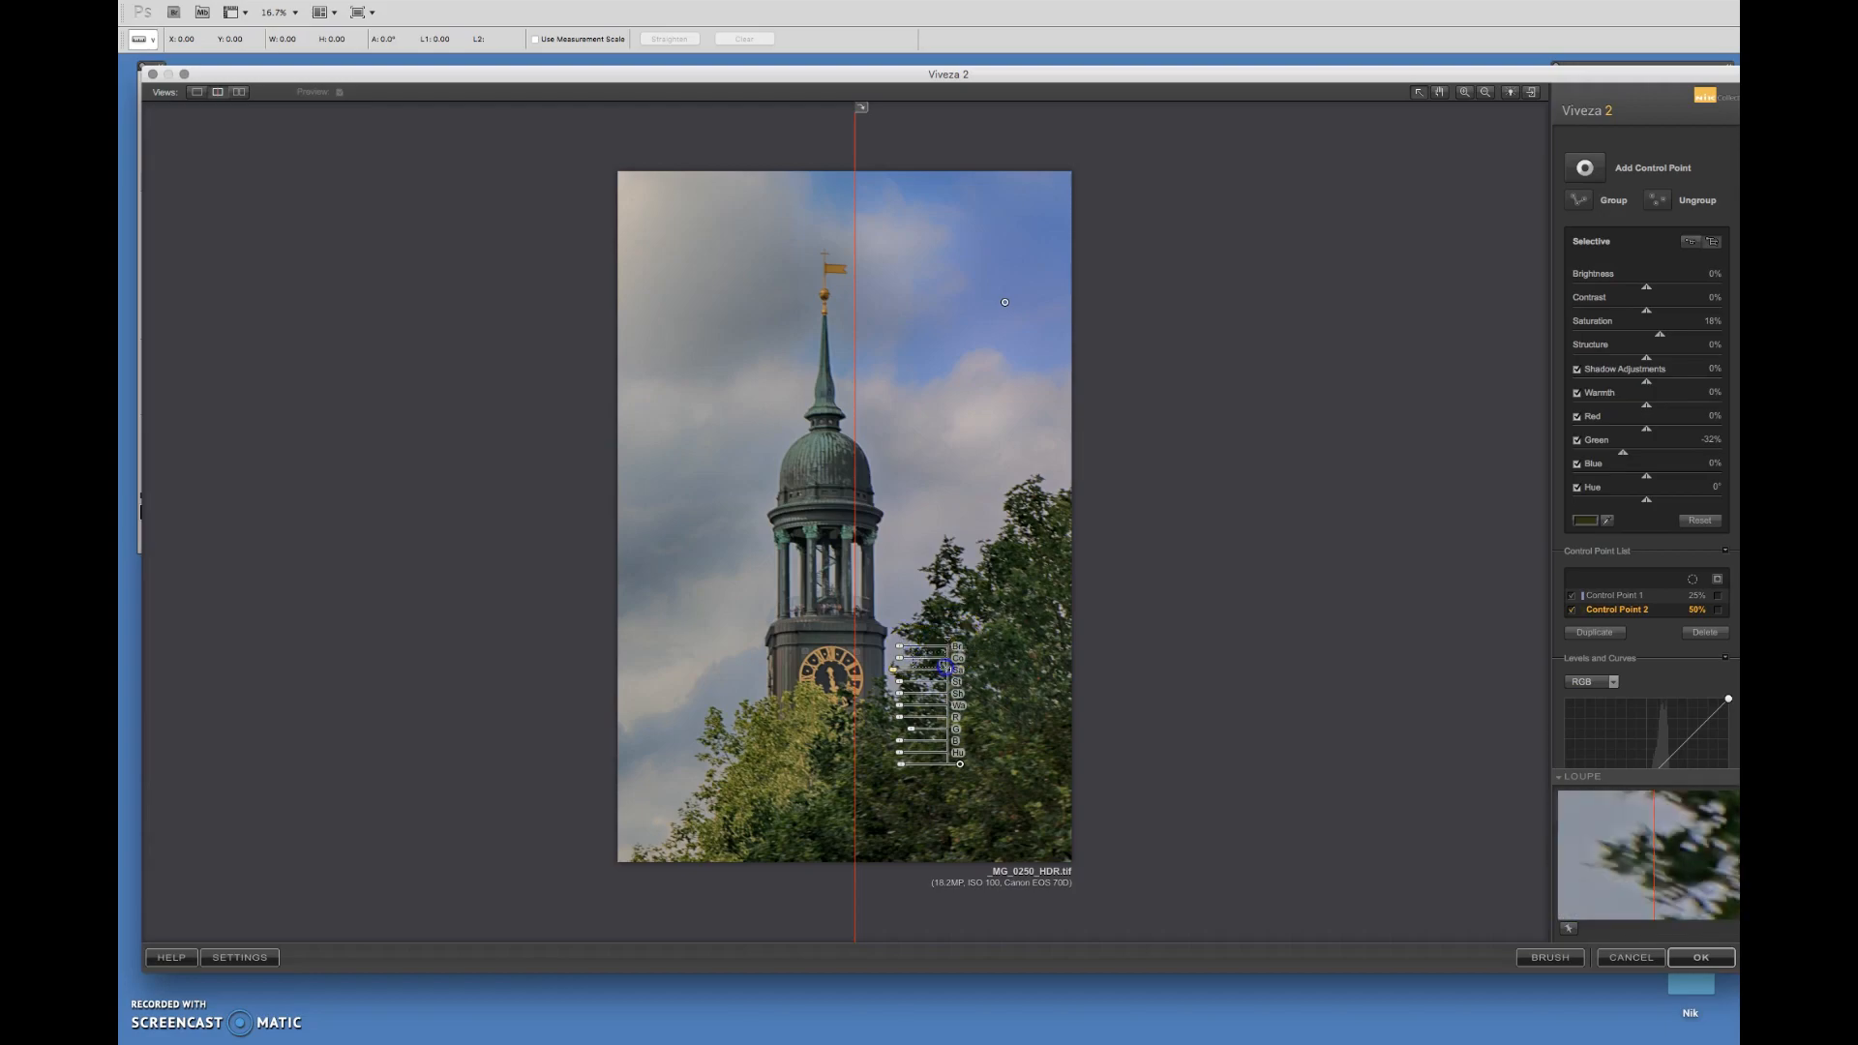
click(848, 227)
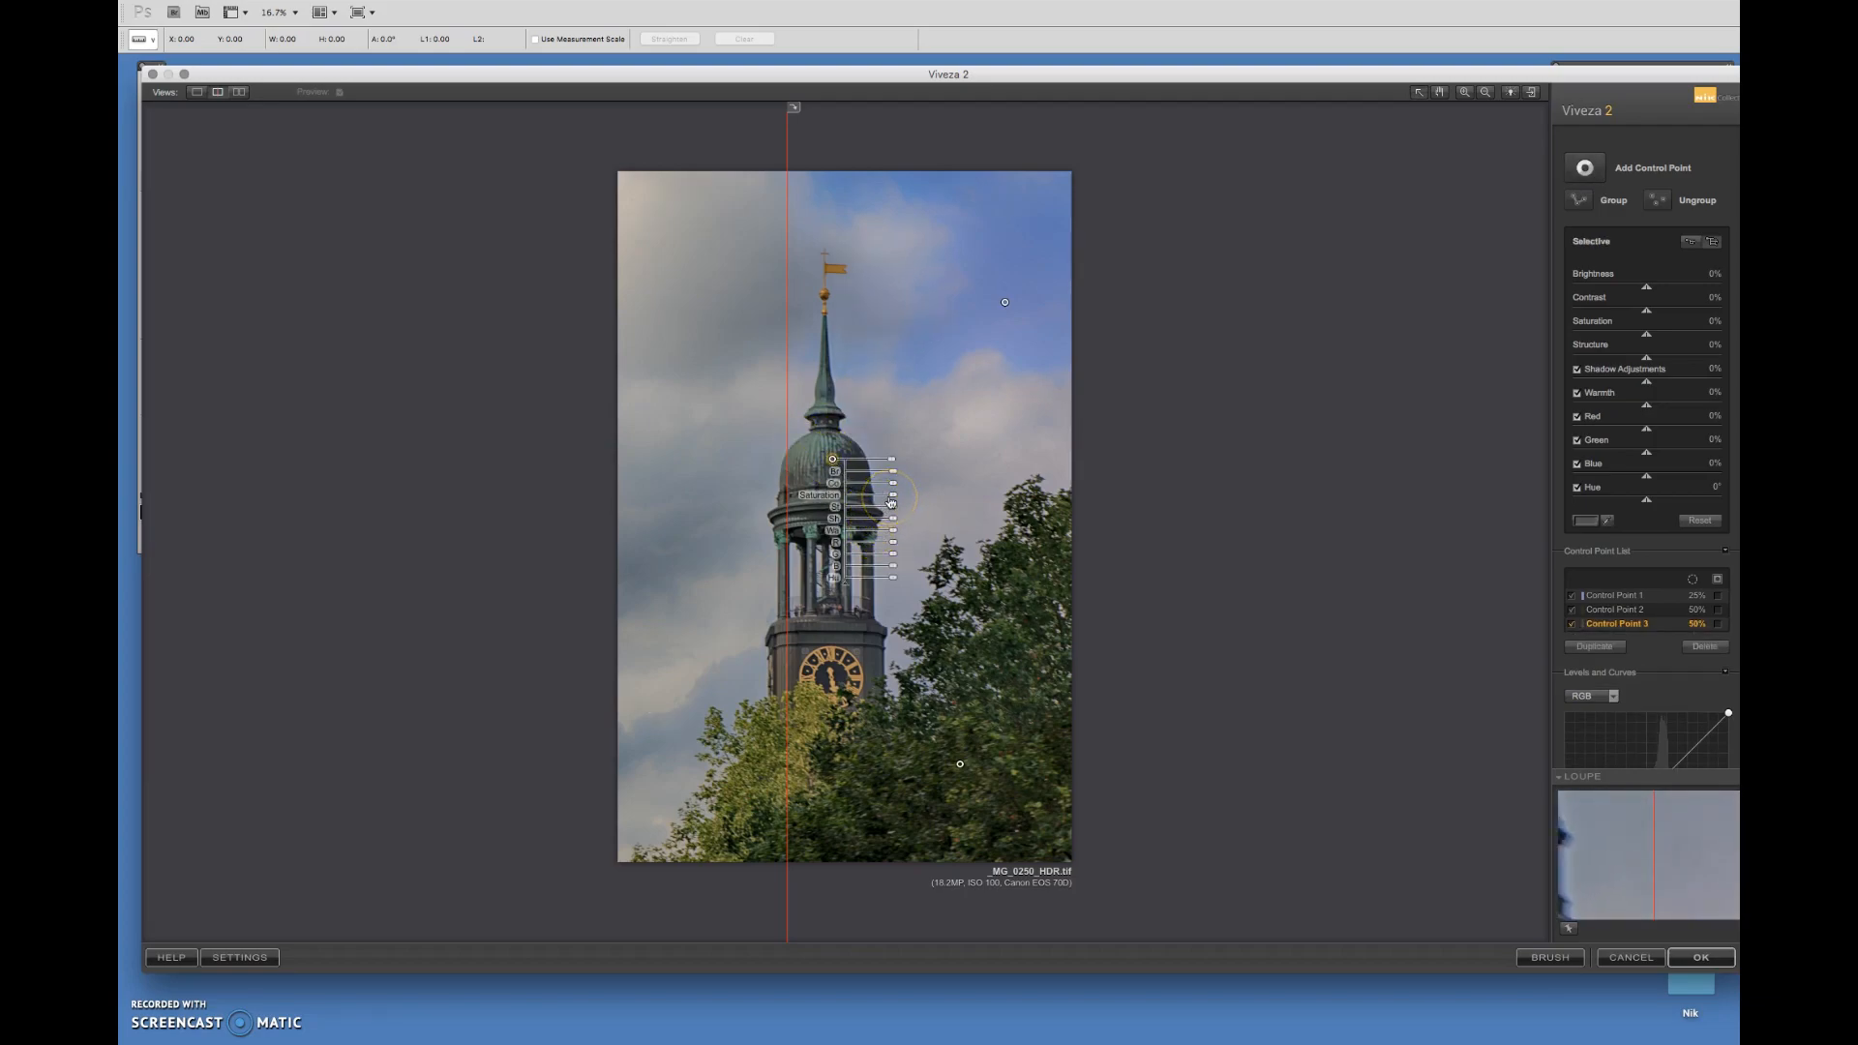
Place Control Point 3 on the church tower's dome.
drag(889, 503, 936, 494)
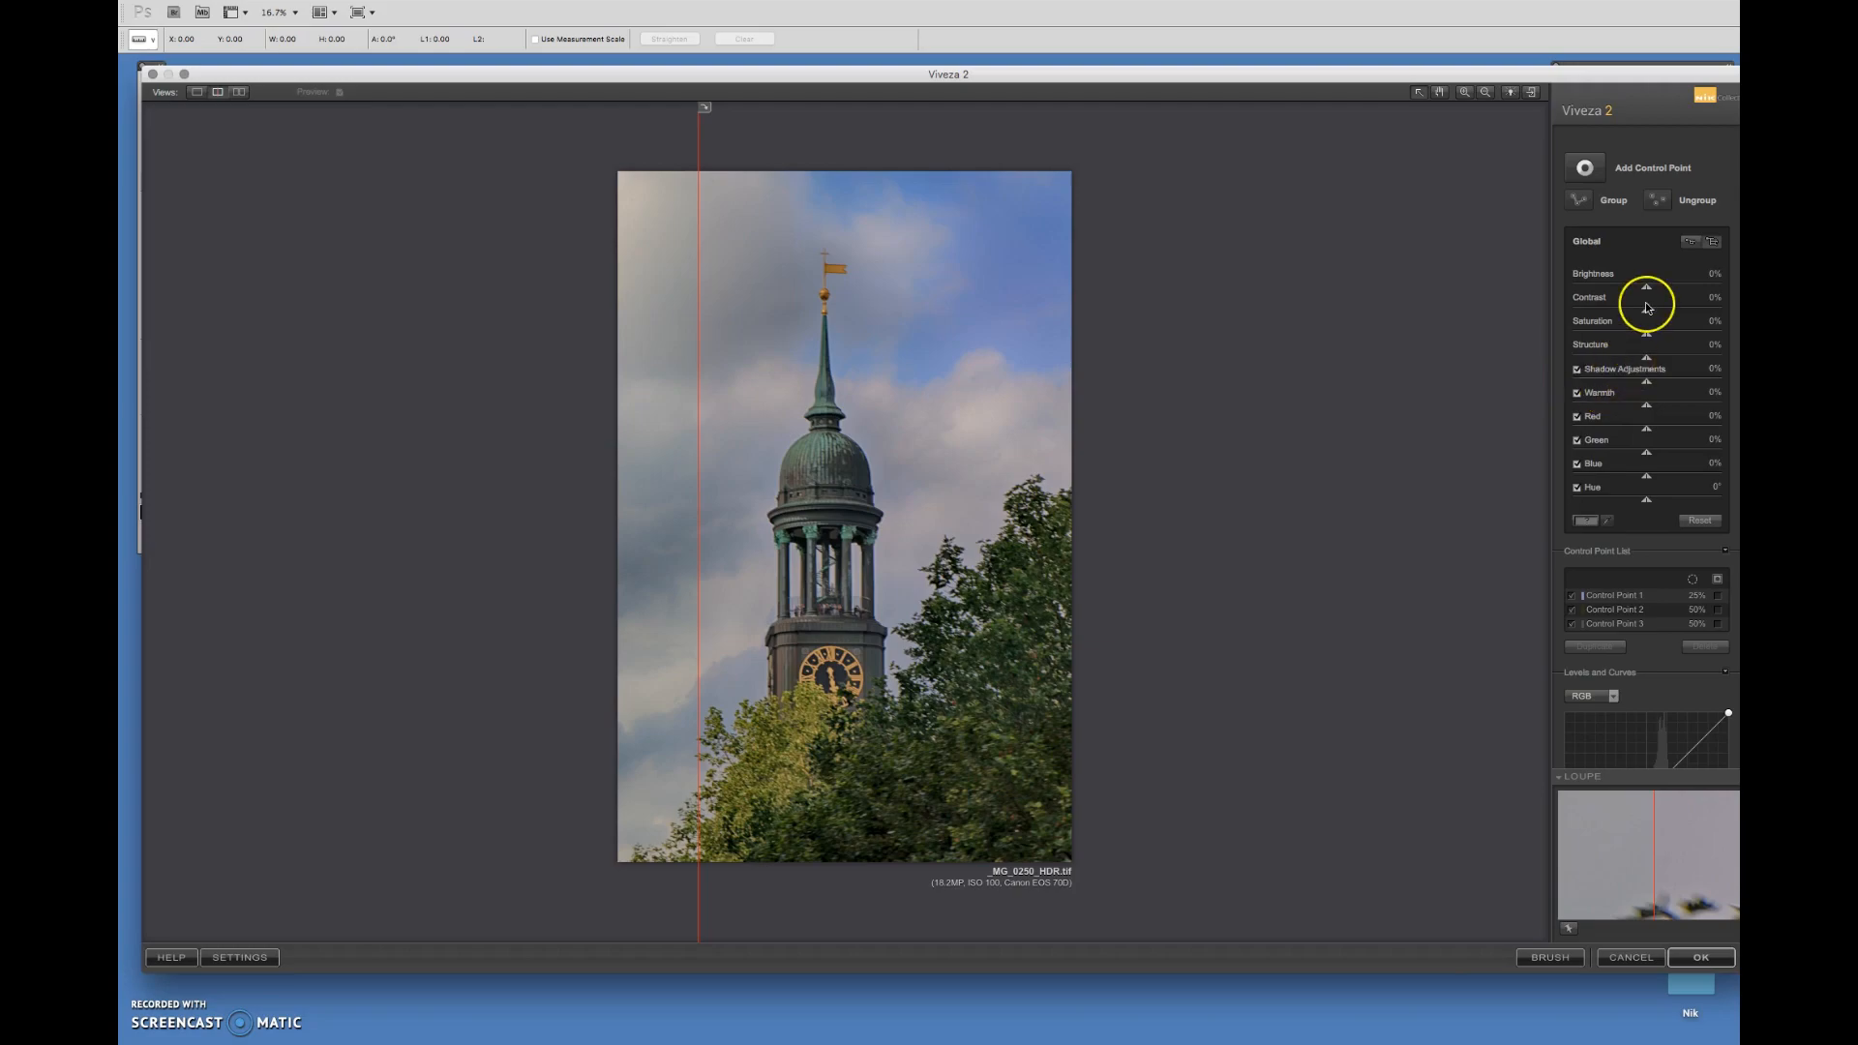
mouse_move(1656, 272)
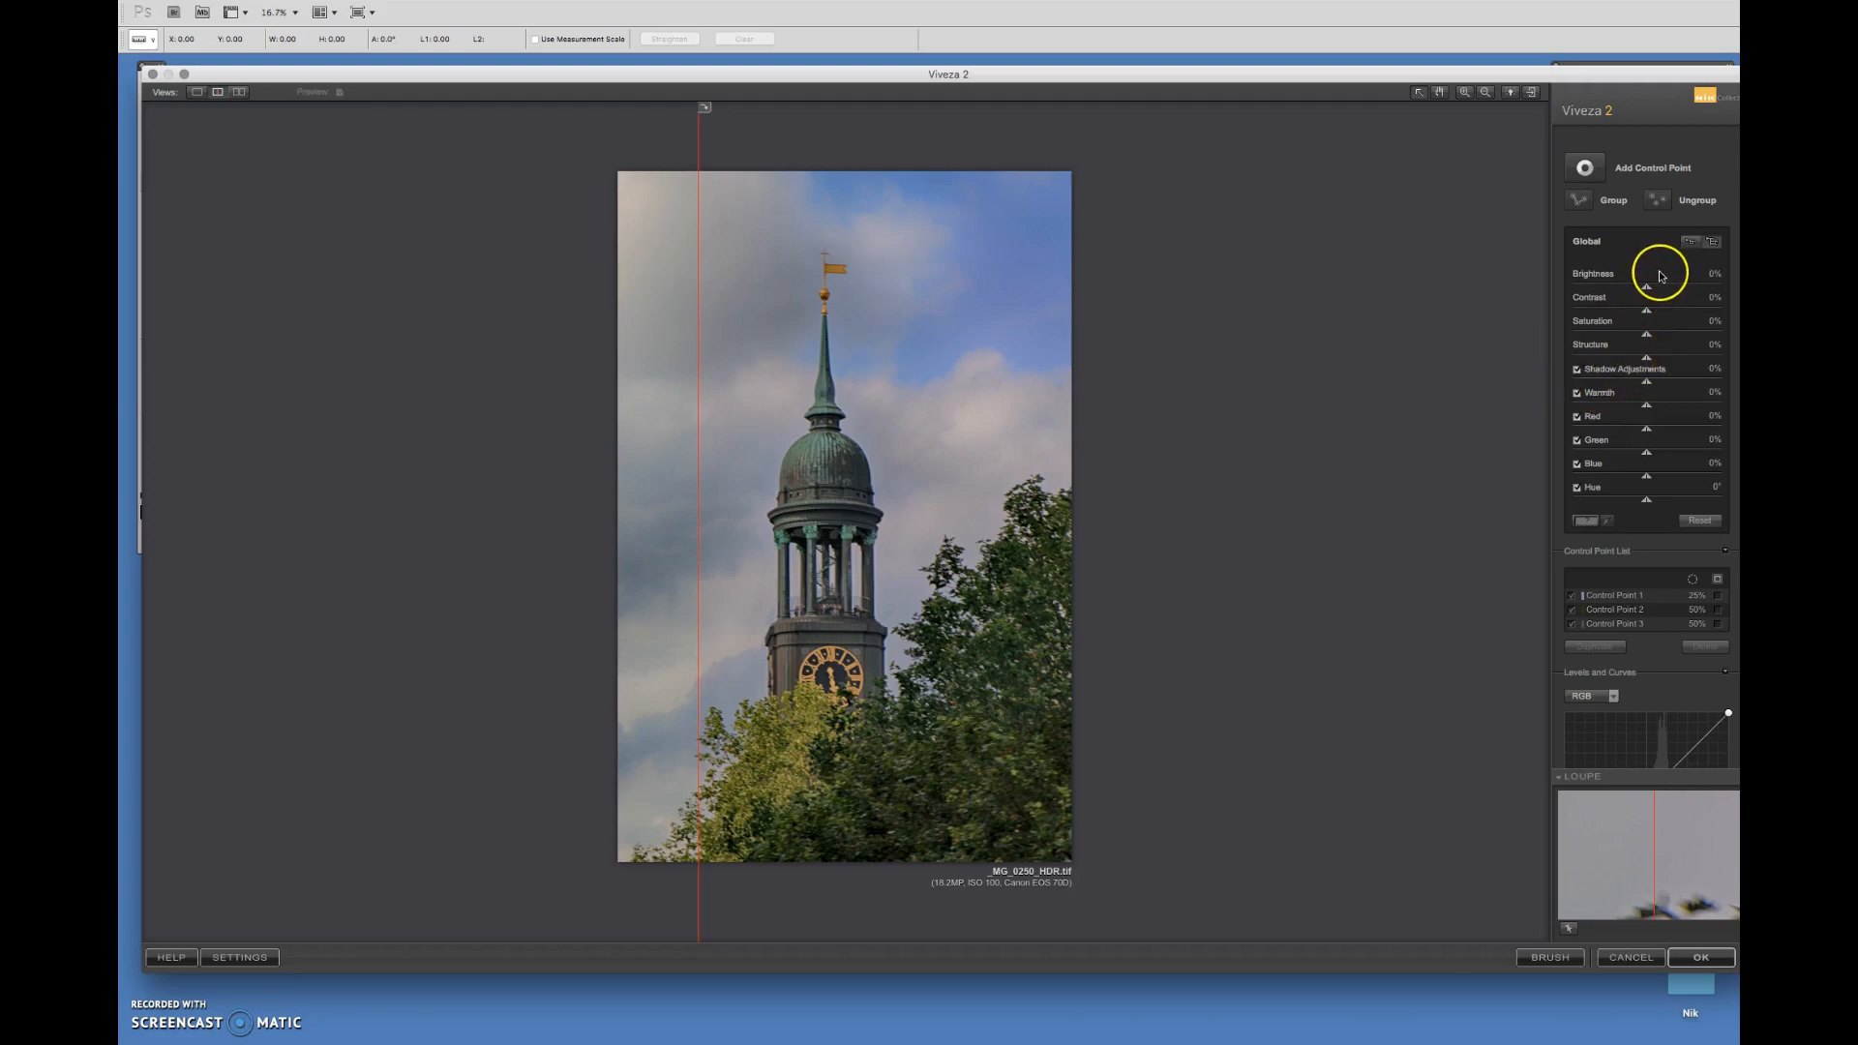
Set global Brightness -4%, Saturation 16%, Shadows 10%, Green 3%, Hue 9°, and move the split preview.
drag(1646, 285, 1655, 284)
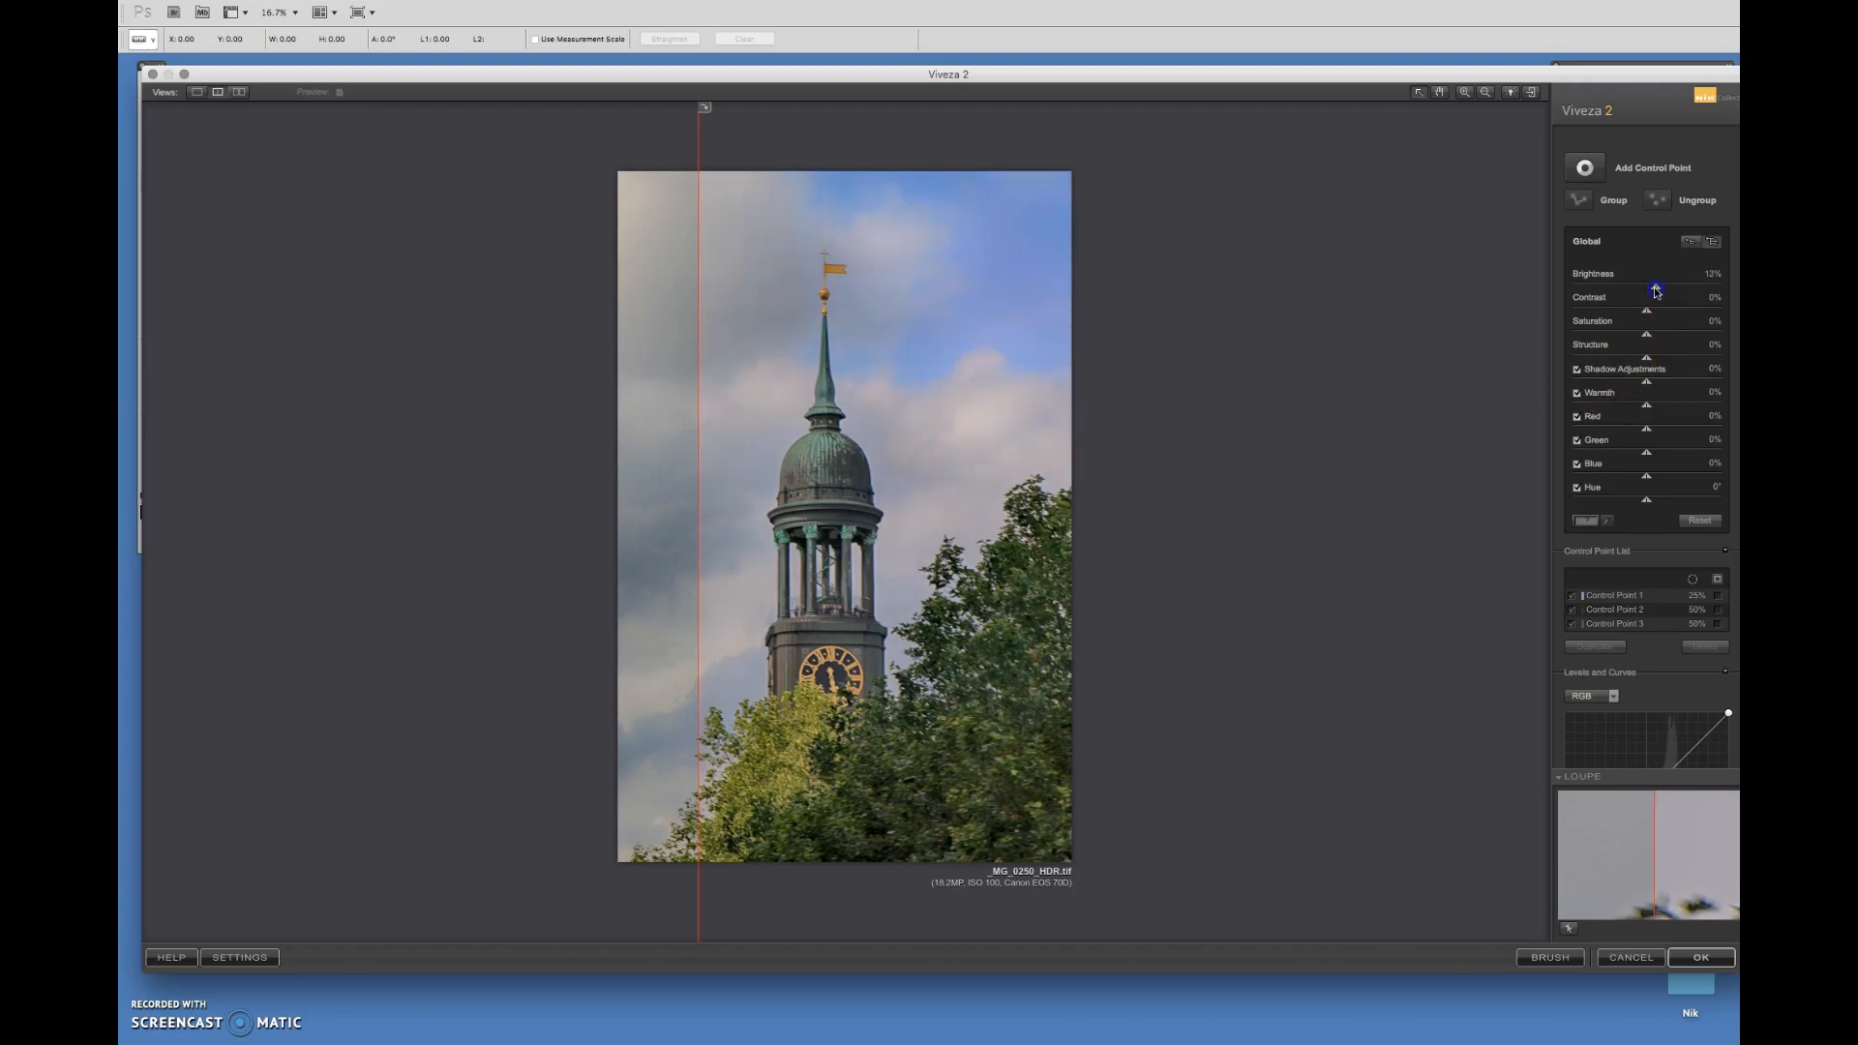
drag(1656, 290, 1642, 290)
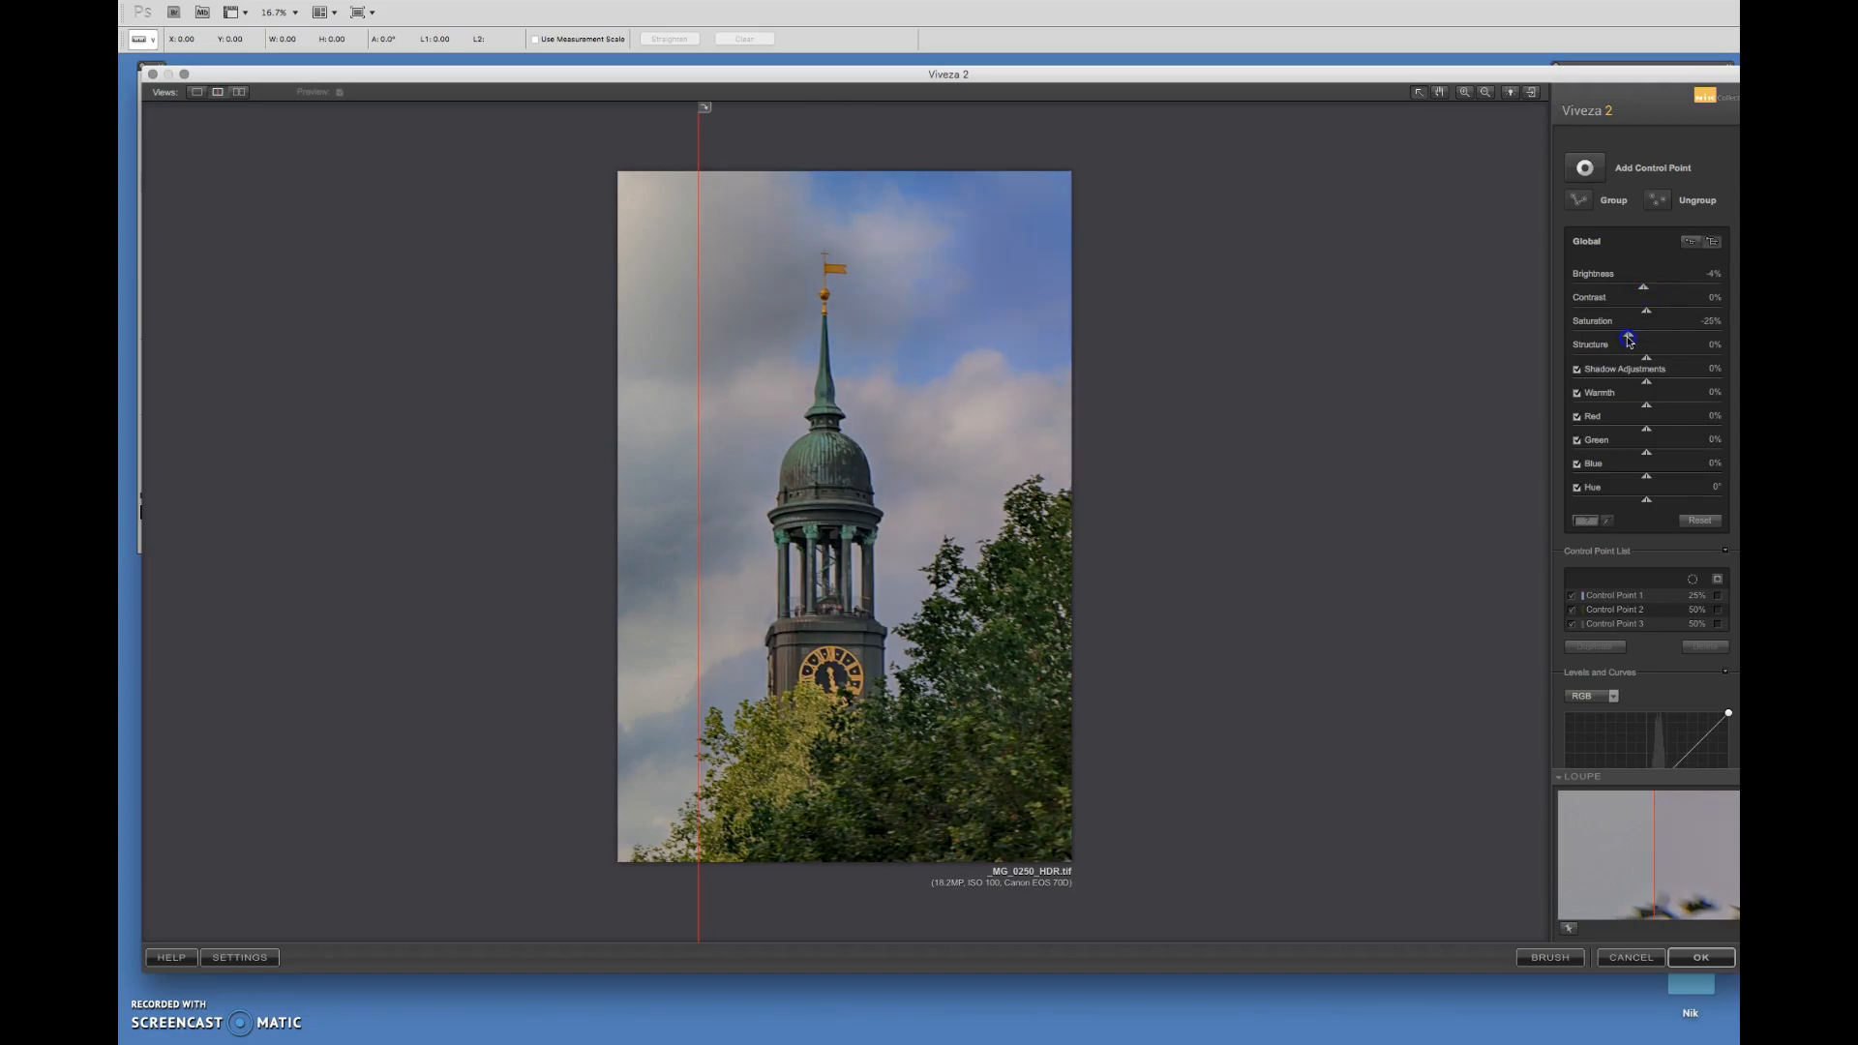
drag(1627, 332, 1667, 333)
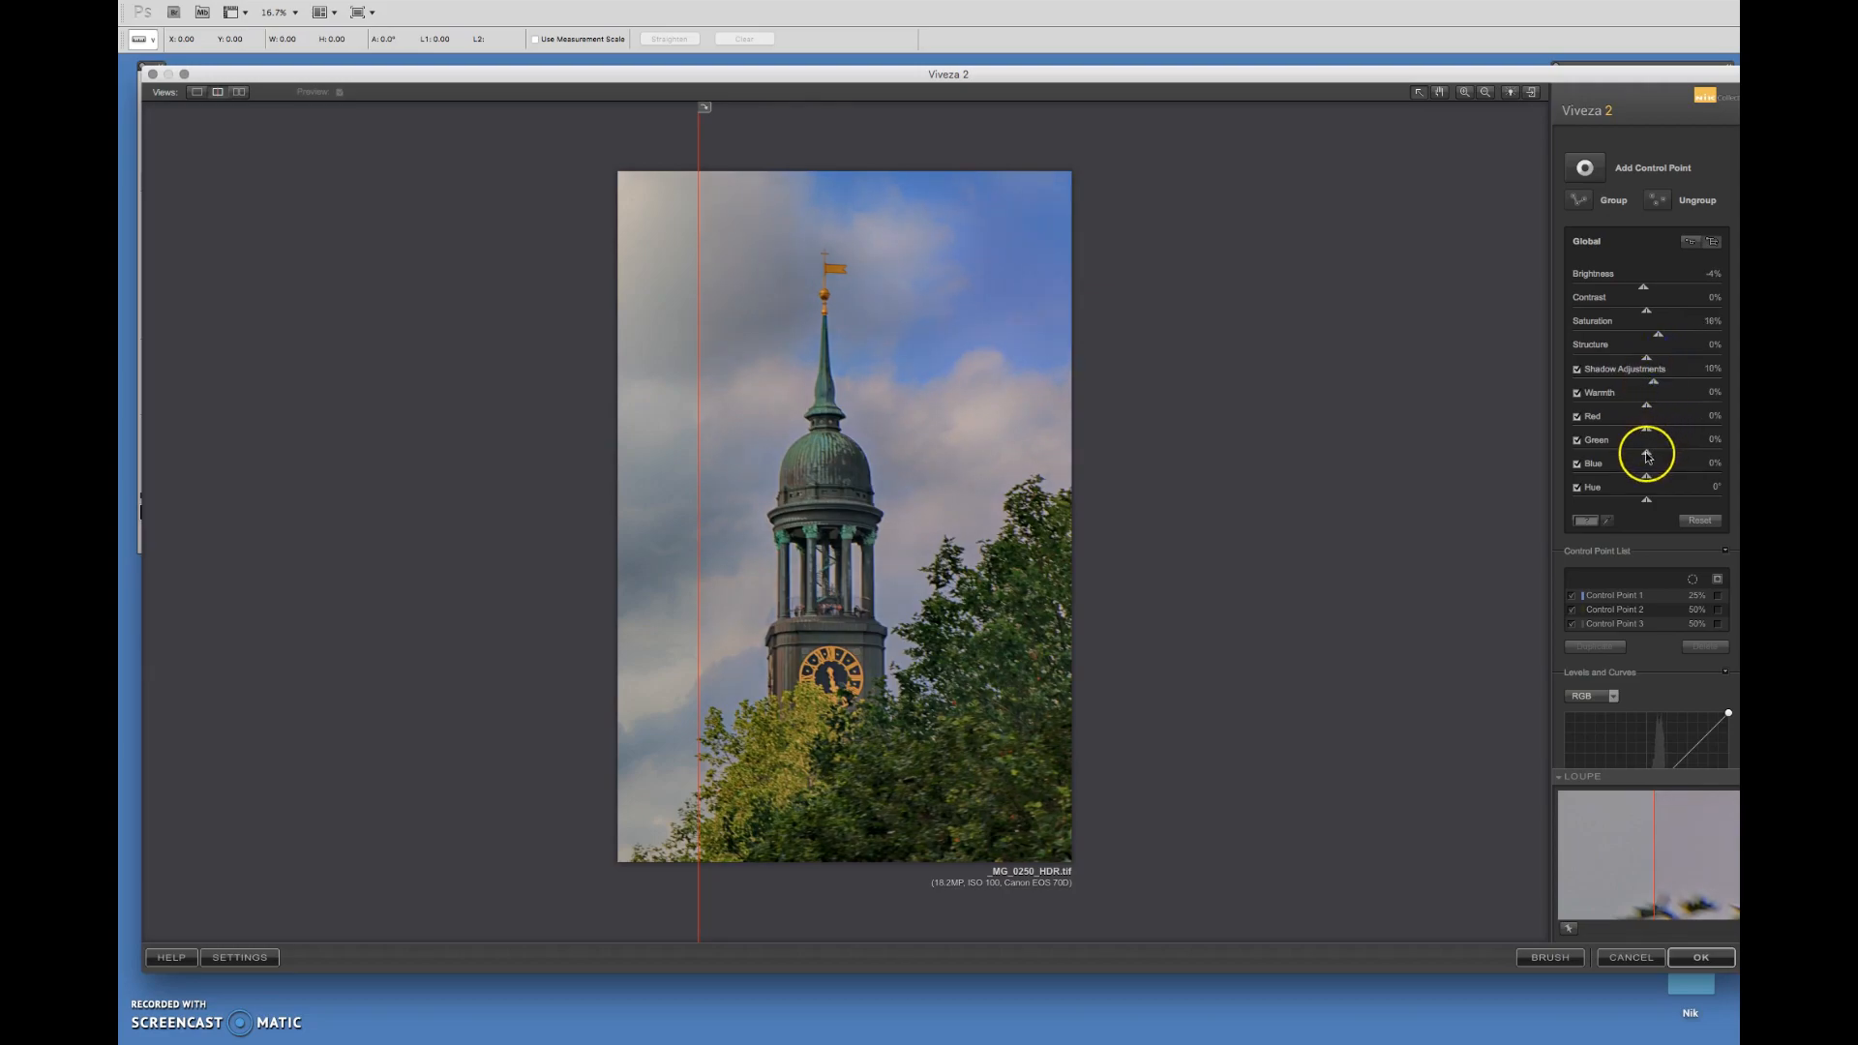
drag(1647, 453, 1645, 453)
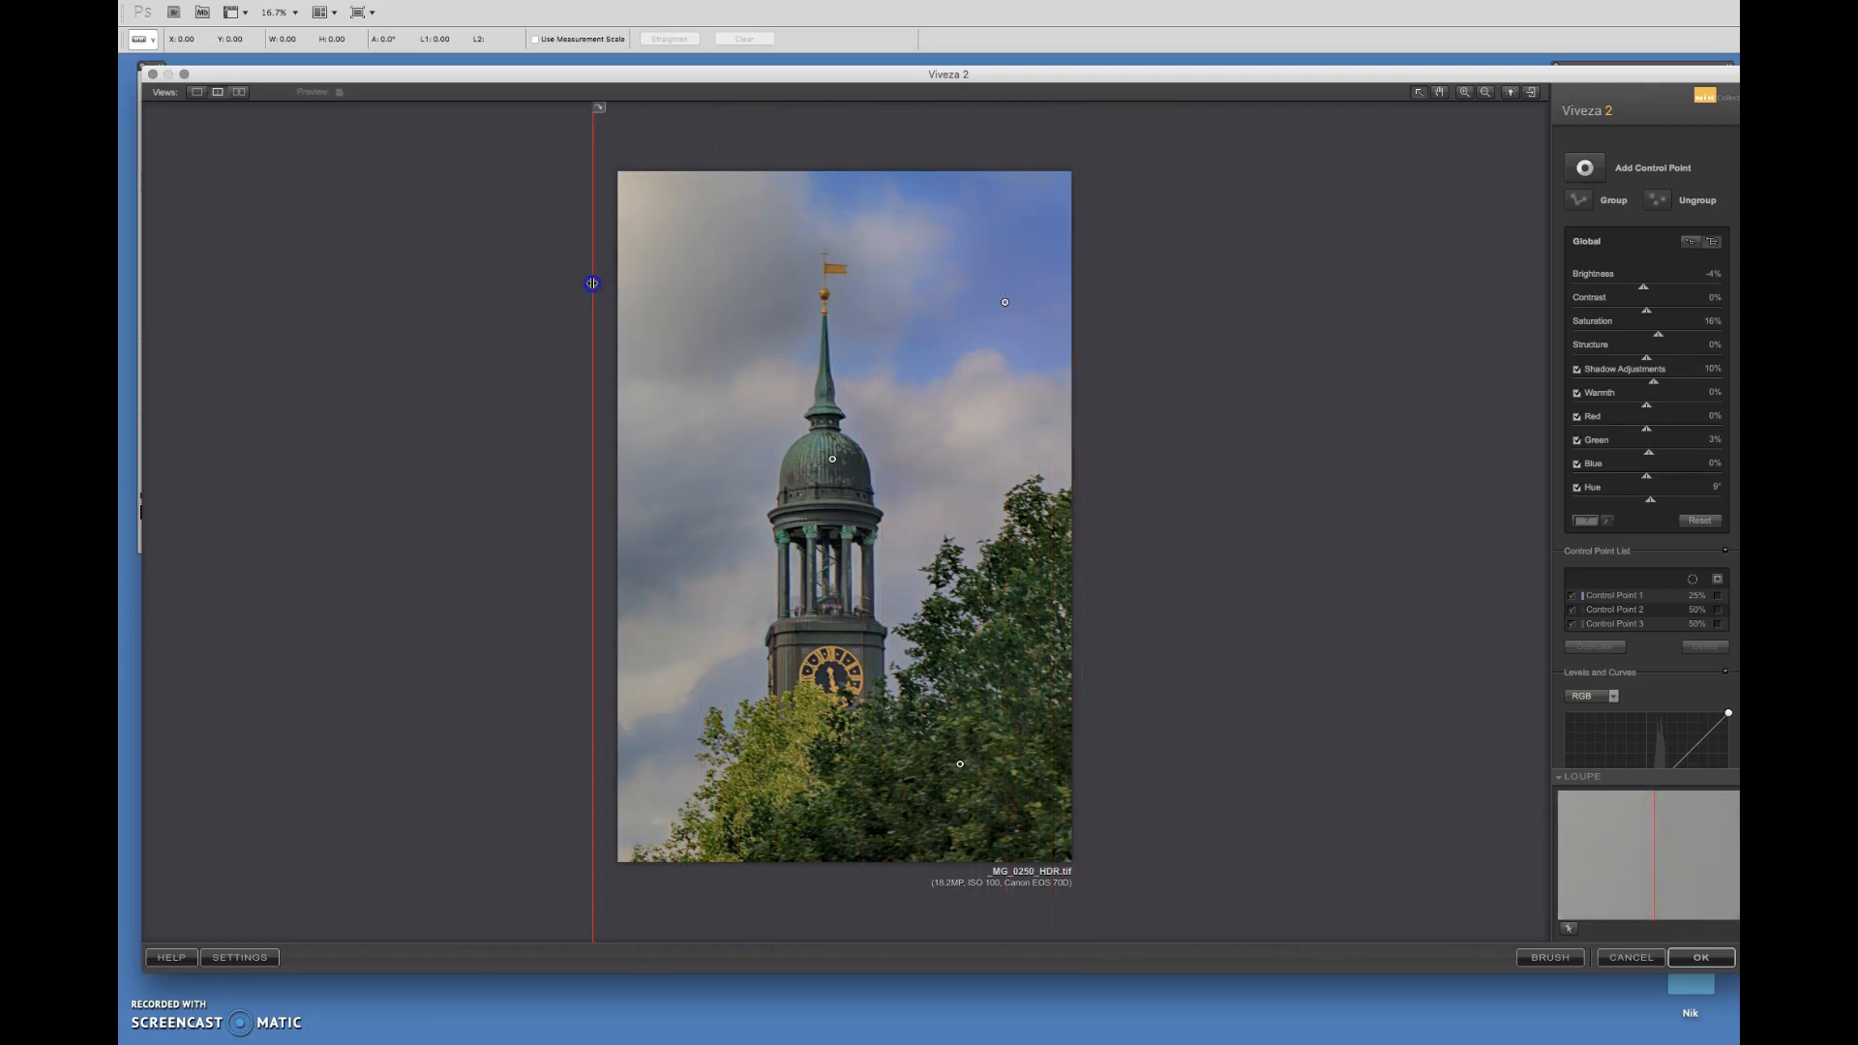
drag(592, 284, 907, 295)
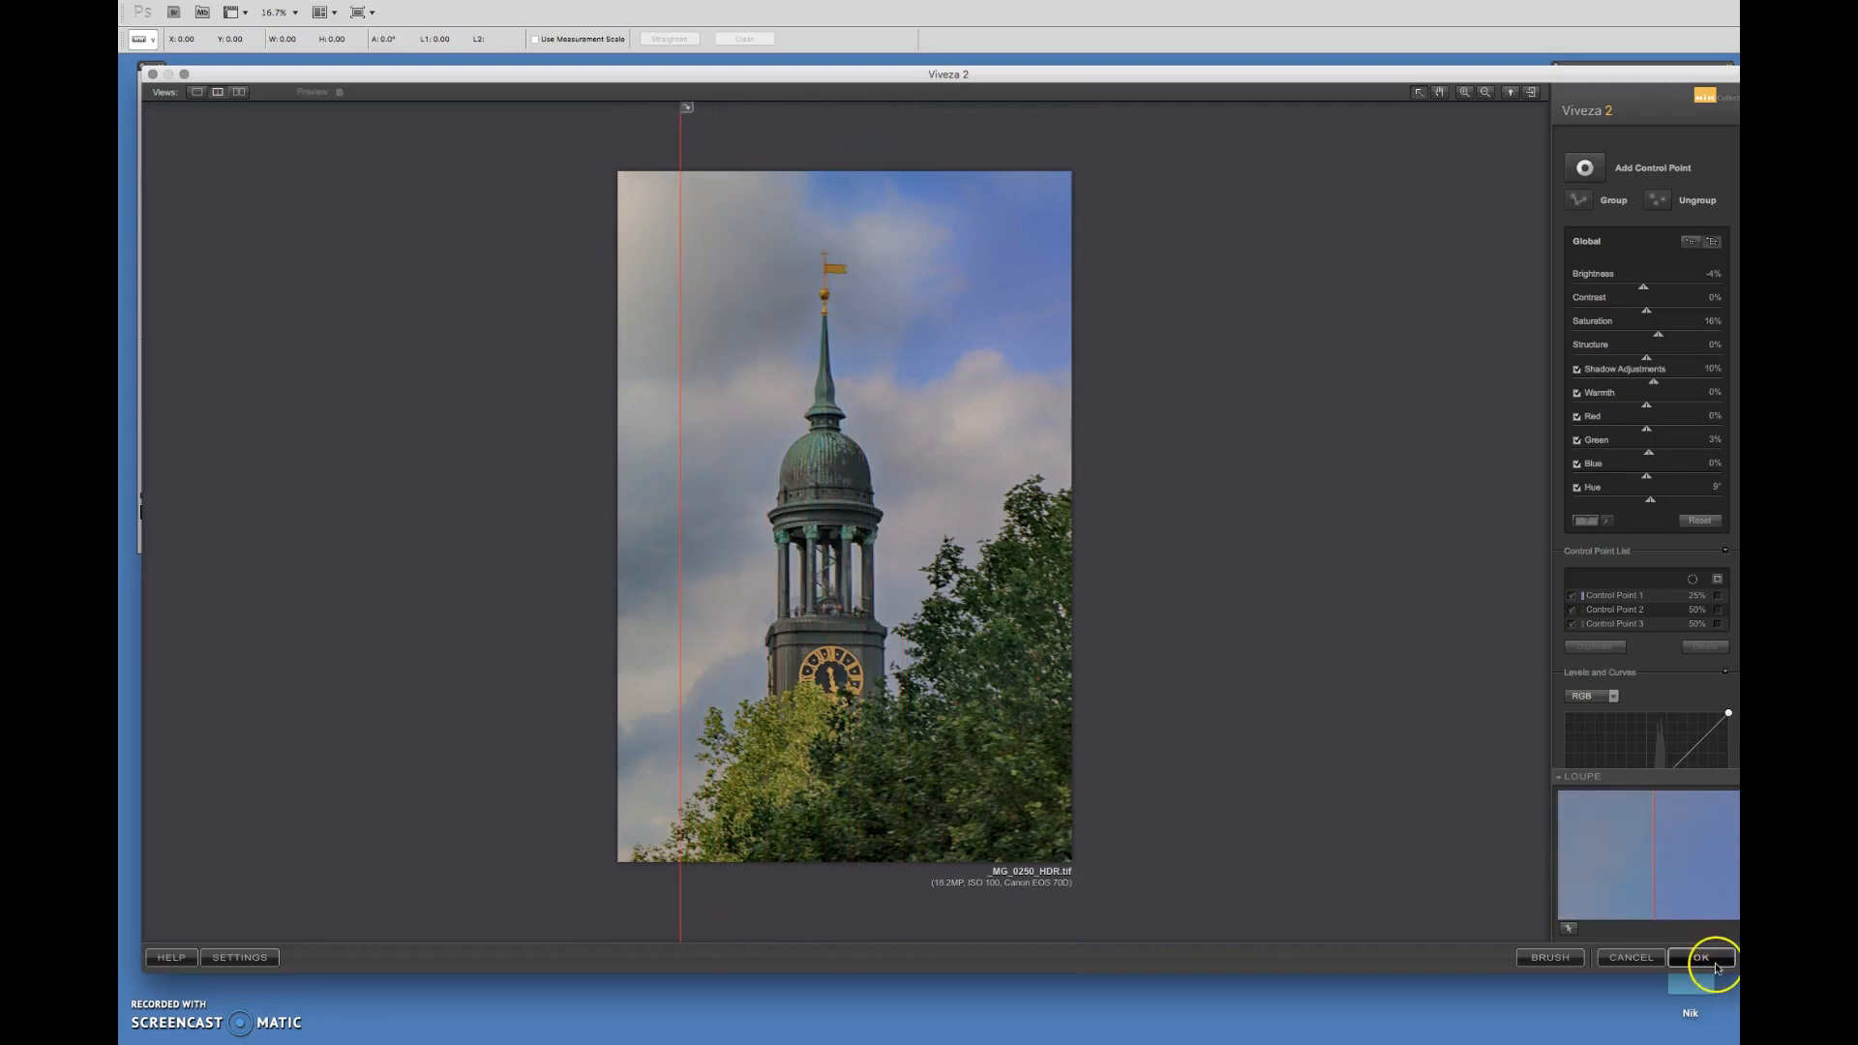
Apply the Viveza 2 edits and return to Photoshop.
click(1704, 957)
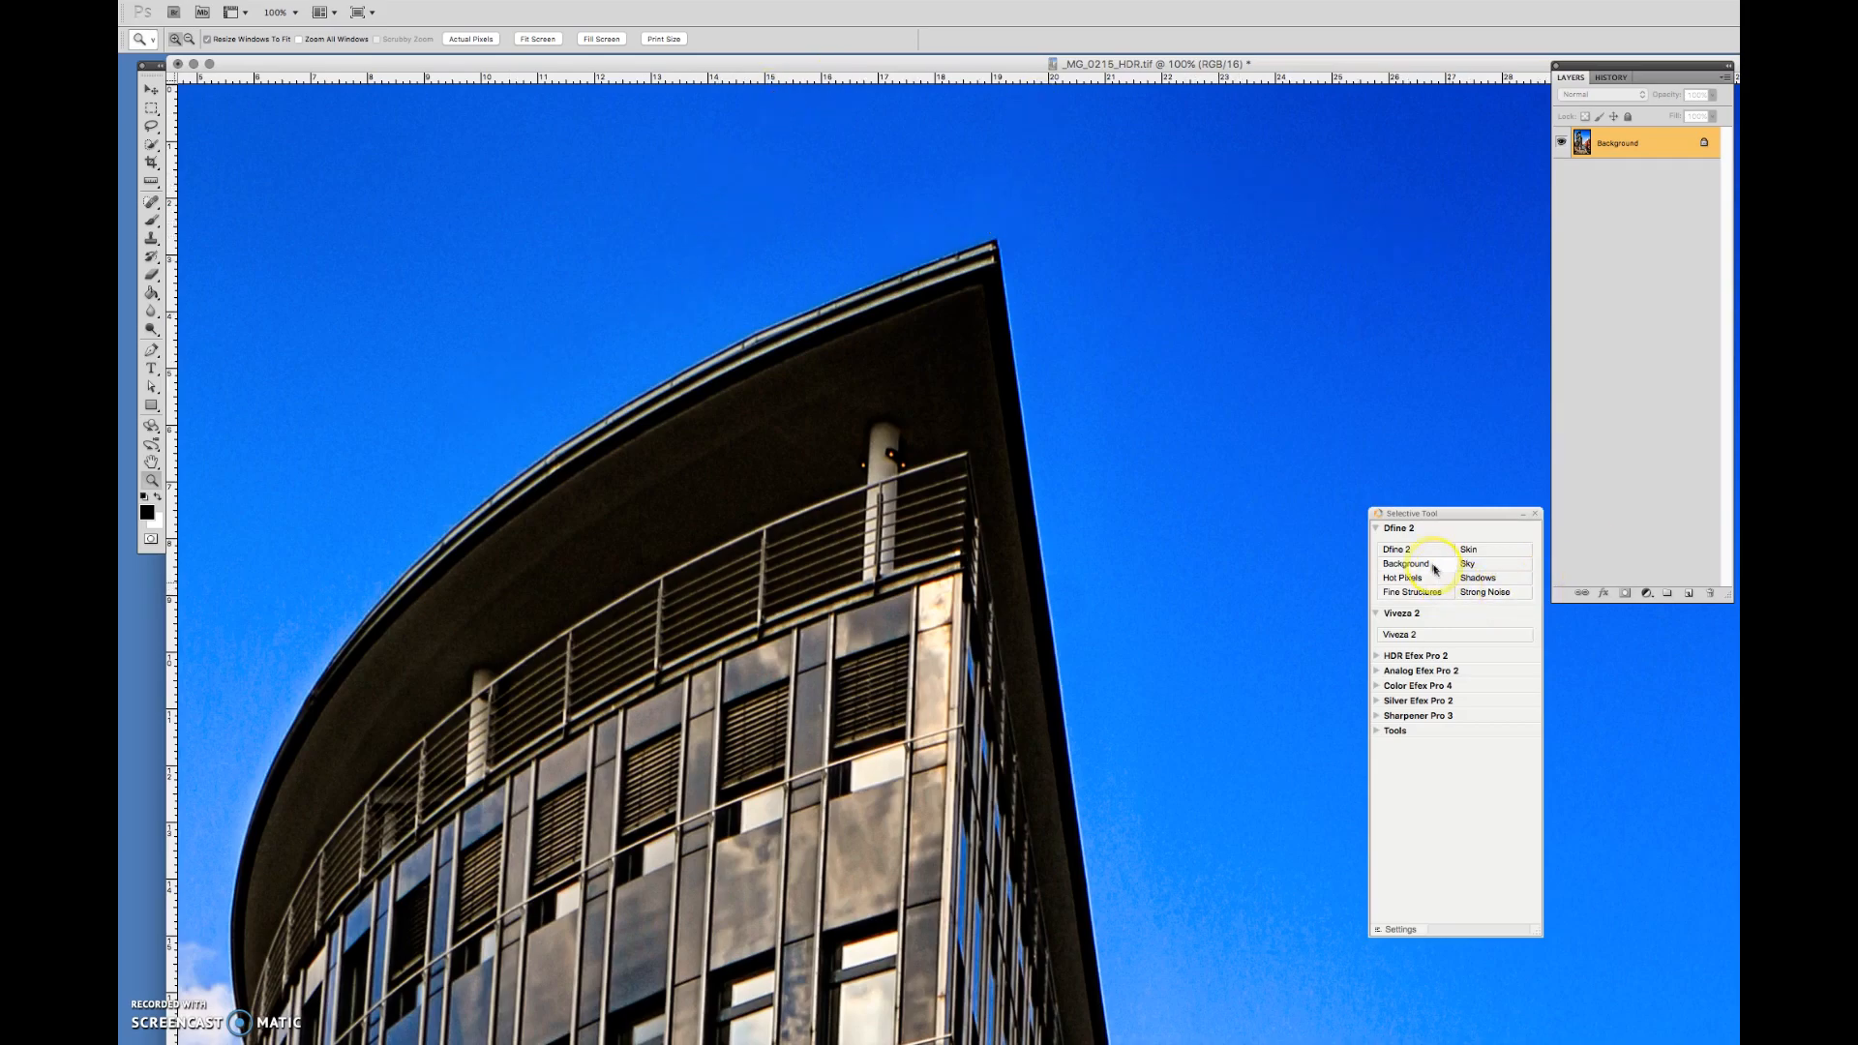
Run Dfine 2 on the building photo with its automatic noise-reduction profile.
click(1395, 548)
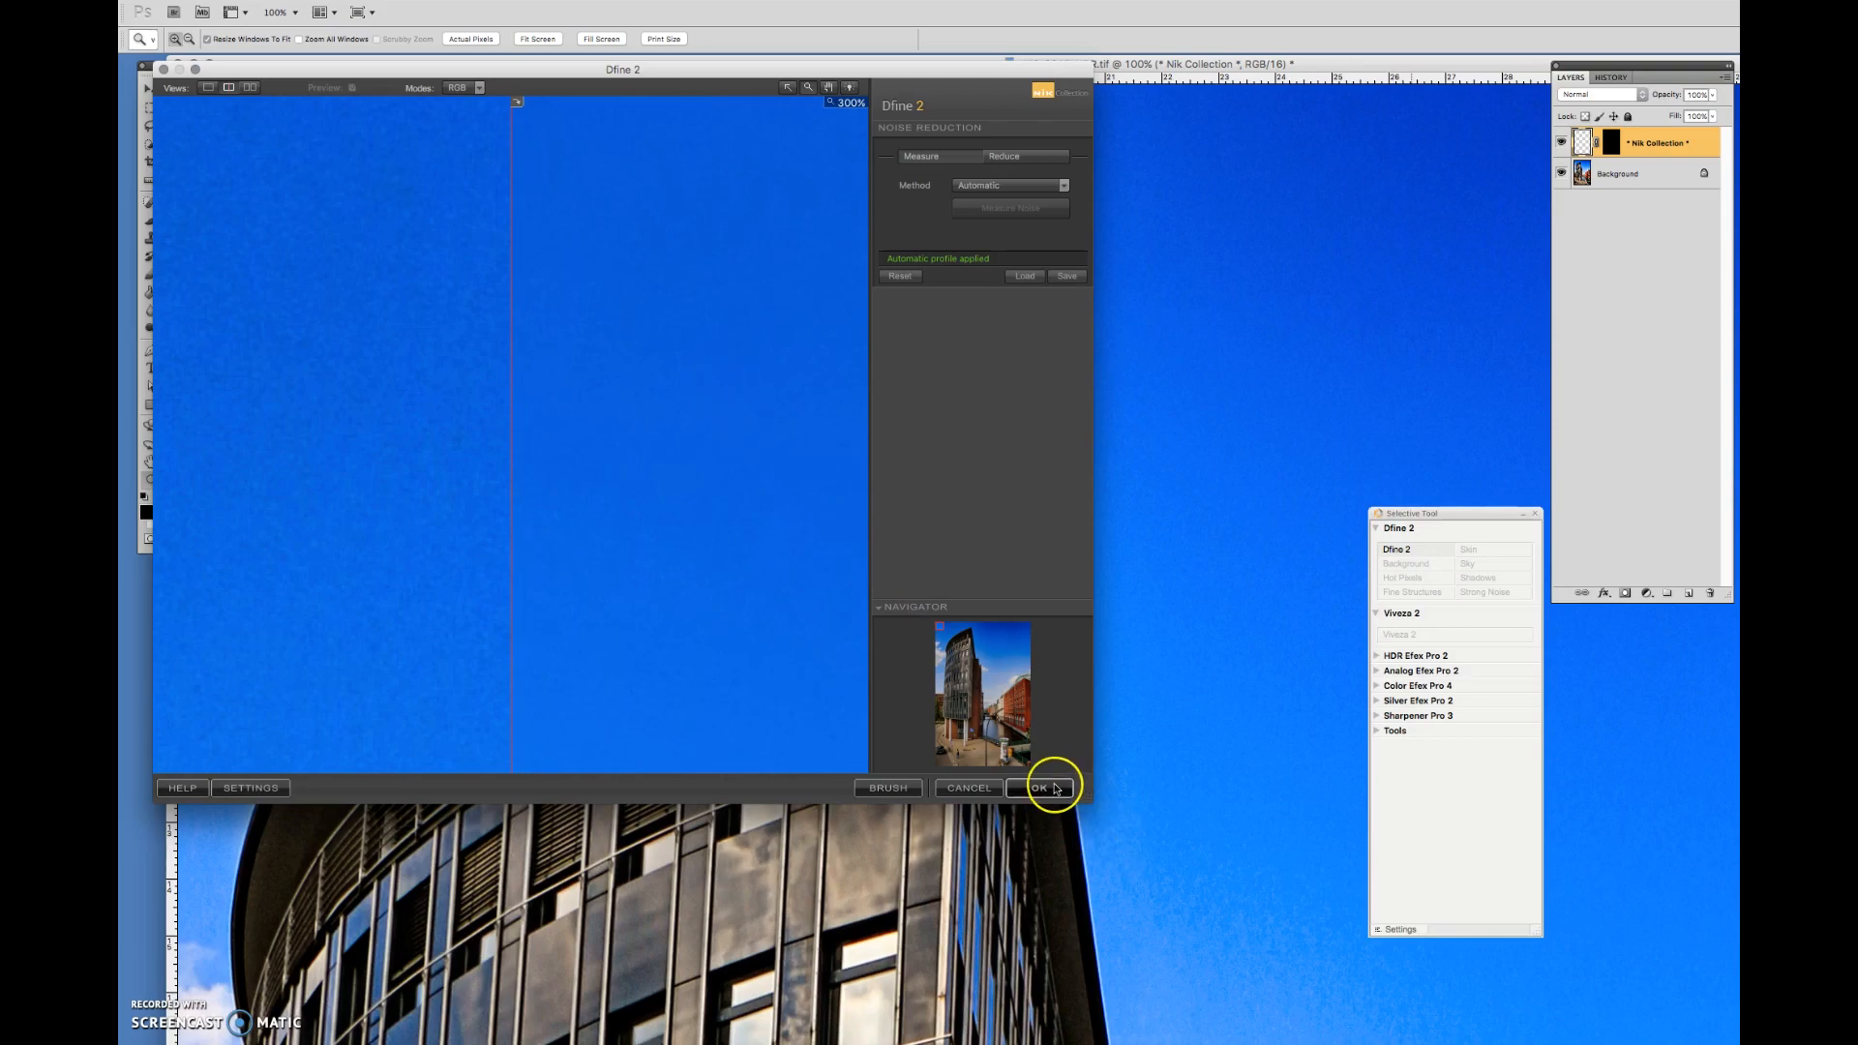
click(1039, 787)
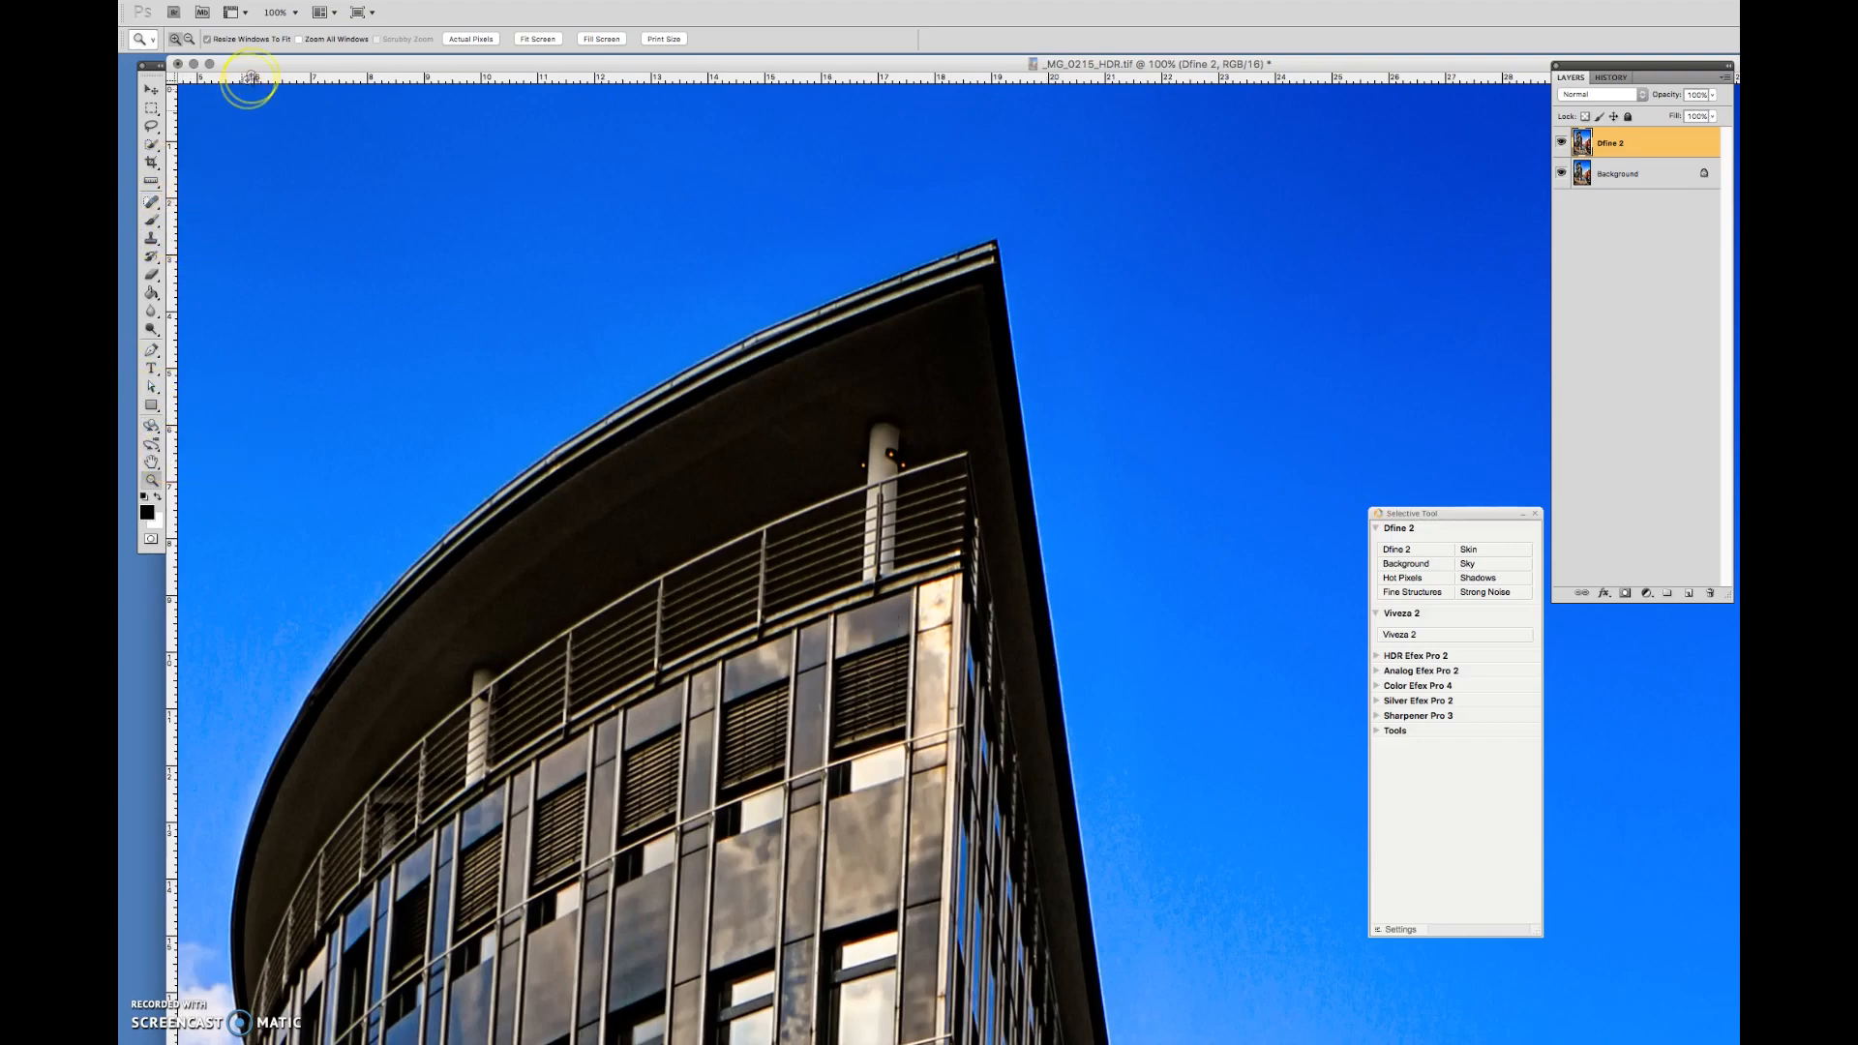
Close the building photo document.
click(278, 12)
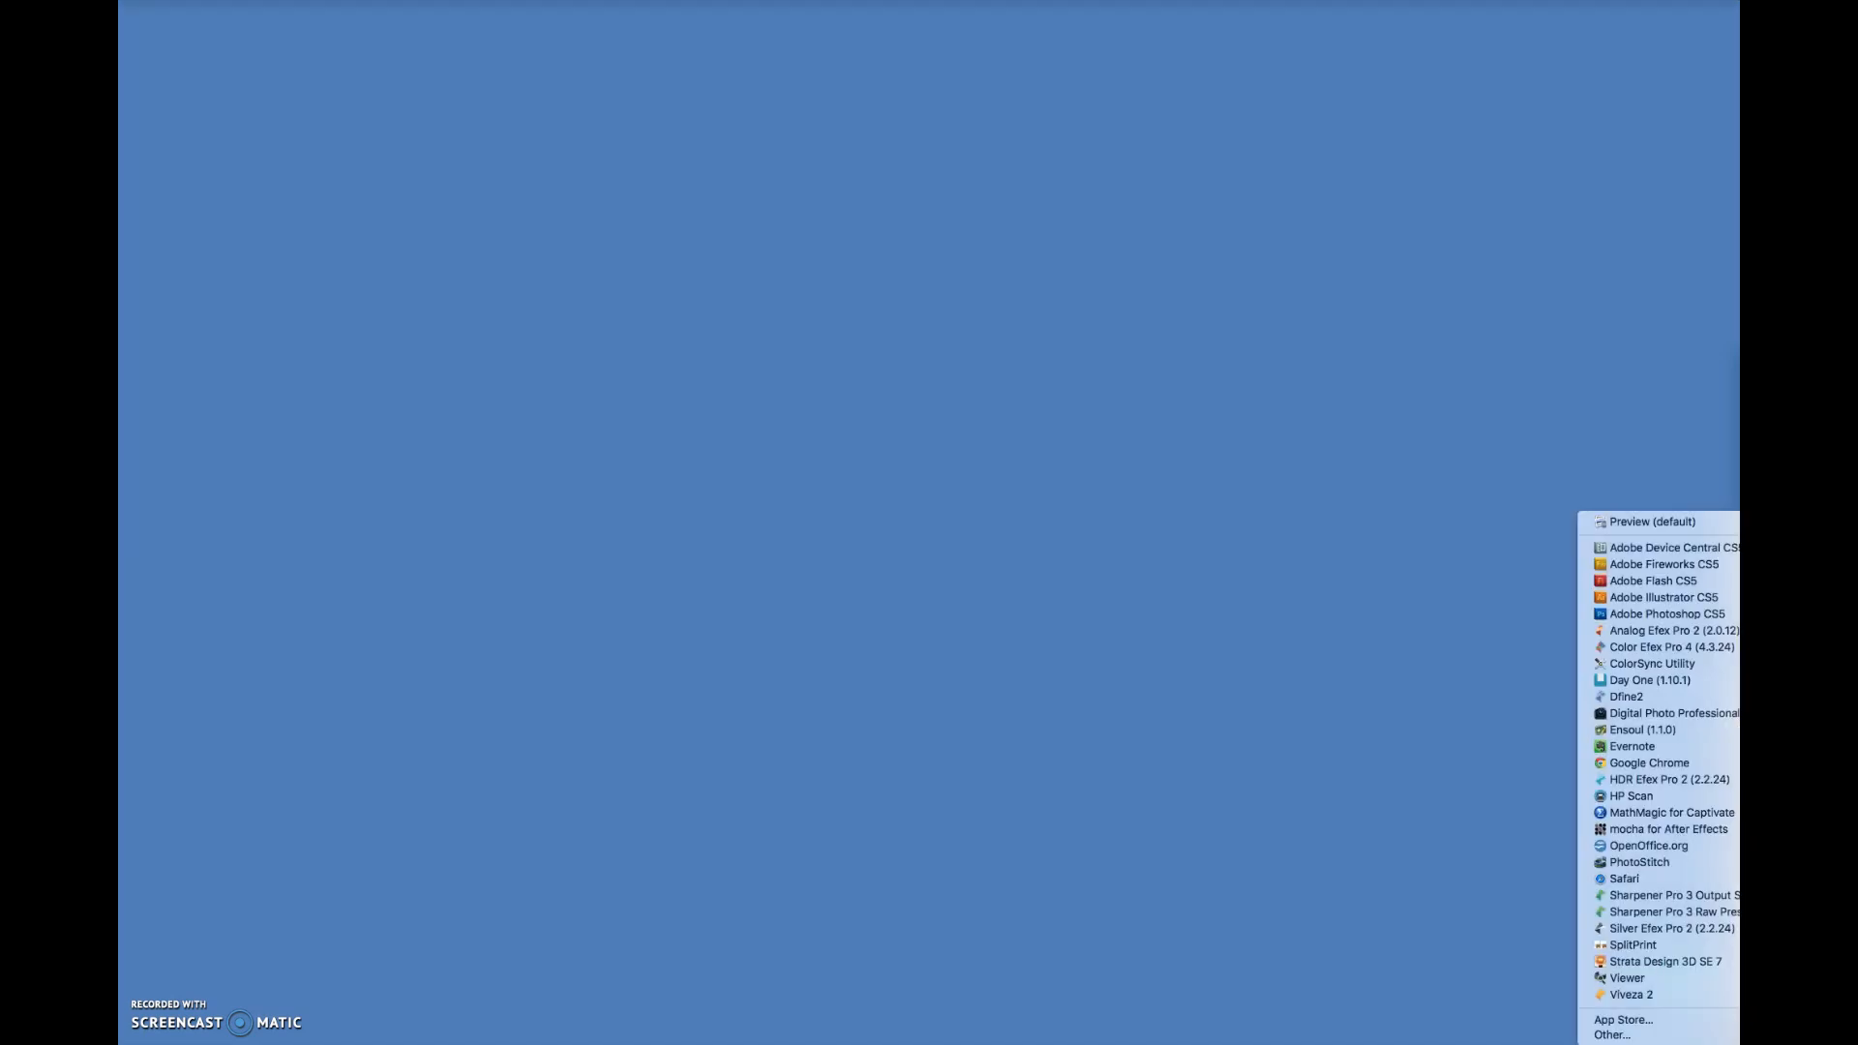
Open the freckled portrait in Photoshop CS5 and launch Silver Efex Pro 2.
click(1666, 614)
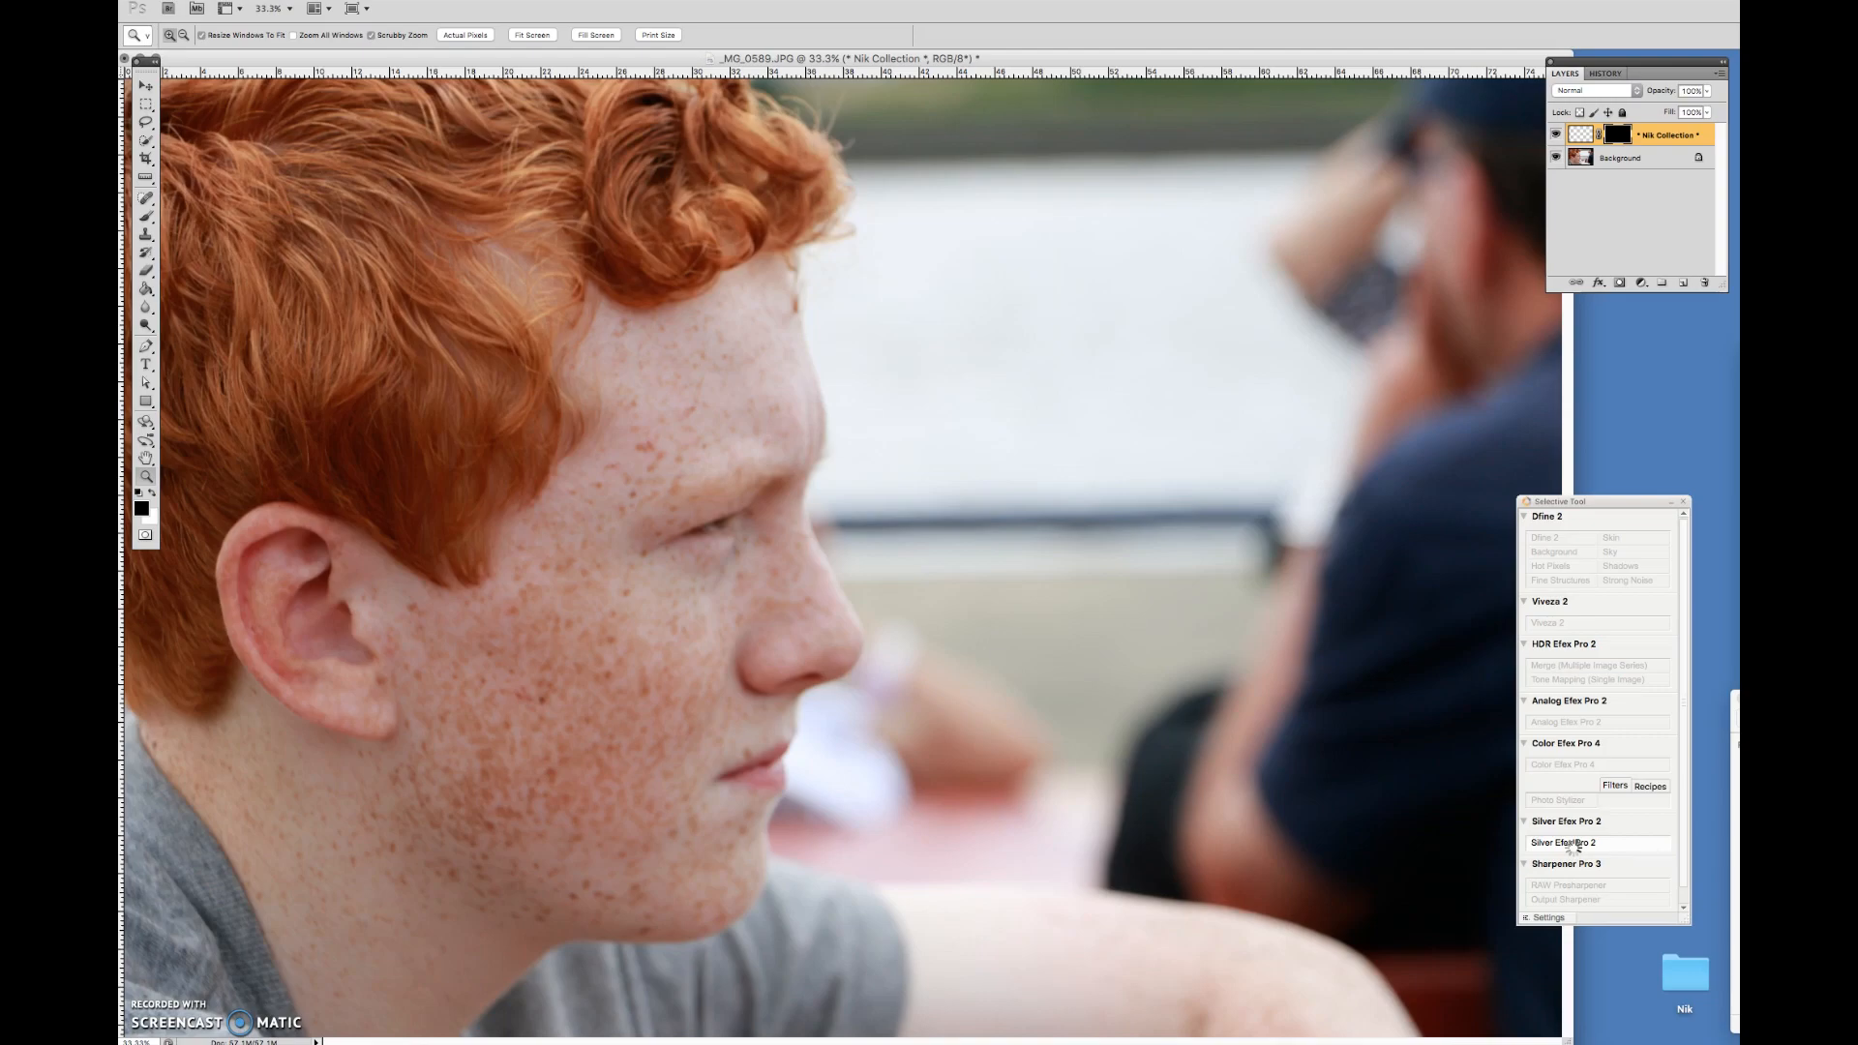
click(1563, 841)
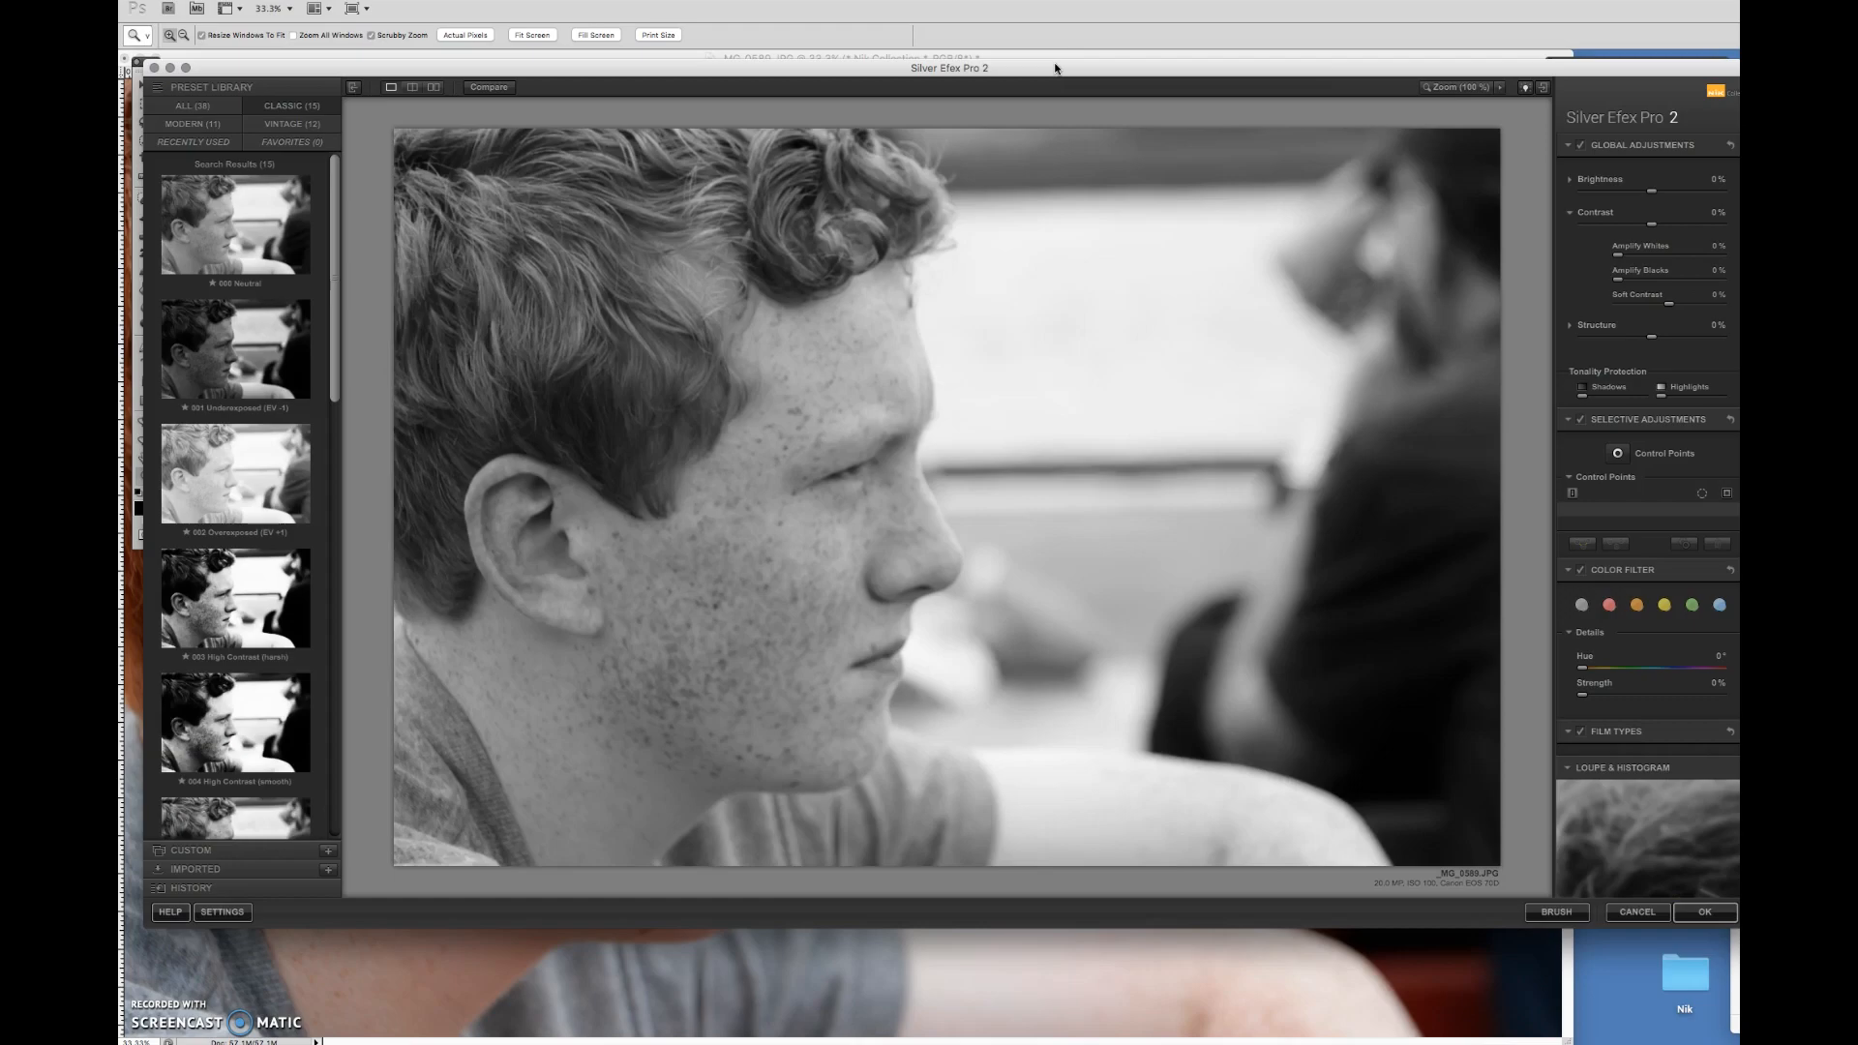
Preview the Neutral, Overexposed and High Contrast presets on the portrait.
click(233, 226)
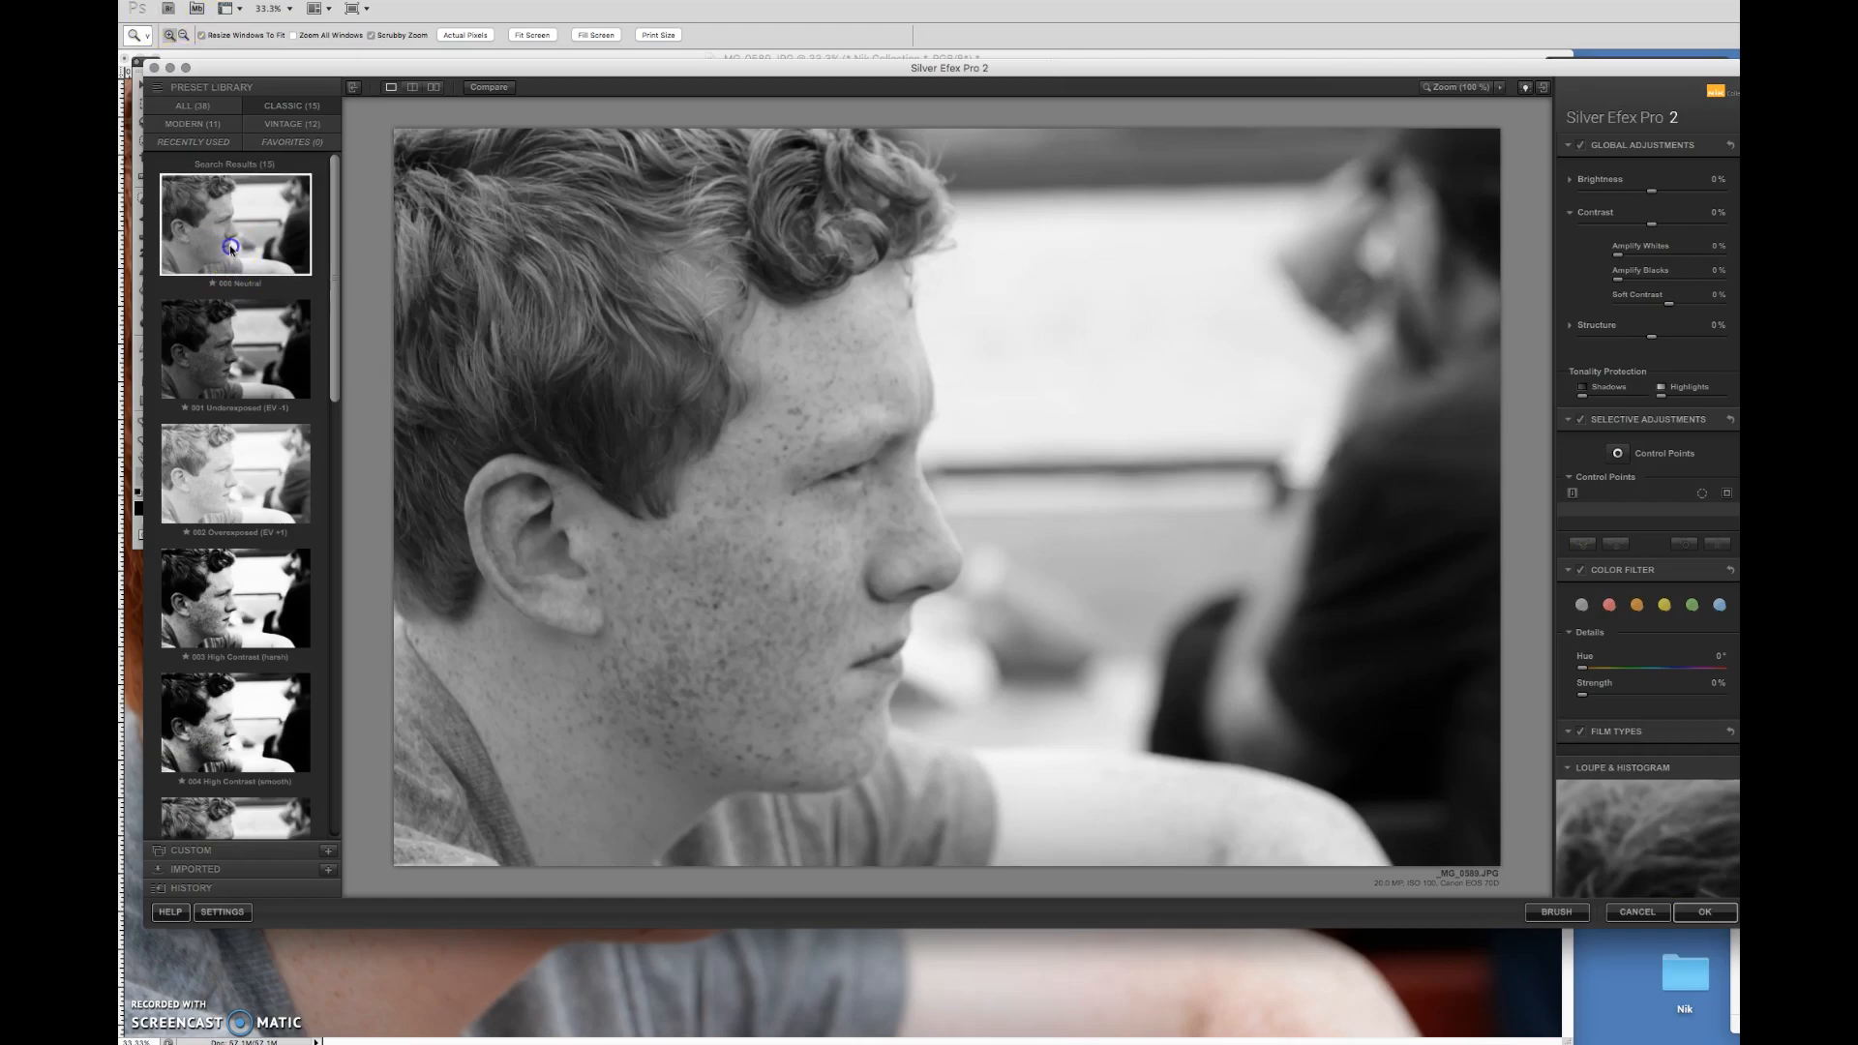
click(233, 474)
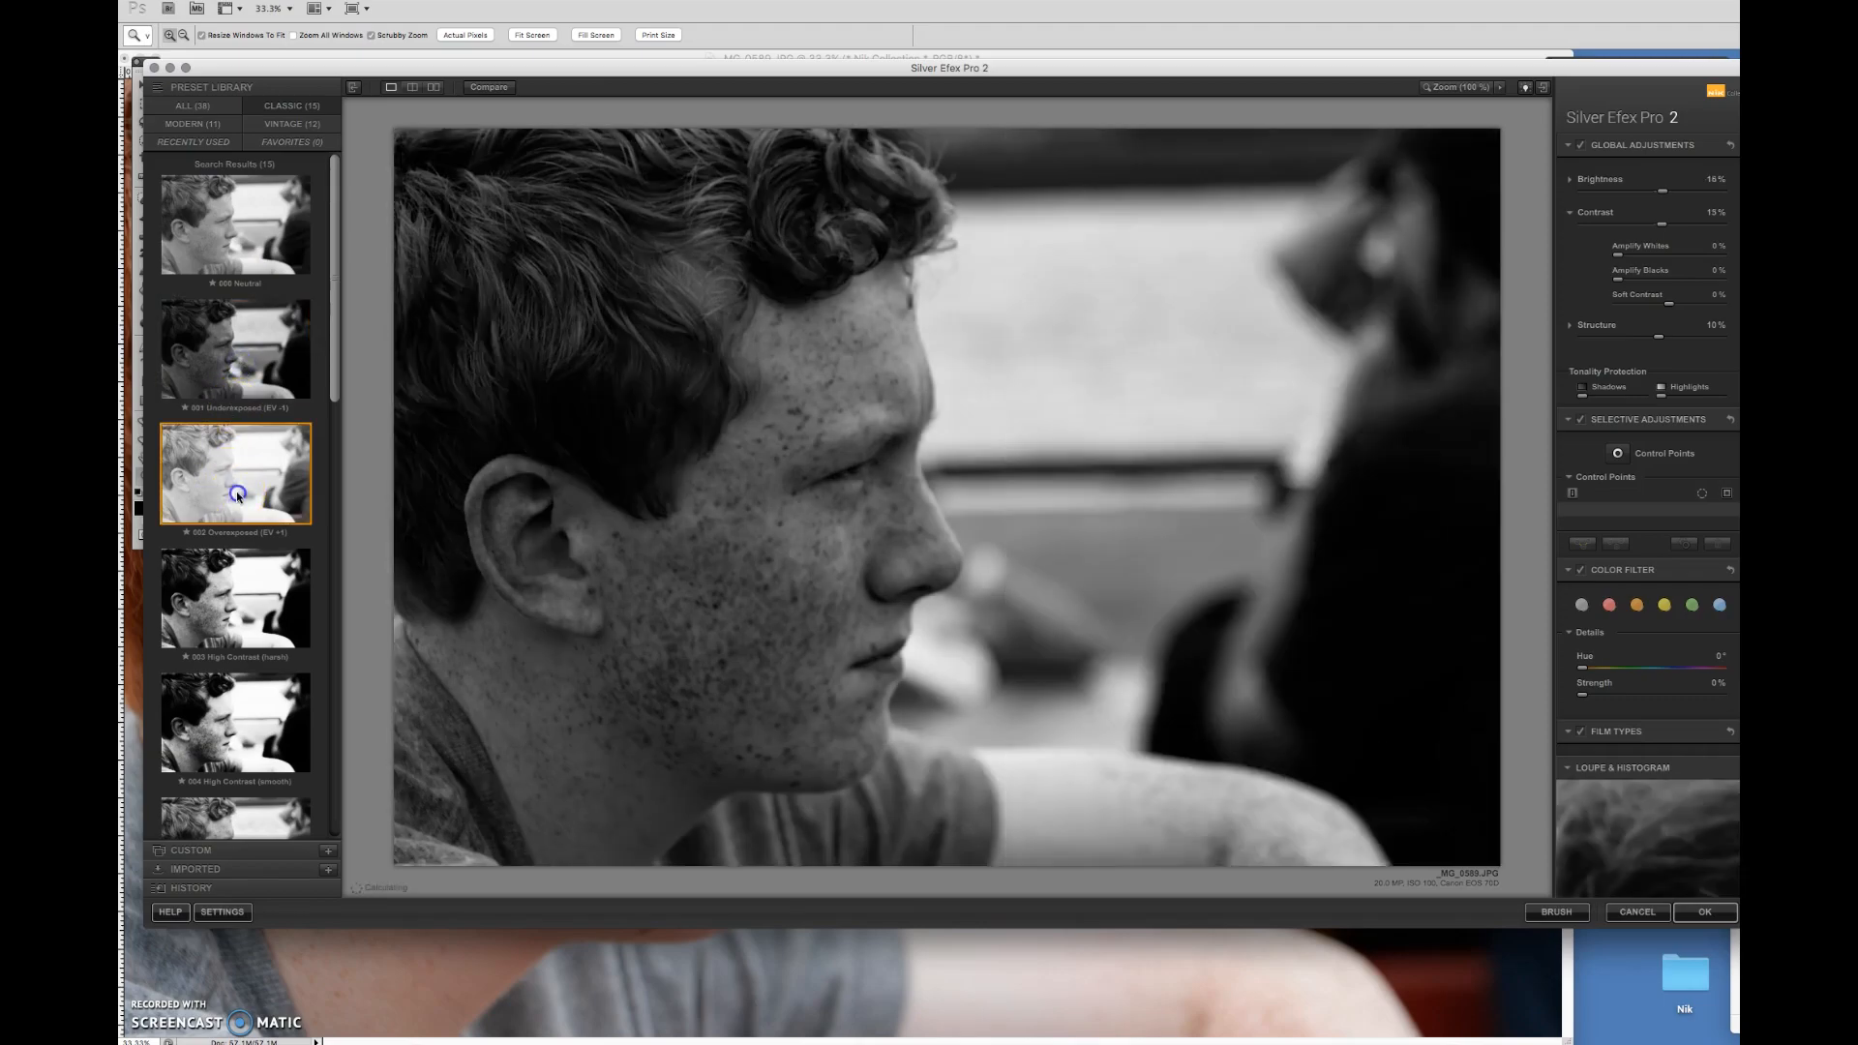
click(233, 722)
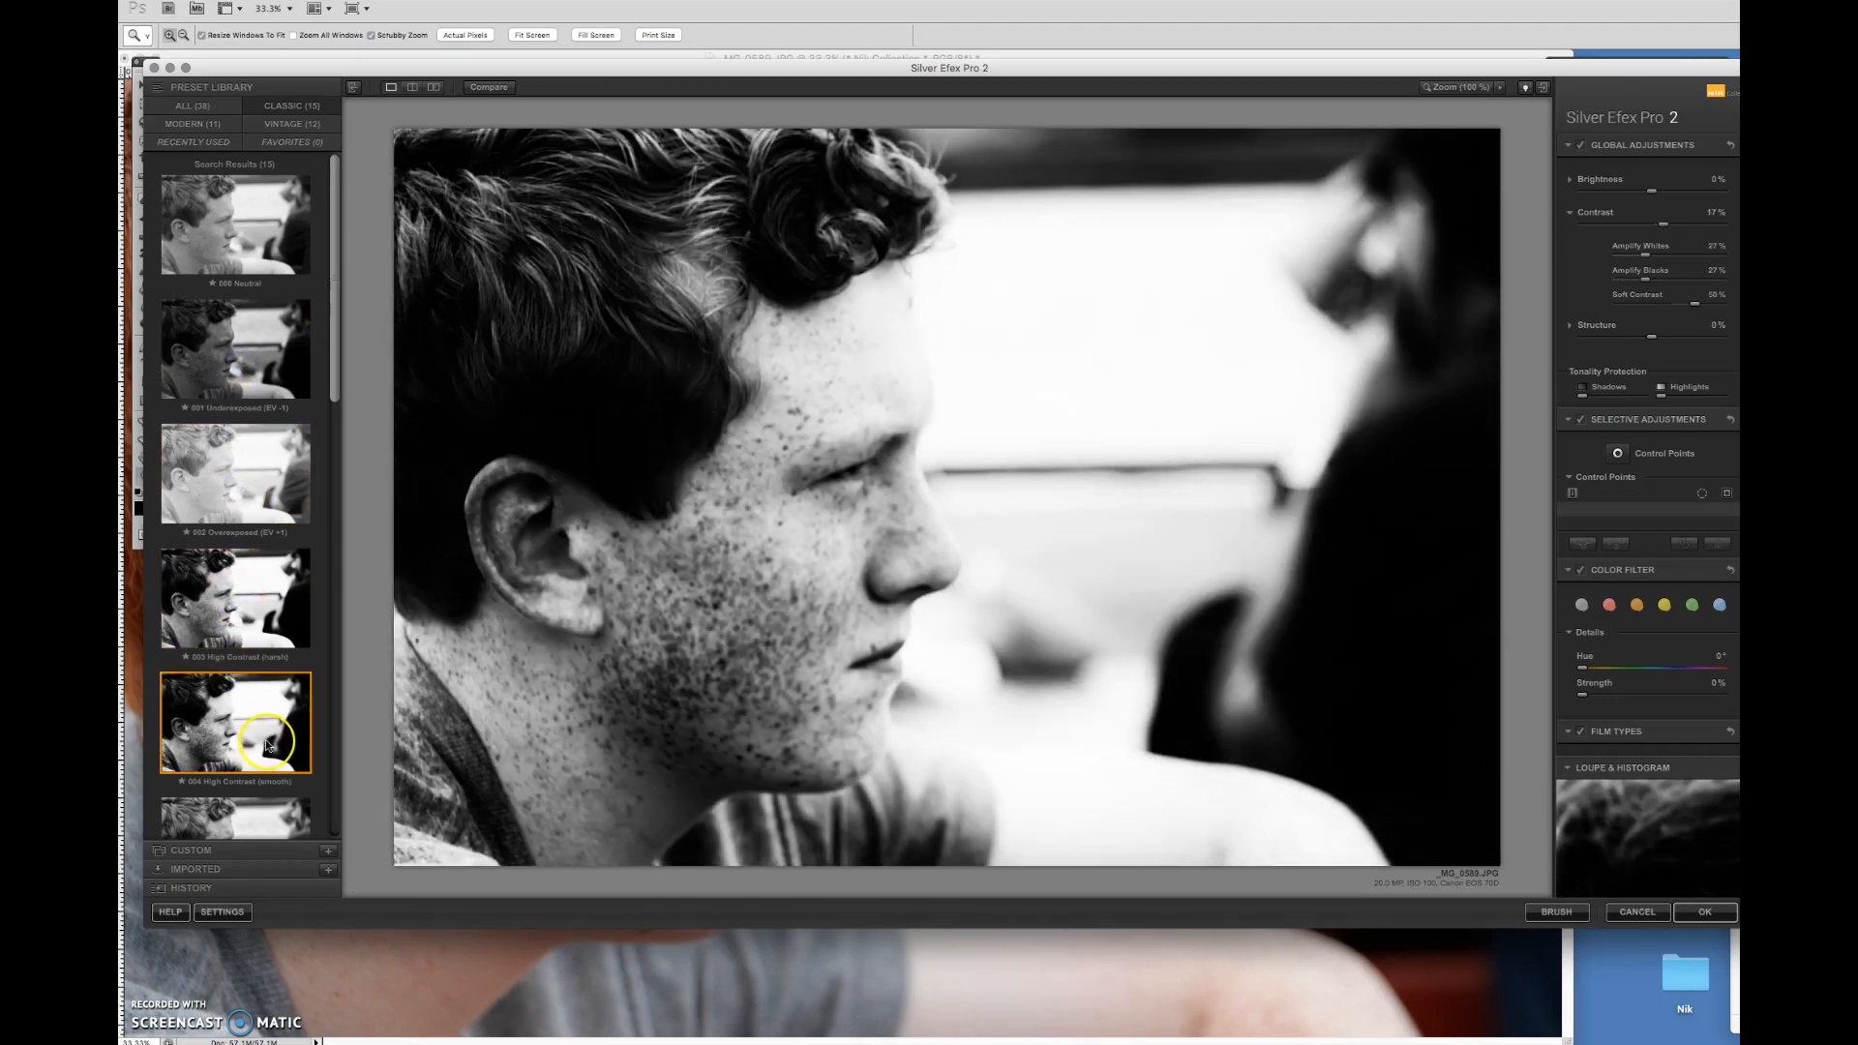
scroll(down, 3)
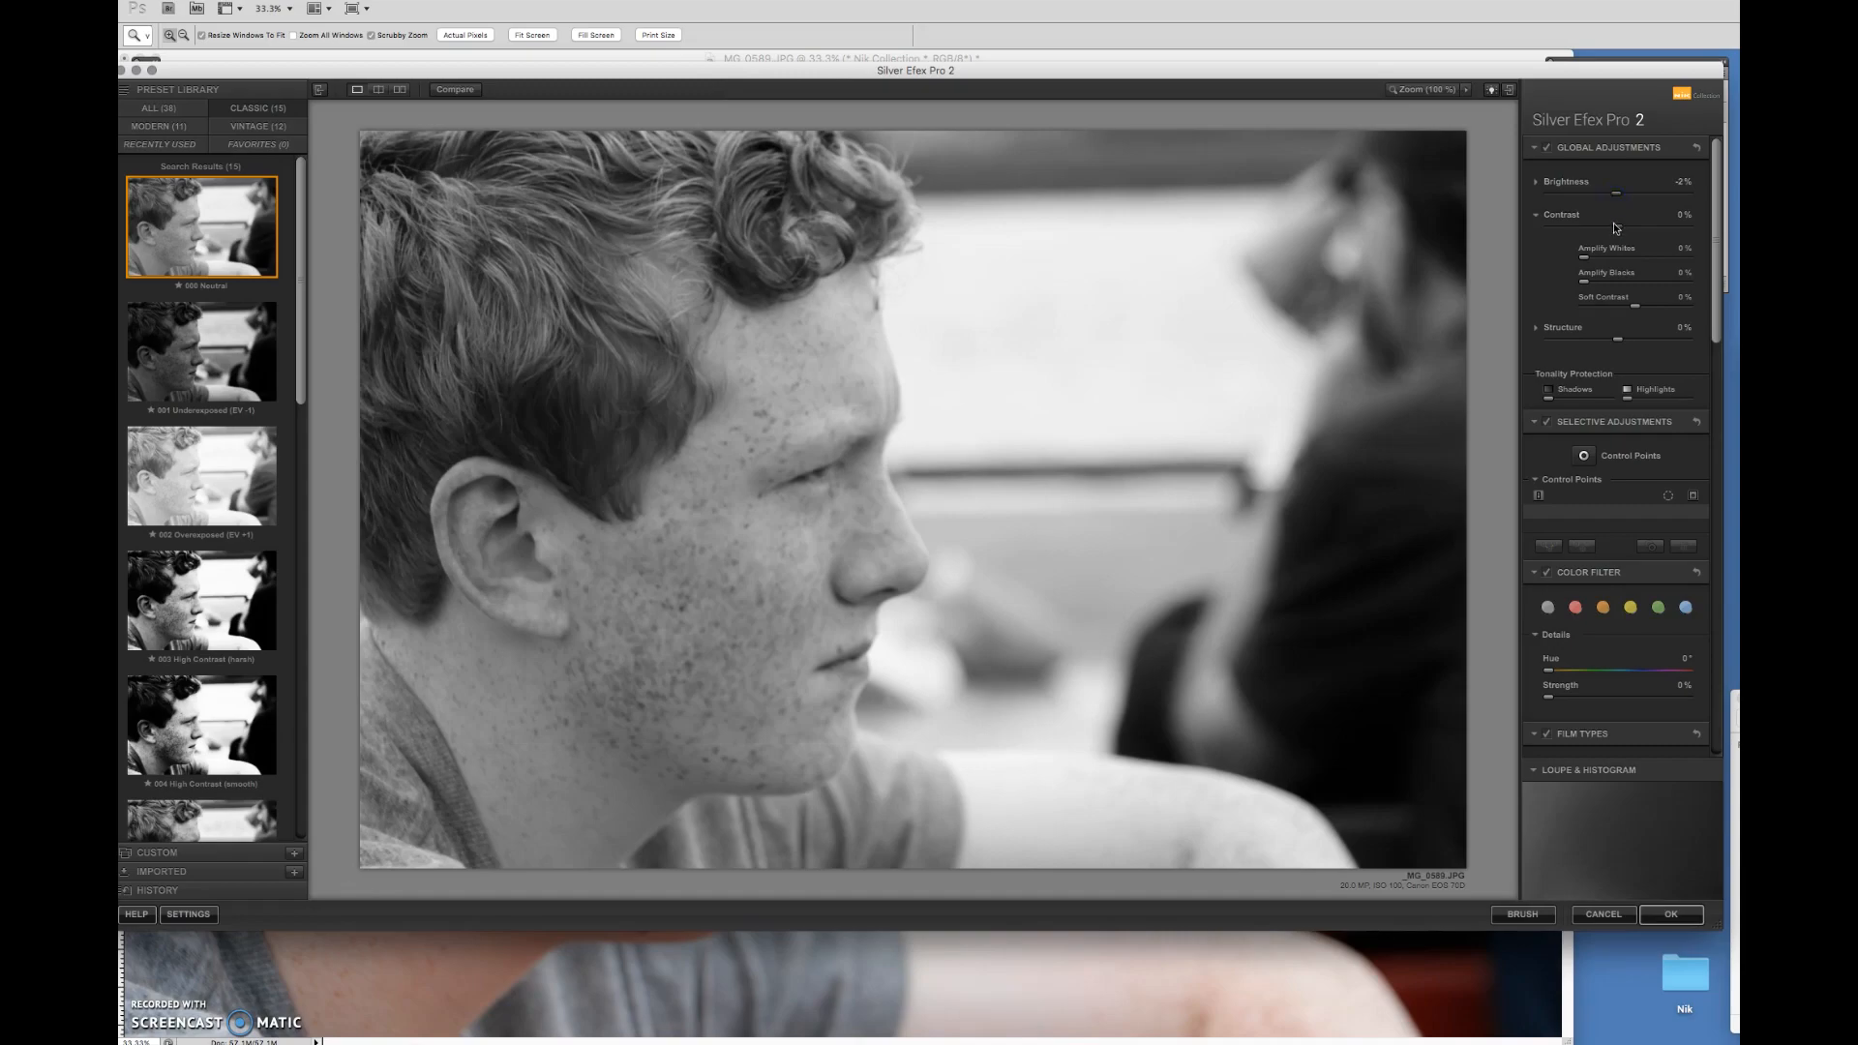
Adjust the global Structure slider up and down, settling at -31%.
drag(1632, 223, 1645, 223)
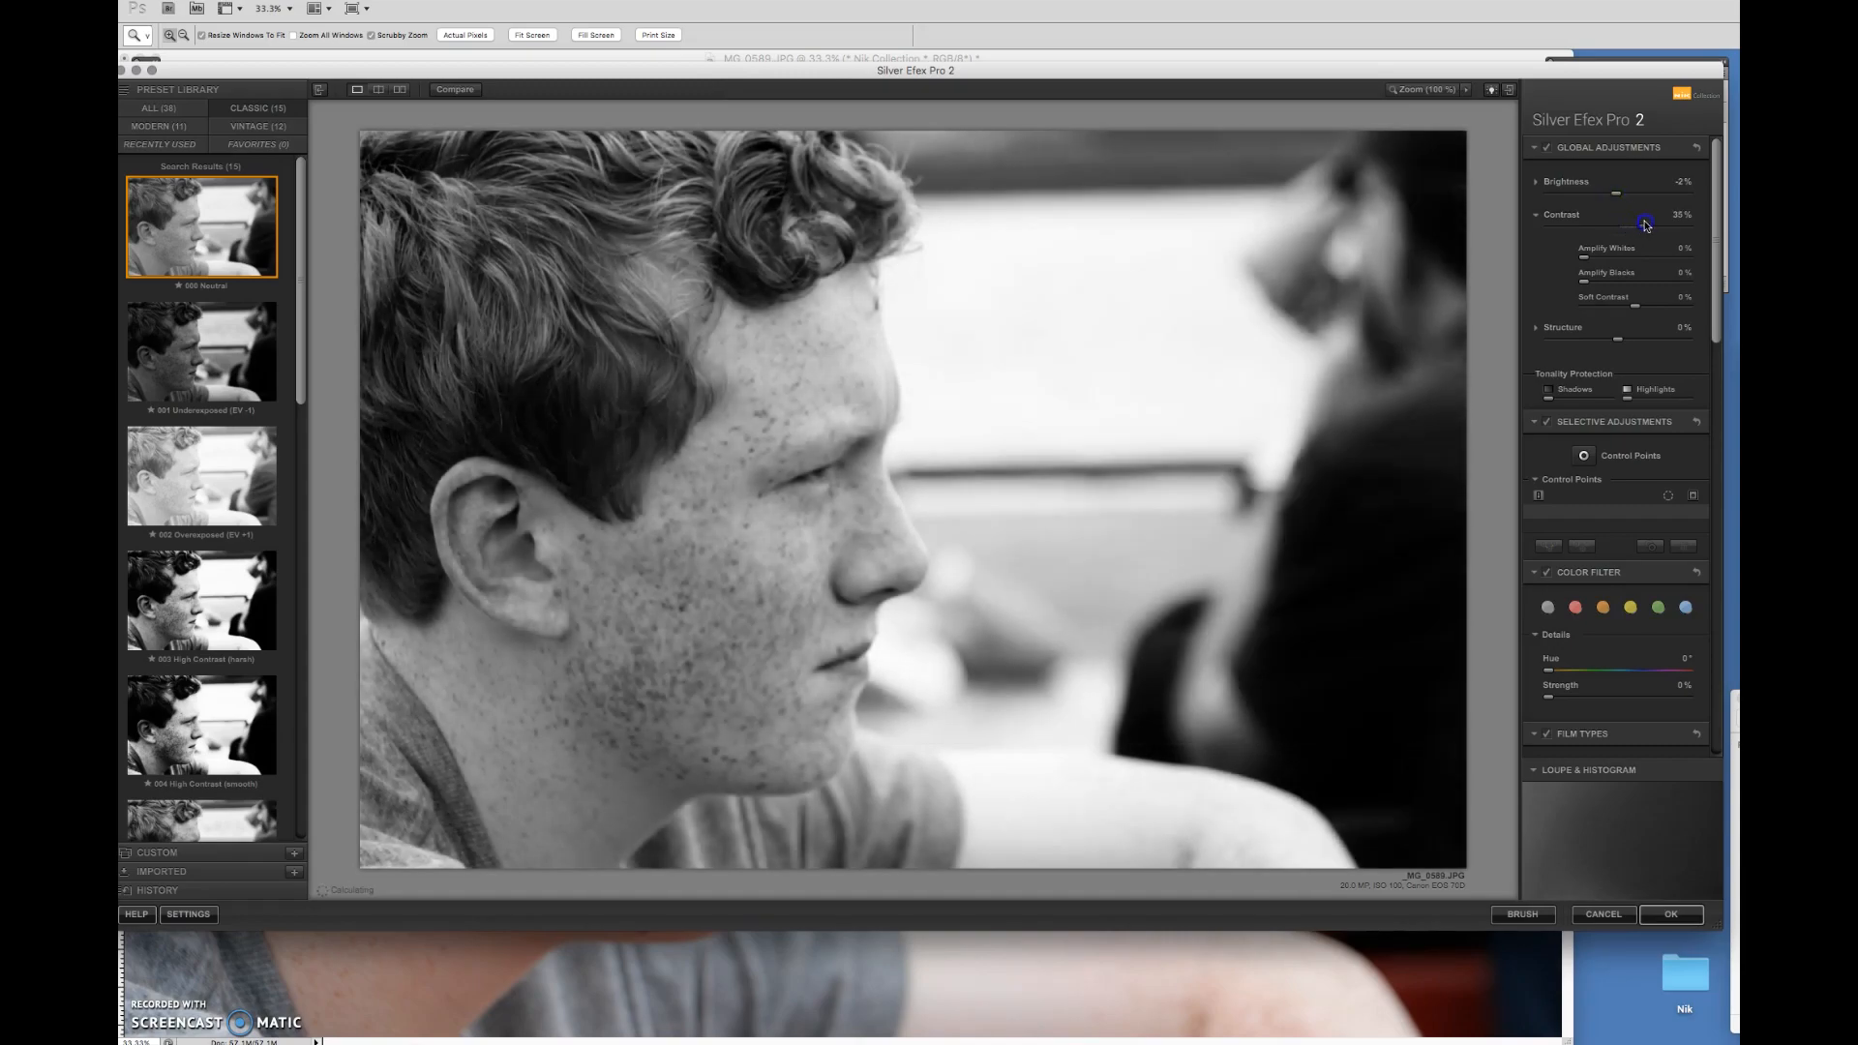
drag(1645, 226, 1658, 226)
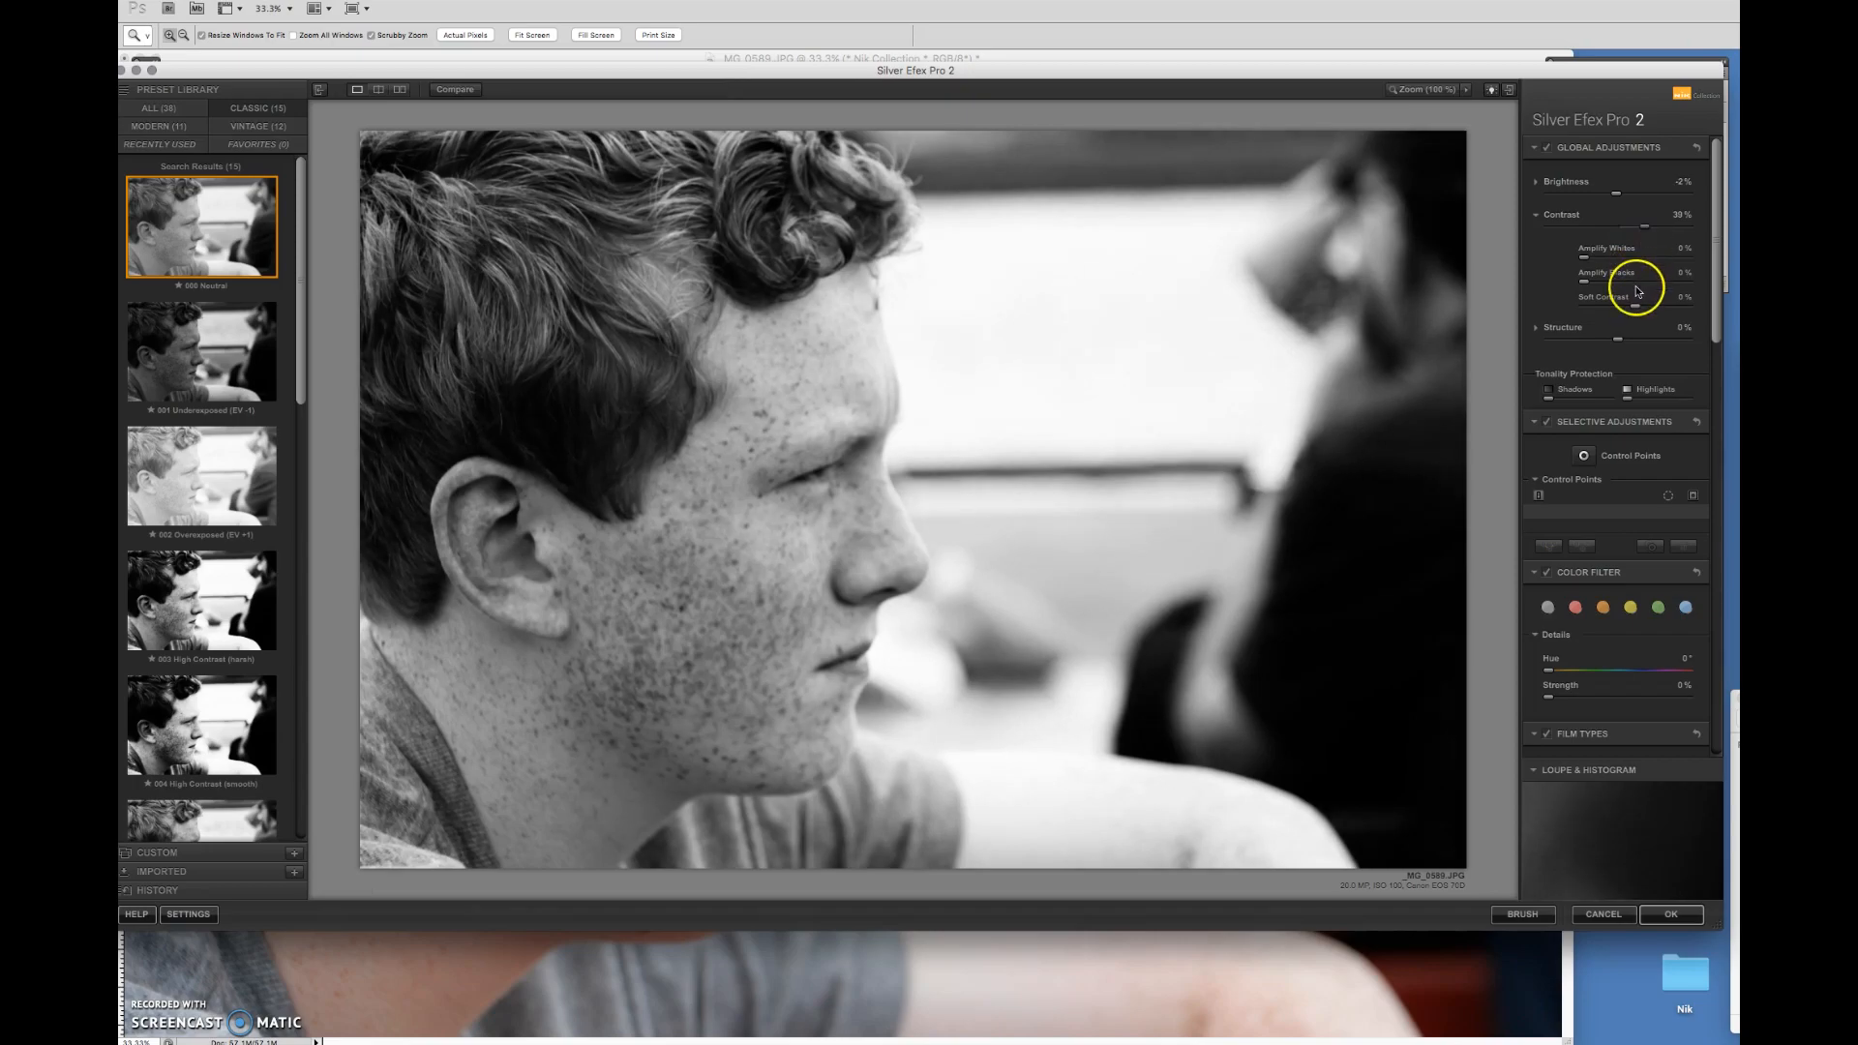
scroll(down, 3)
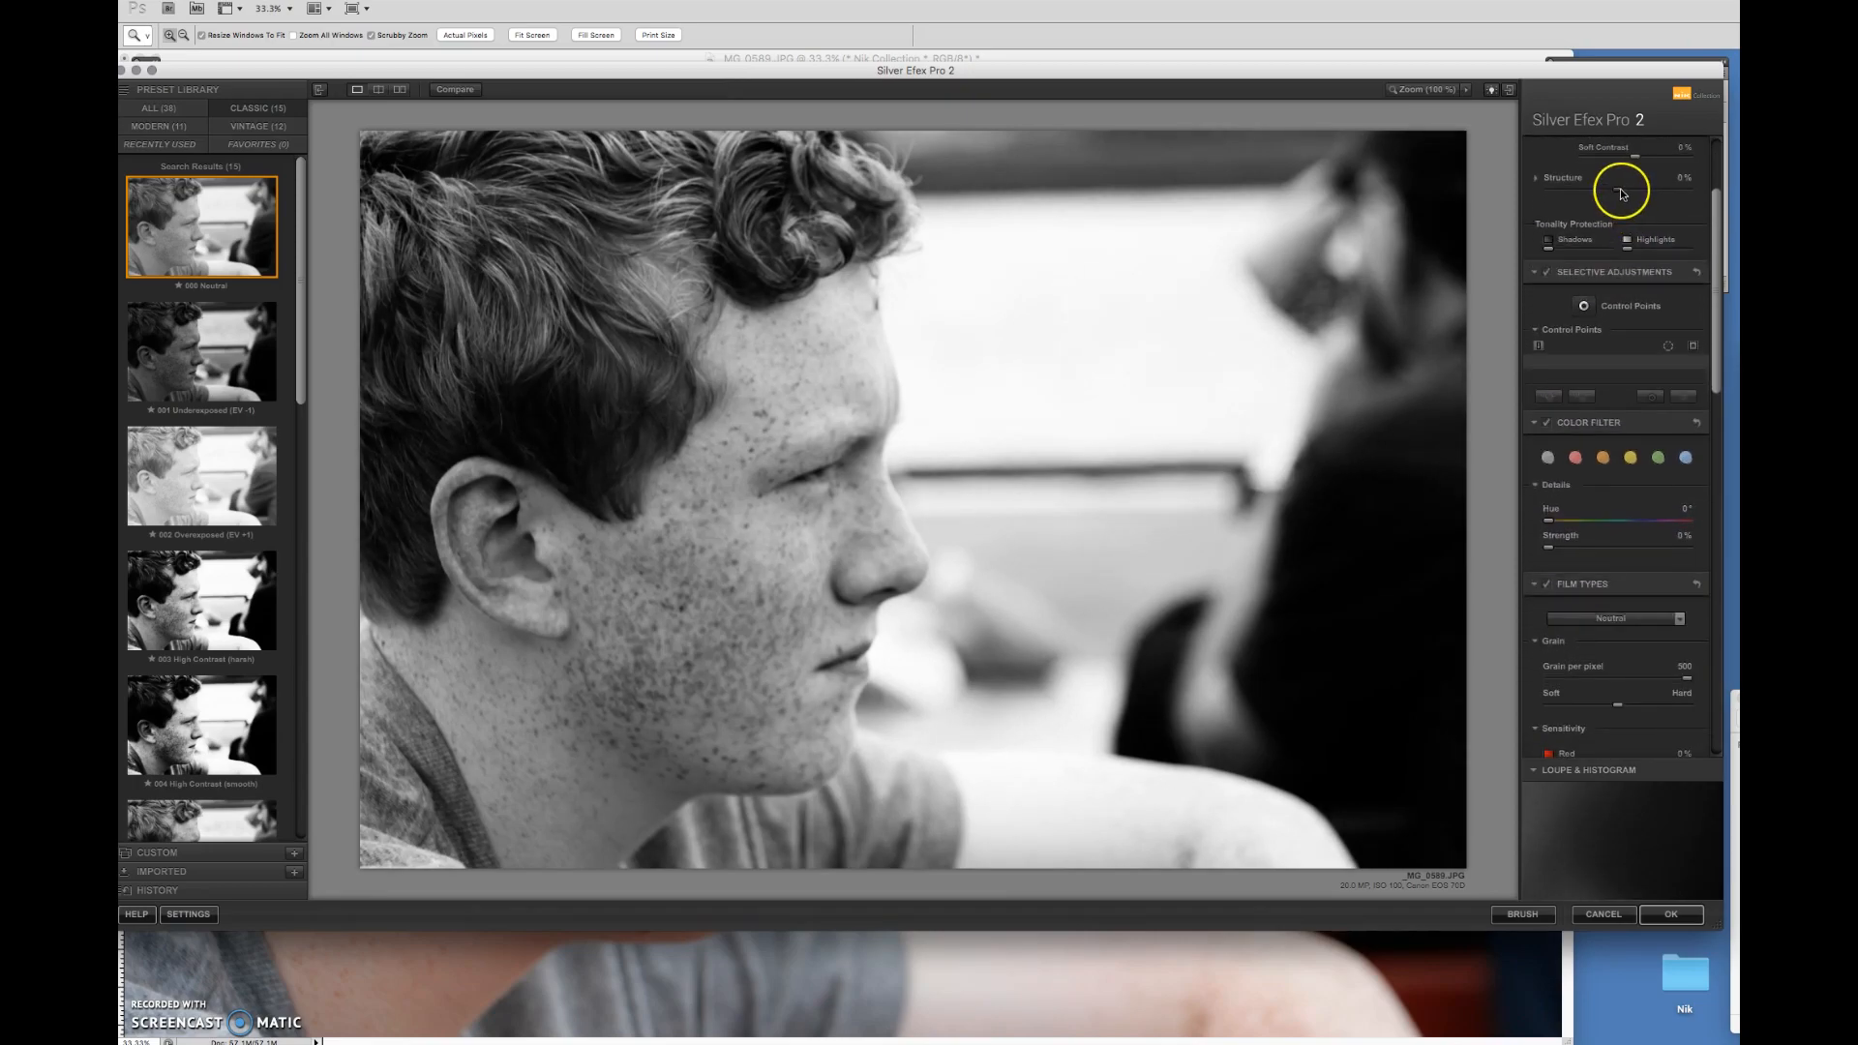
drag(1635, 192, 1640, 191)
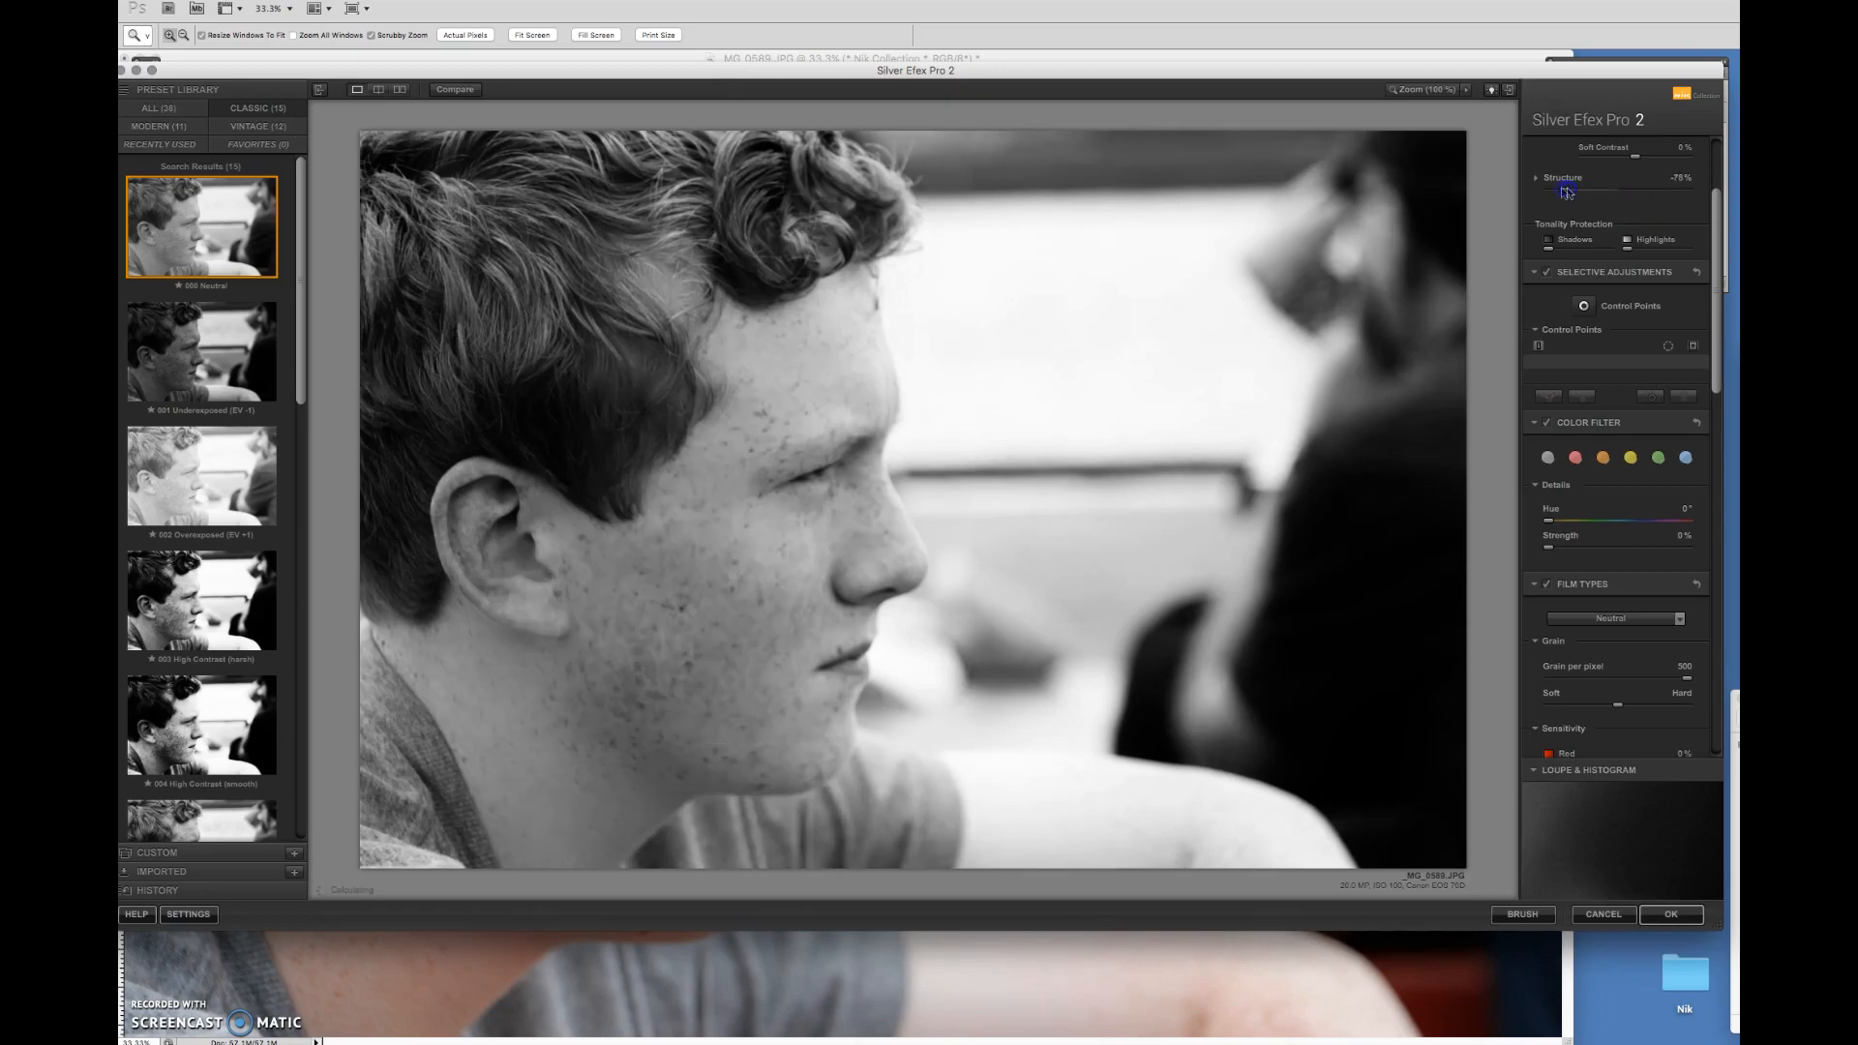
drag(1567, 192, 1540, 192)
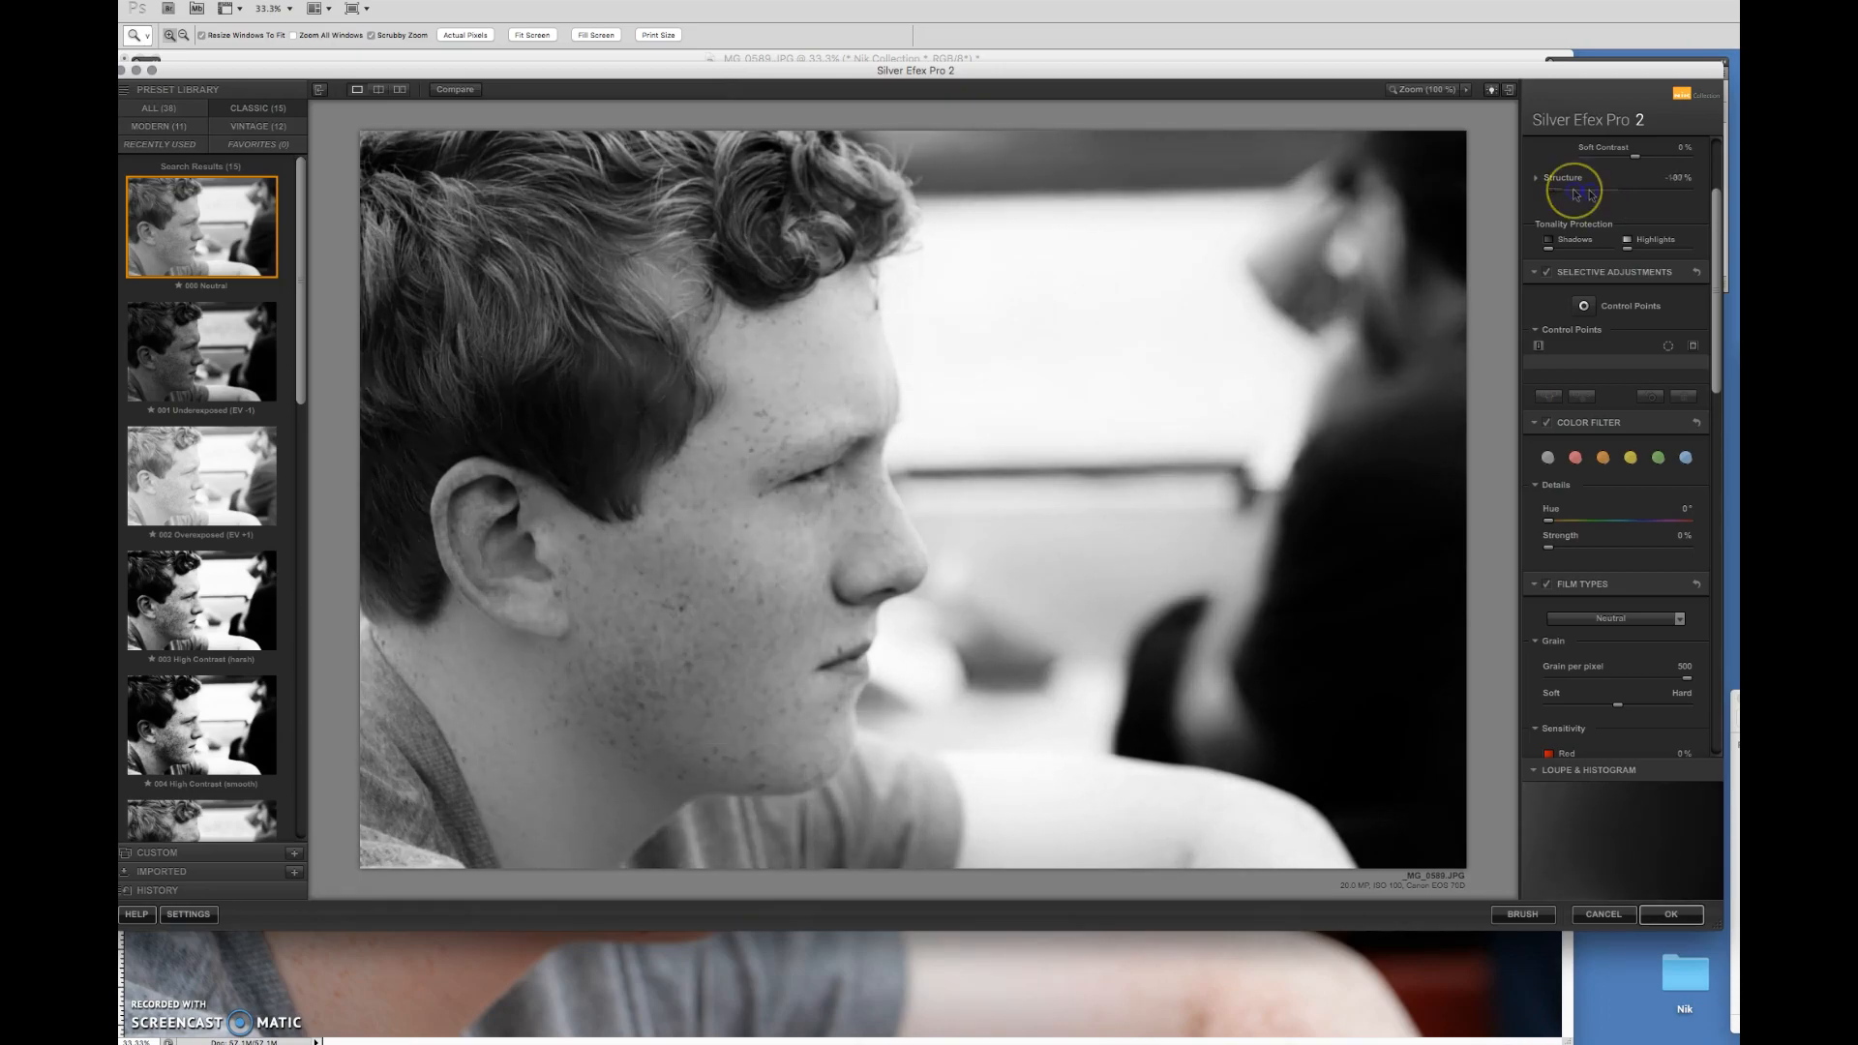
drag(1582, 191, 1652, 192)
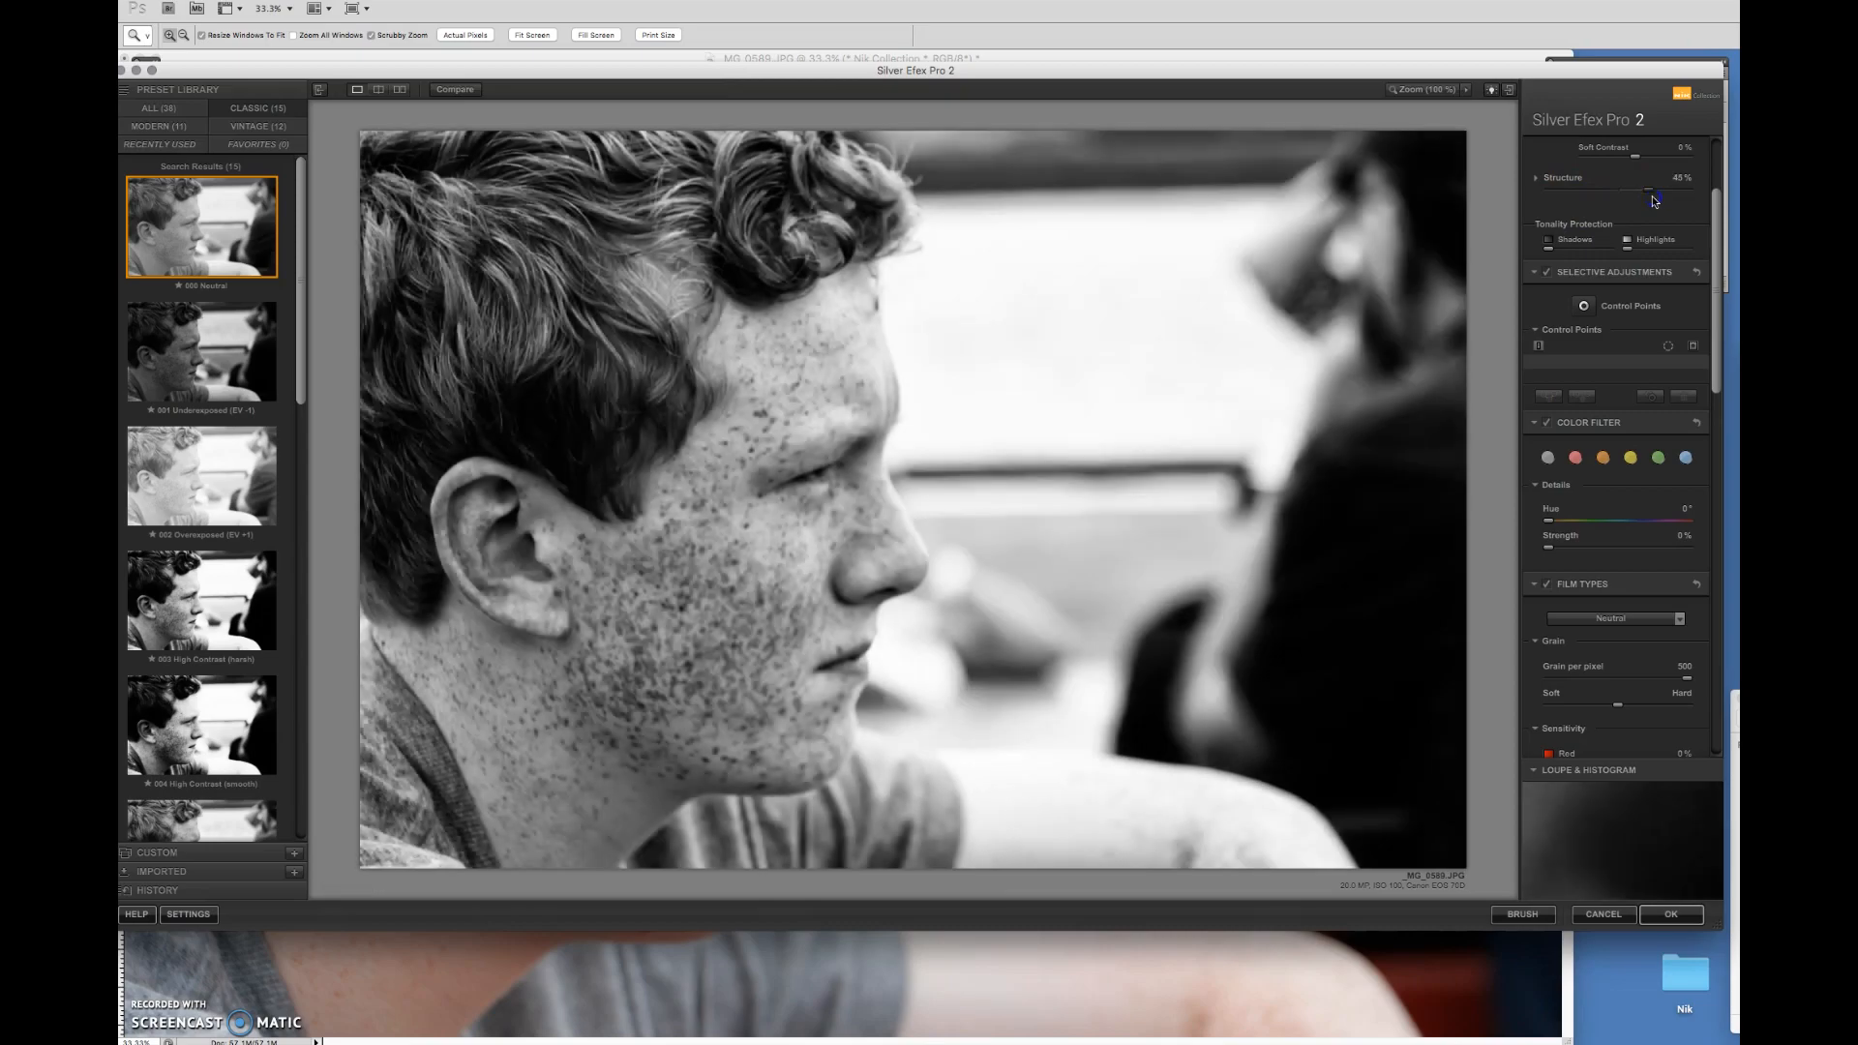
drag(1659, 195, 1647, 196)
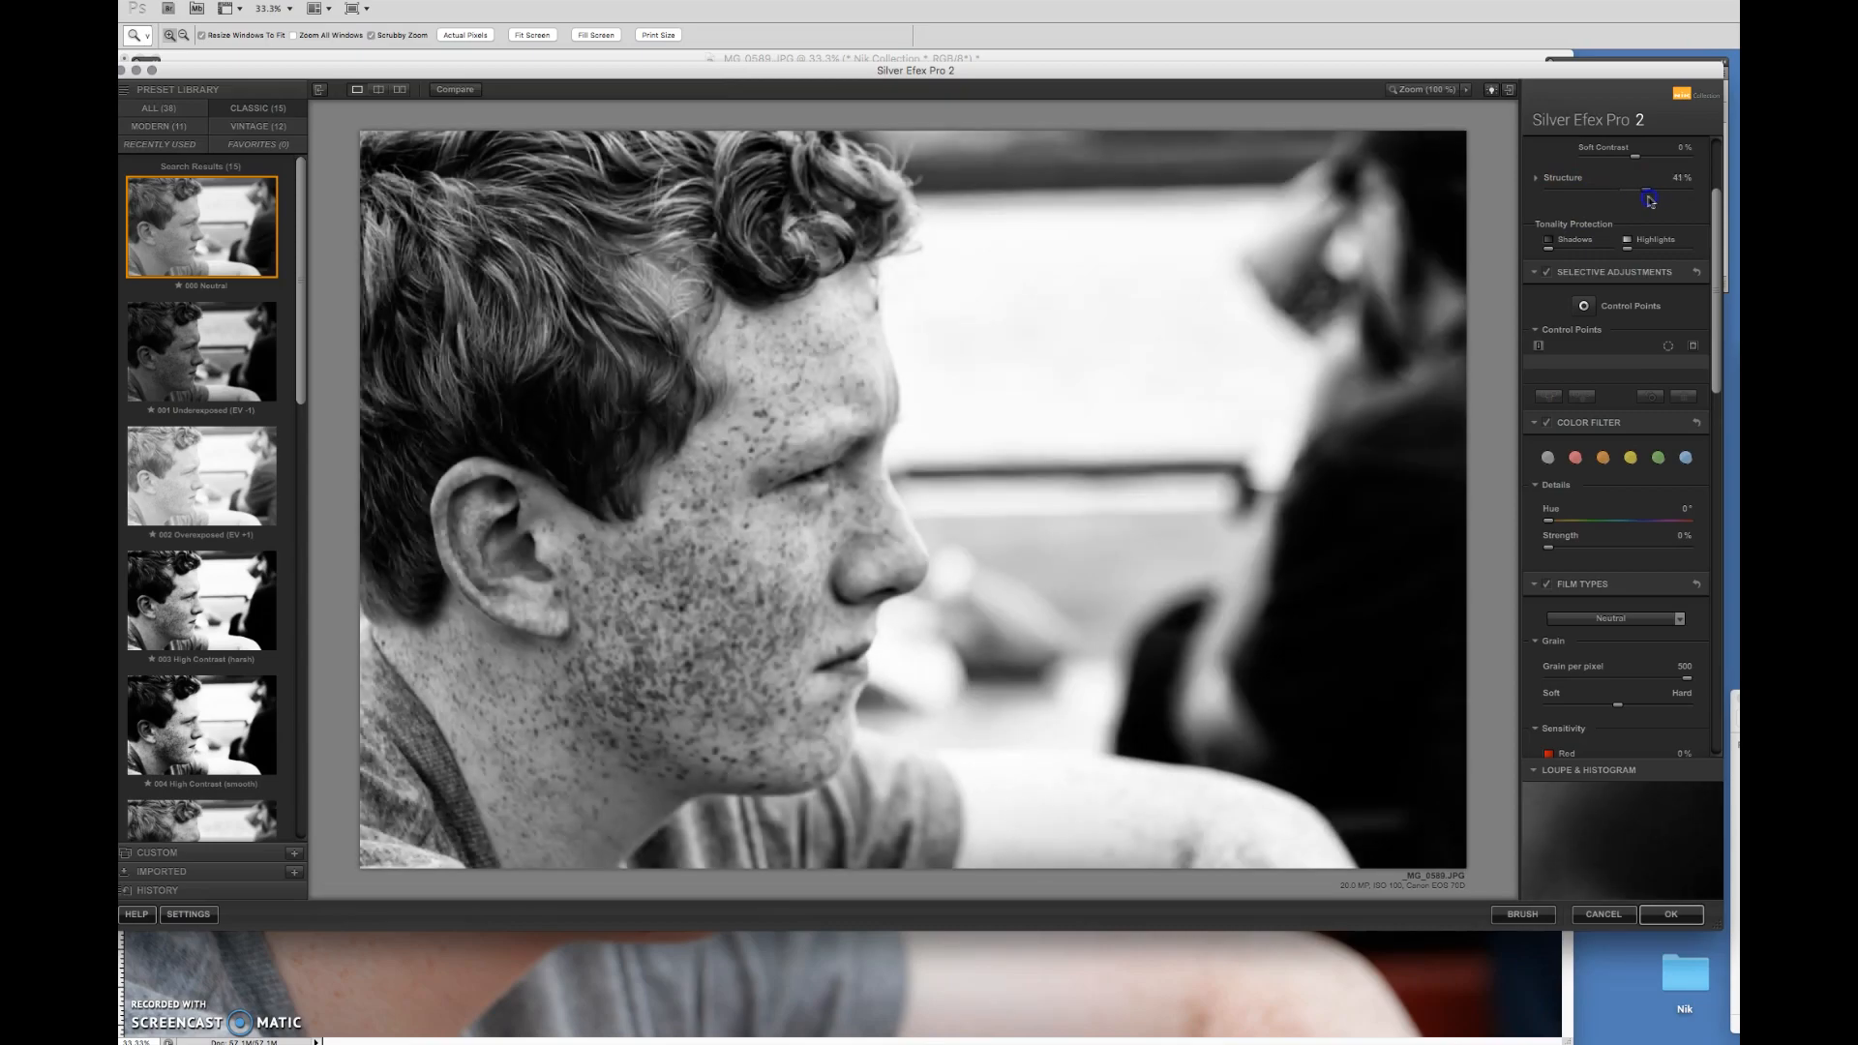
drag(1653, 193, 1619, 194)
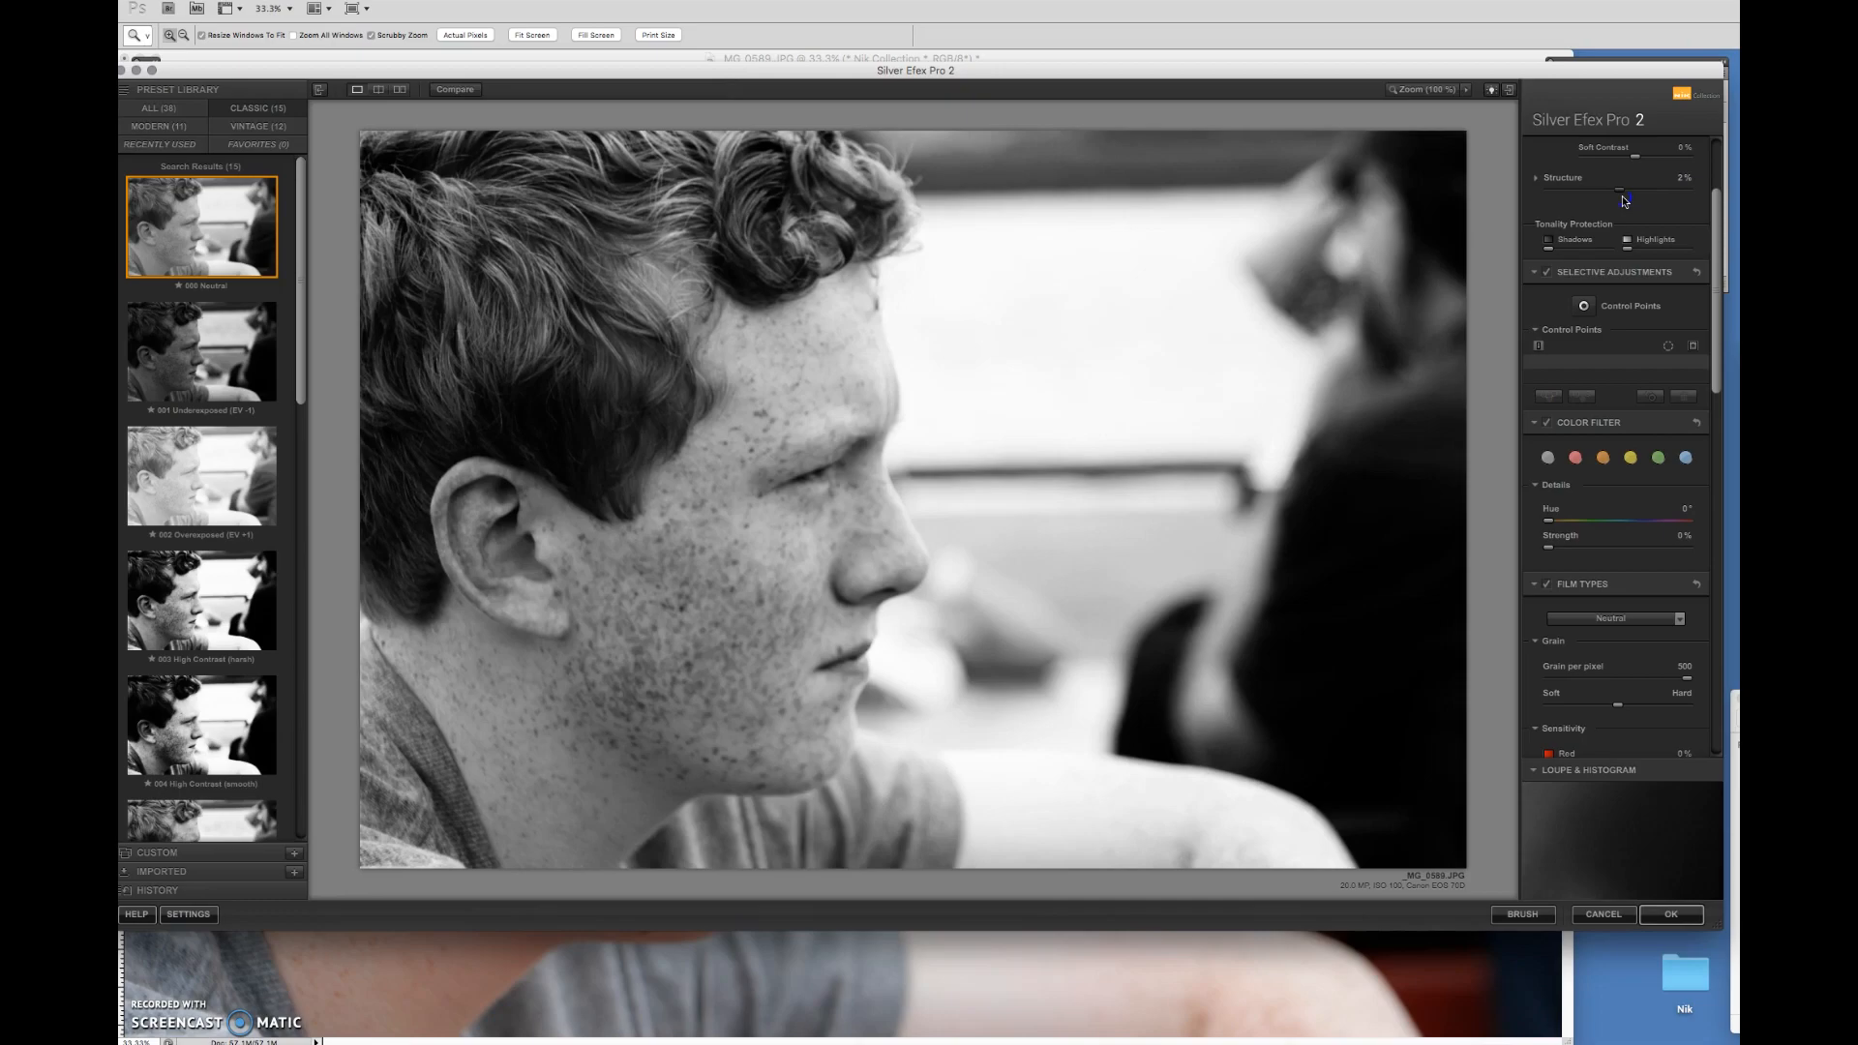
drag(1638, 190, 1605, 190)
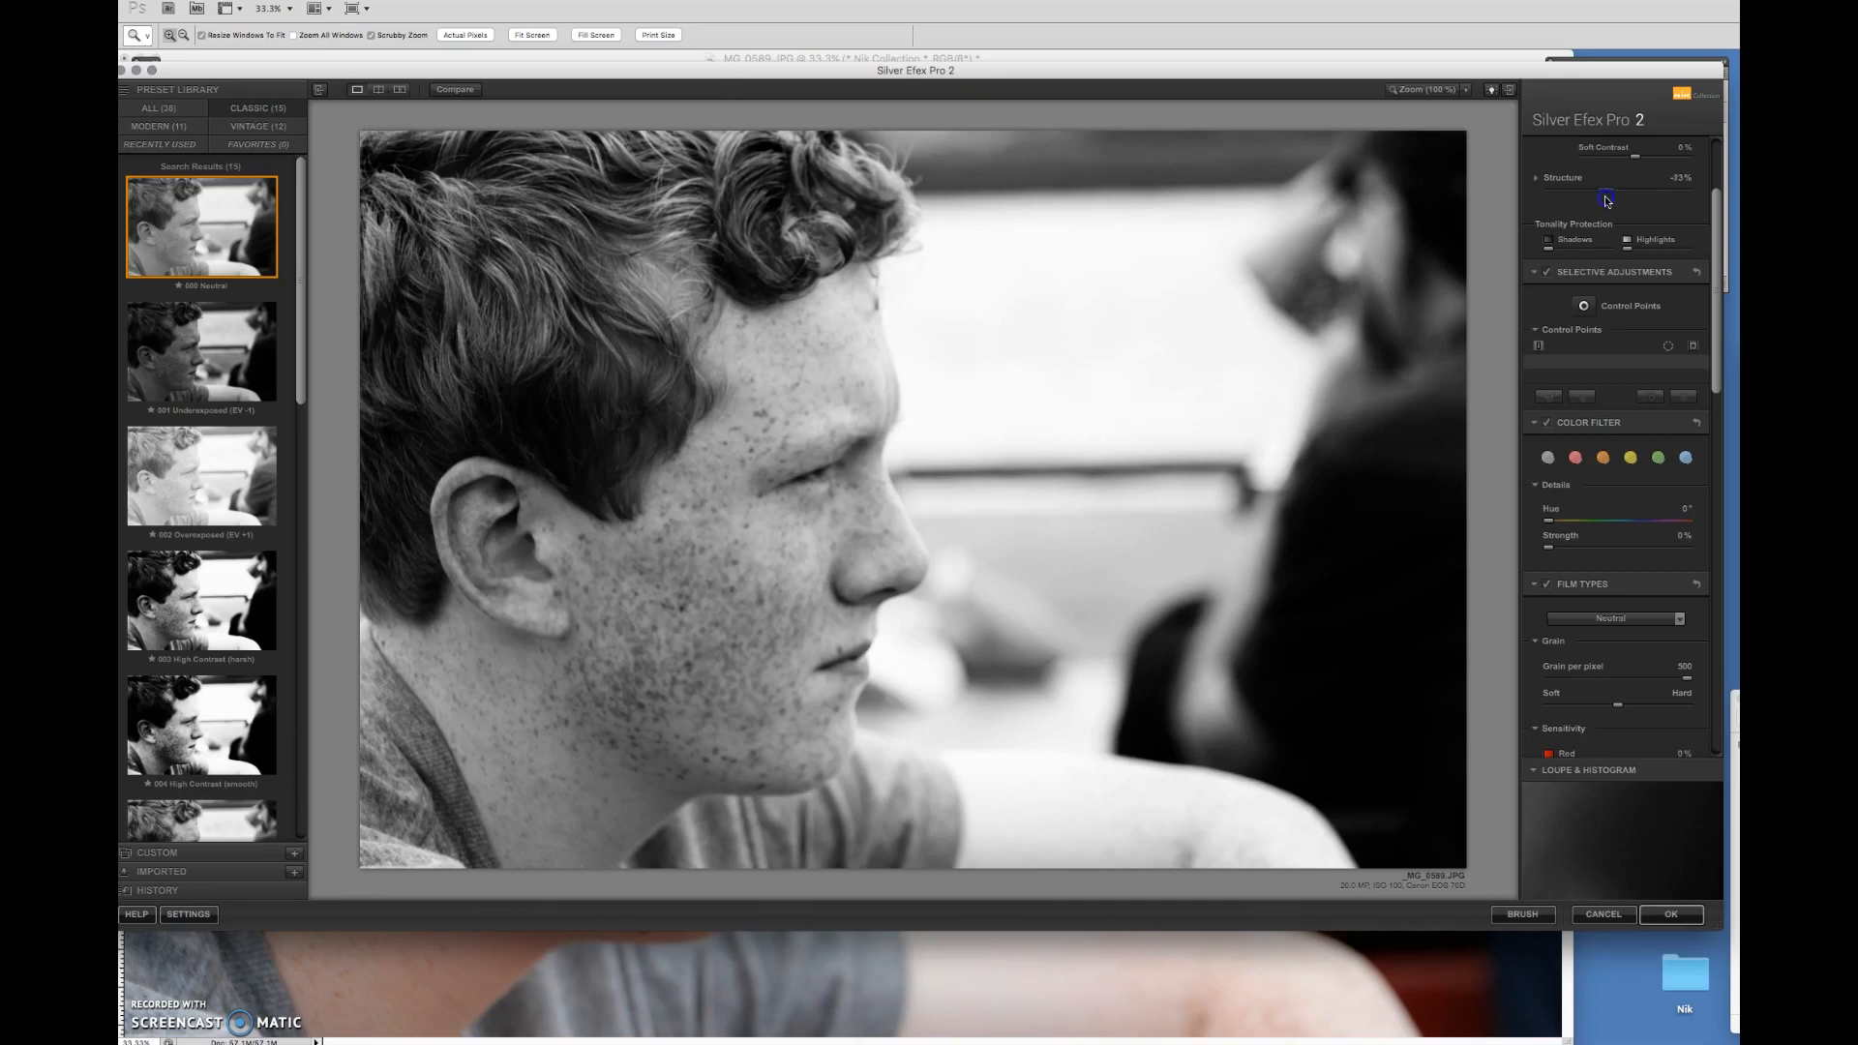
drag(1606, 200, 1597, 200)
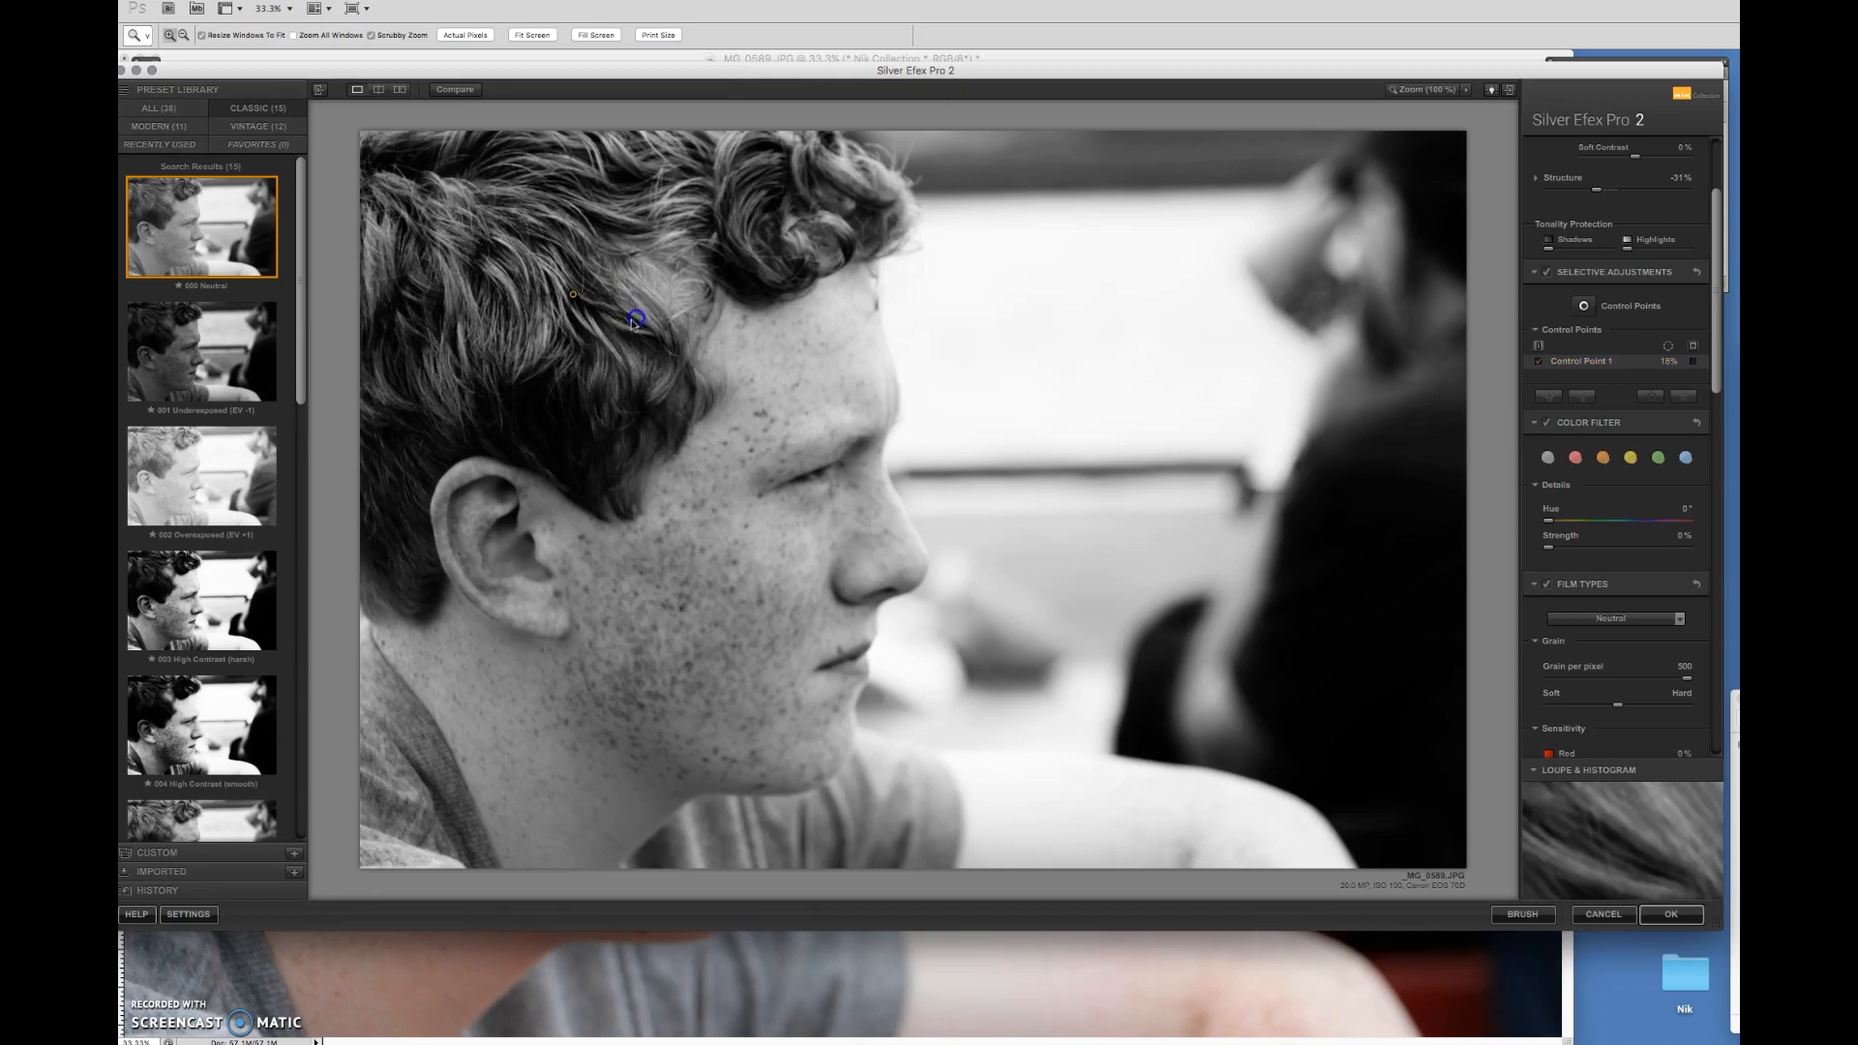
Select the hair control point and expand it to show all local adjustments.
click(631, 320)
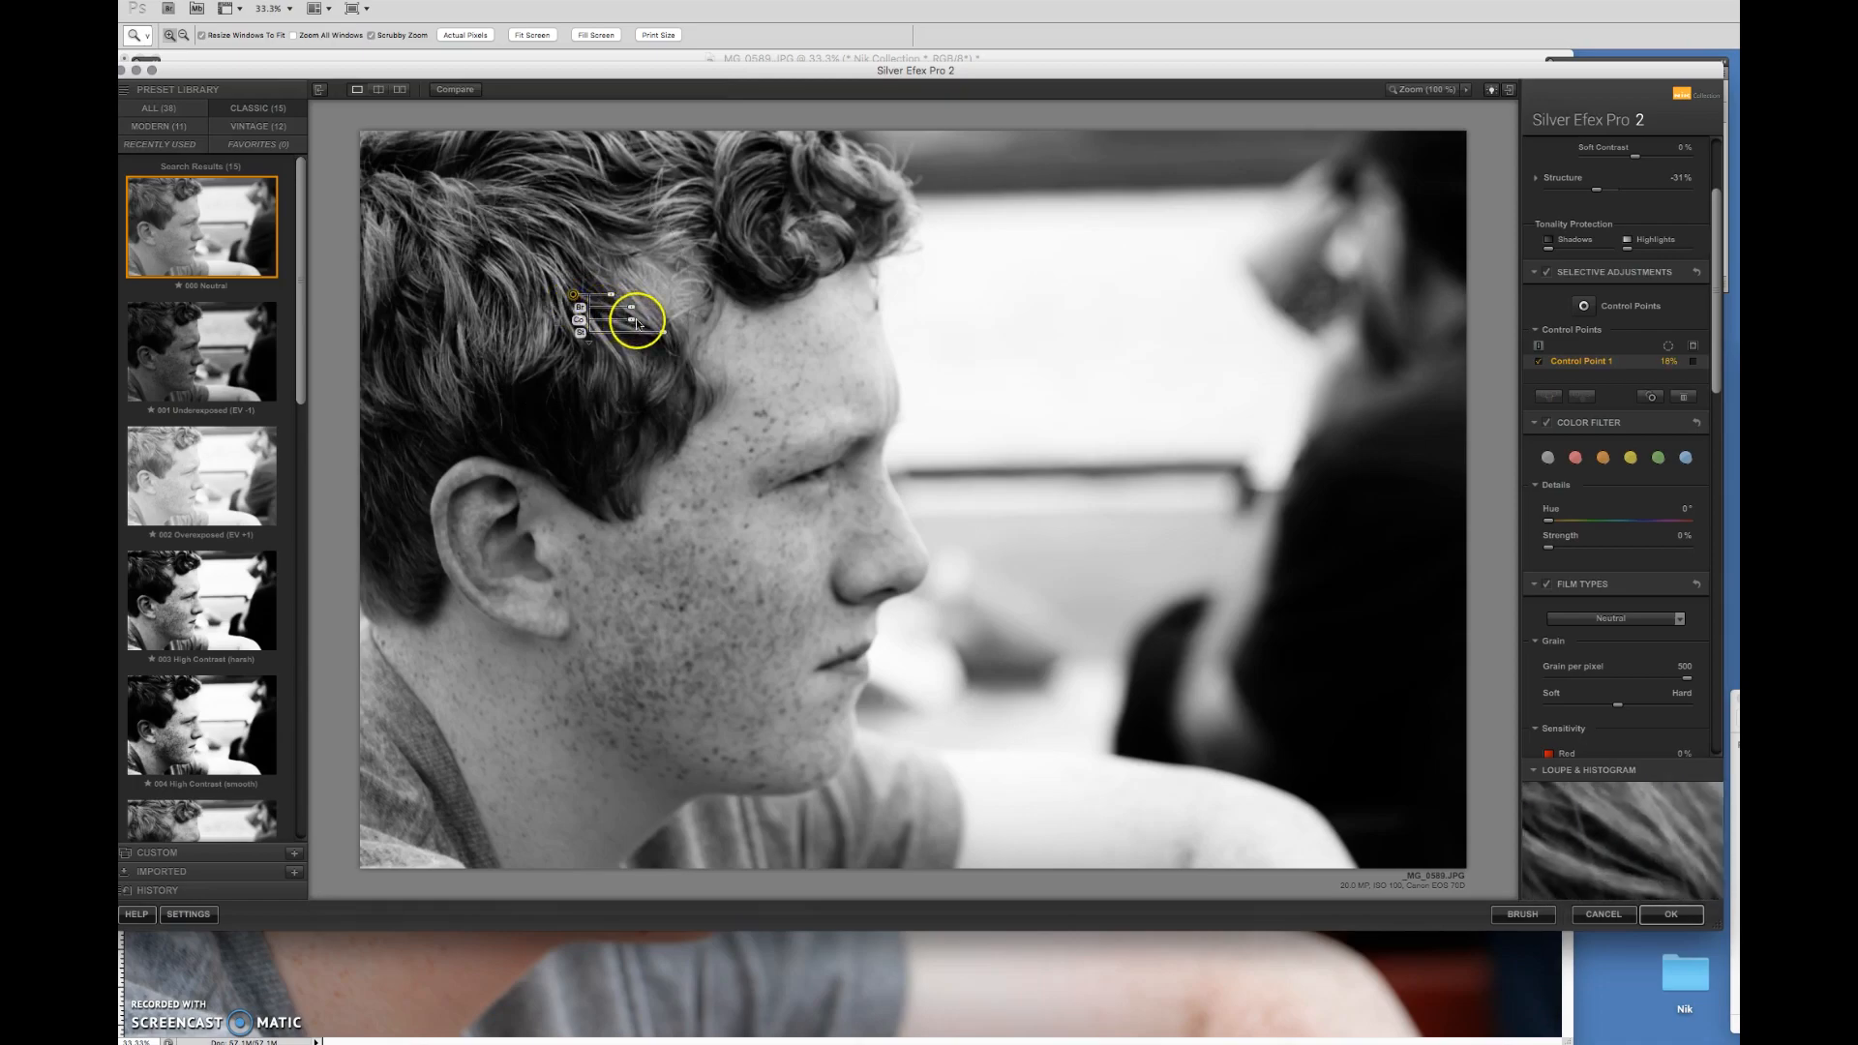
drag(598, 319, 645, 318)
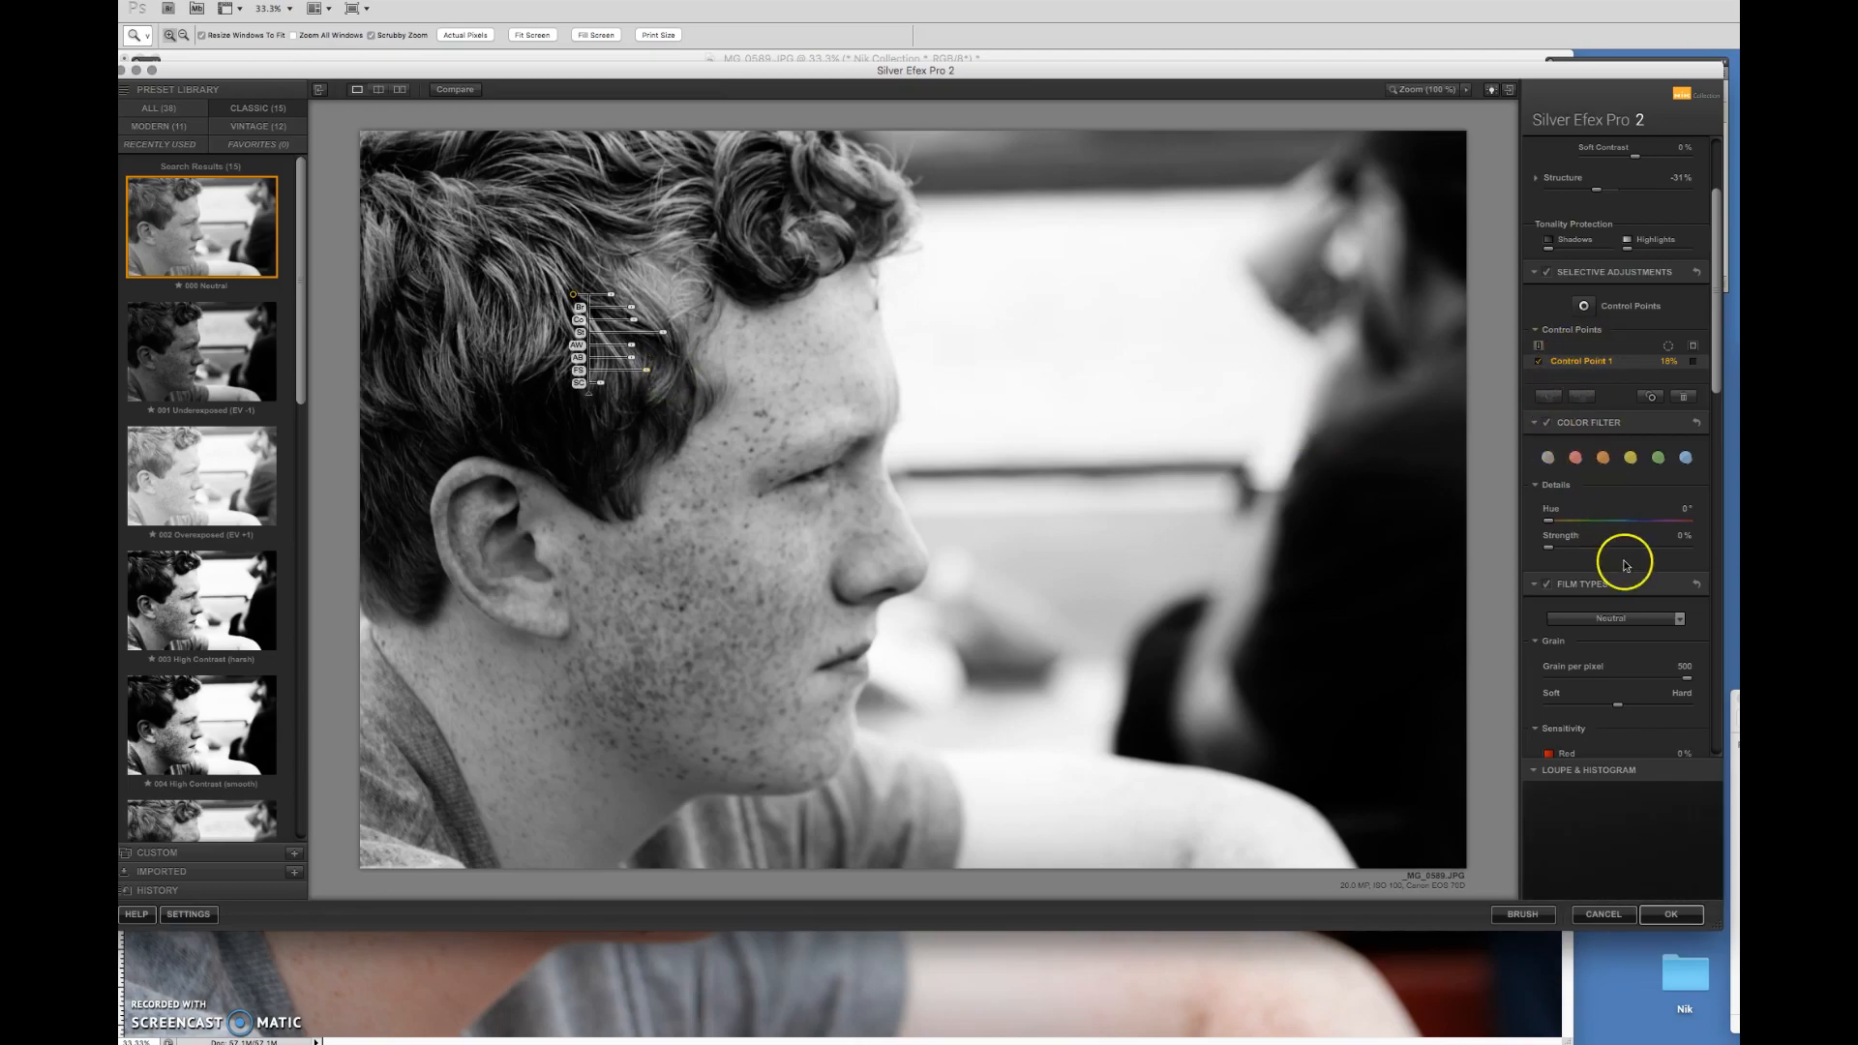
scroll(down, 3)
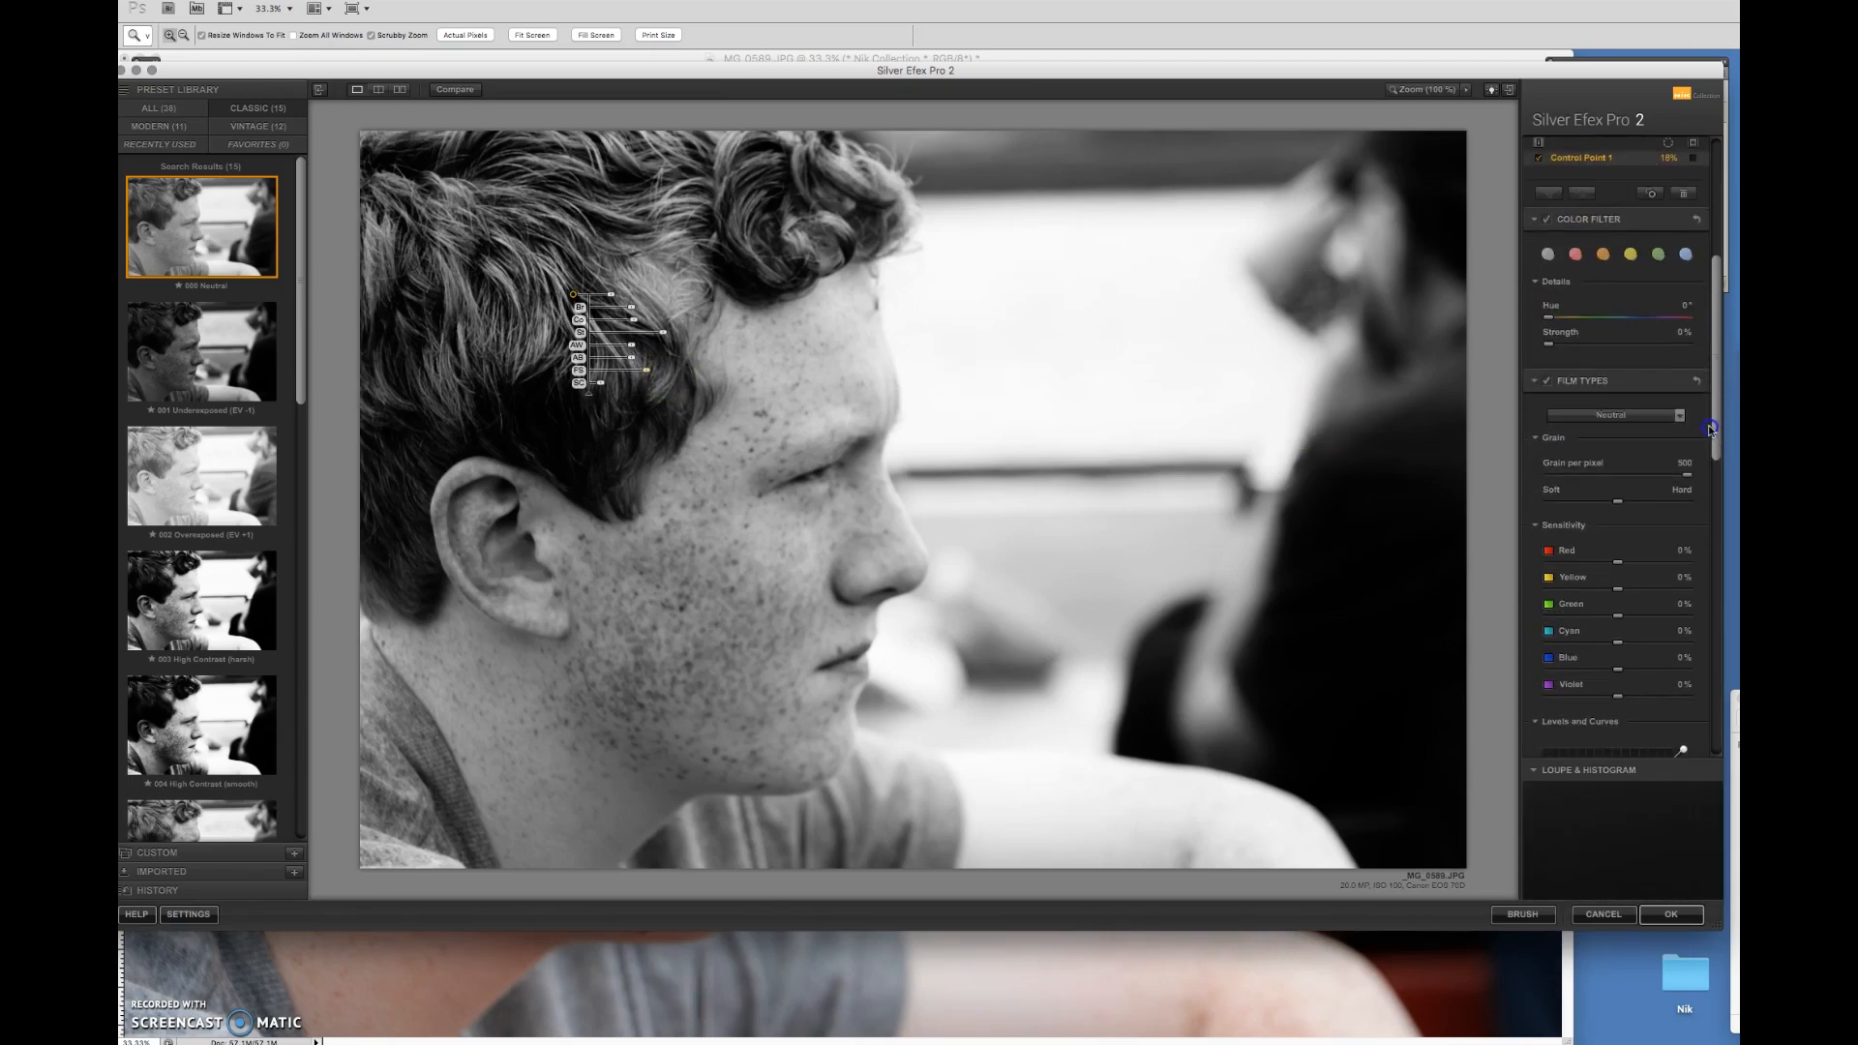
Preview several toning presets and apply a Sepia toning to the portrait.
scroll(down, 3)
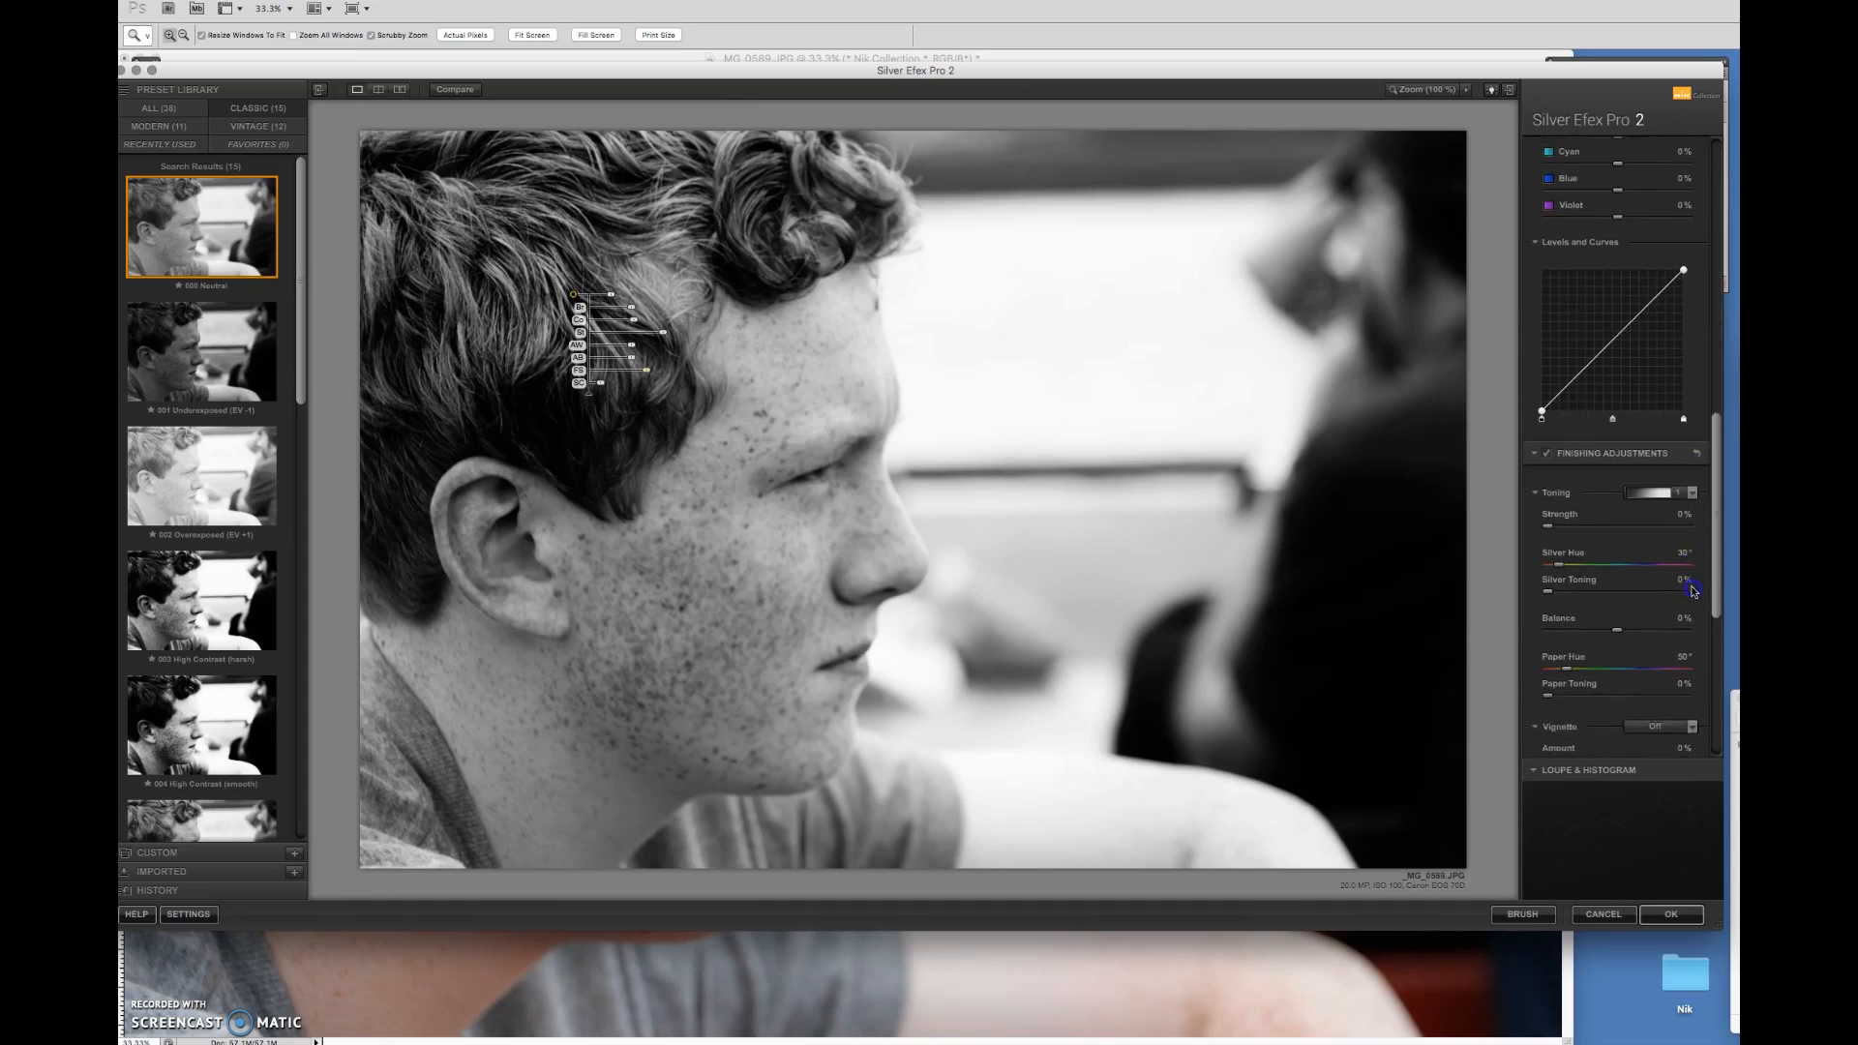
click(1690, 455)
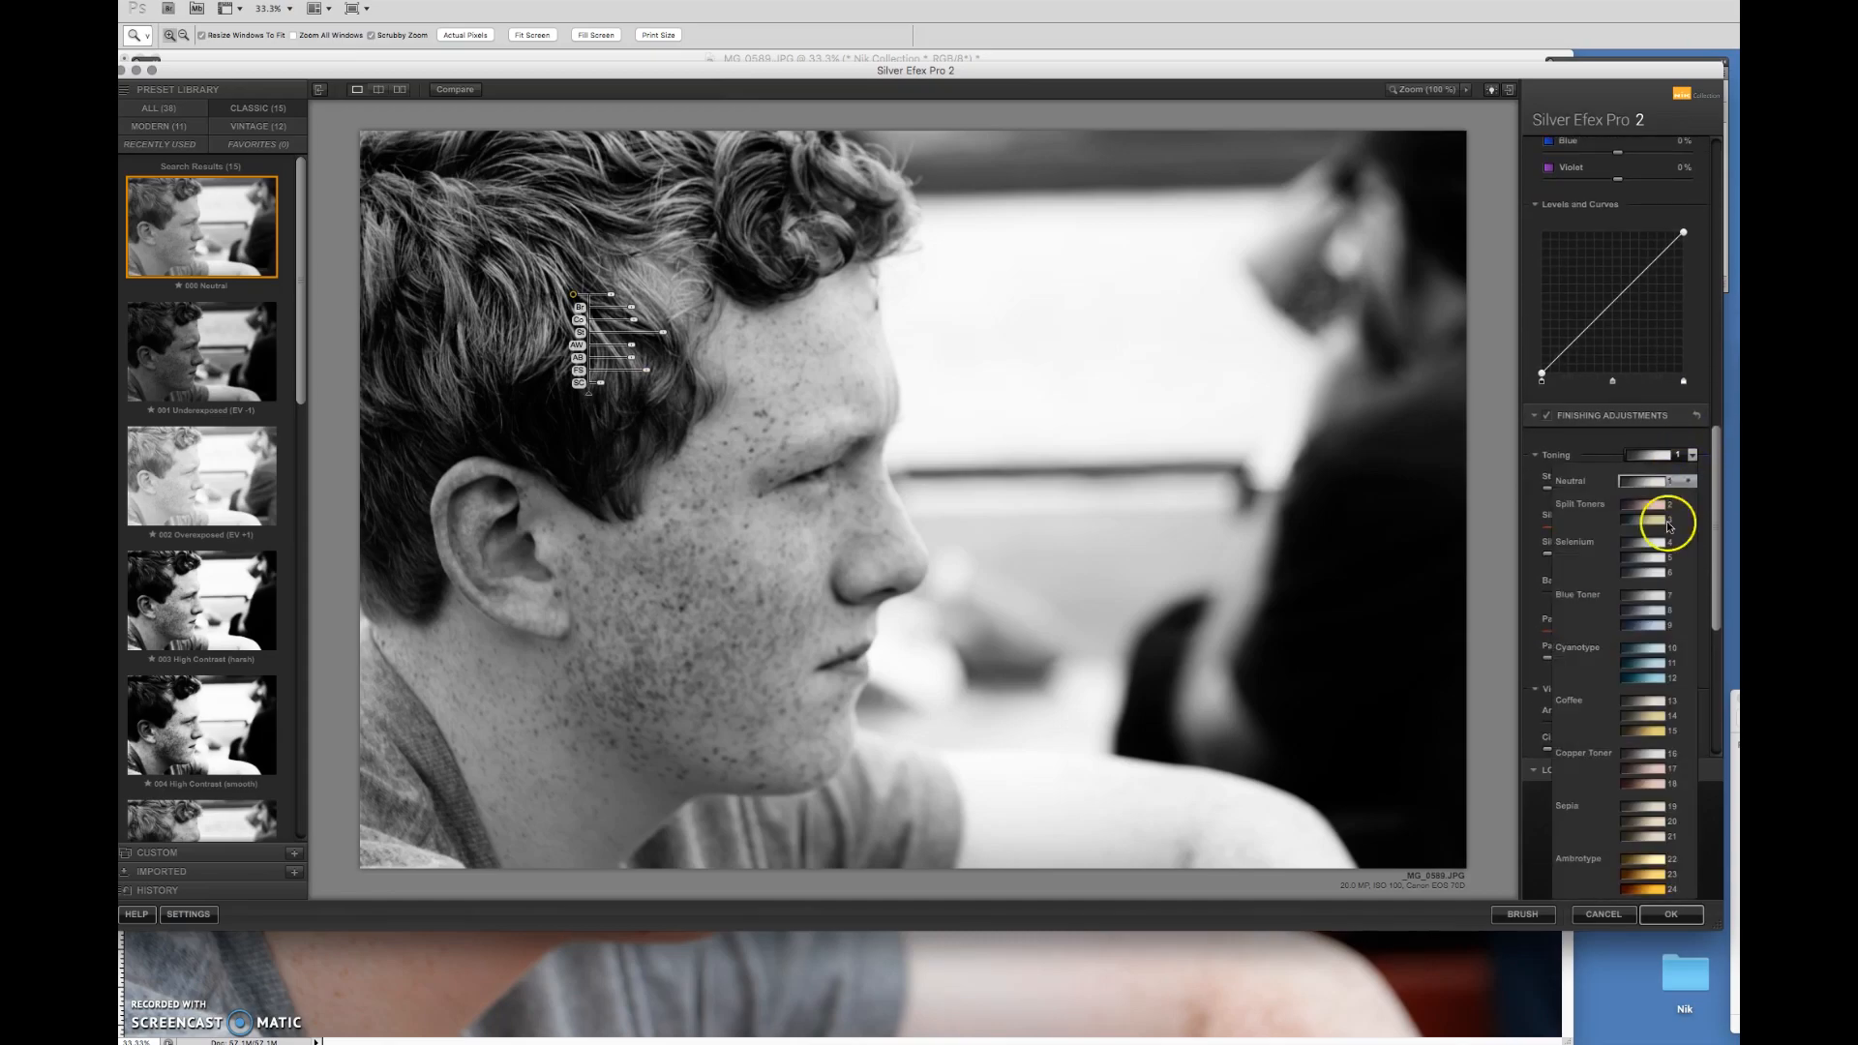
click(1647, 601)
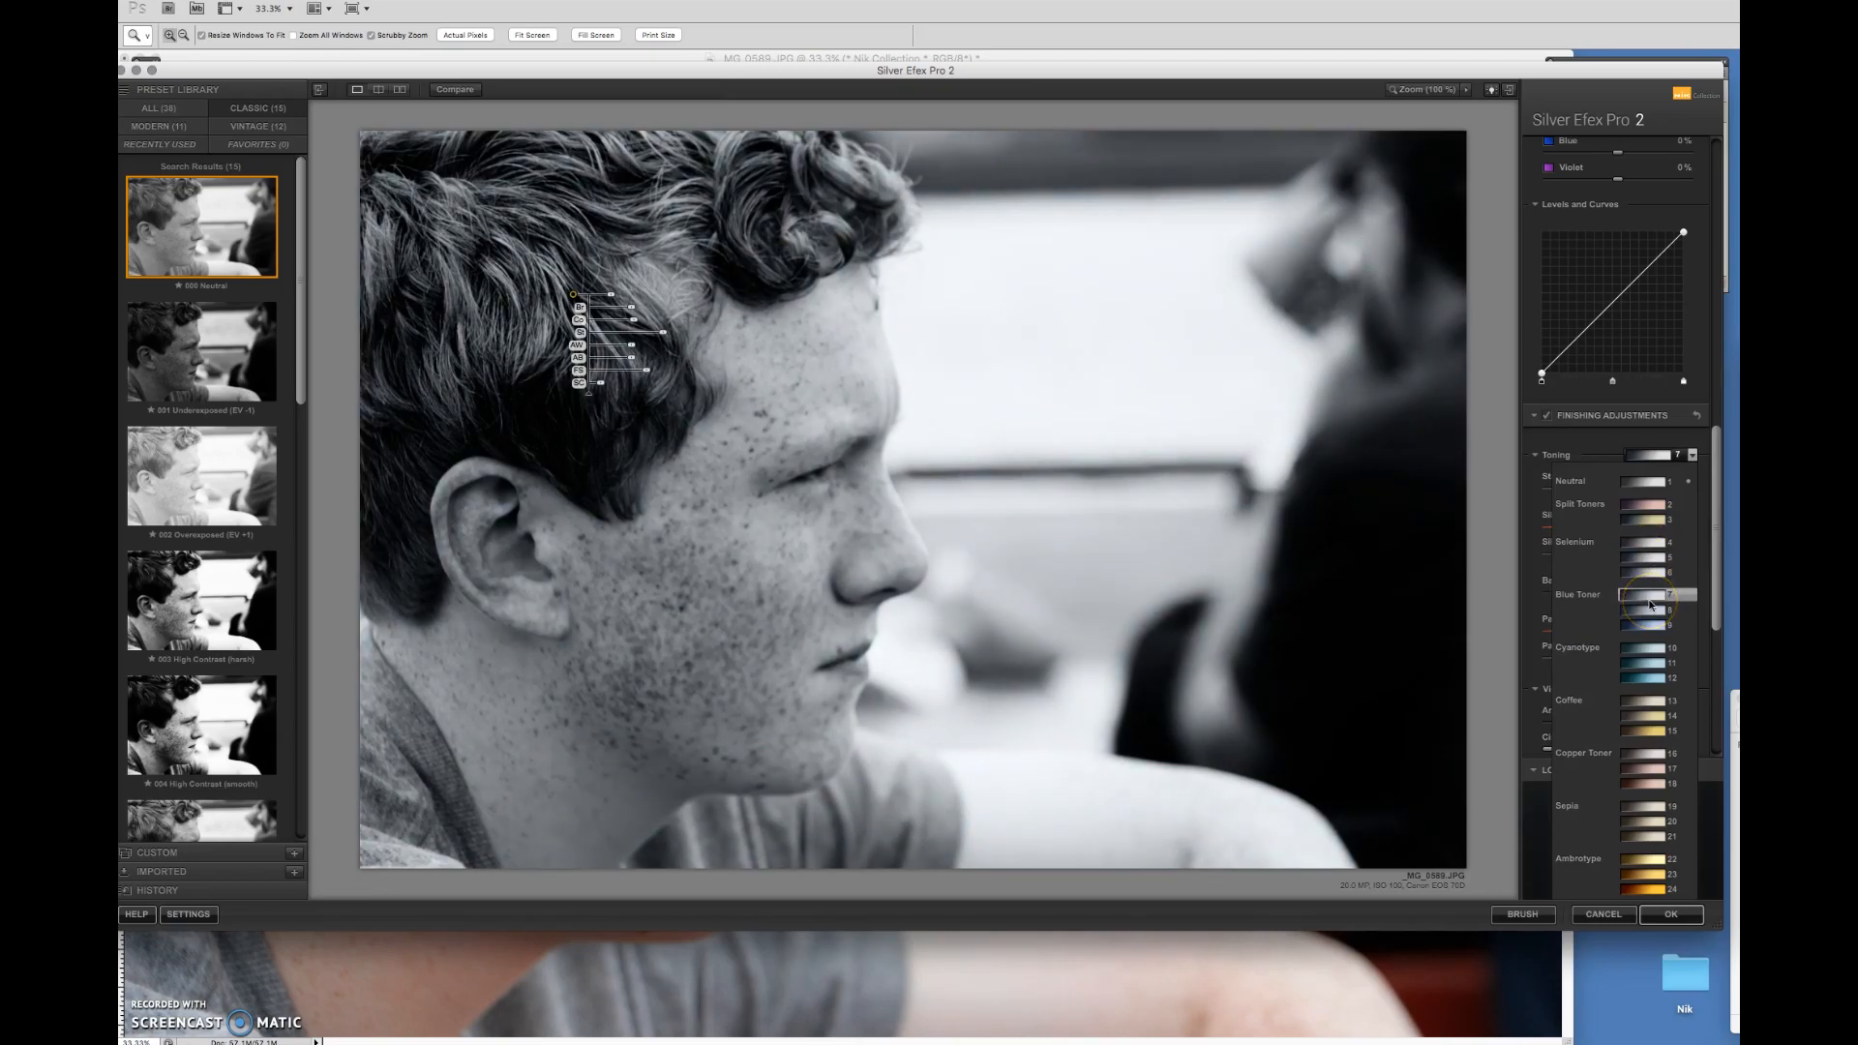
click(1656, 624)
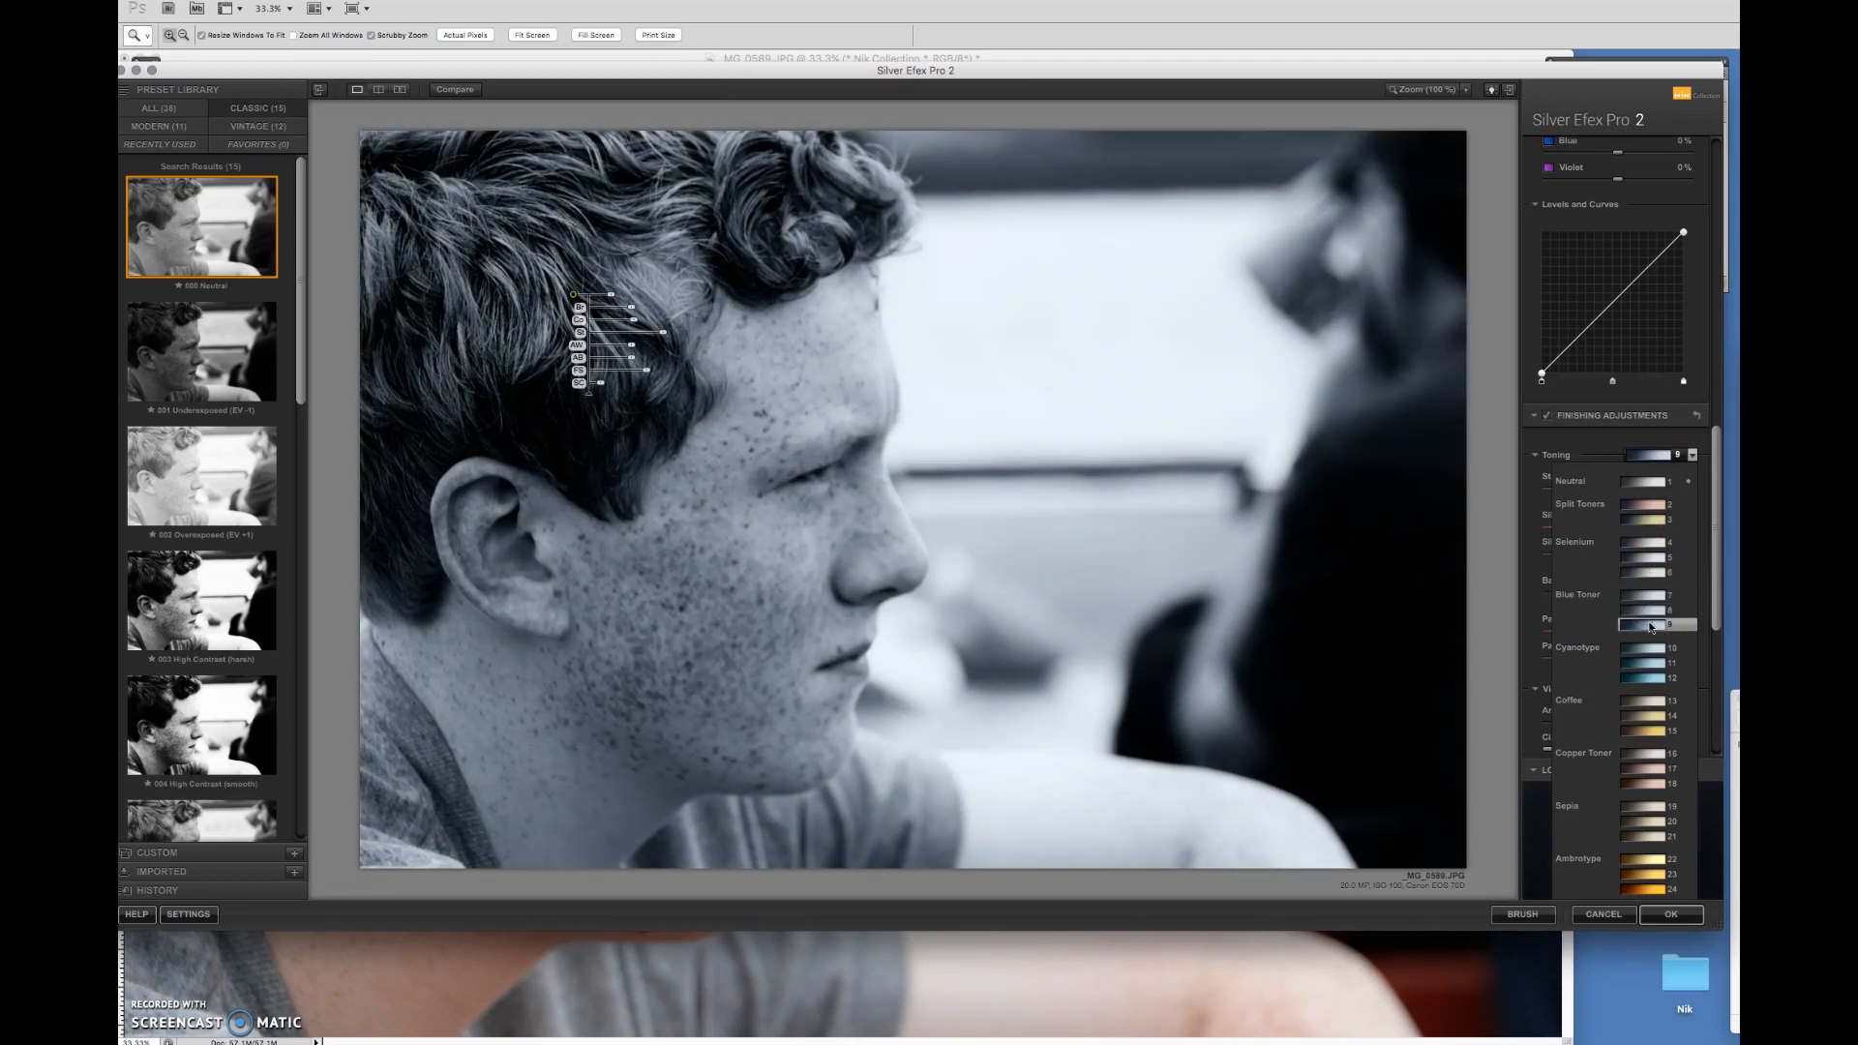
click(1647, 705)
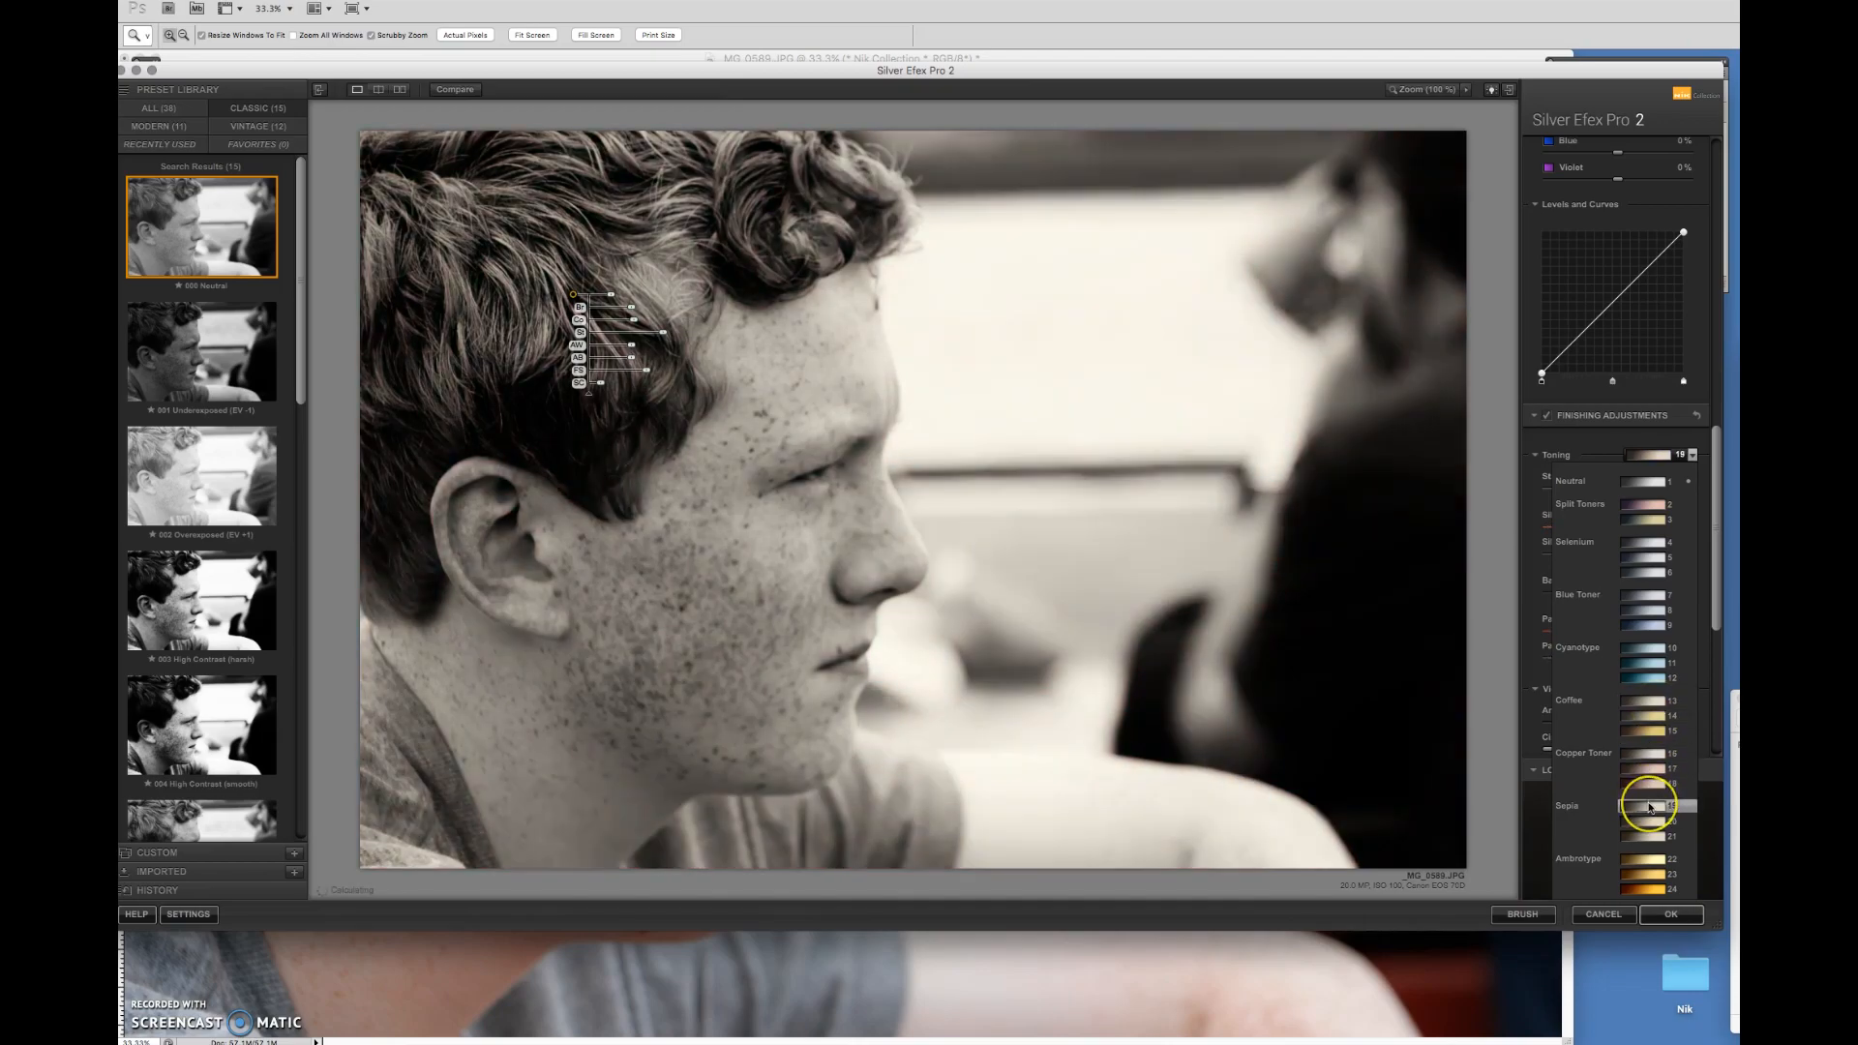
click(1647, 806)
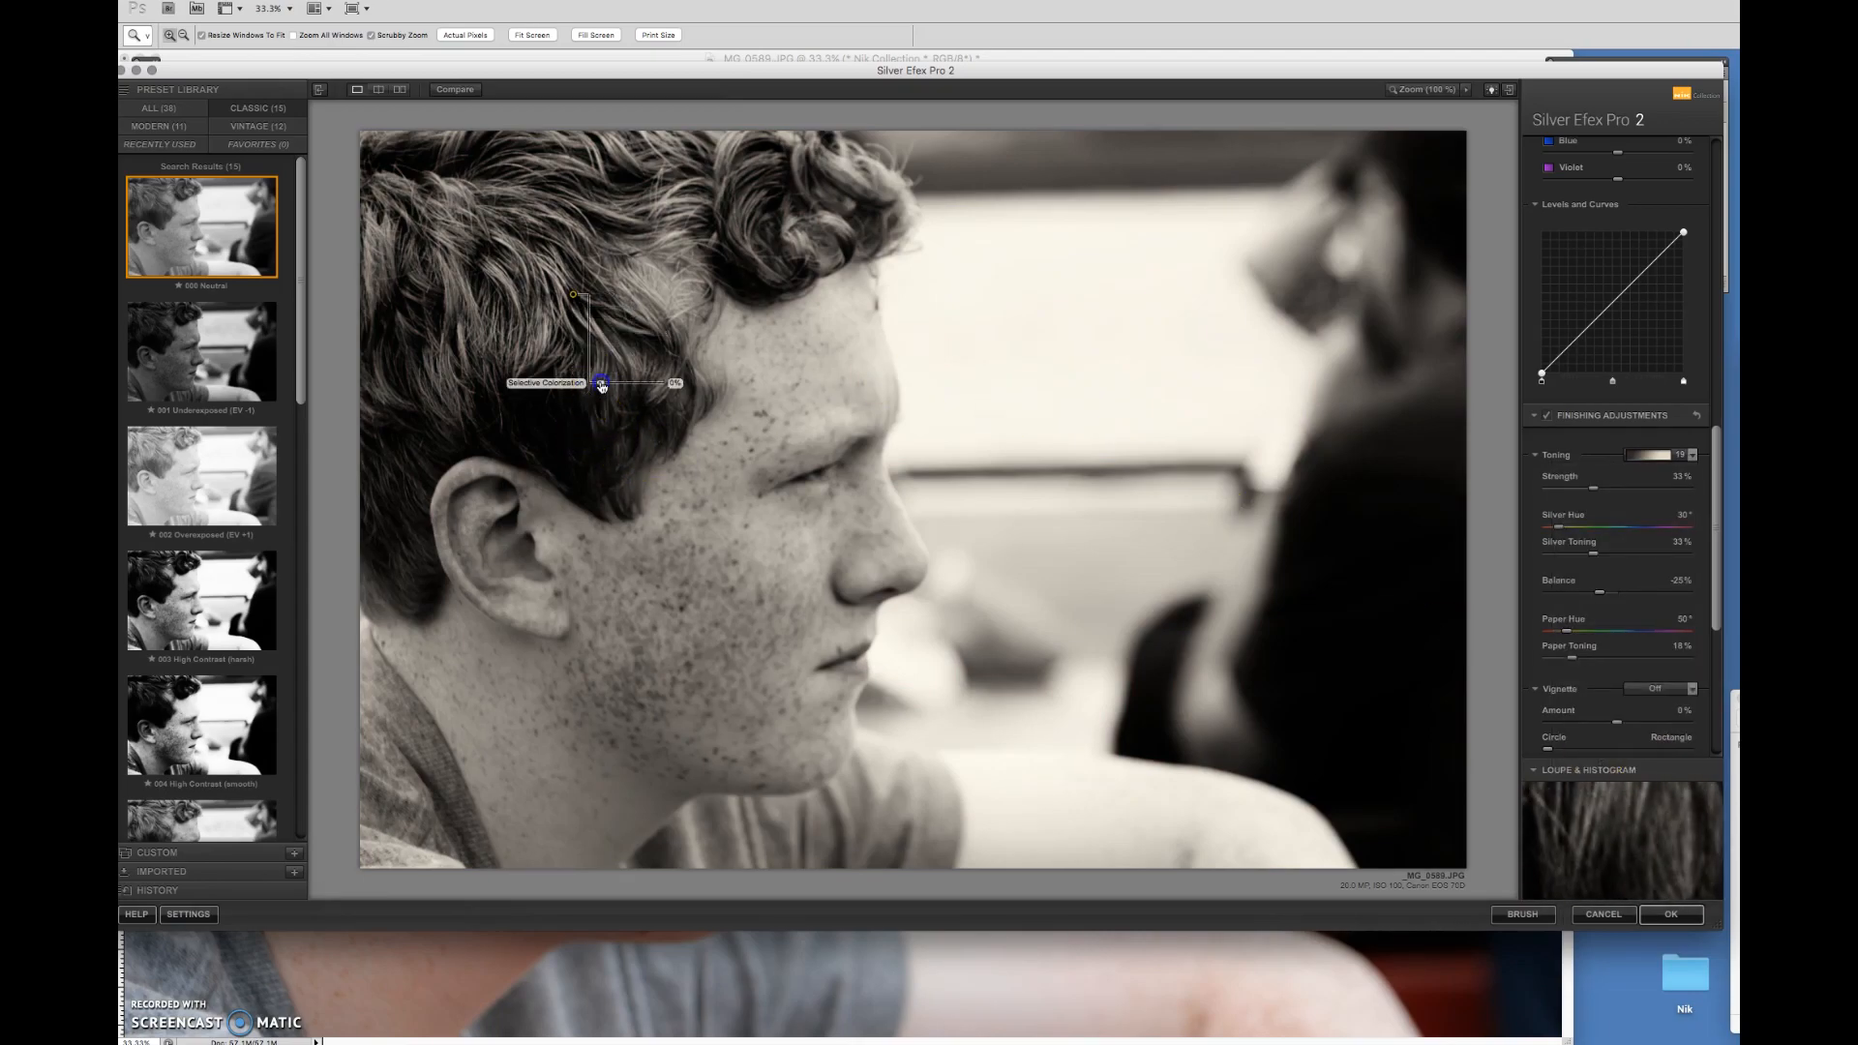
Set the hair control point's Selective Colorization to restore some natural hair colour.
drag(602, 381, 628, 381)
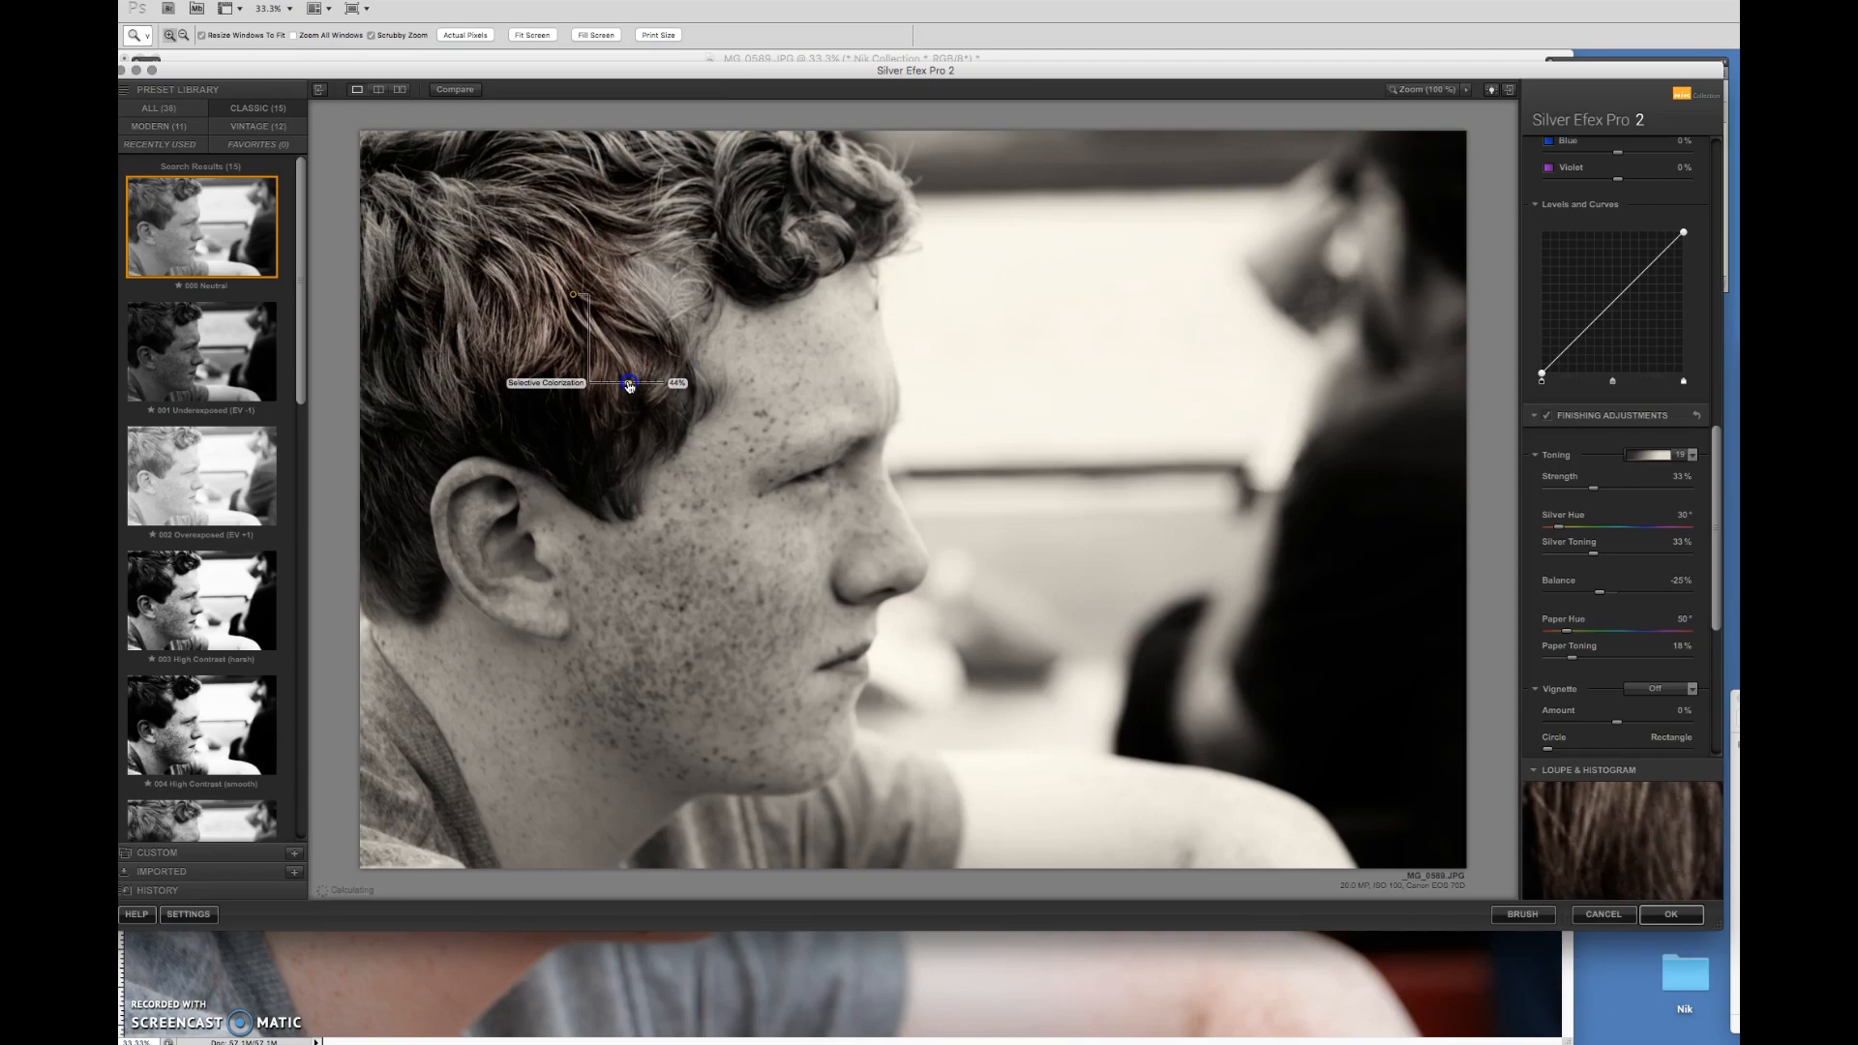
drag(630, 381, 619, 381)
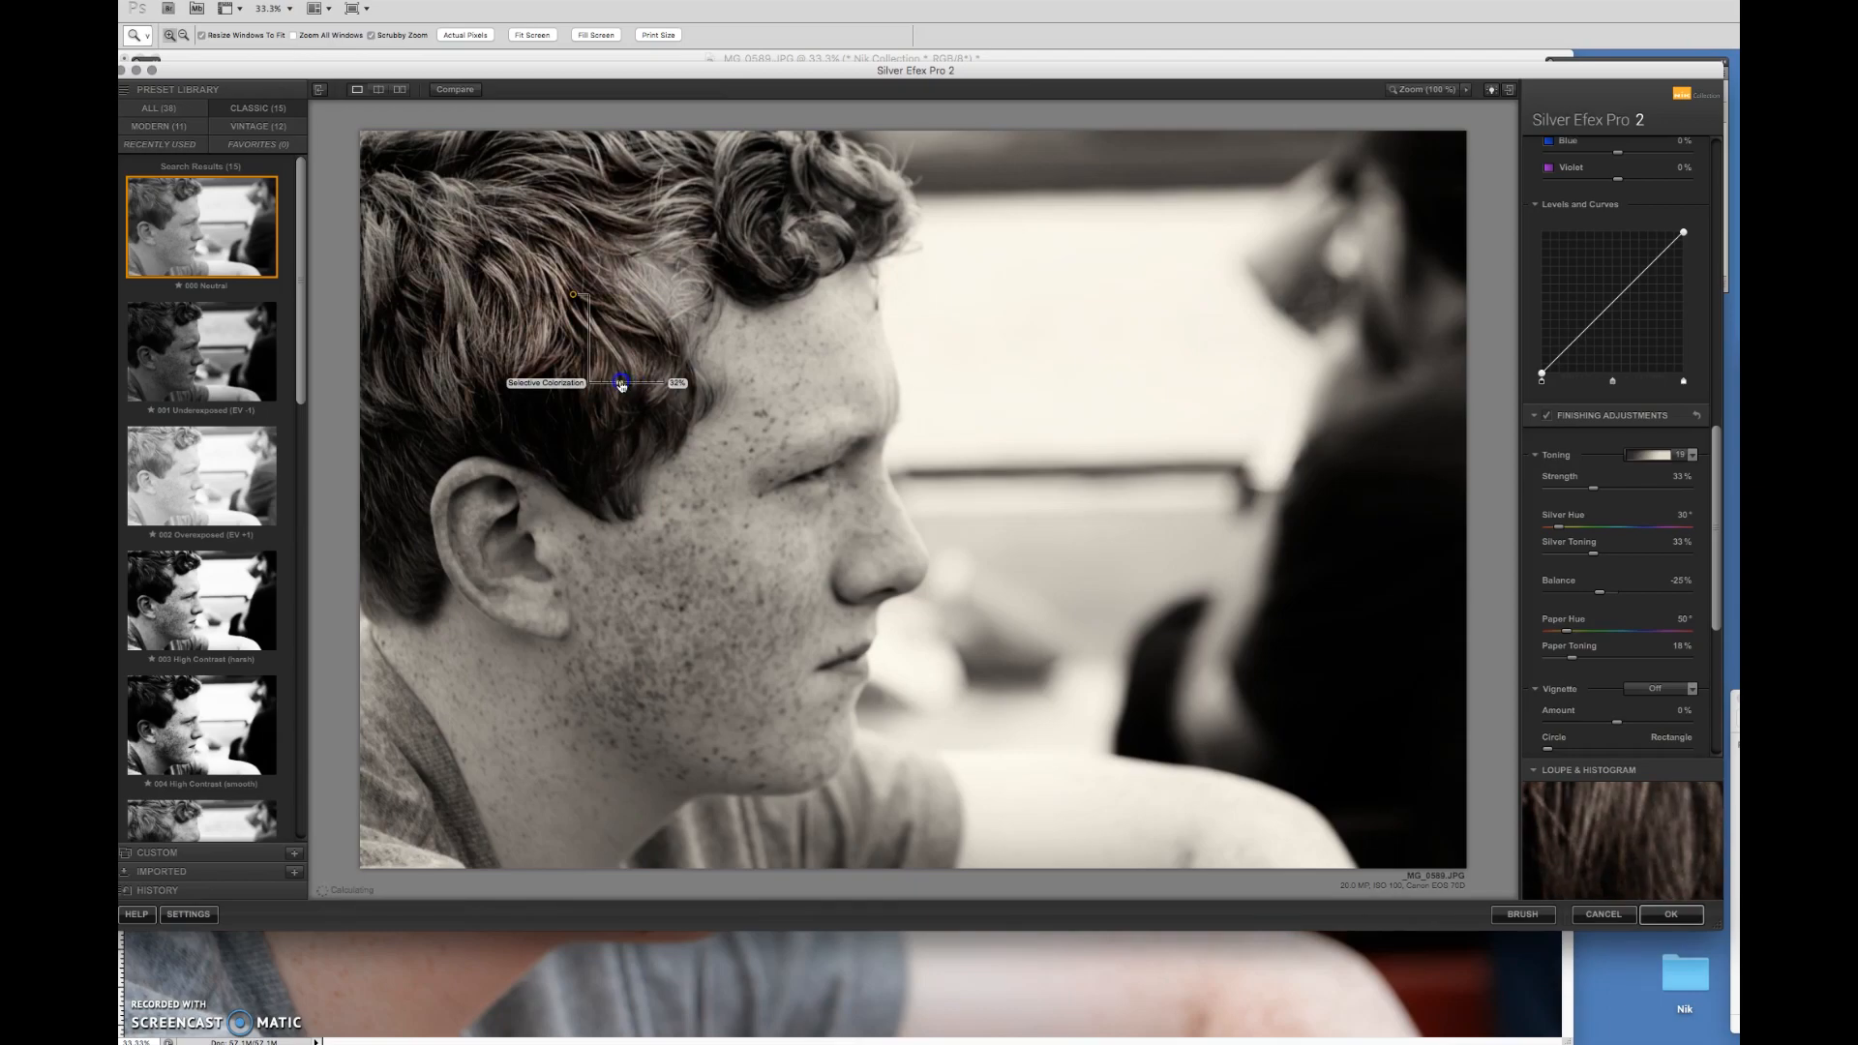
drag(652, 381, 623, 382)
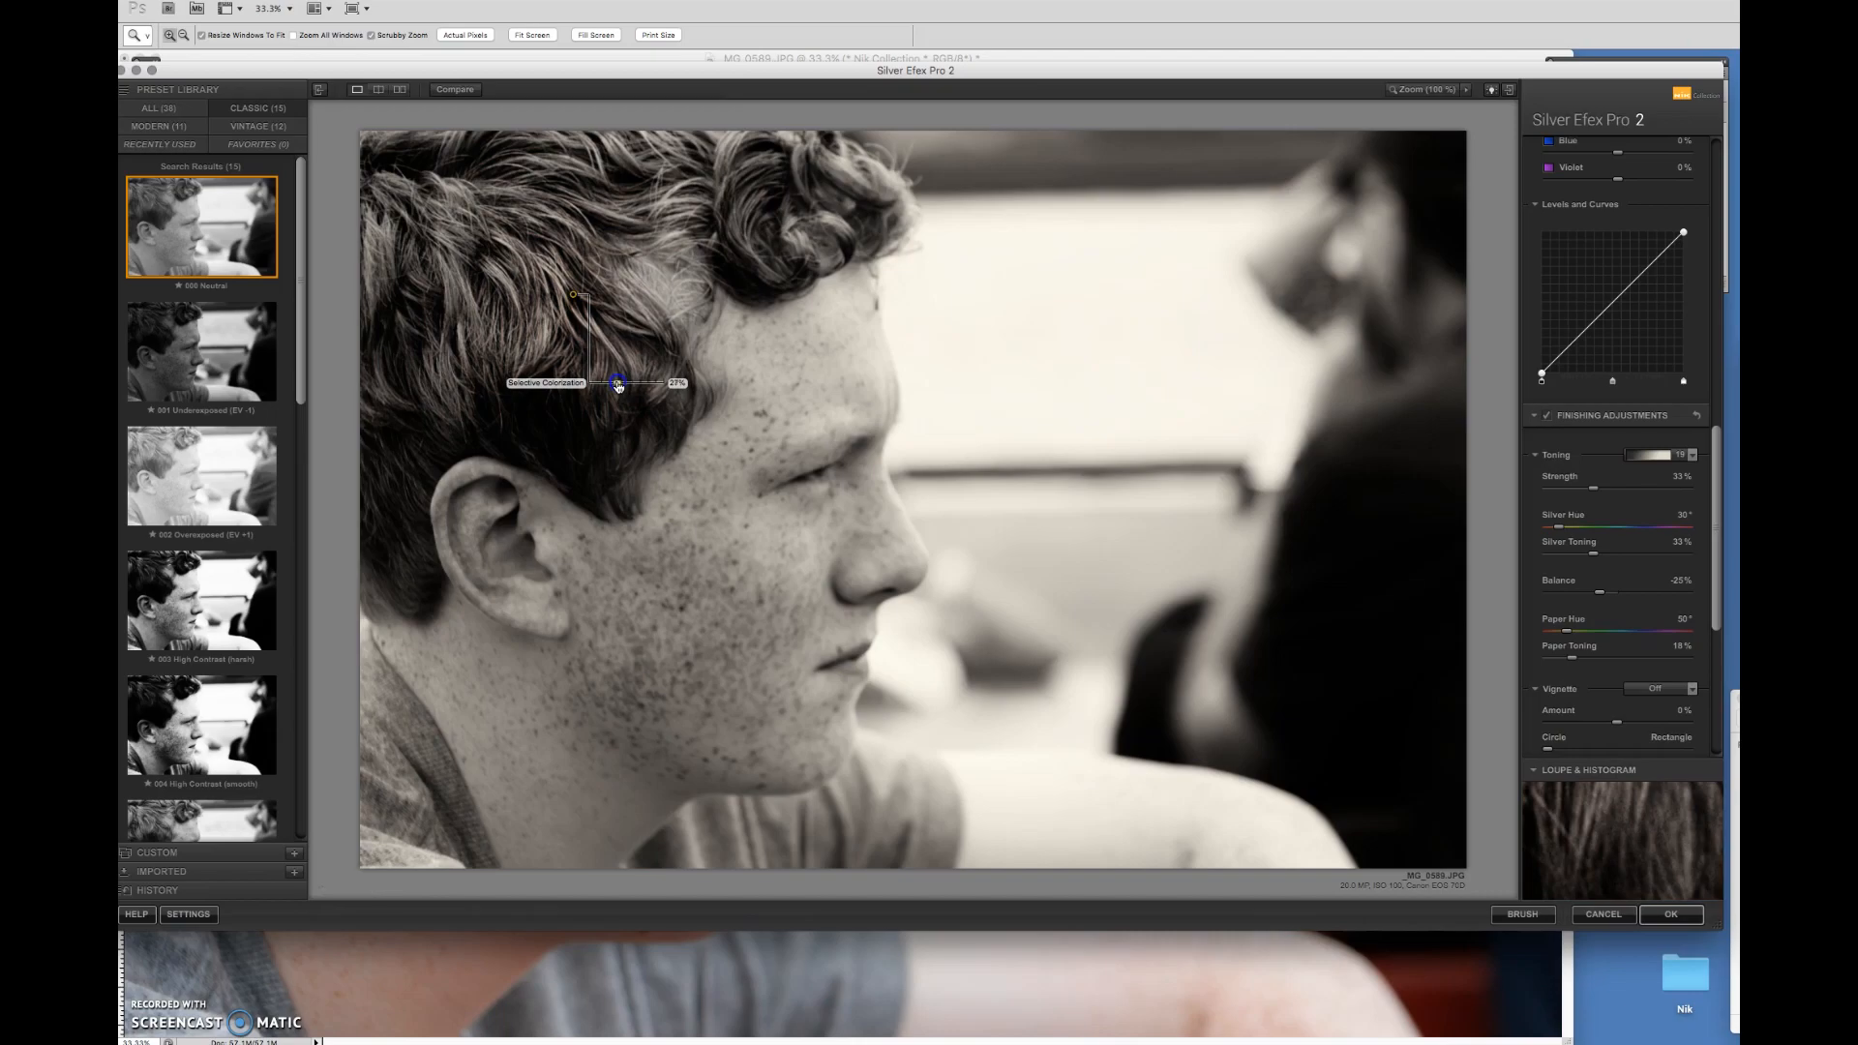
click(617, 383)
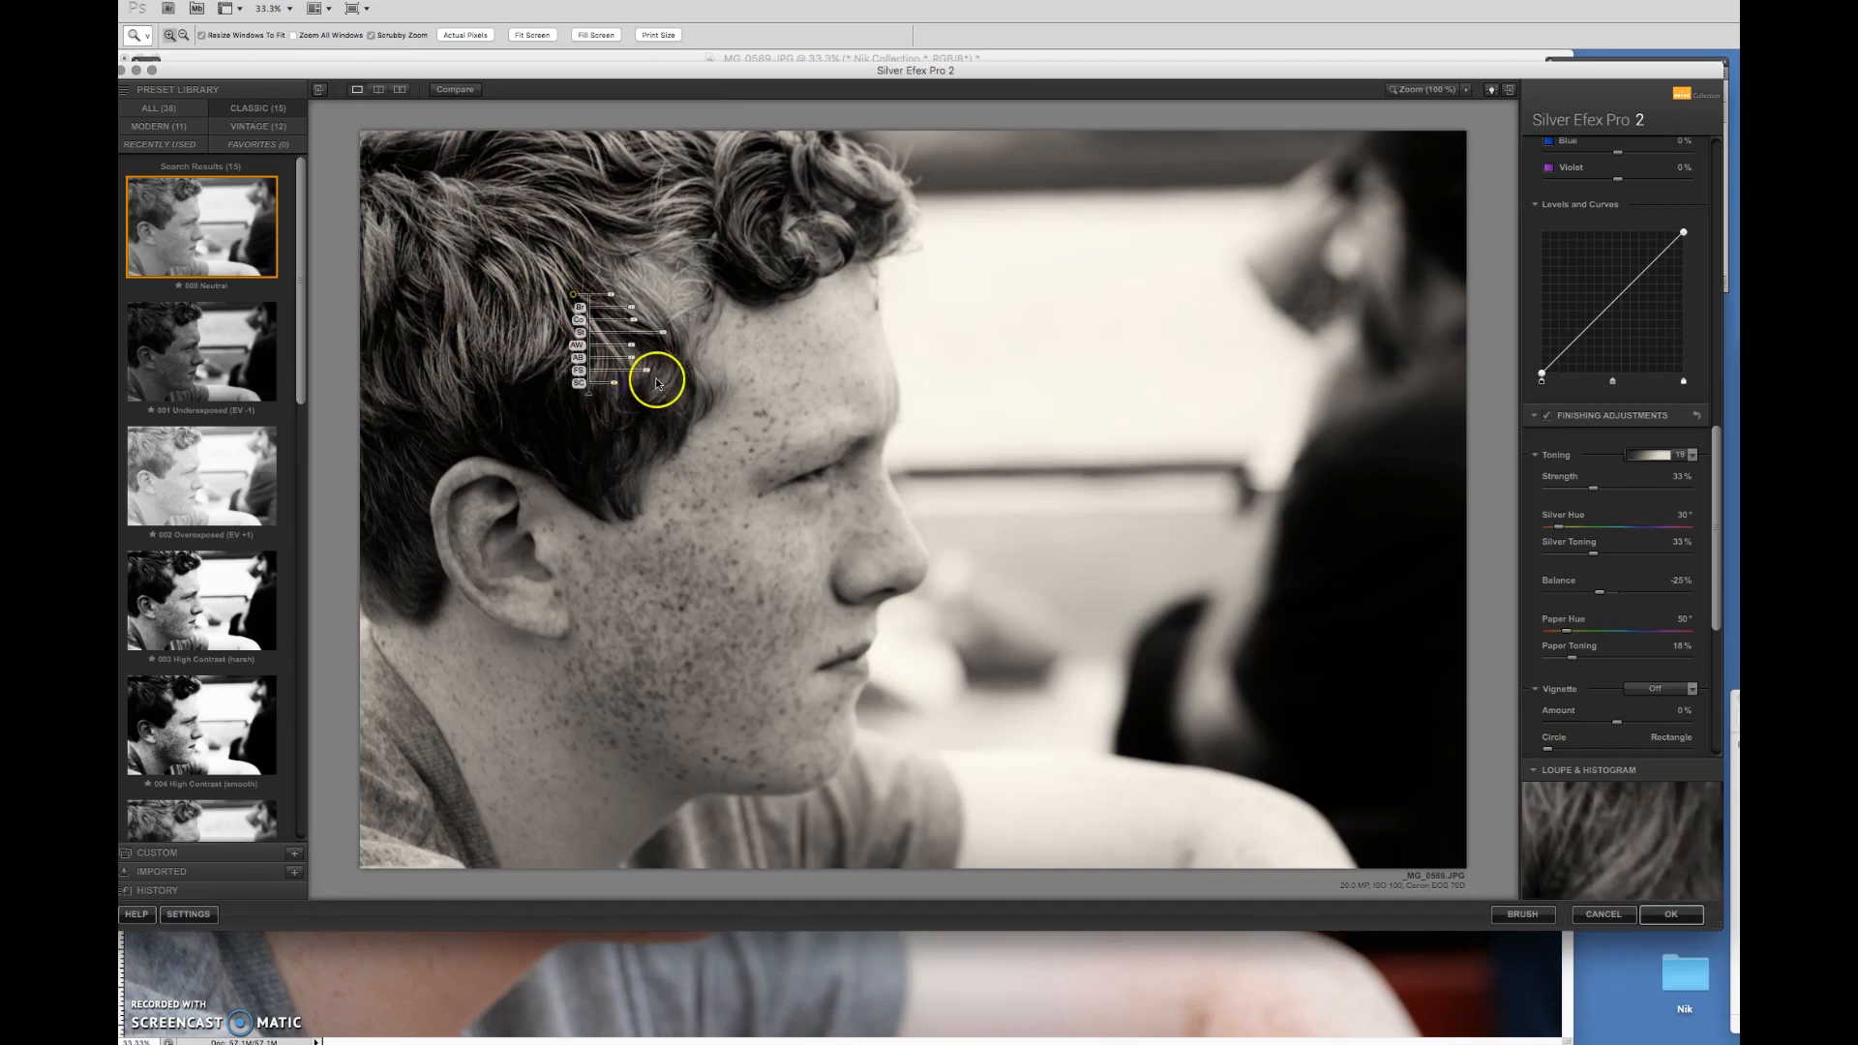
mouse_move(611, 389)
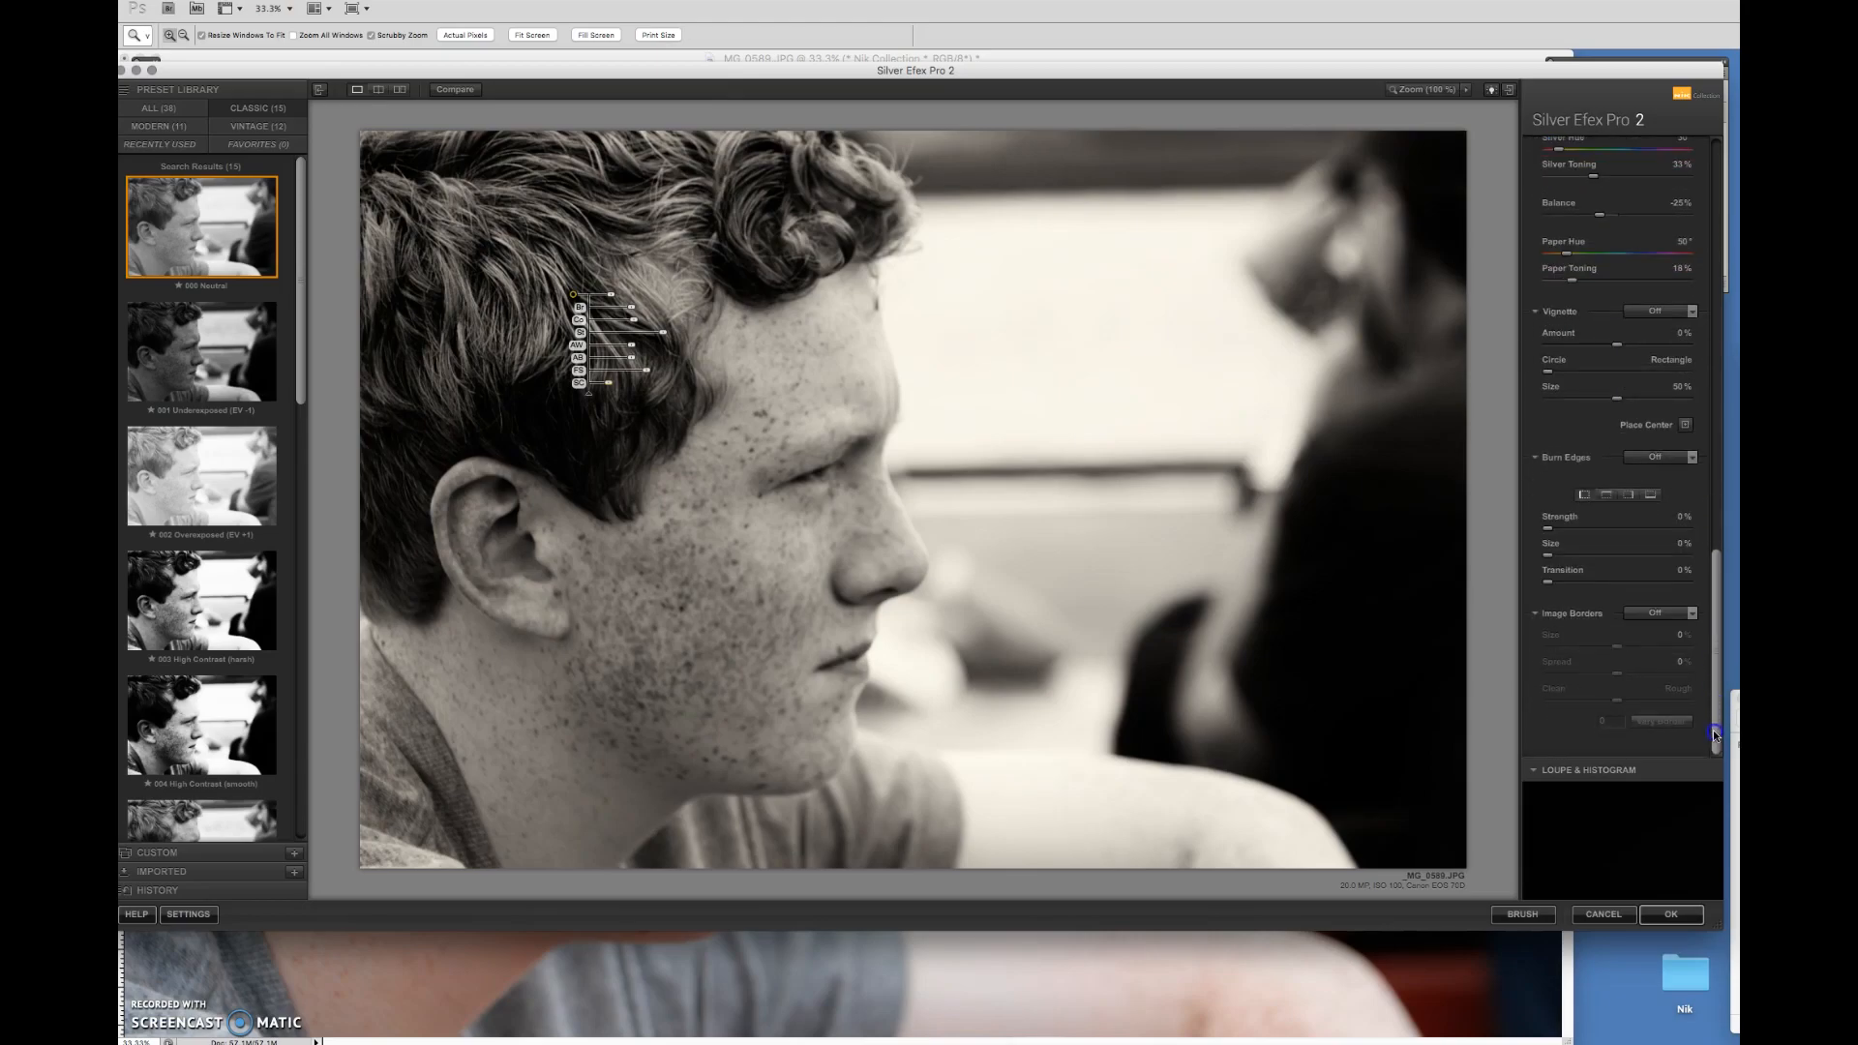
Burn all edges (All Edges 1) and add the Type 9 rough image border.
click(1674, 458)
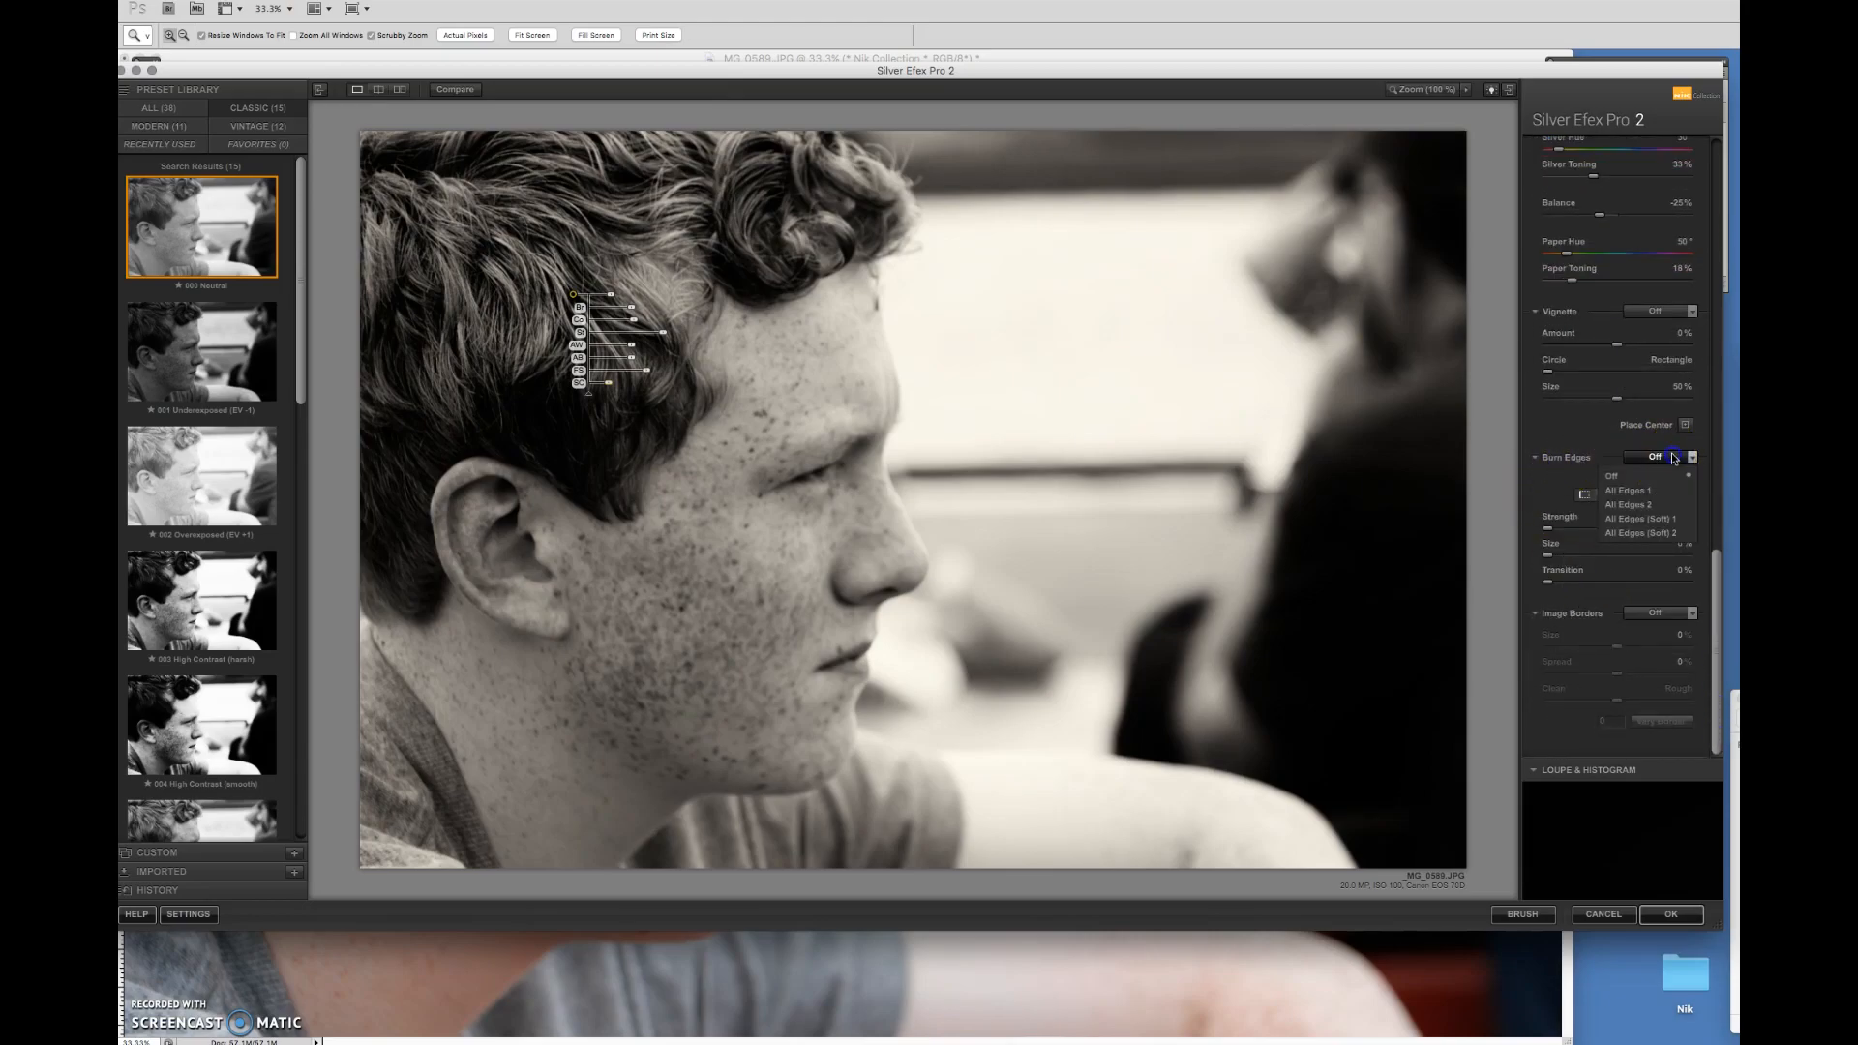
click(1630, 489)
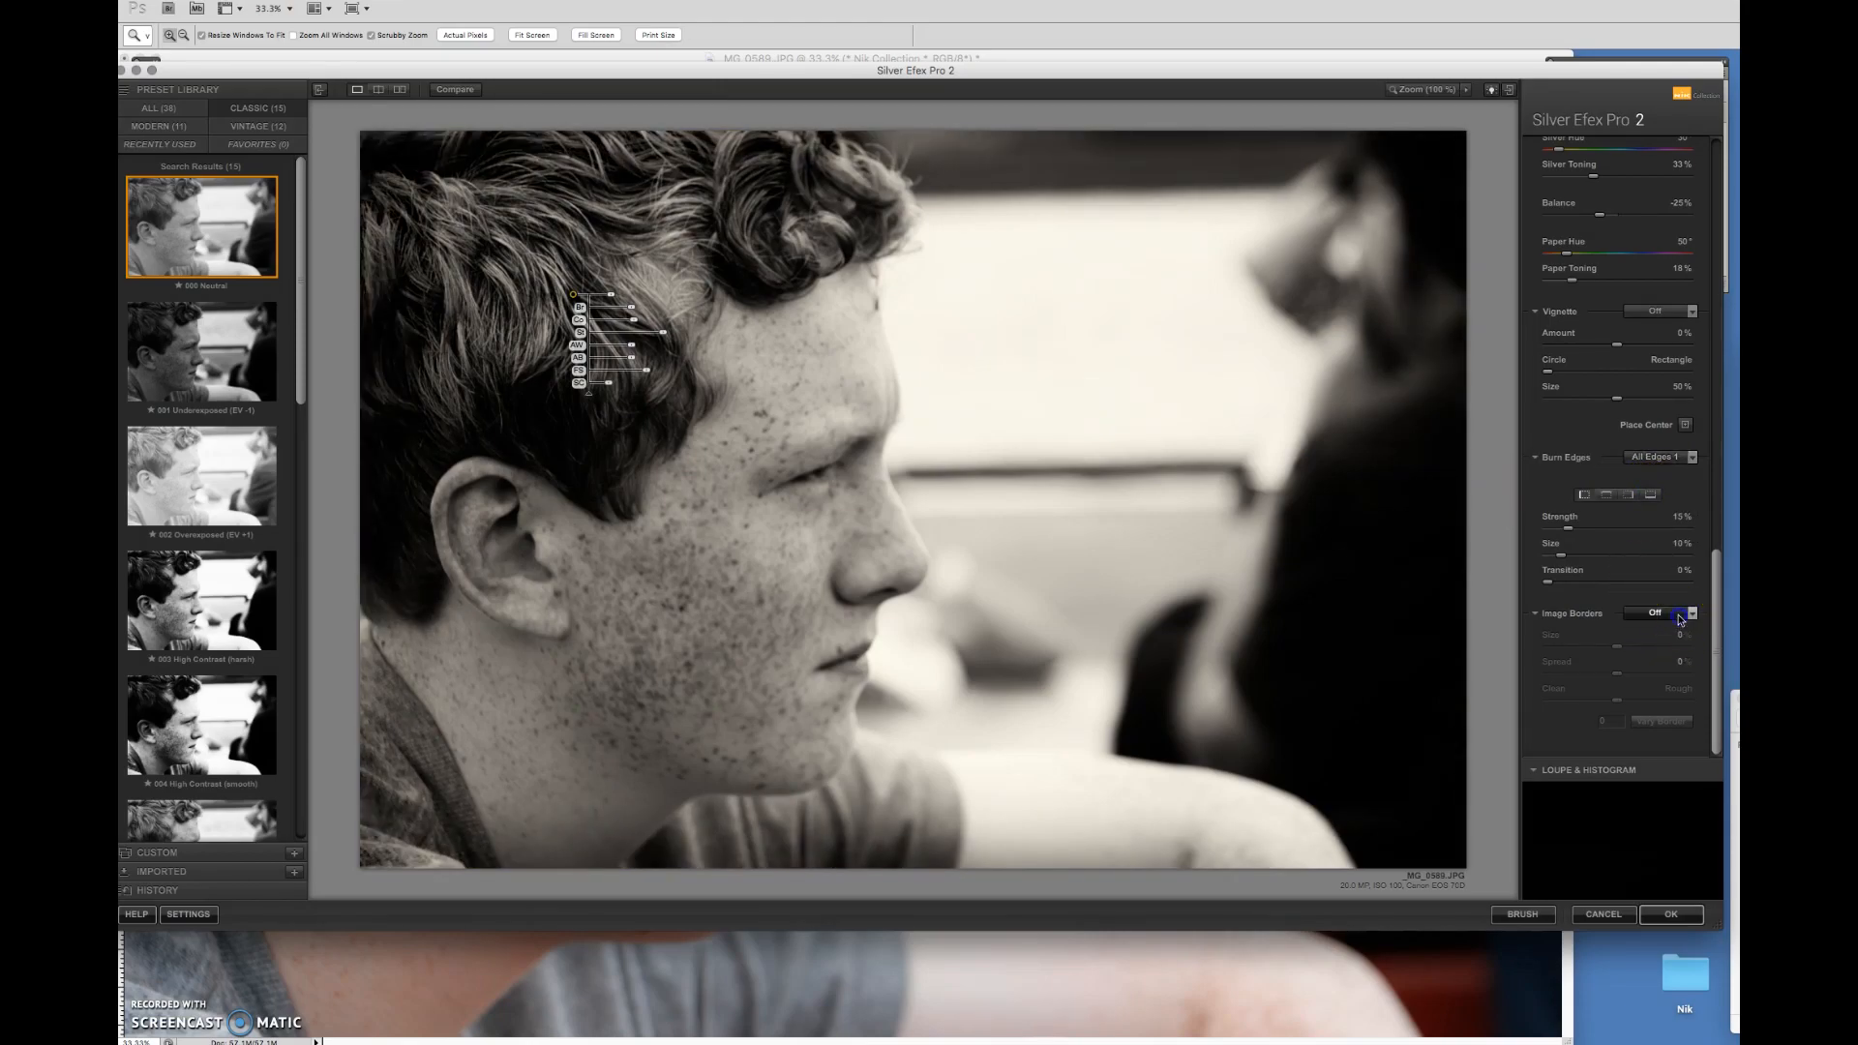
click(1671, 612)
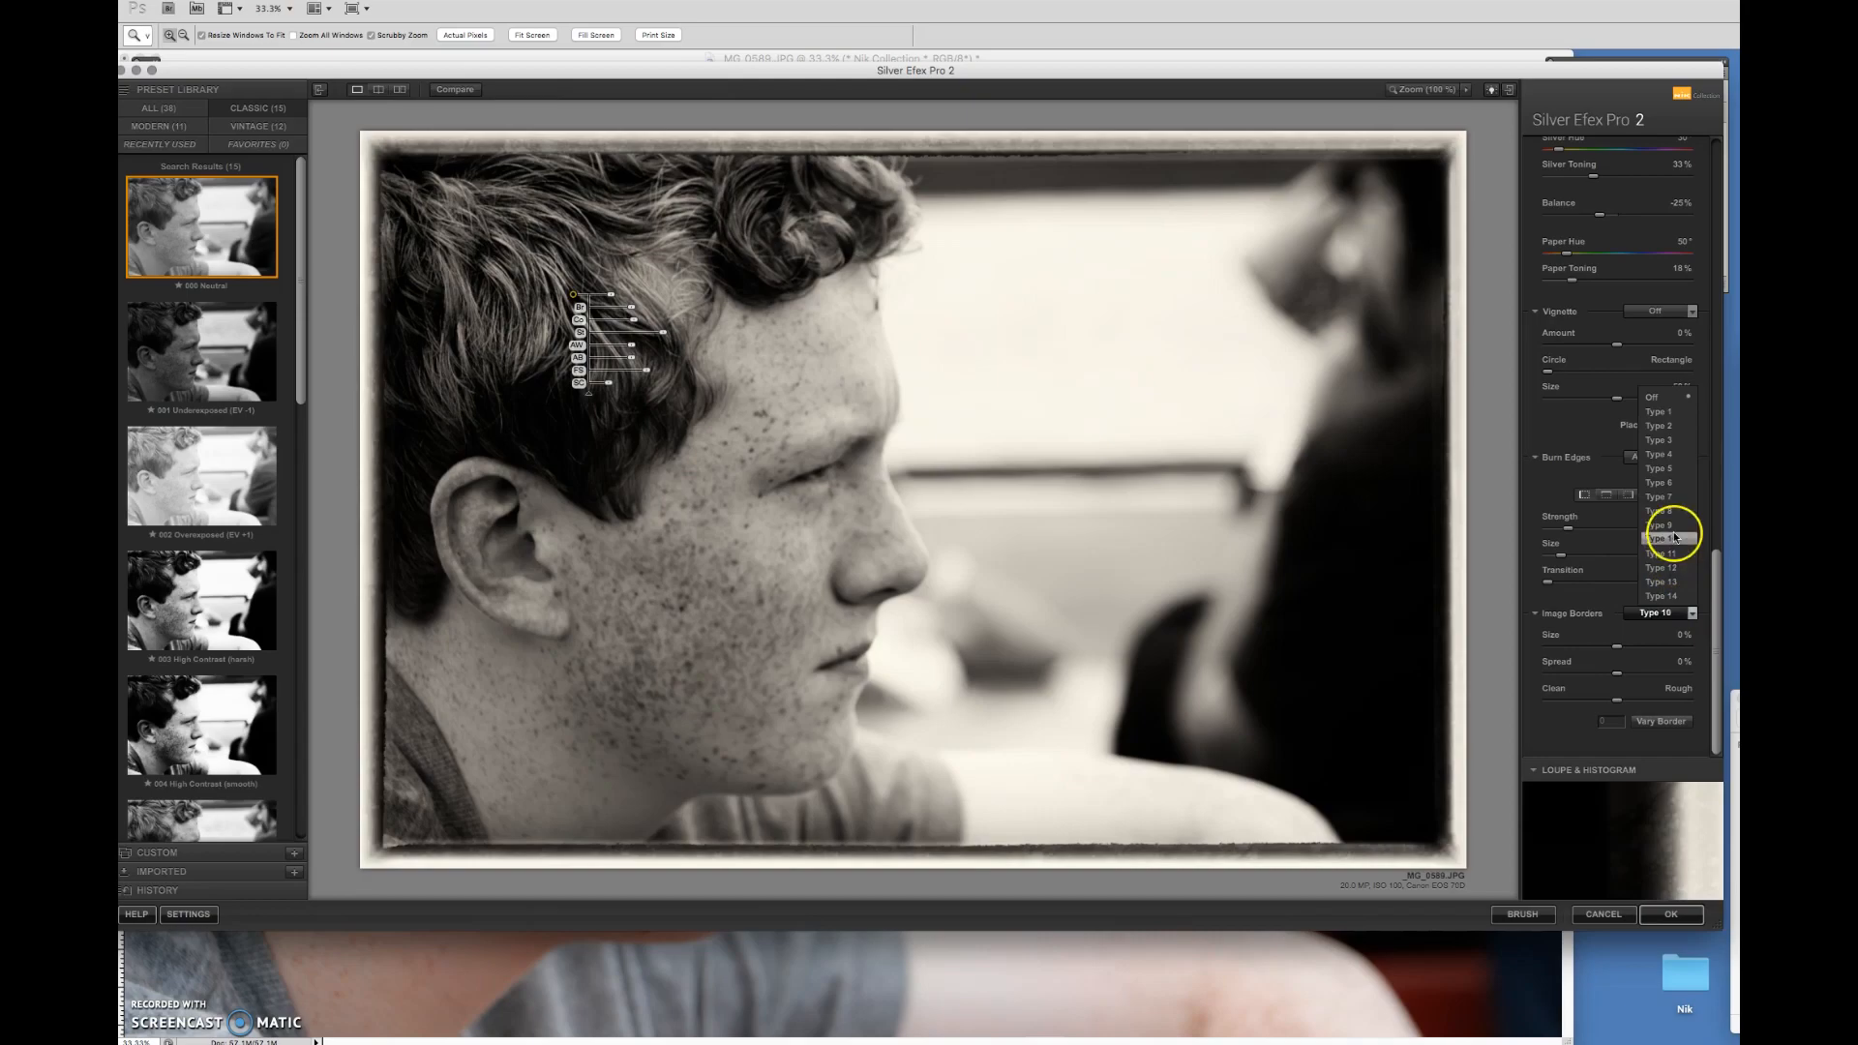
click(1659, 510)
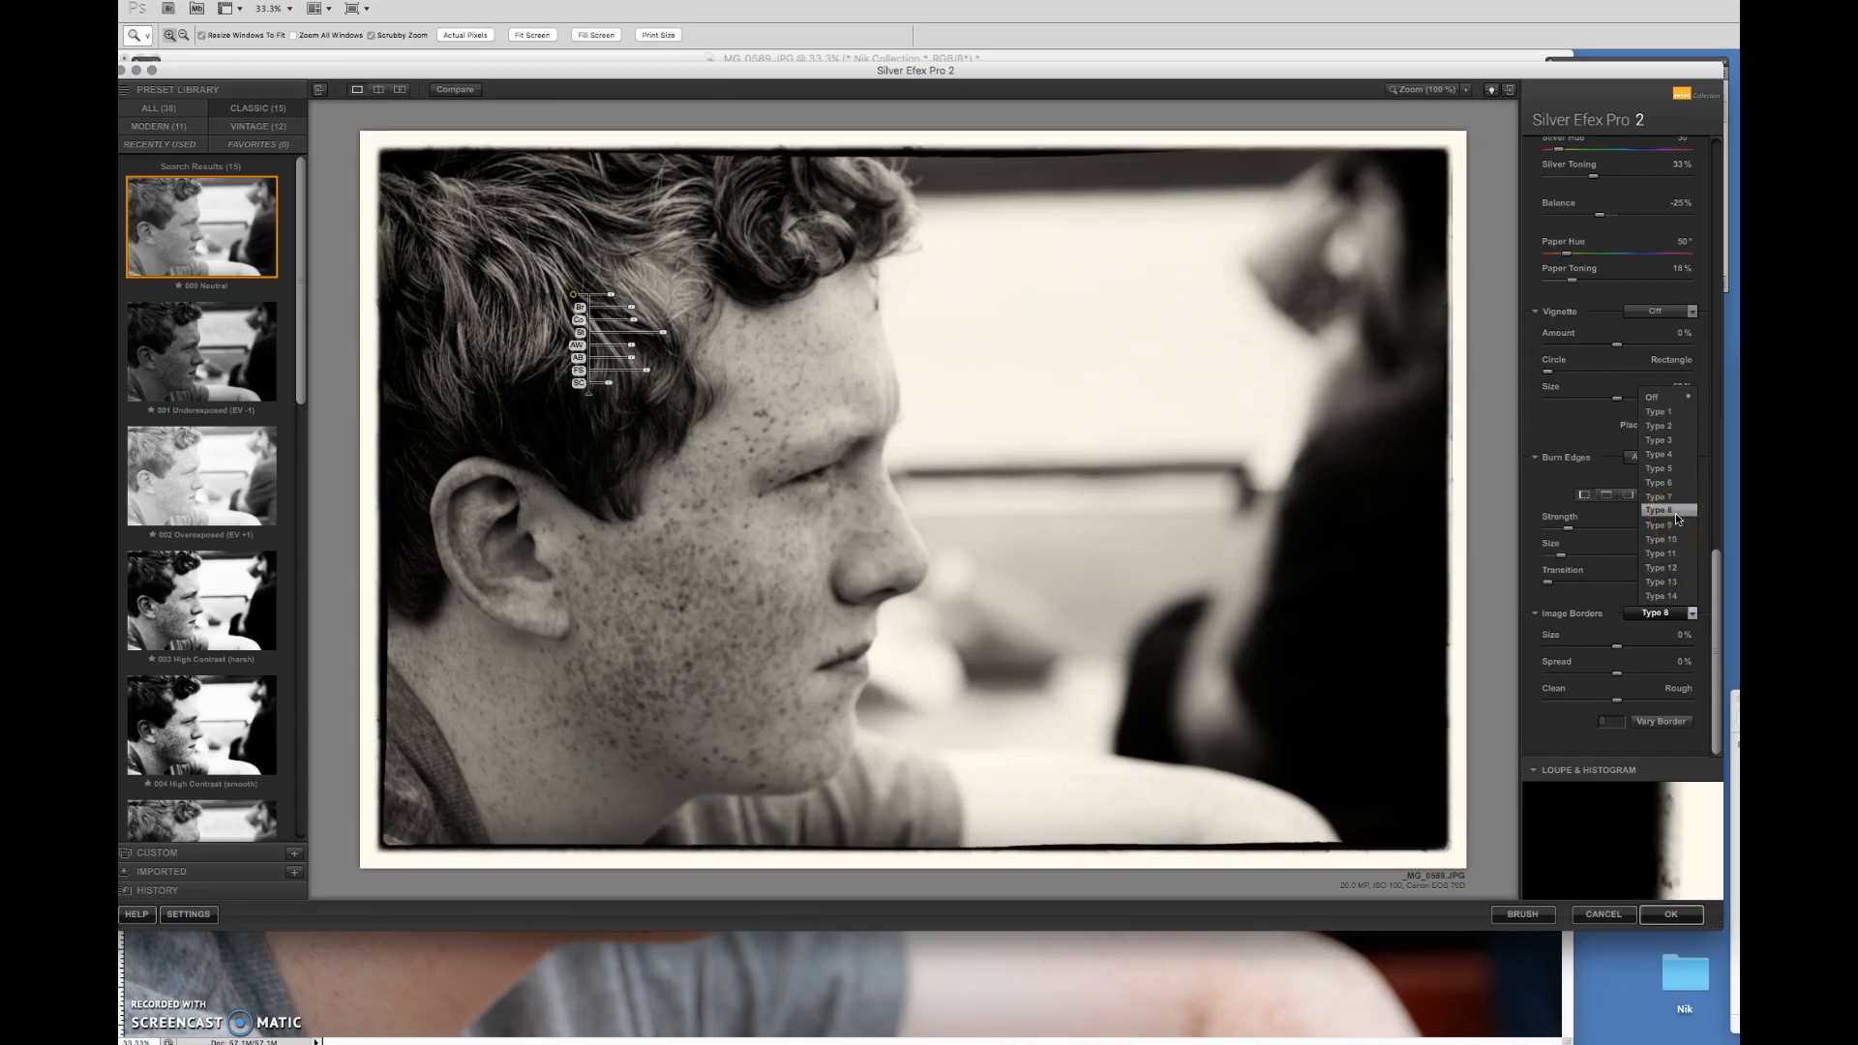
click(1659, 525)
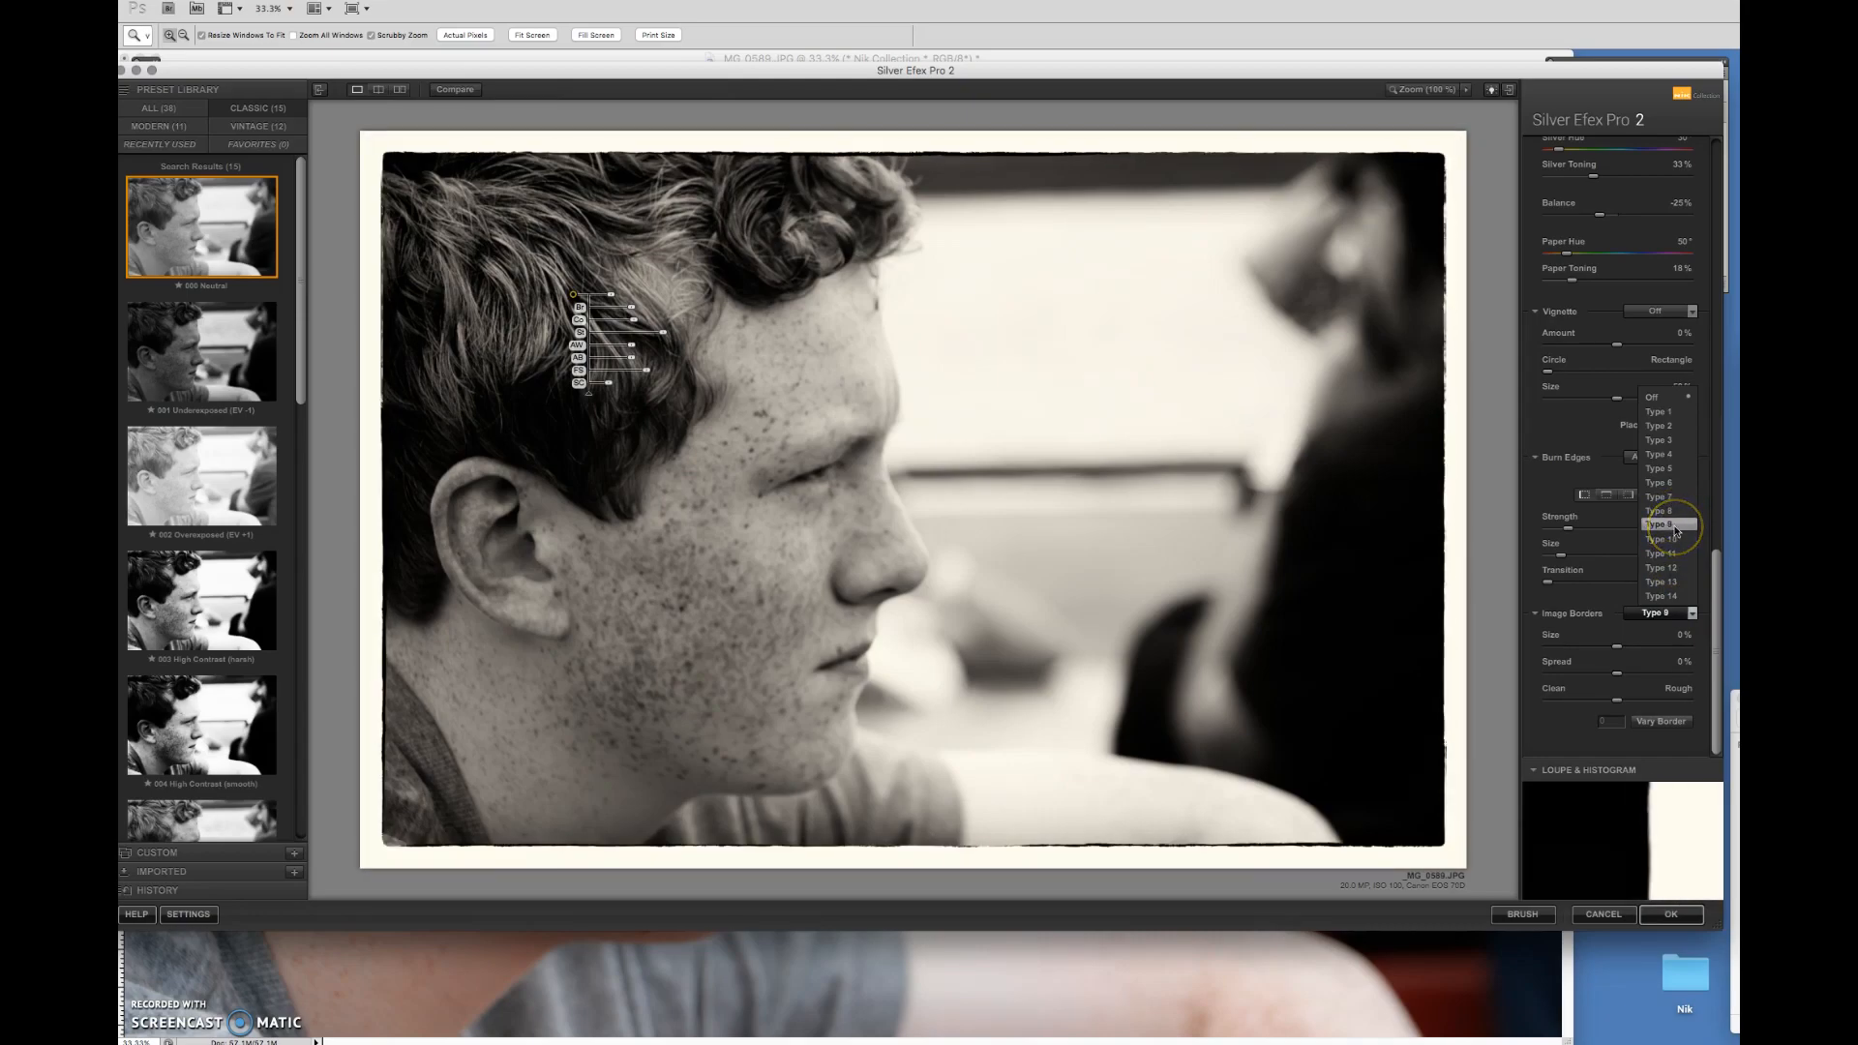
click(1658, 523)
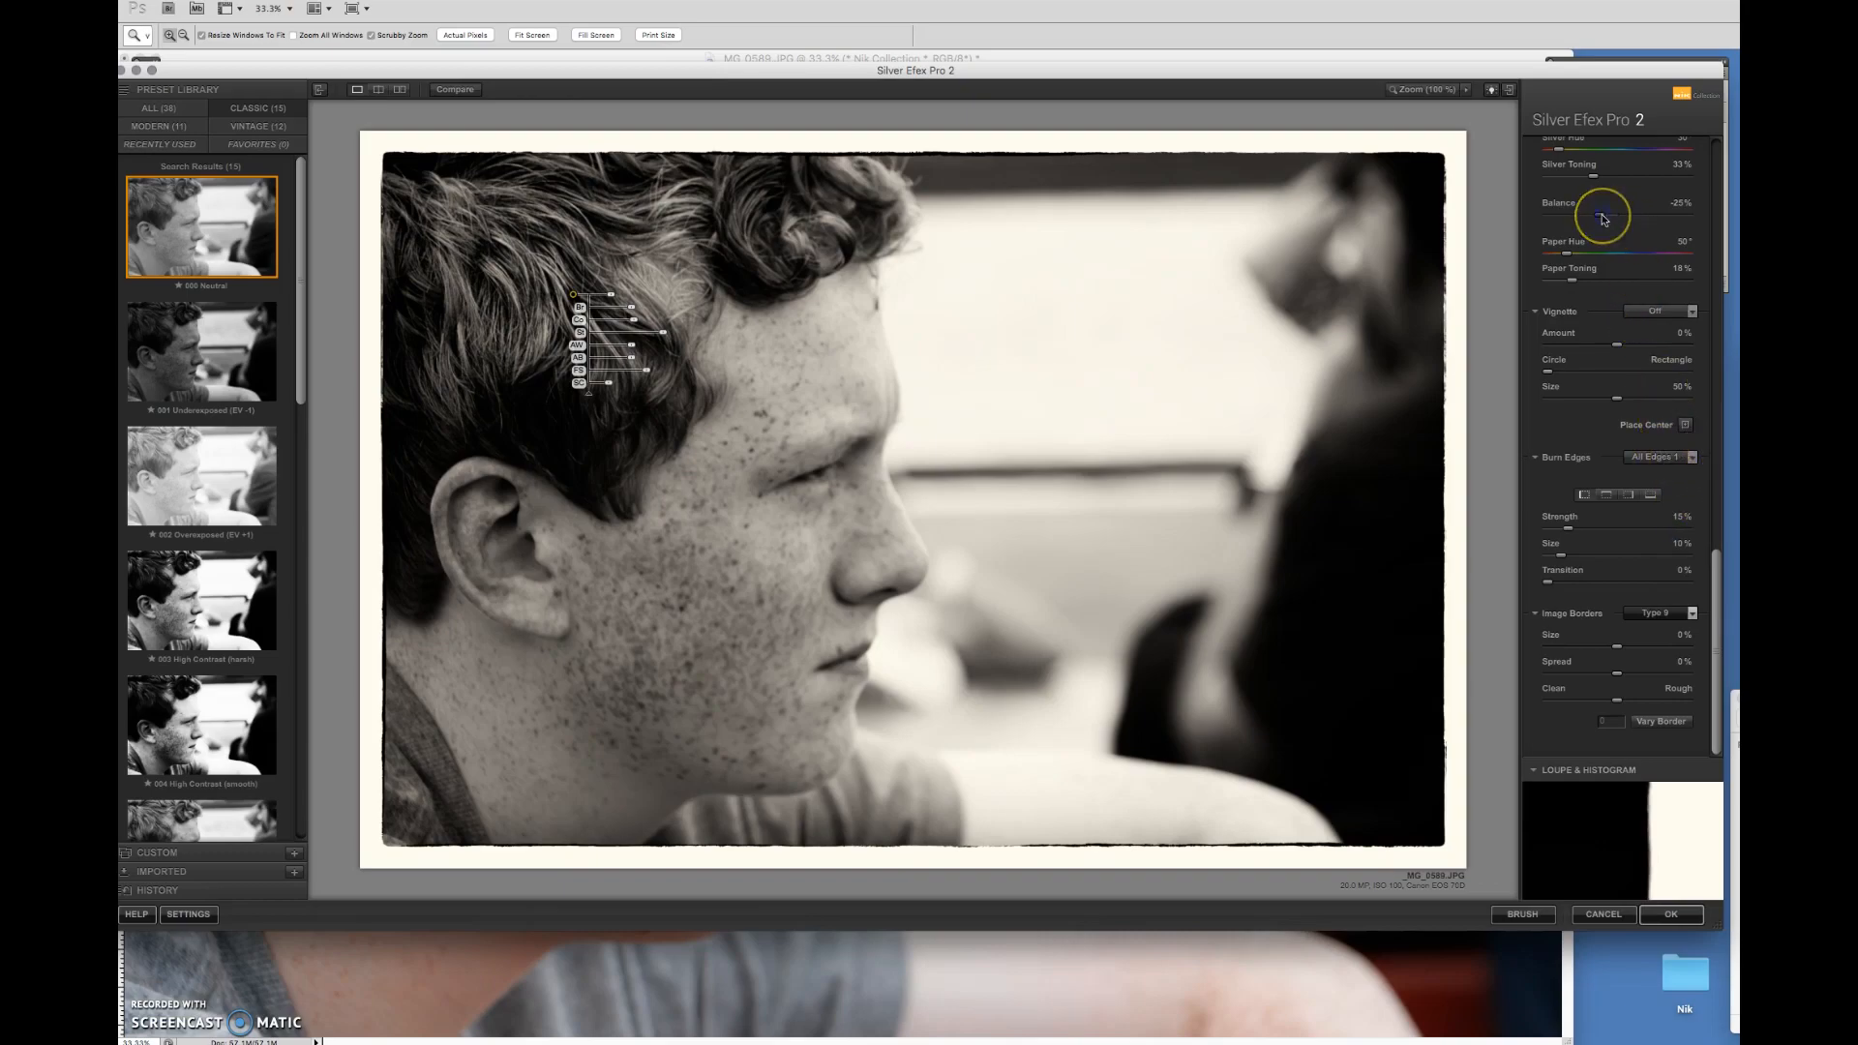
Ease toning balance toward neutral, shift paper hue, and lower toning strength.
drag(1598, 217, 1615, 217)
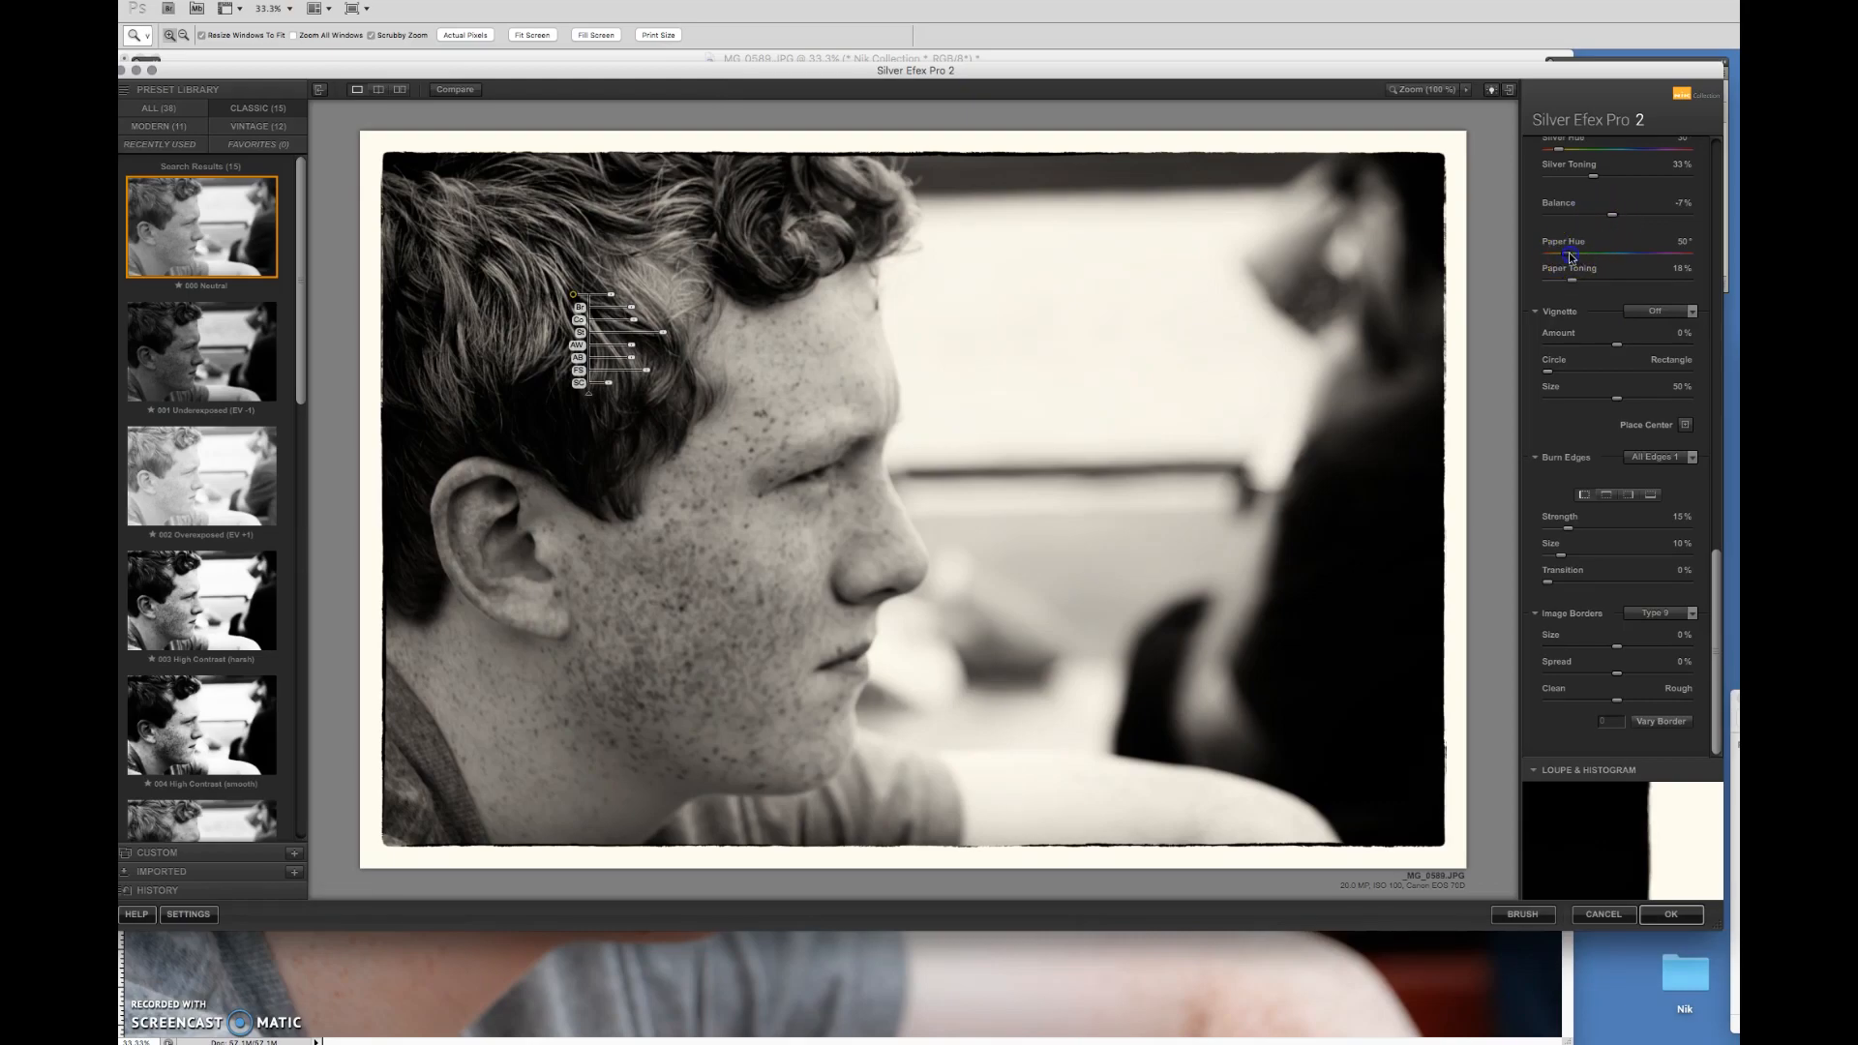
drag(1569, 253, 1578, 253)
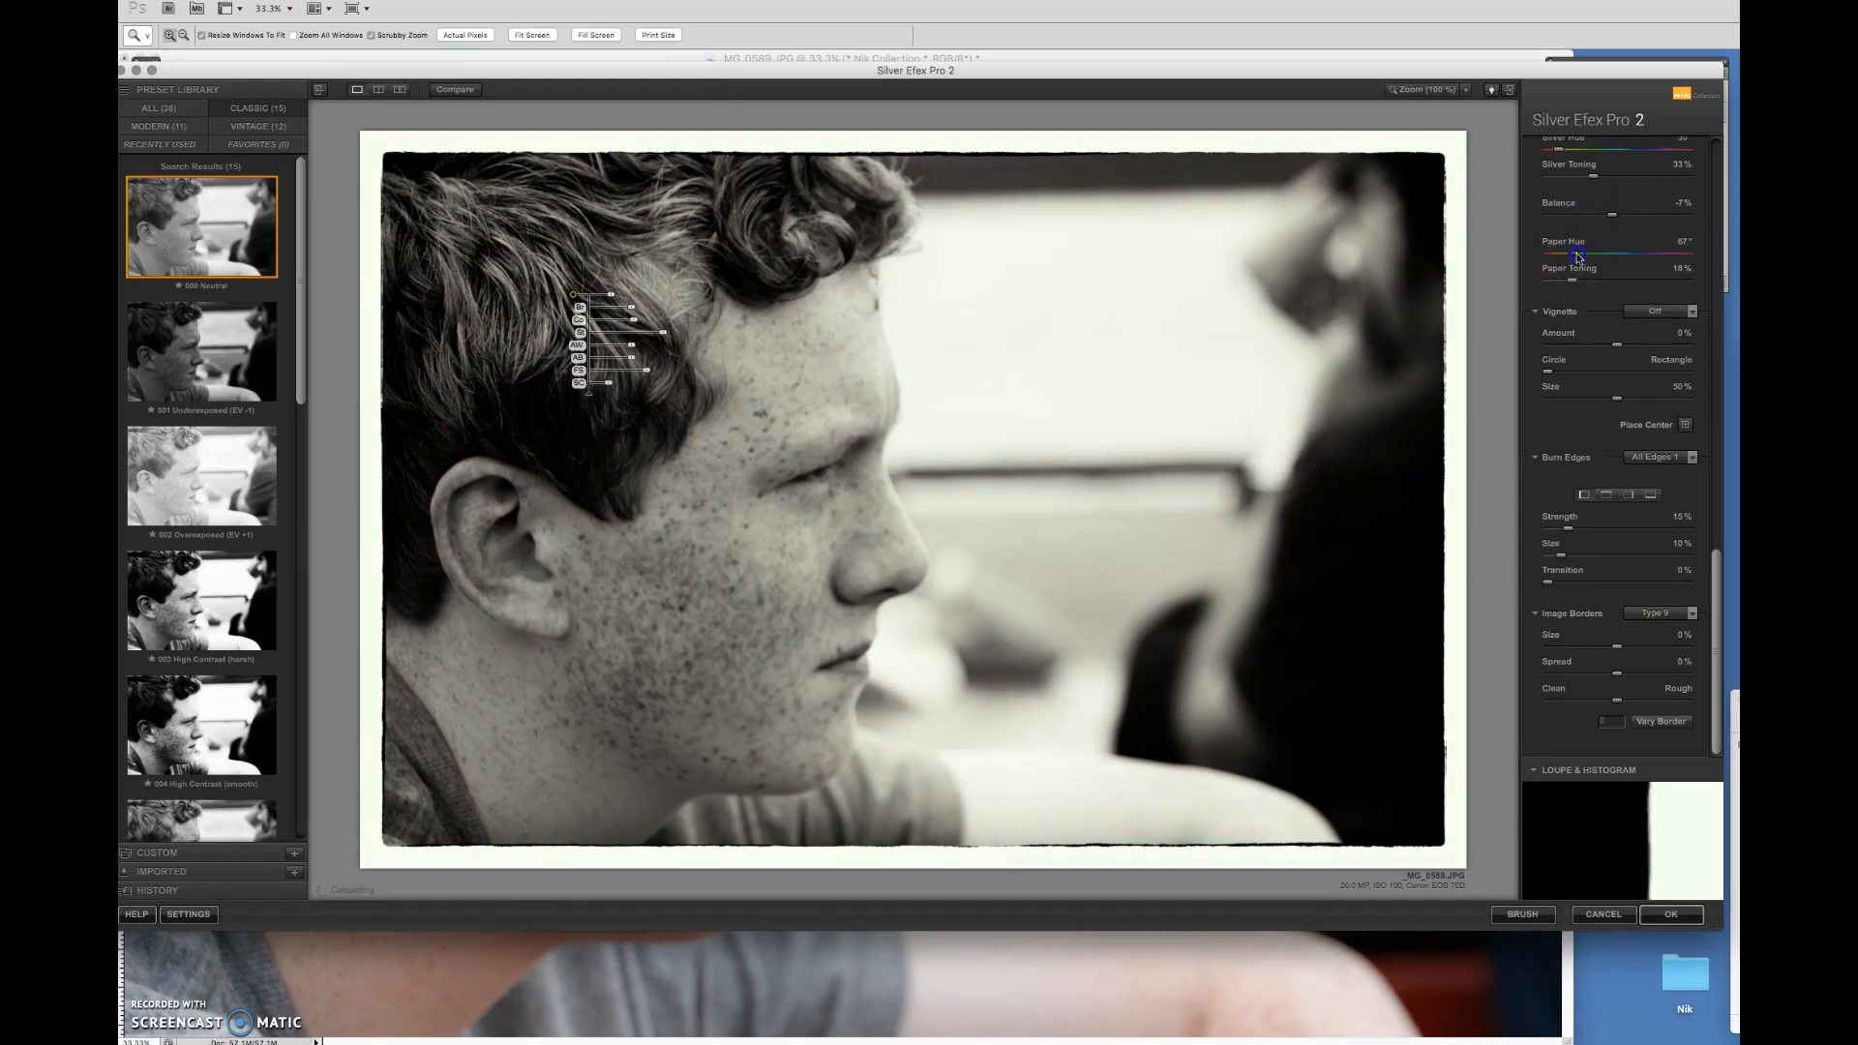
drag(1576, 254, 1572, 254)
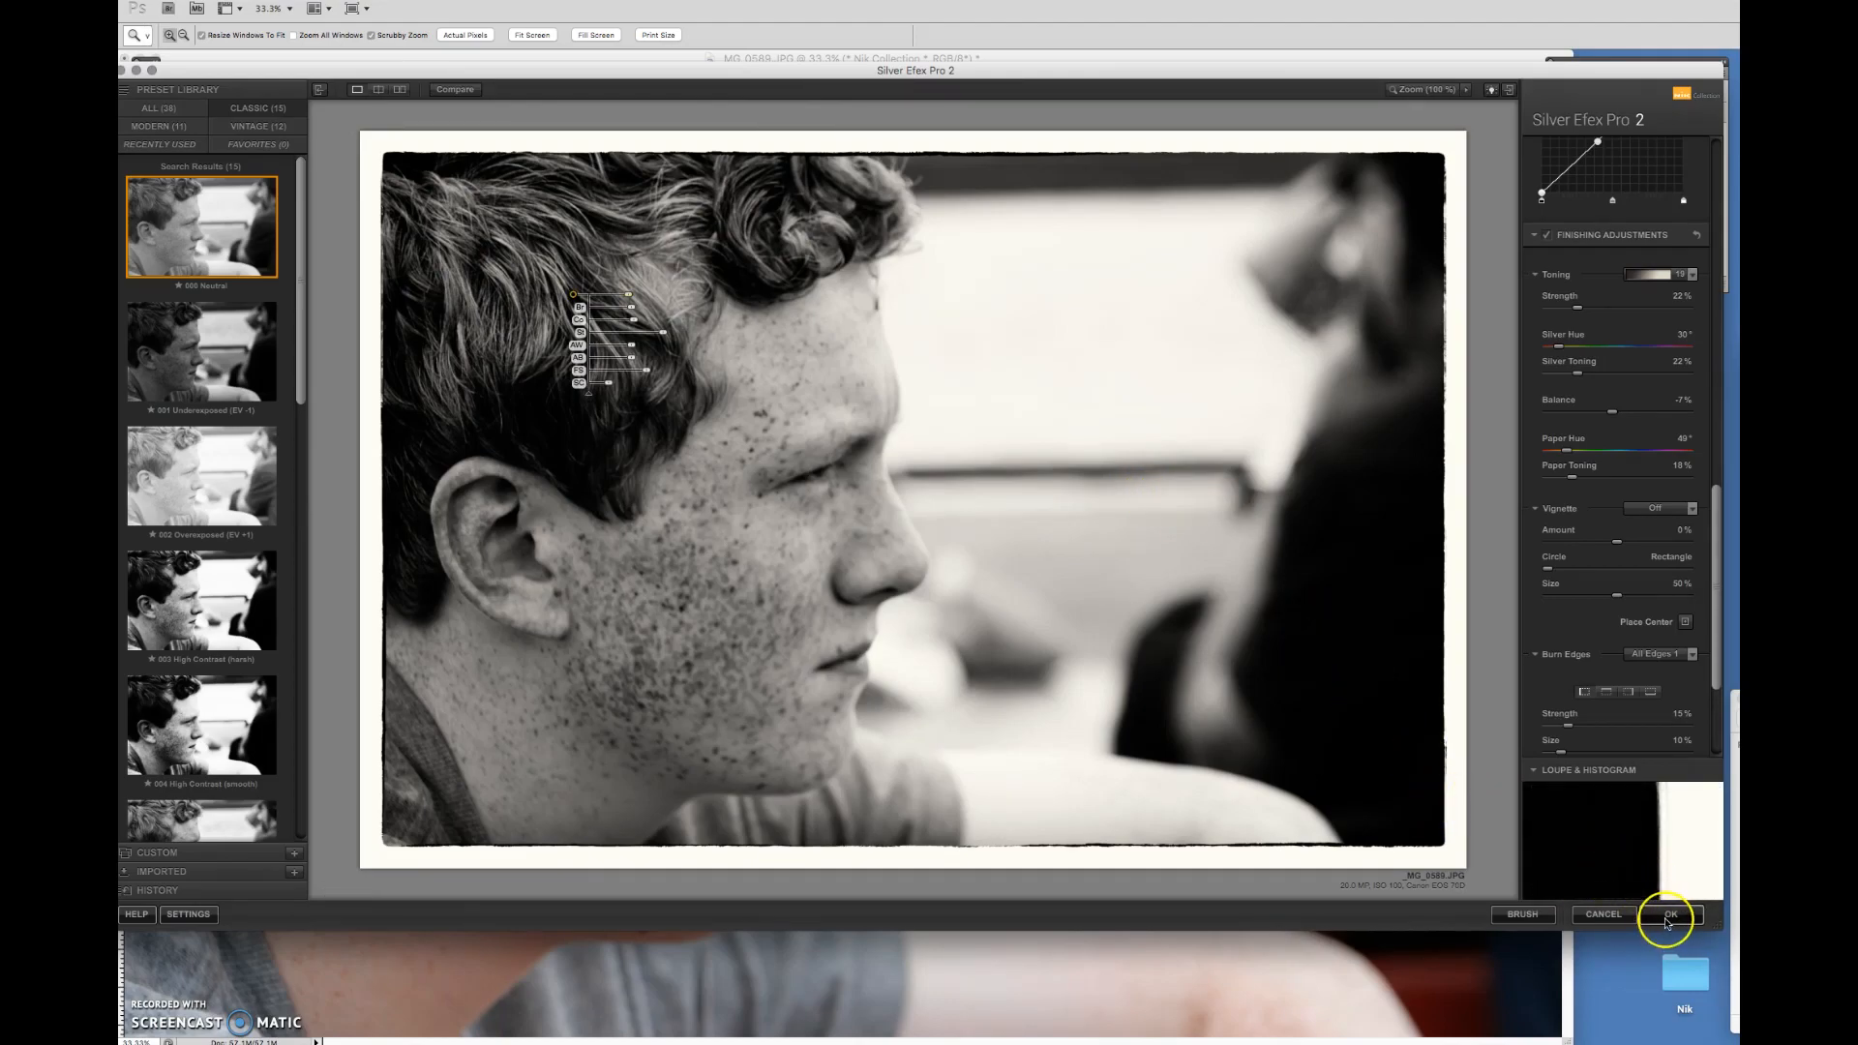
Apply the Silver Efex Pro 2 conversion and return the bordered portrait to Photoshop.
click(1669, 913)
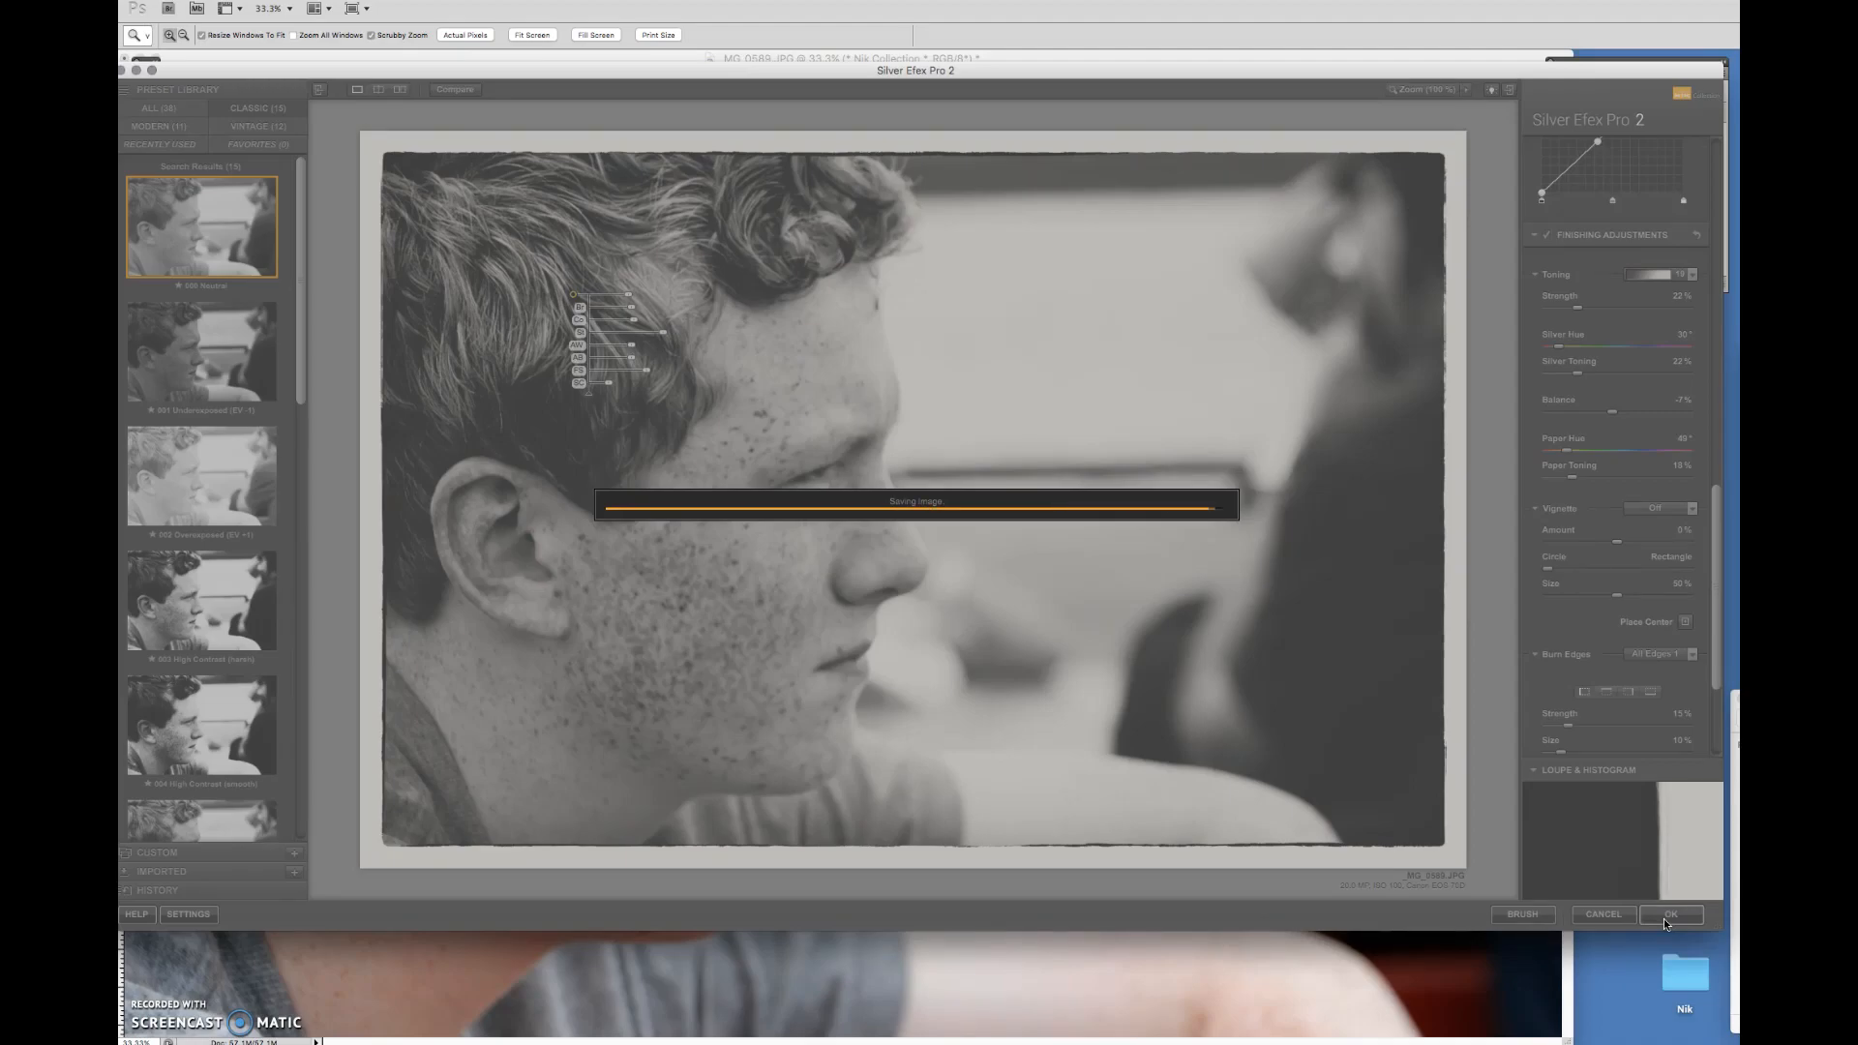
click(1669, 914)
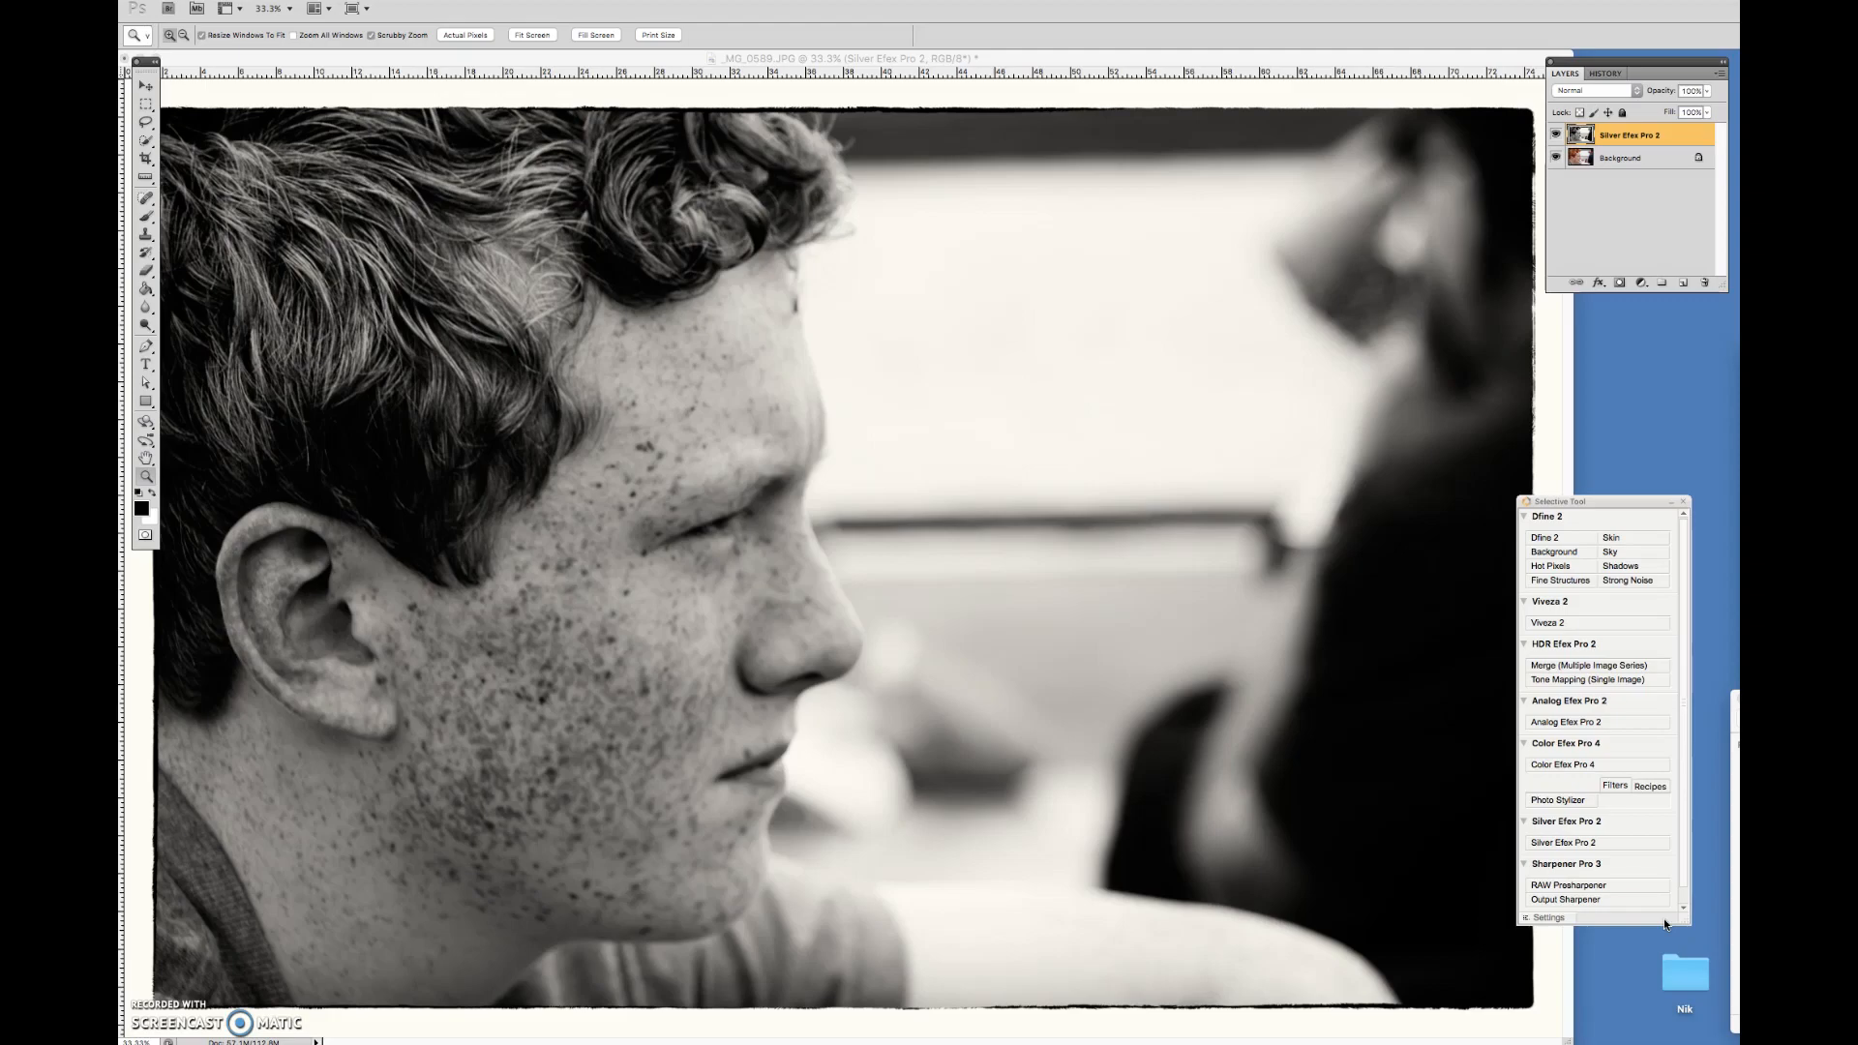
mouse_move(1609, 927)
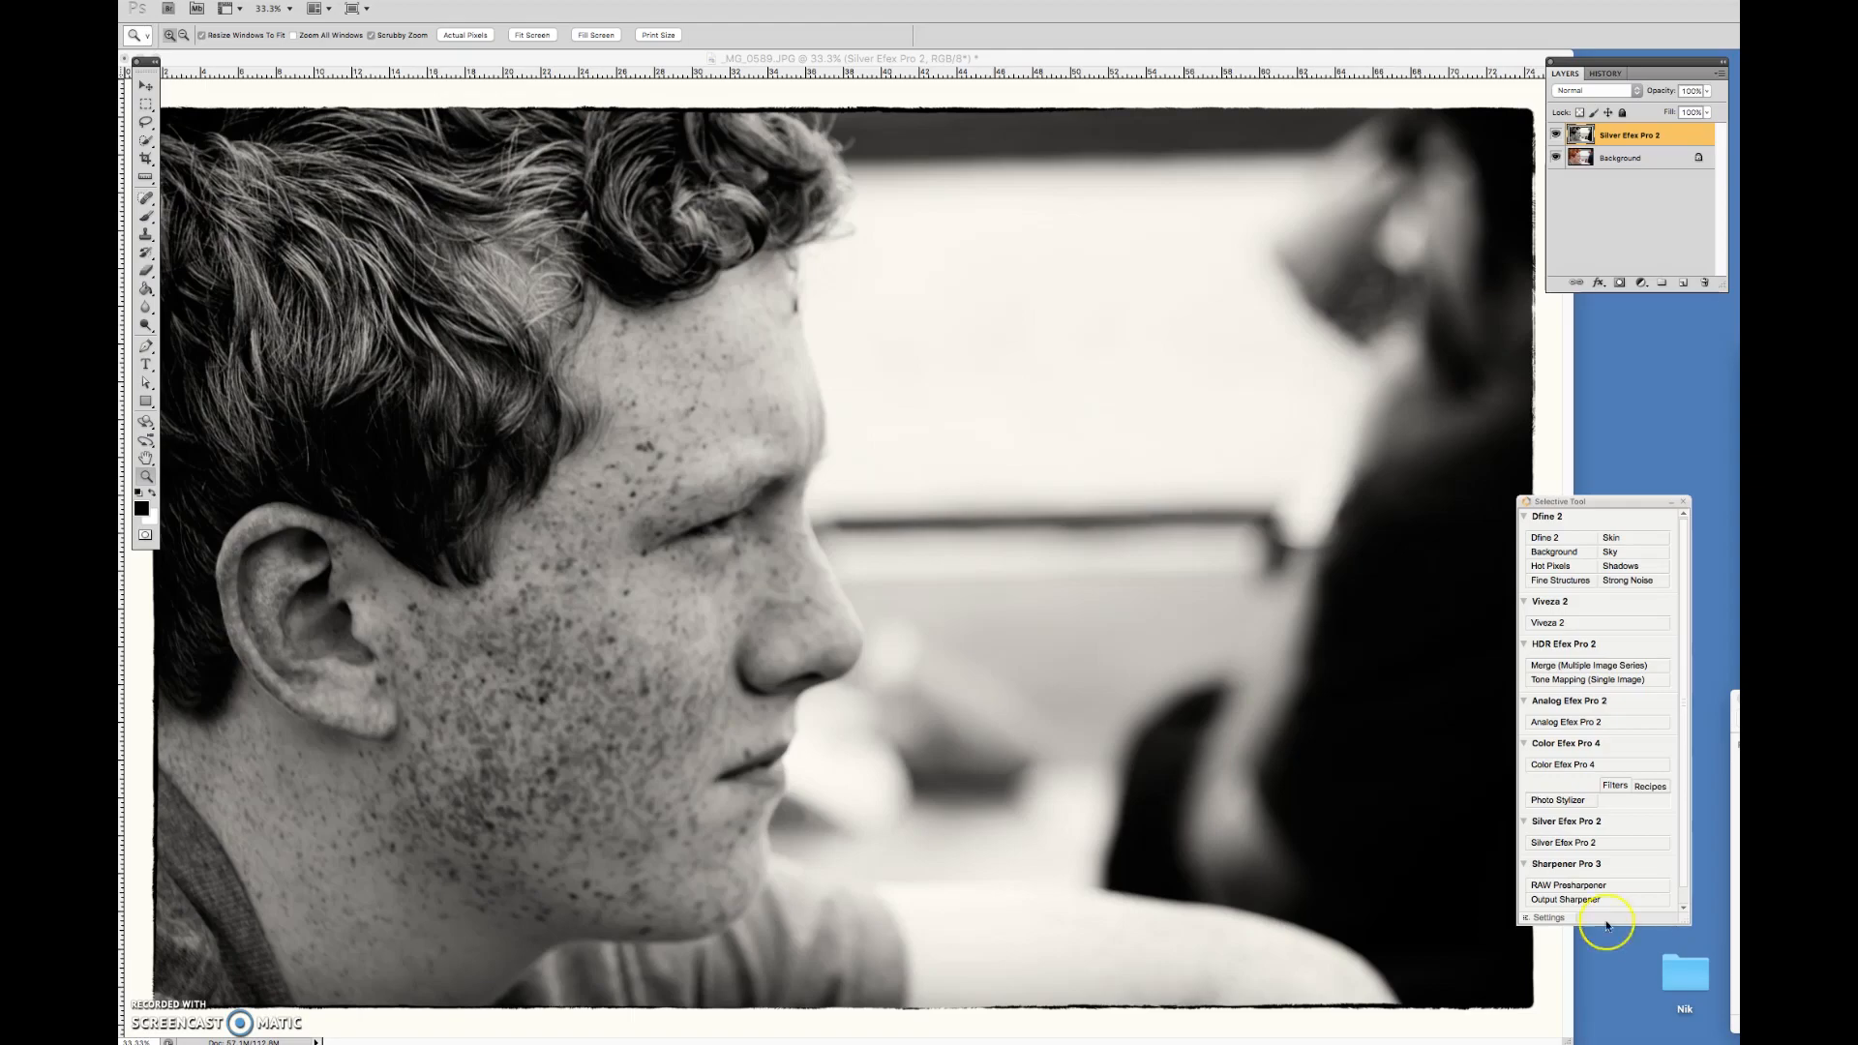